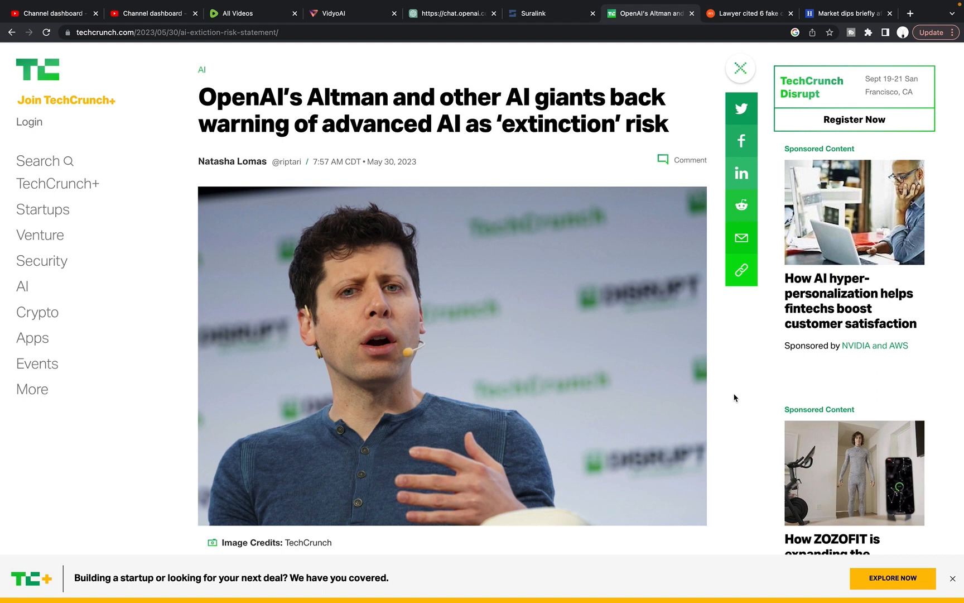
pyautogui.moveTo(629, 423)
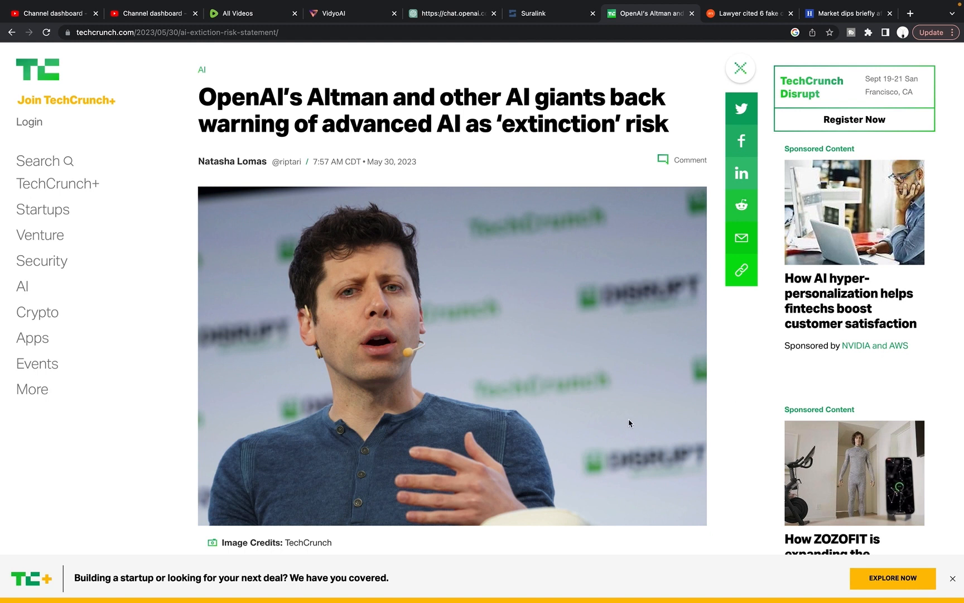
pyautogui.moveTo(666, 192)
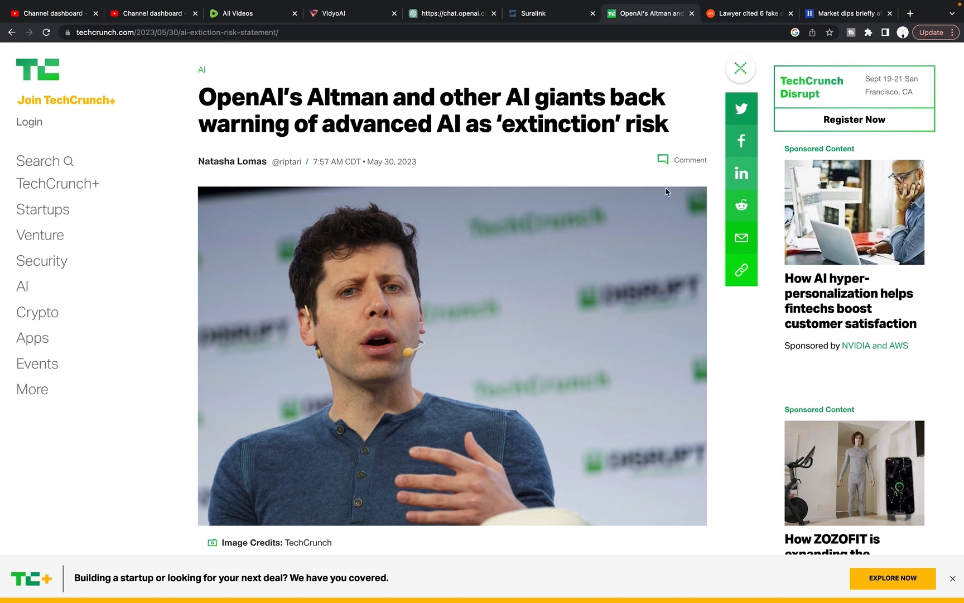
pyautogui.moveTo(553, 183)
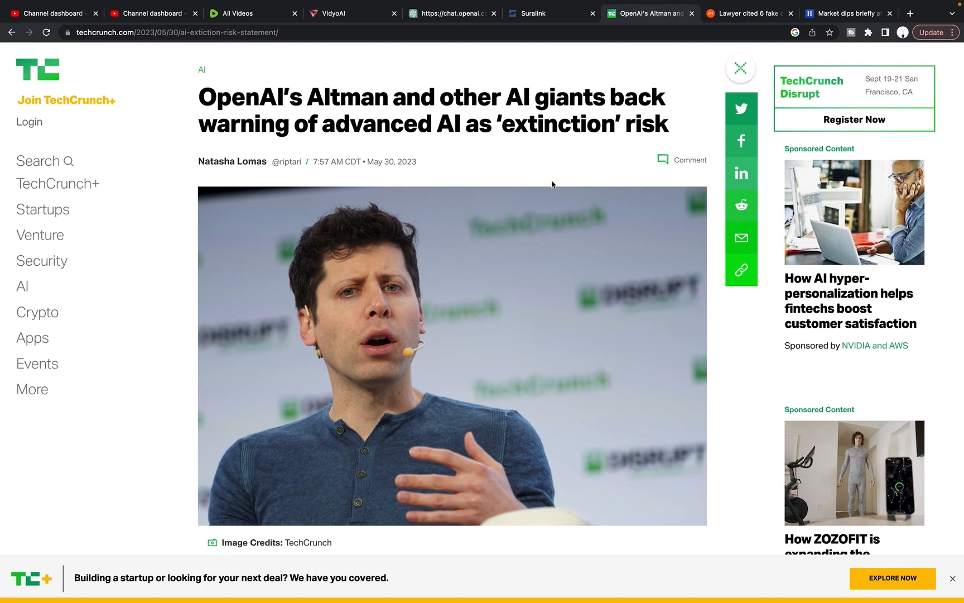
pyautogui.moveTo(476, 155)
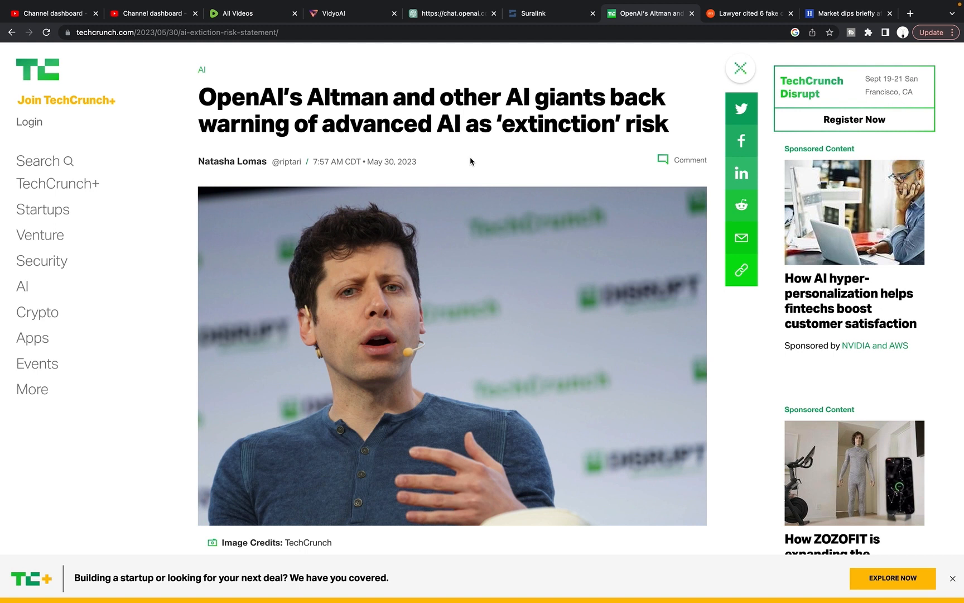
pyautogui.moveTo(436, 194)
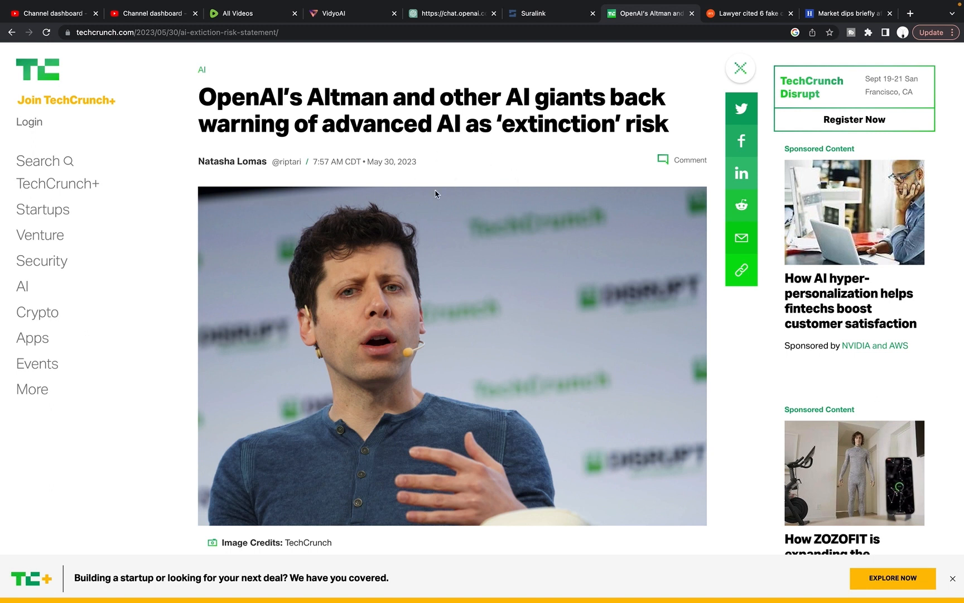
pyautogui.moveTo(471, 199)
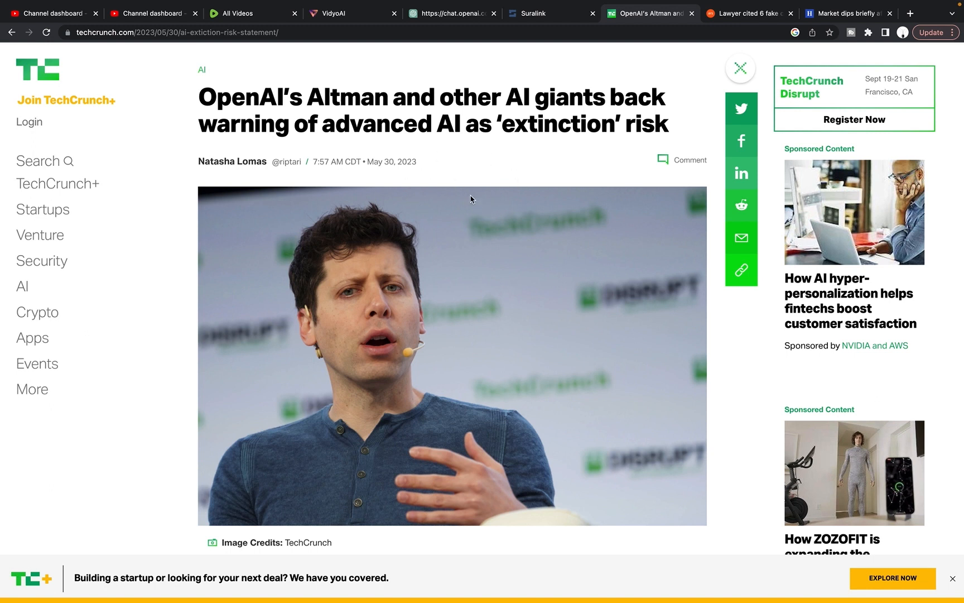
# Scroll the TechCrunch article past the photo to the lead-in of the CAIS statement
pyautogui.scroll(-3)
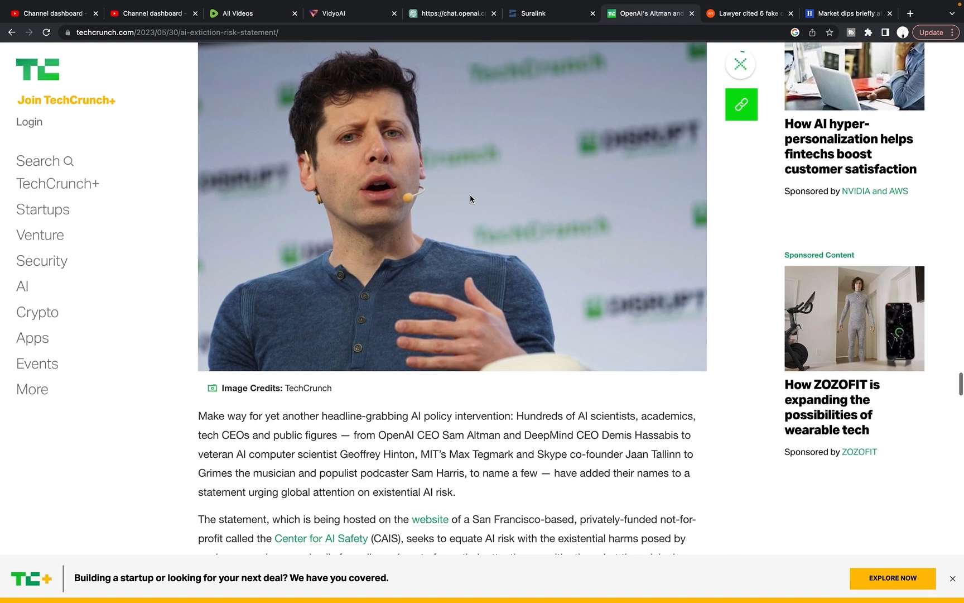
pyautogui.scroll(3)
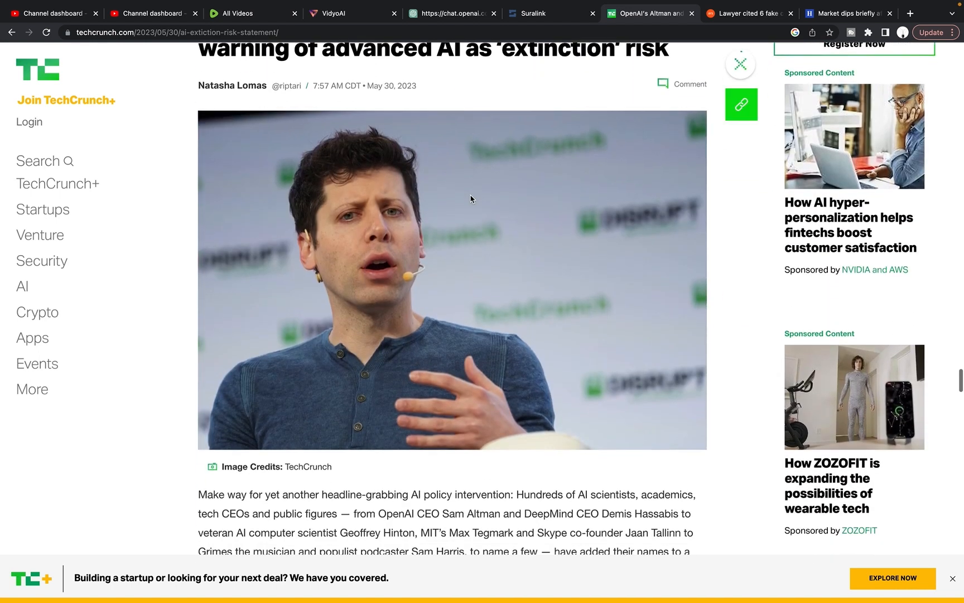
pyautogui.scroll(-3)
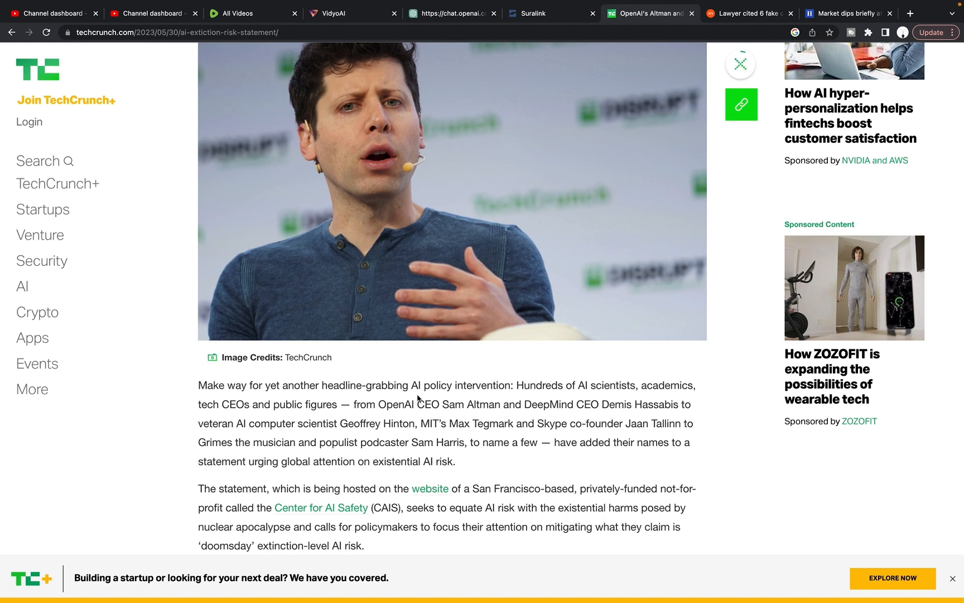
pyautogui.moveTo(539, 402)
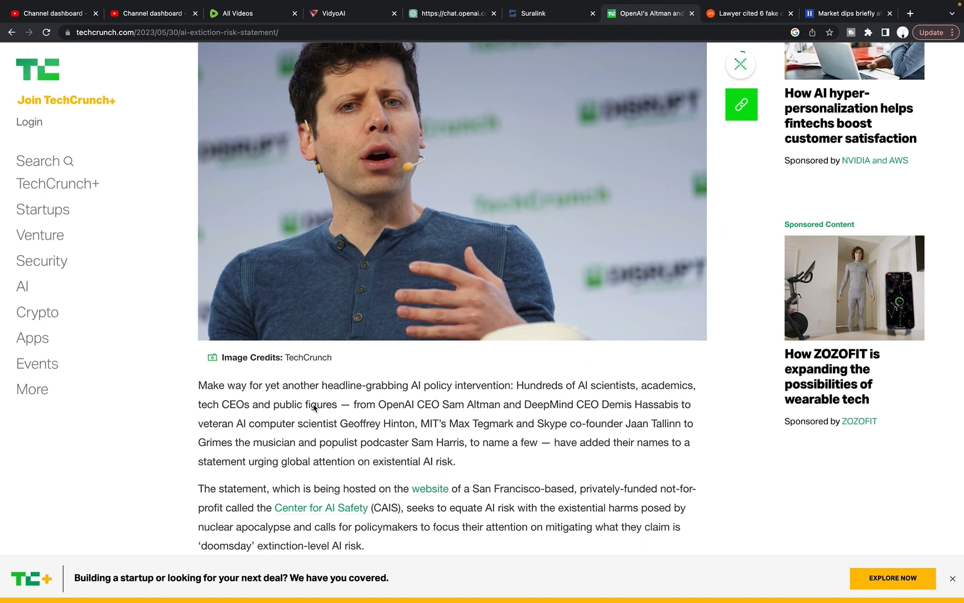
pyautogui.moveTo(386, 418)
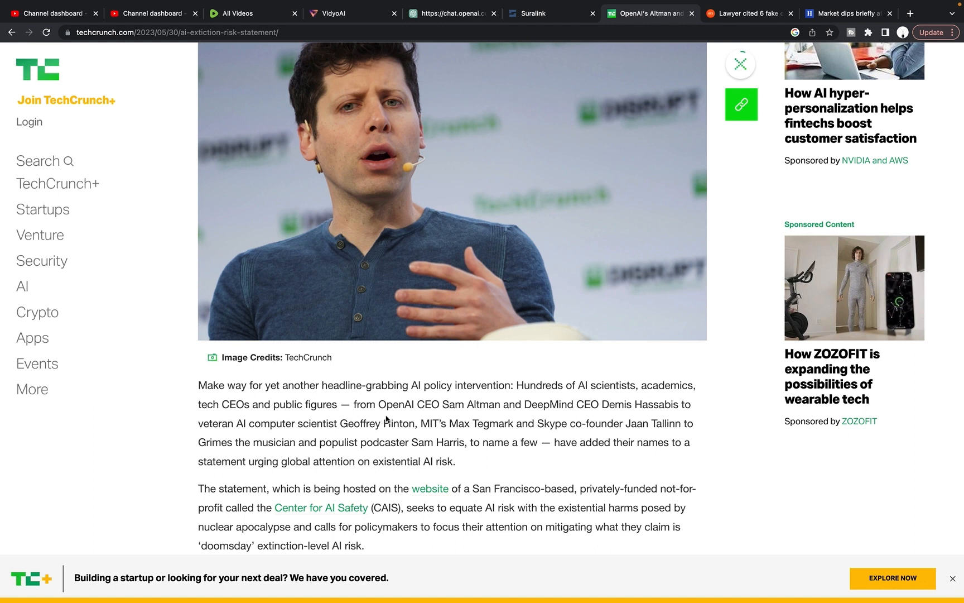
pyautogui.moveTo(513, 418)
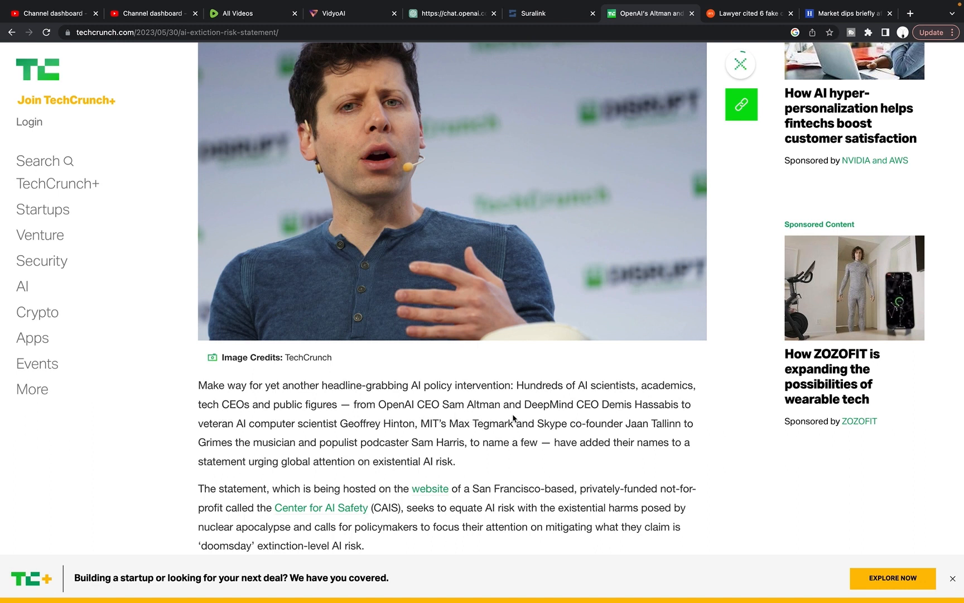
pyautogui.scroll(-3)
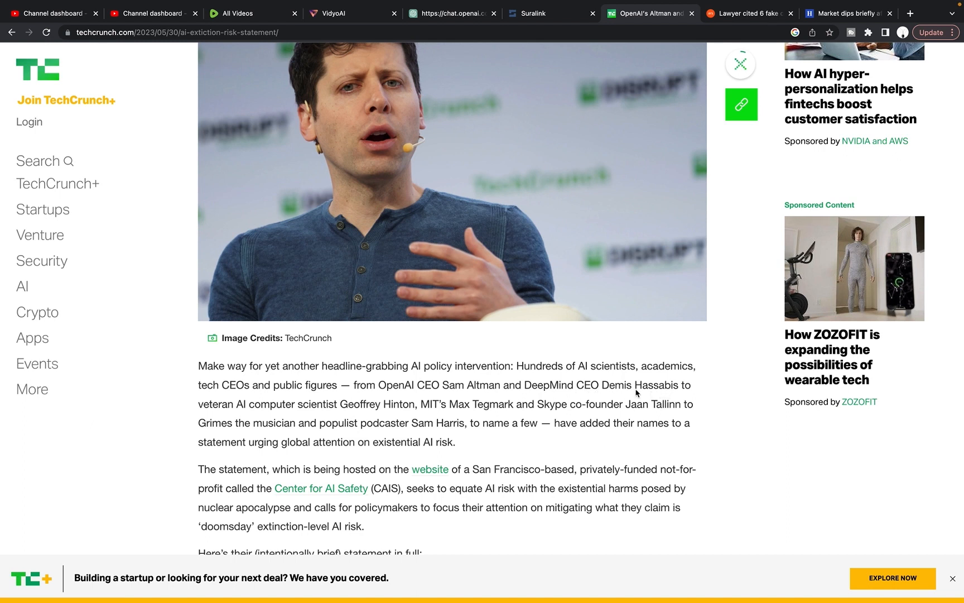
pyautogui.moveTo(341, 419)
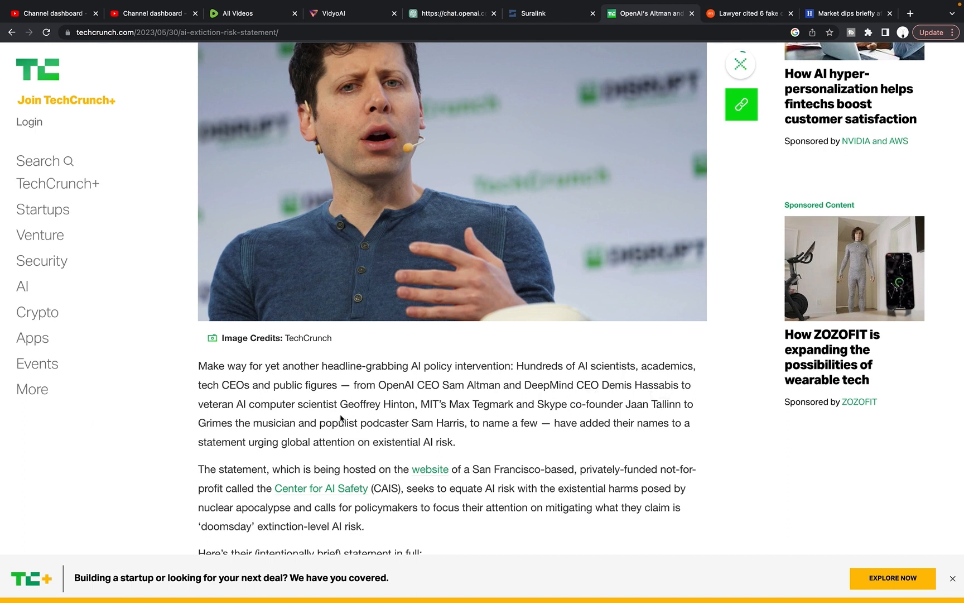
pyautogui.moveTo(399, 418)
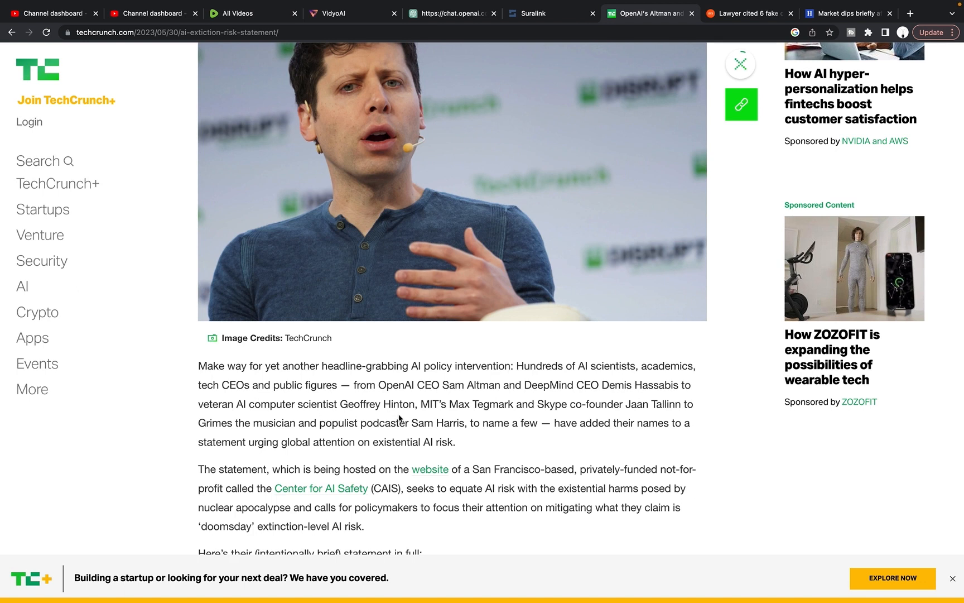
pyautogui.moveTo(501, 417)
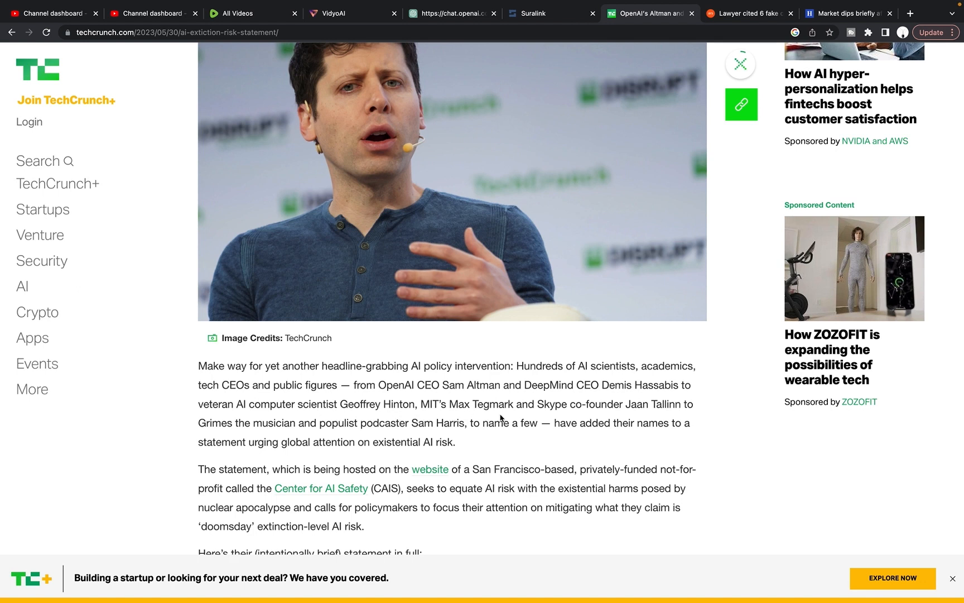
pyautogui.moveTo(634, 415)
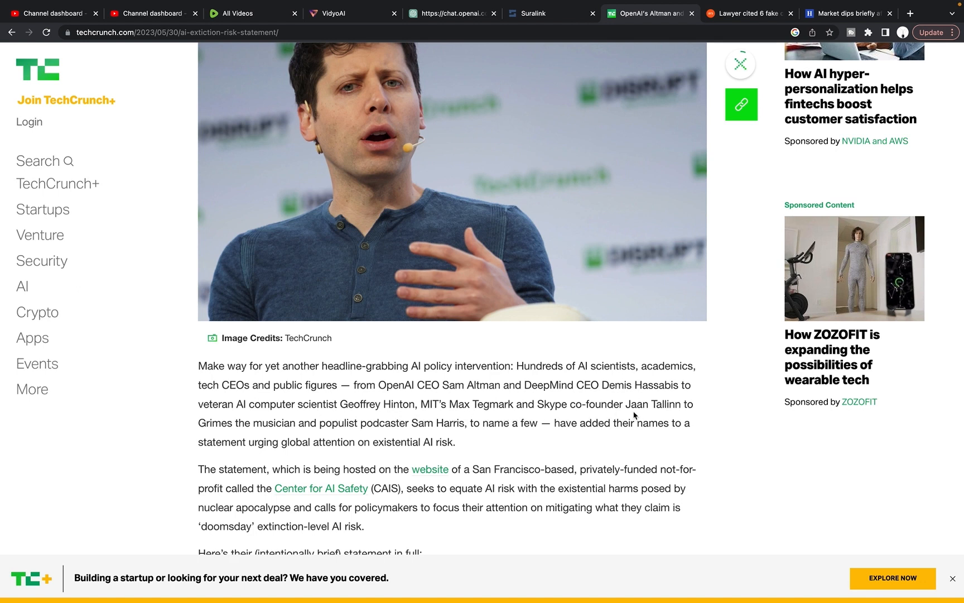
pyautogui.moveTo(356, 439)
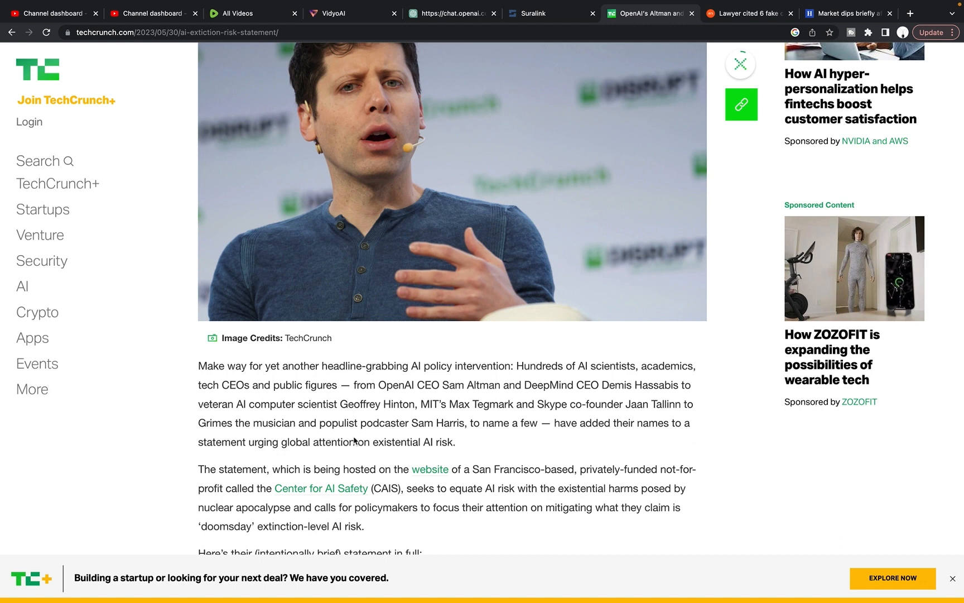
pyautogui.moveTo(498, 439)
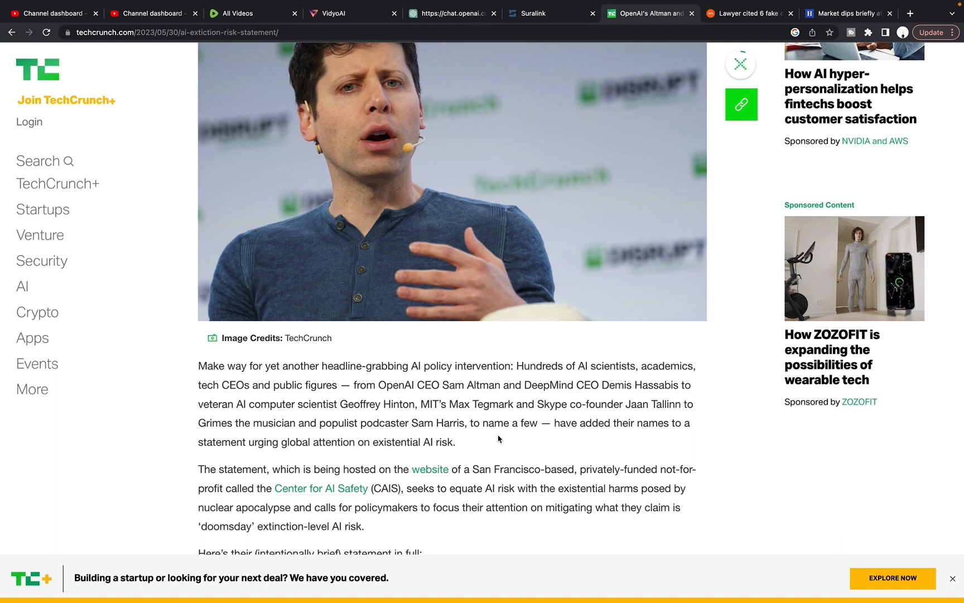
pyautogui.moveTo(526, 438)
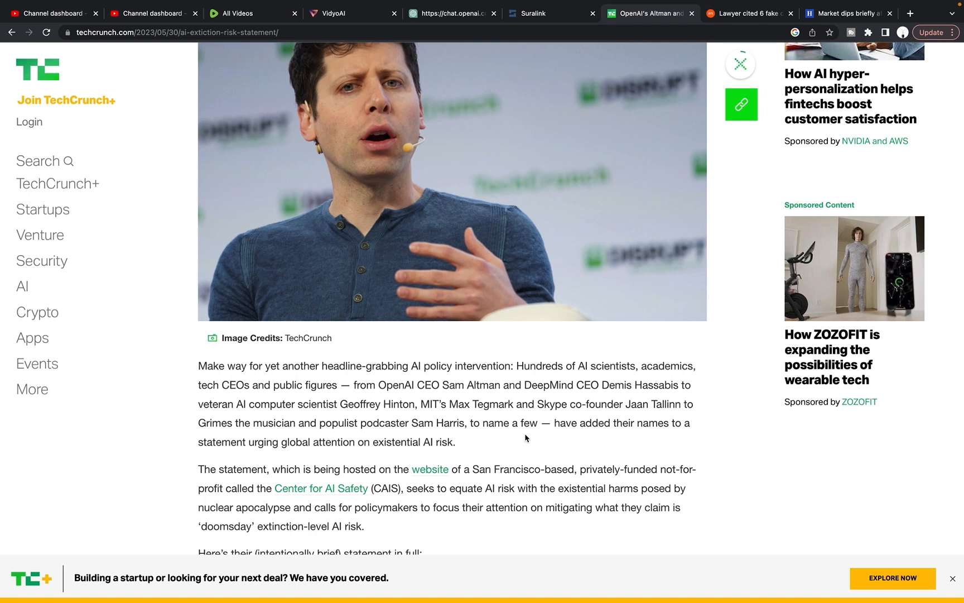
pyautogui.moveTo(254, 450)
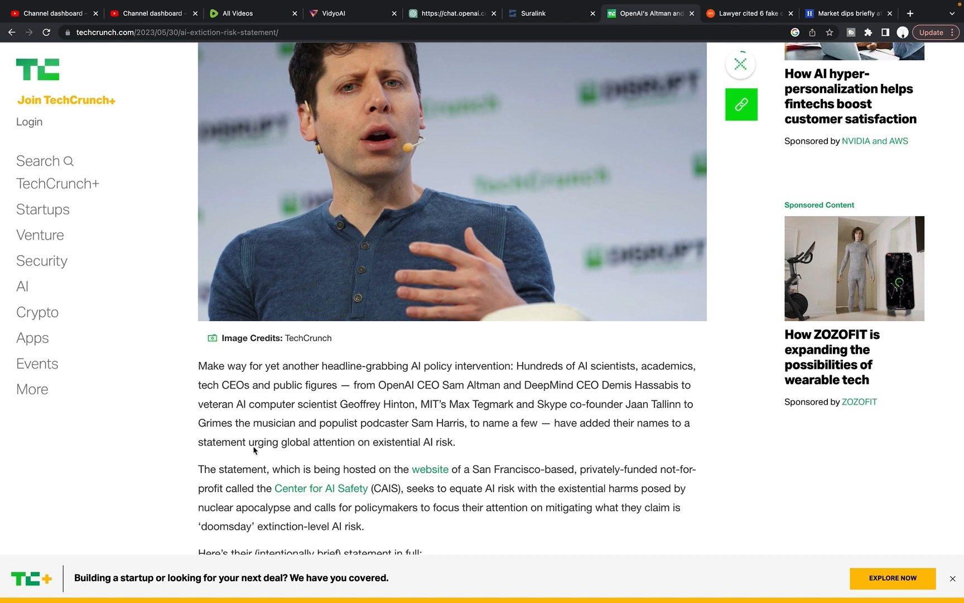
pyautogui.scroll(-3)
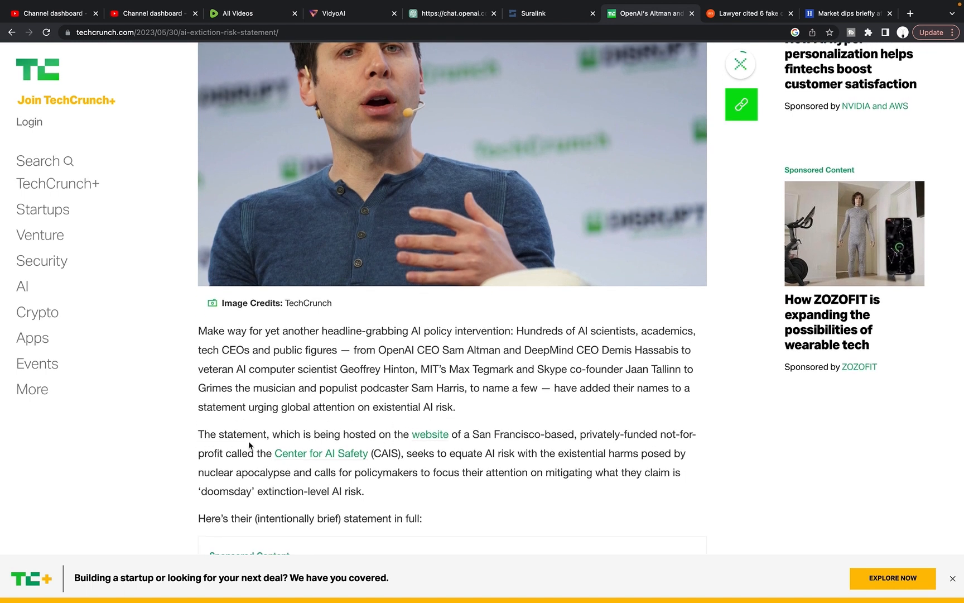
pyautogui.scroll(-3)
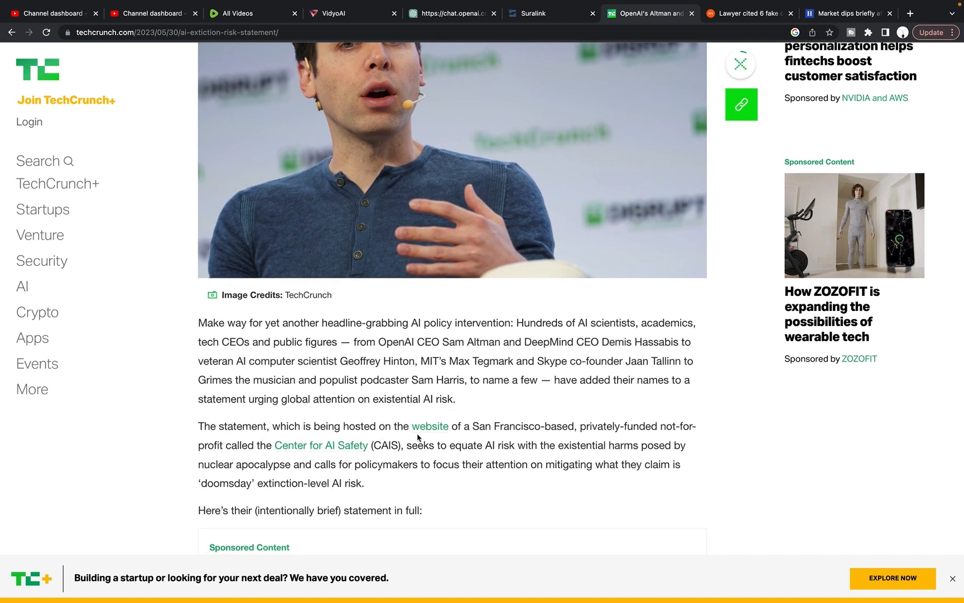
pyautogui.moveTo(582, 440)
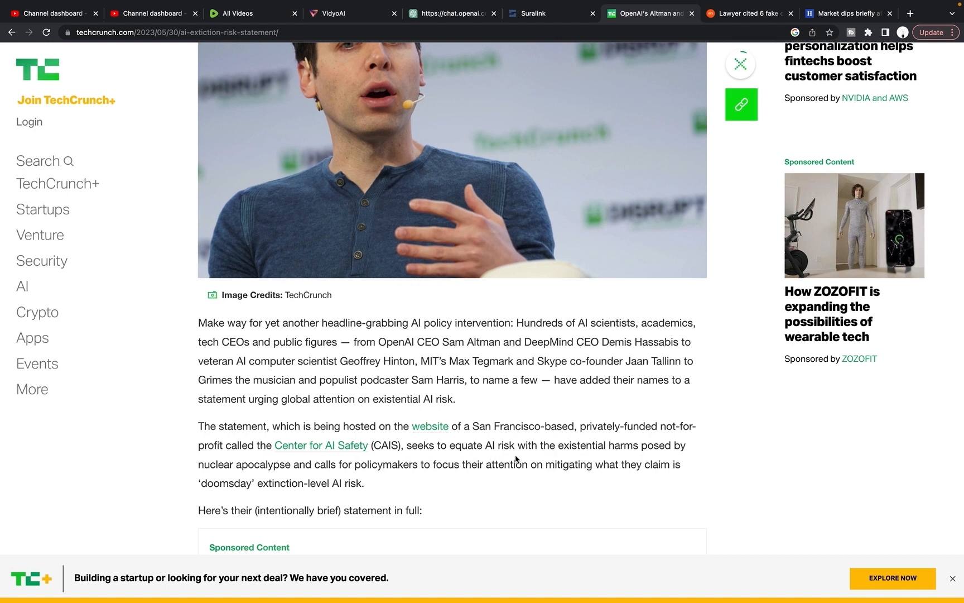
pyautogui.doubleClick(568, 446)
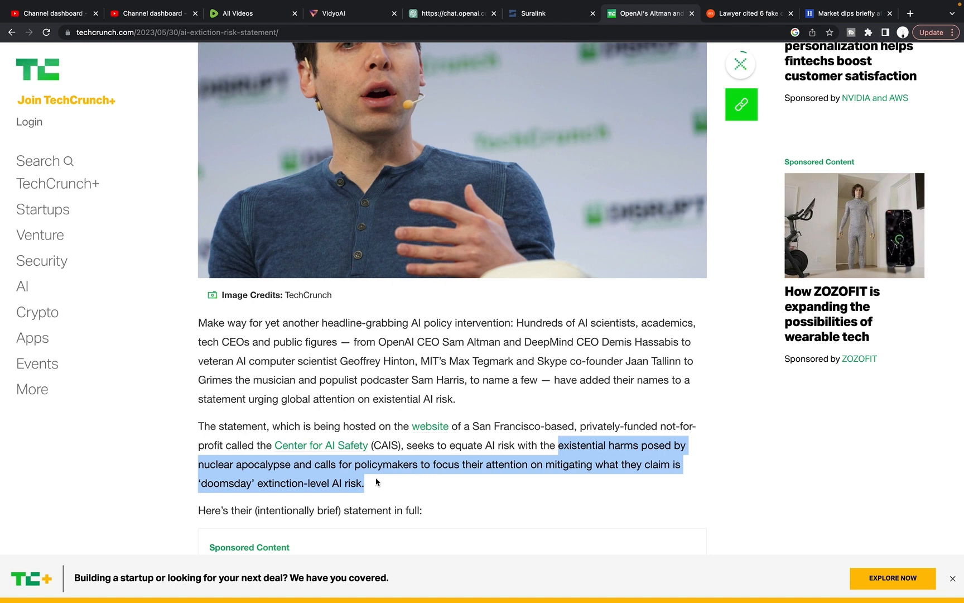
pyautogui.moveTo(393, 481)
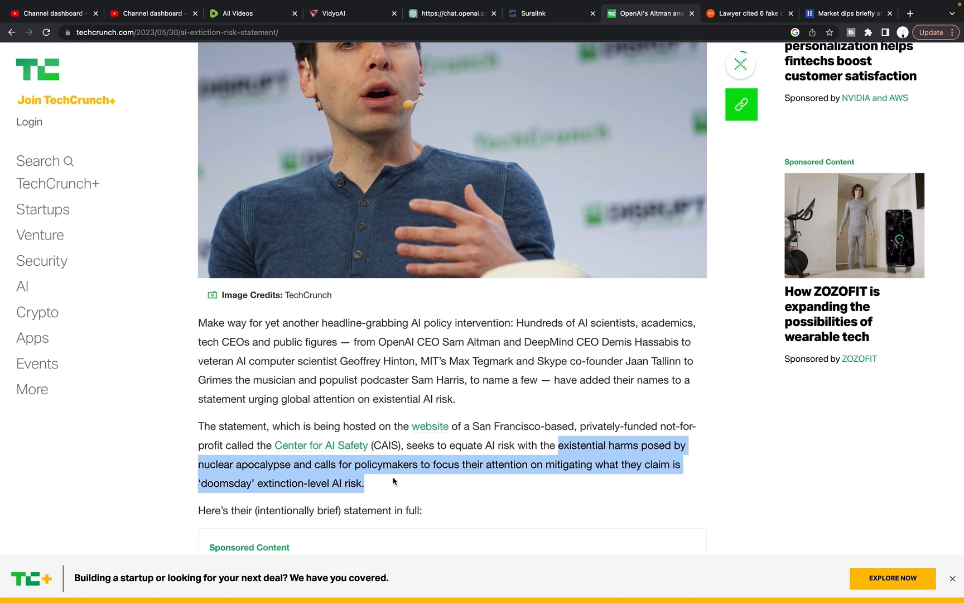
pyautogui.scroll(-3)
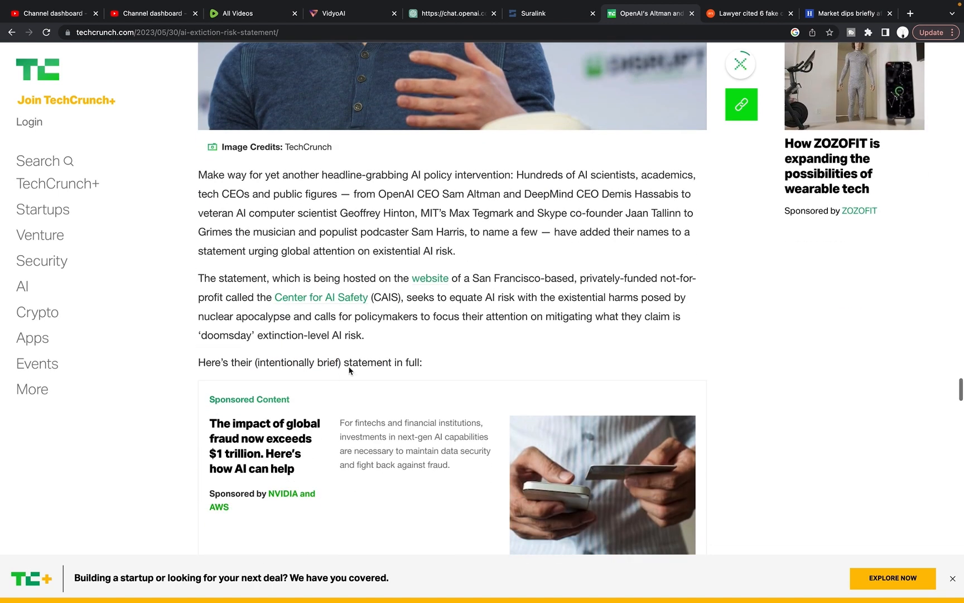
pyautogui.scroll(-3)
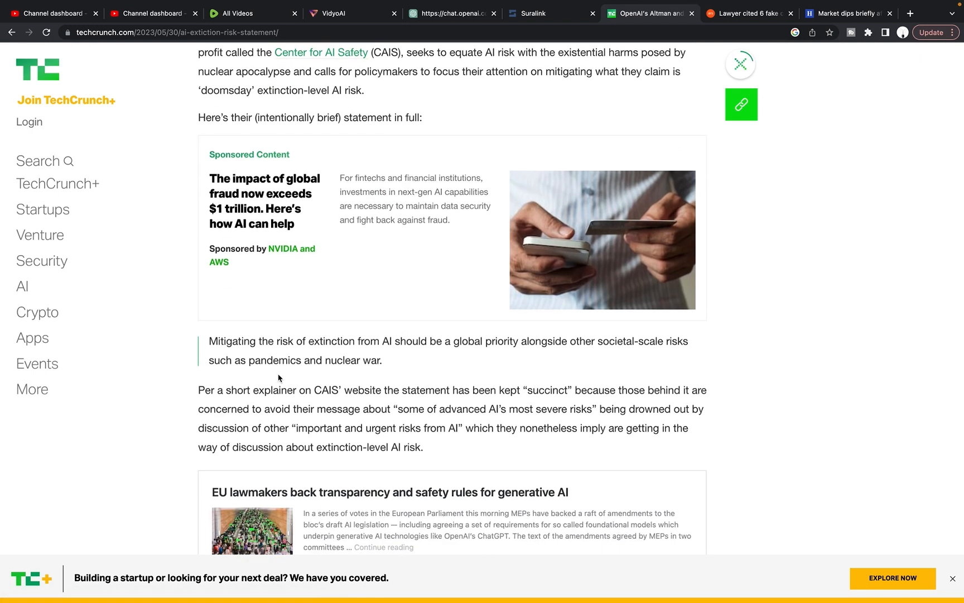
pyautogui.moveTo(252, 356)
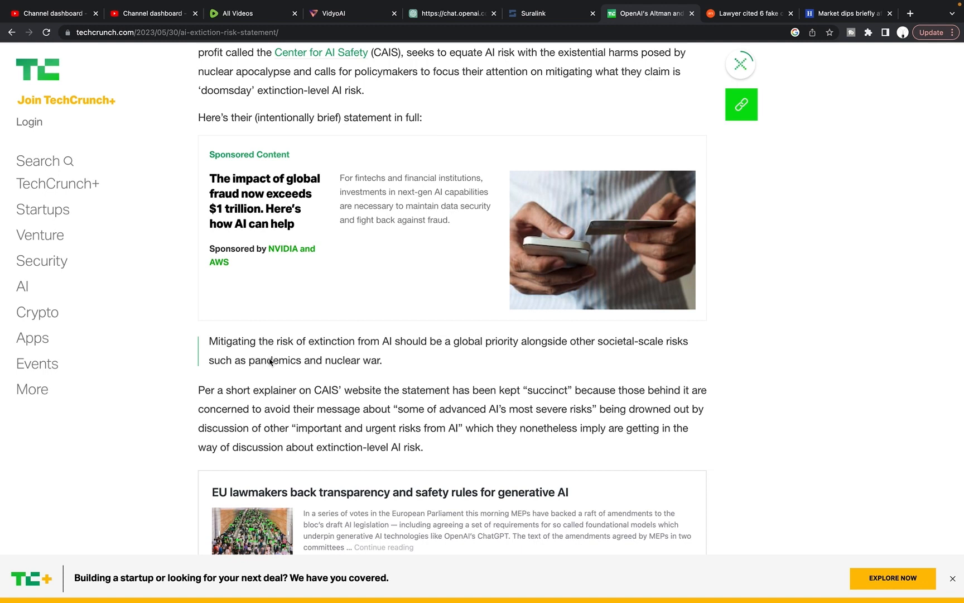
pyautogui.moveTo(242, 387)
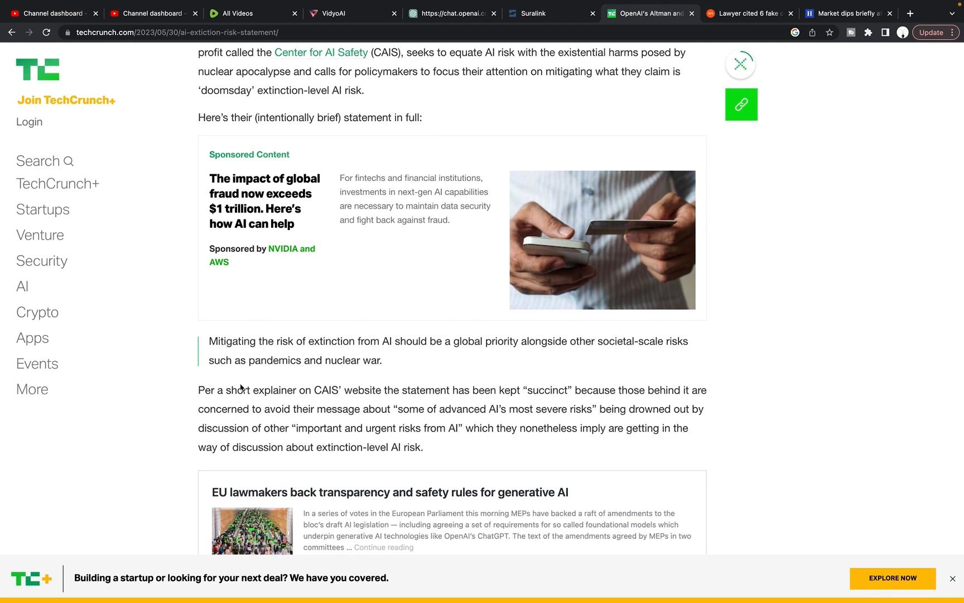
pyautogui.moveTo(340, 350)
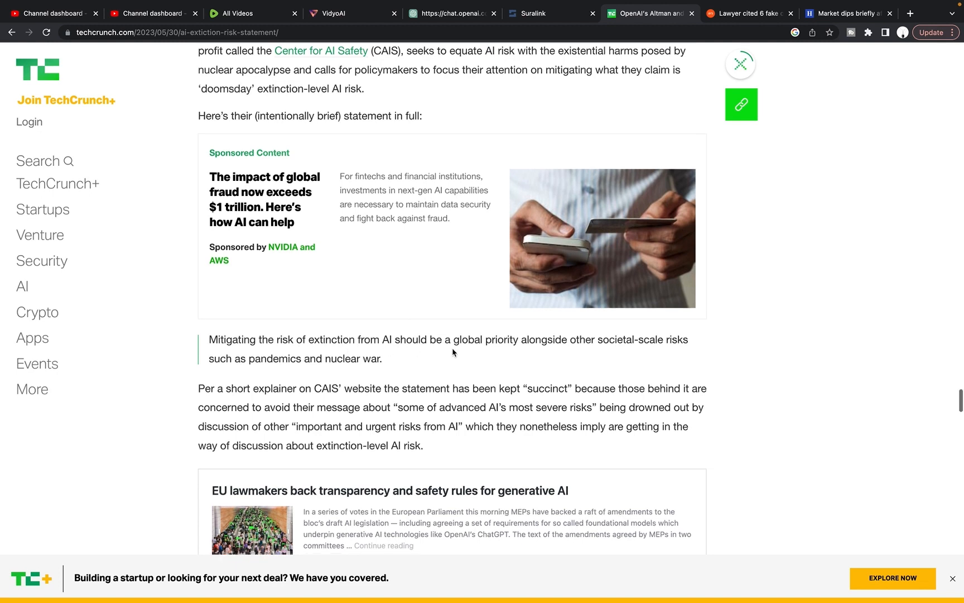
pyautogui.moveTo(631, 349)
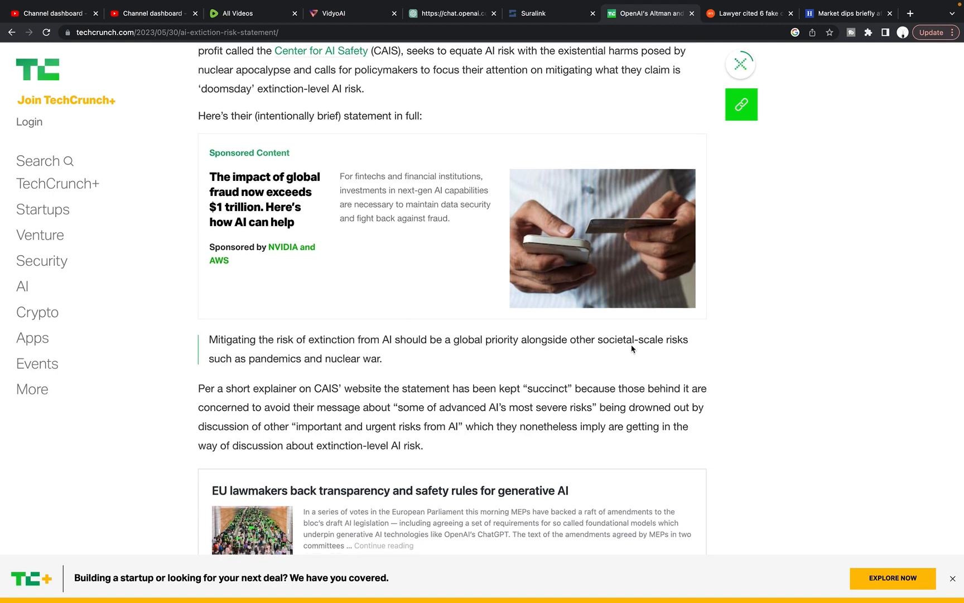
pyautogui.moveTo(326, 365)
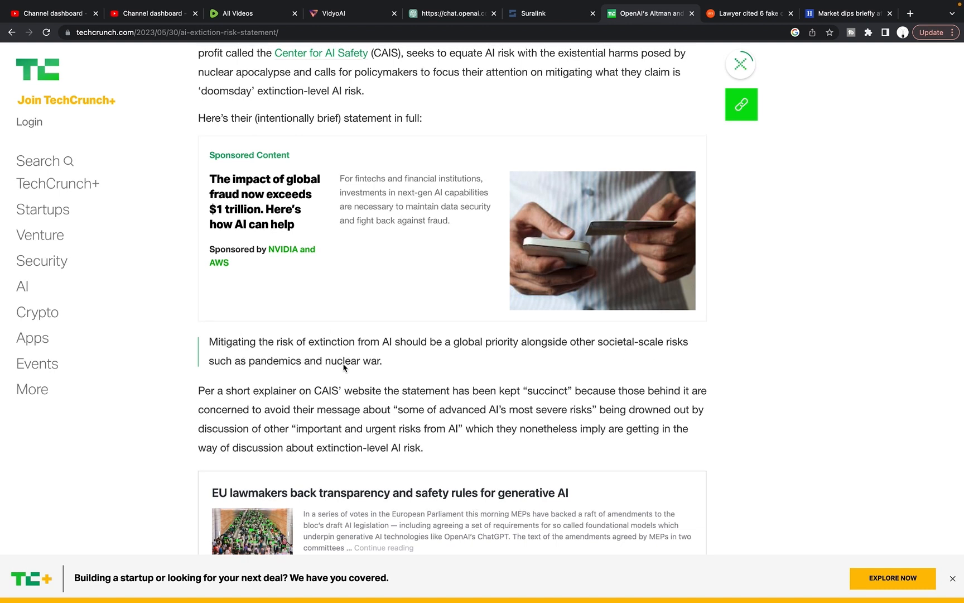
# Scroll back up to the TechCrunch article's headline and photo
pyautogui.scroll(3)
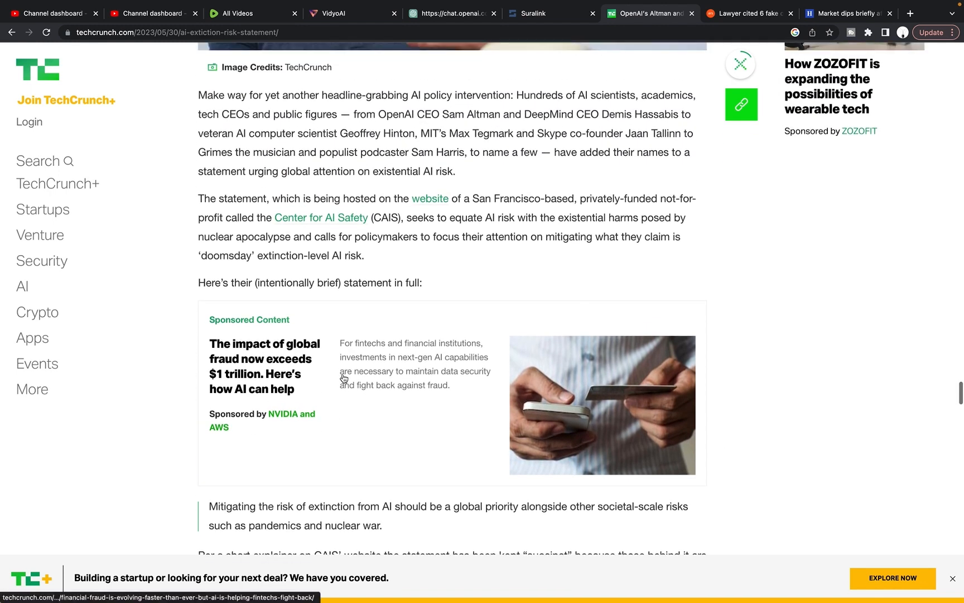
pyautogui.scroll(3)
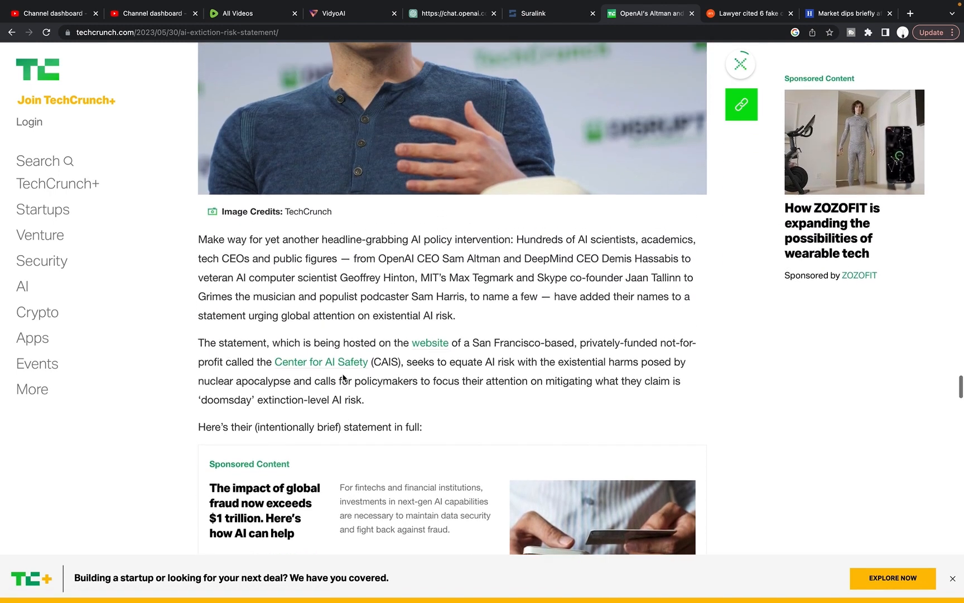
pyautogui.scroll(3)
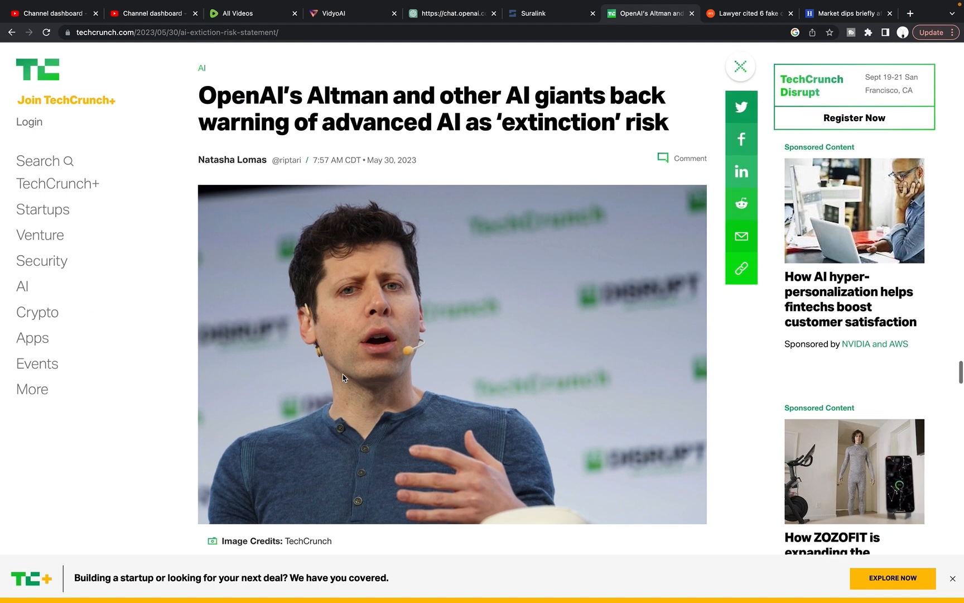
# Scroll past the quoted CAIS statement to the embedded EU lawmakers story
pyautogui.scroll(-3)
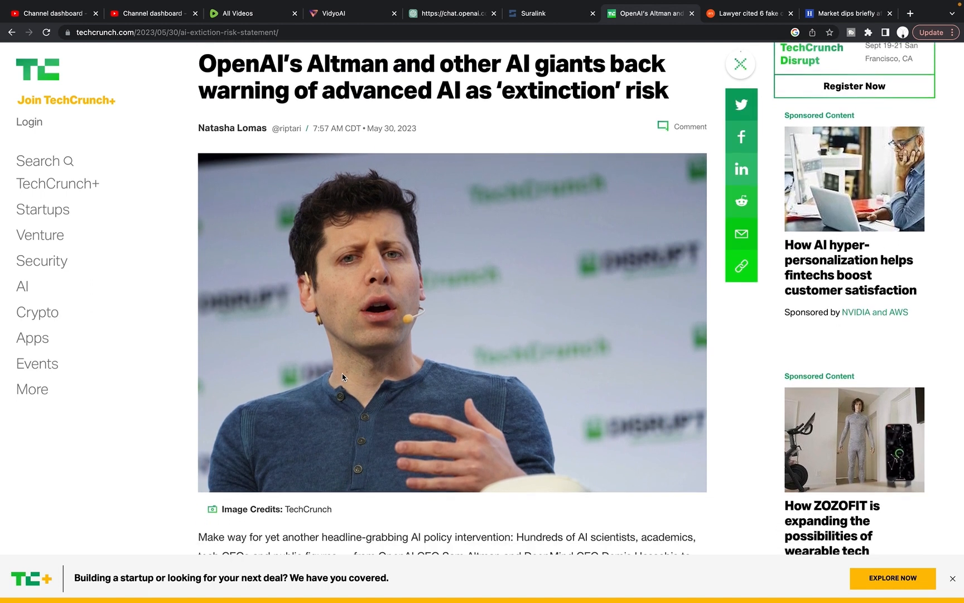
pyautogui.scroll(-3)
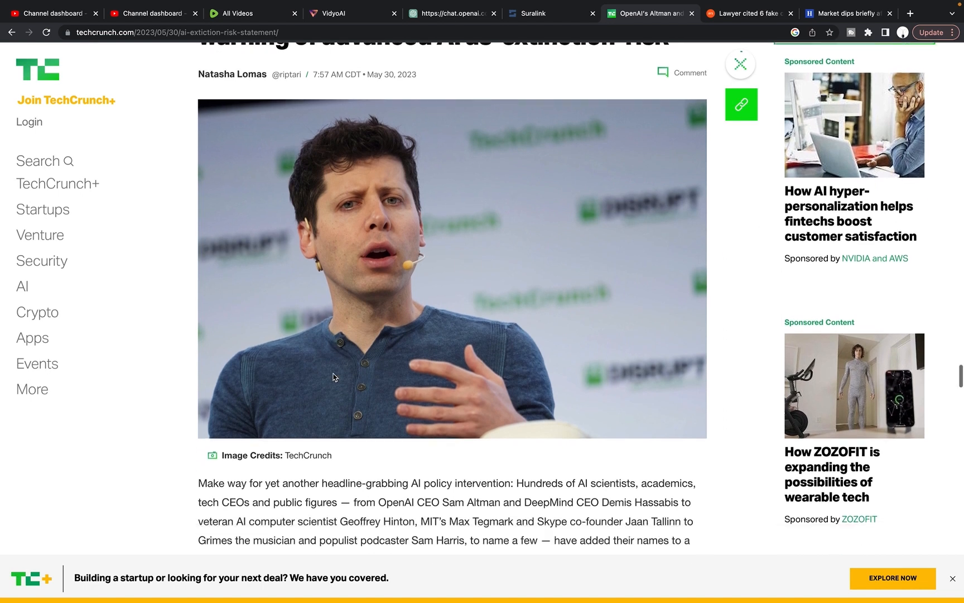
pyautogui.scroll(-3)
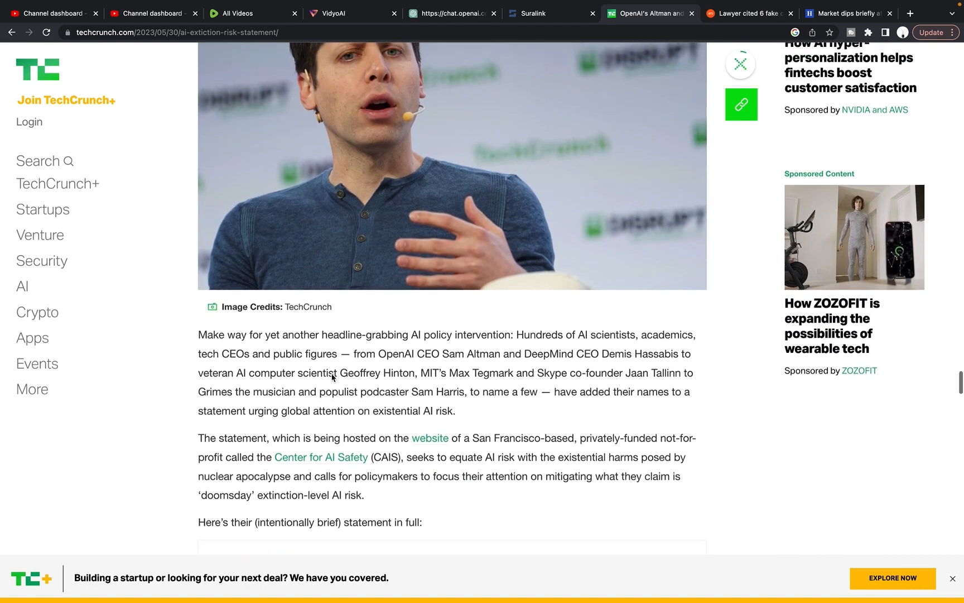
pyautogui.scroll(3)
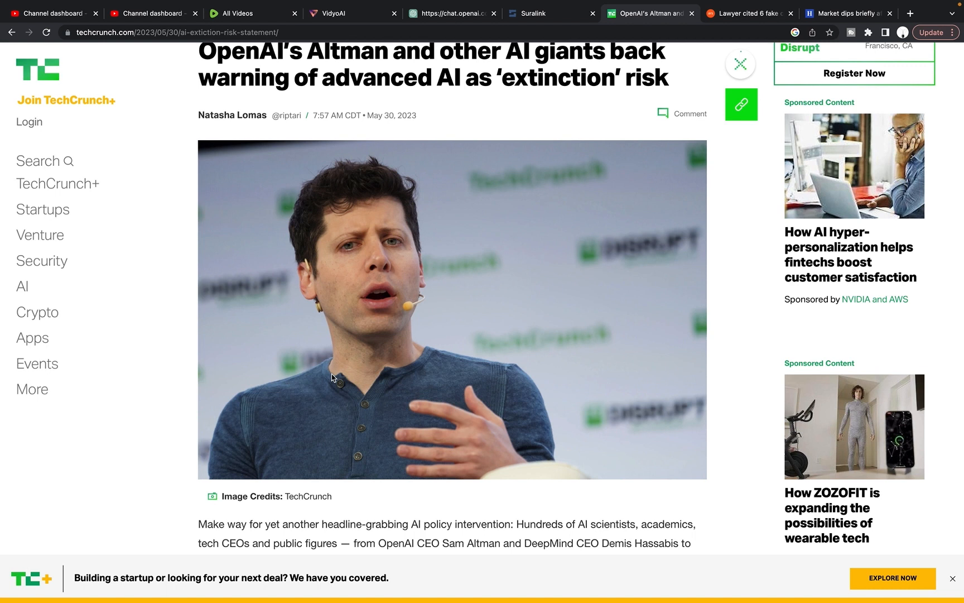
pyautogui.moveTo(374, 395)
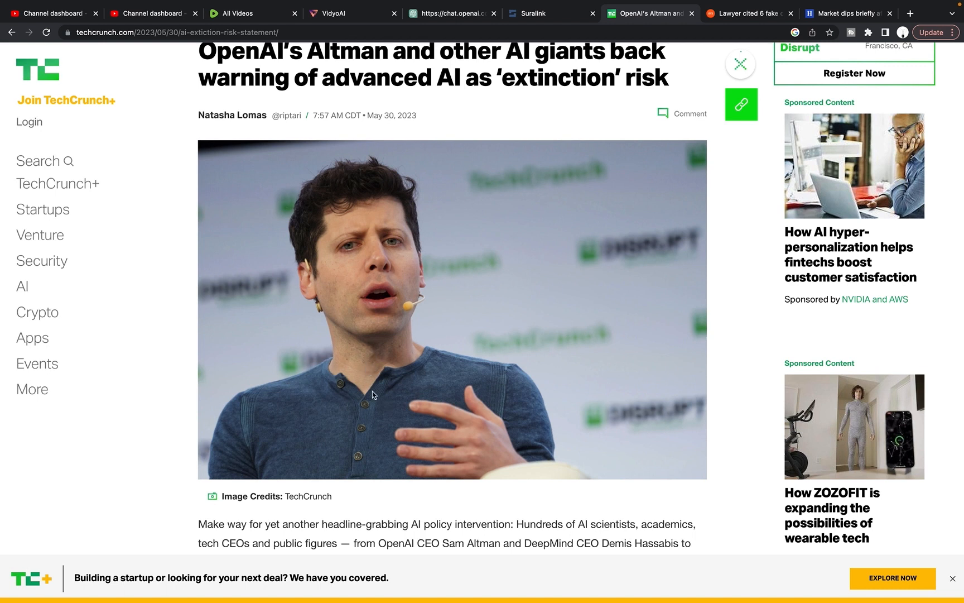
pyautogui.scroll(-3)
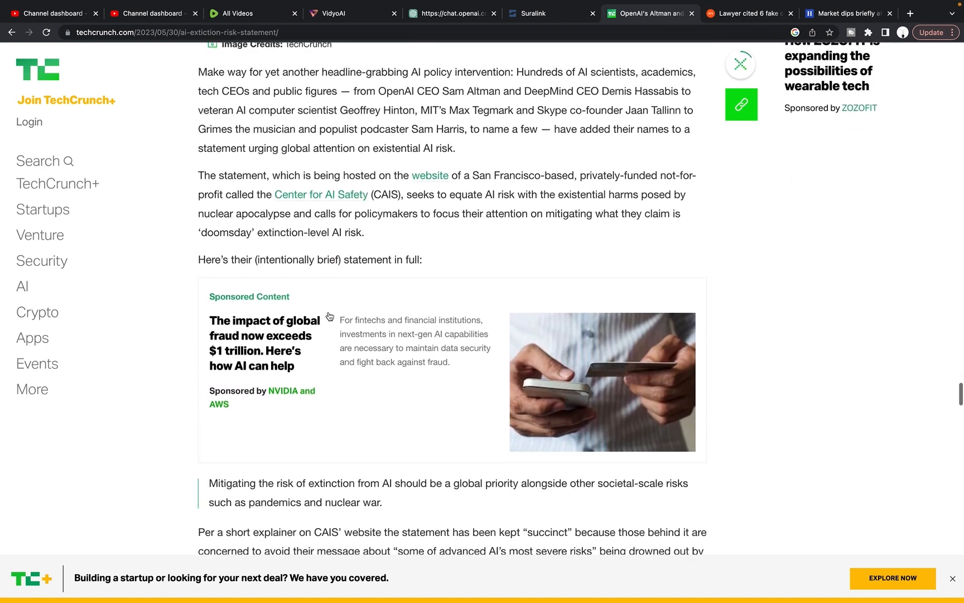
pyautogui.scroll(-3)
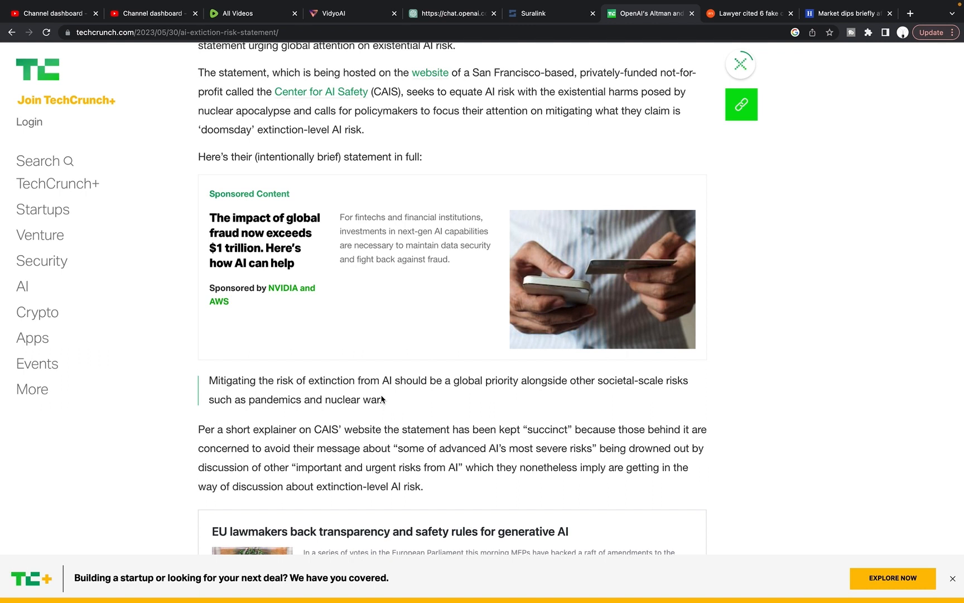
pyautogui.moveTo(392, 414)
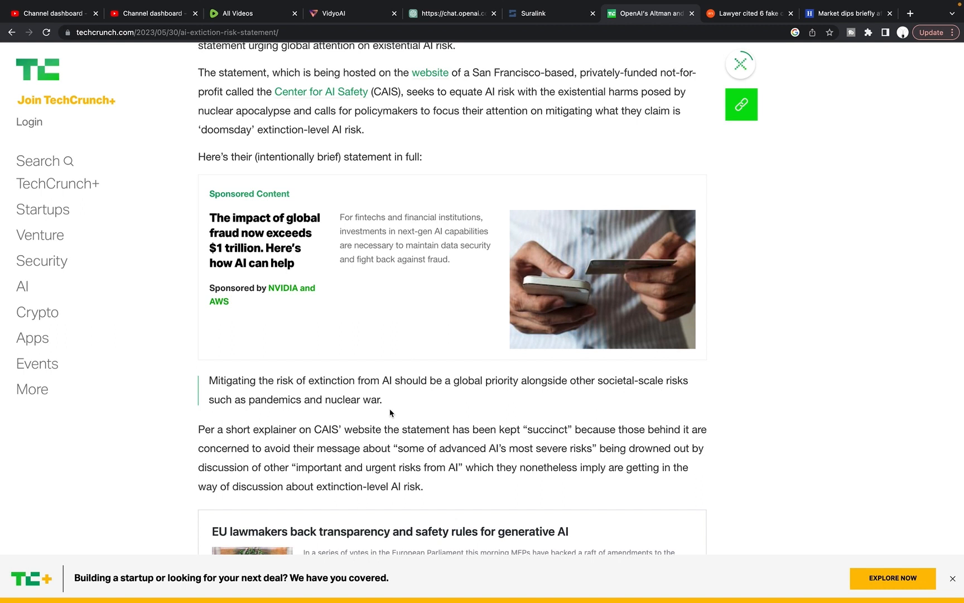
pyautogui.scroll(-3)
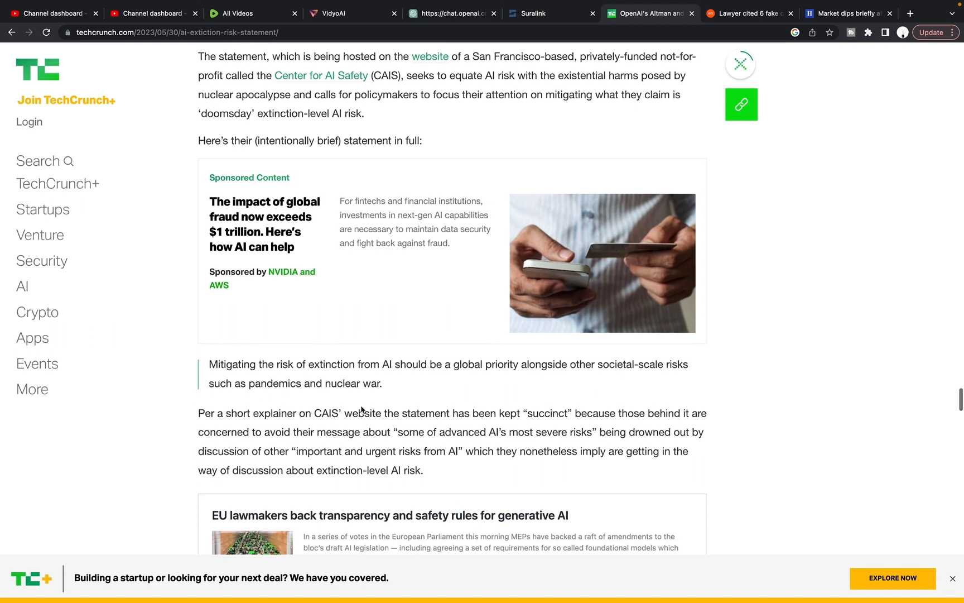
pyautogui.scroll(-3)
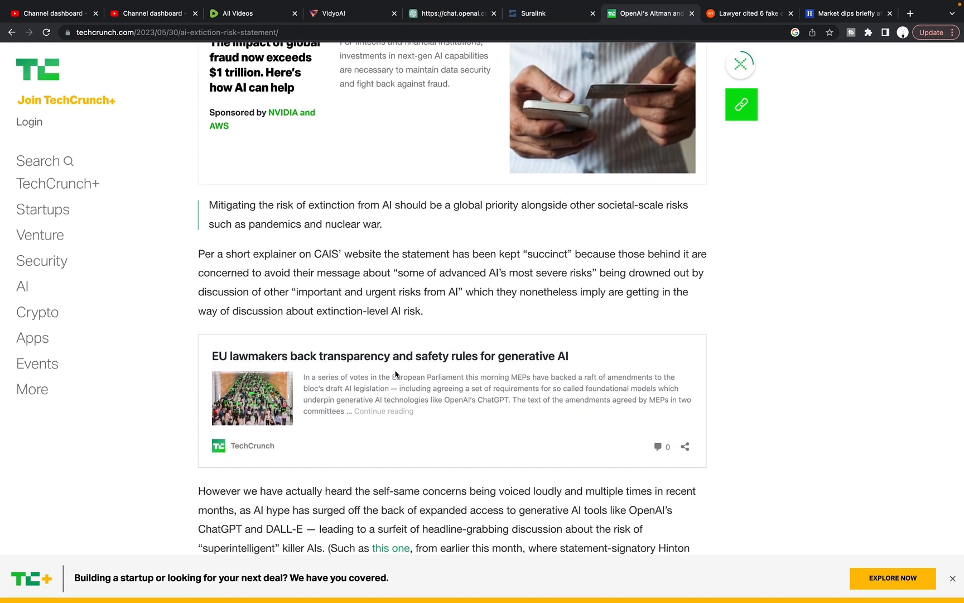
pyautogui.moveTo(380, 368)
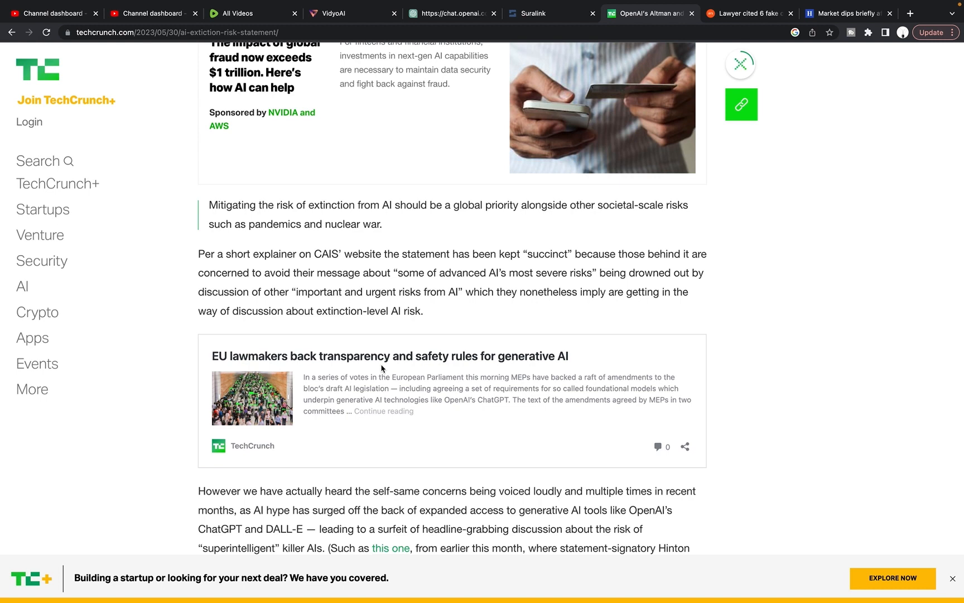
# Scroll past the EU lawmakers embed to paragraphs on Musk's open letter and existing harms
pyautogui.scroll(-3)
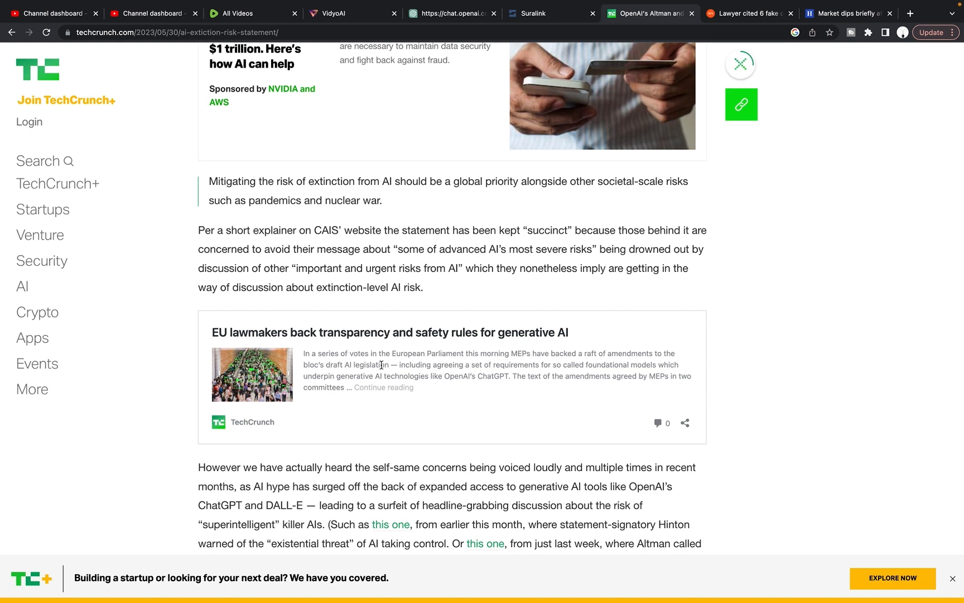
pyautogui.scroll(-3)
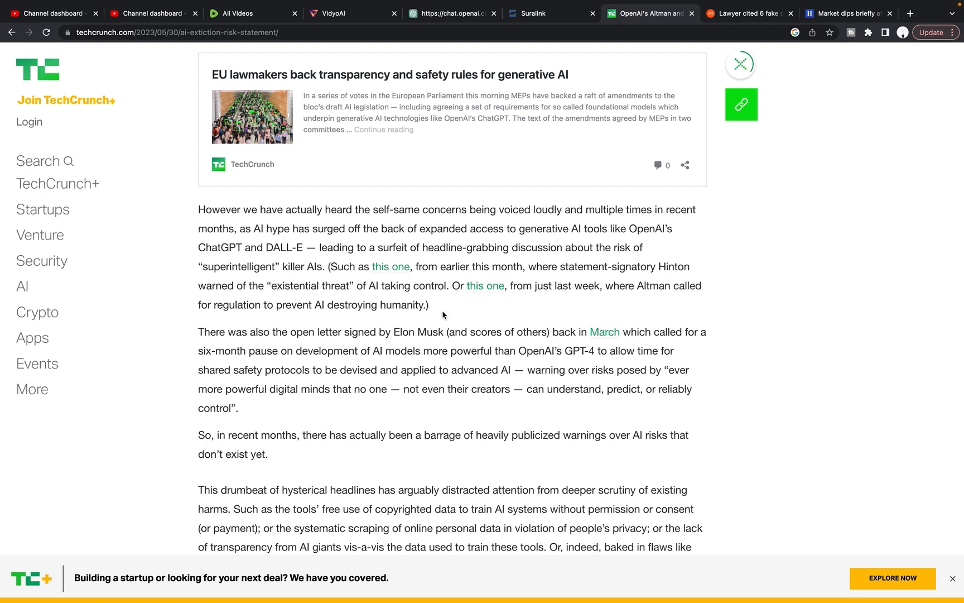
pyautogui.scroll(-3)
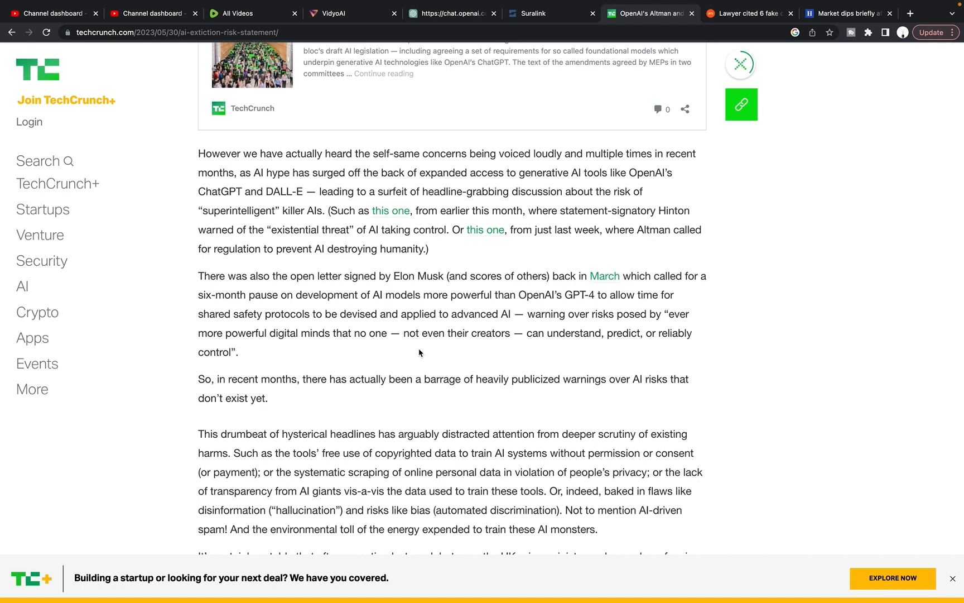
pyautogui.moveTo(348, 364)
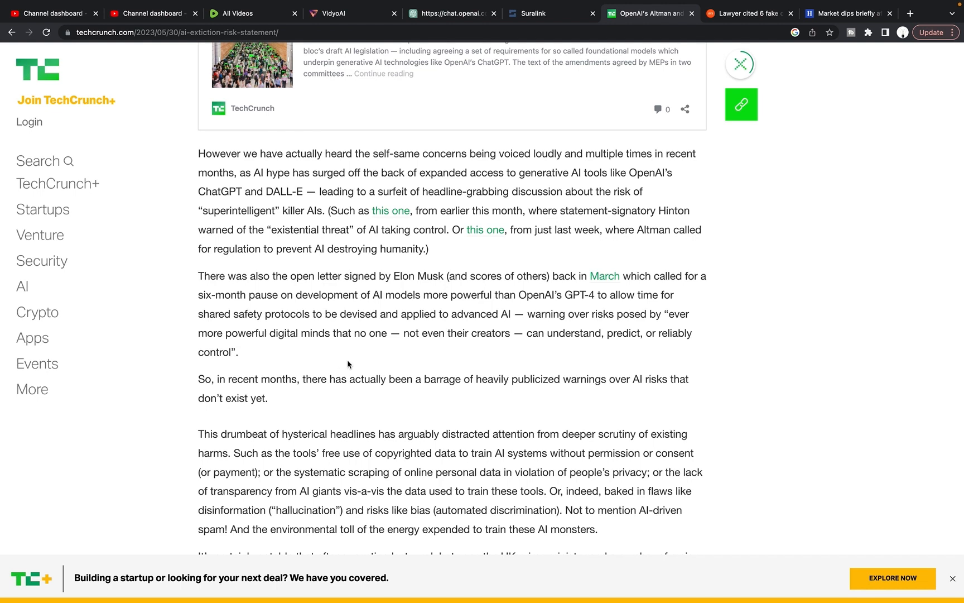
pyautogui.moveTo(341, 375)
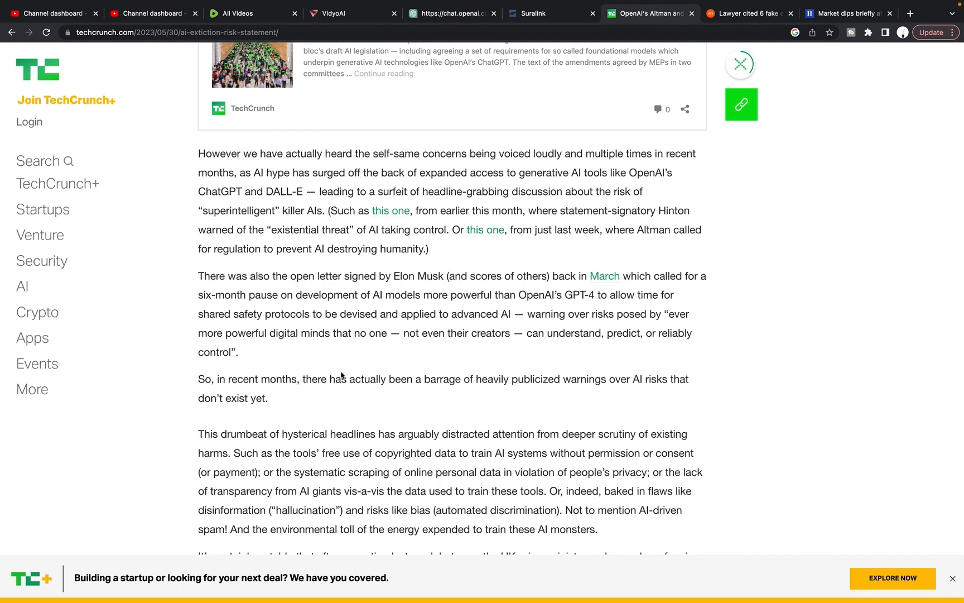
pyautogui.moveTo(373, 335)
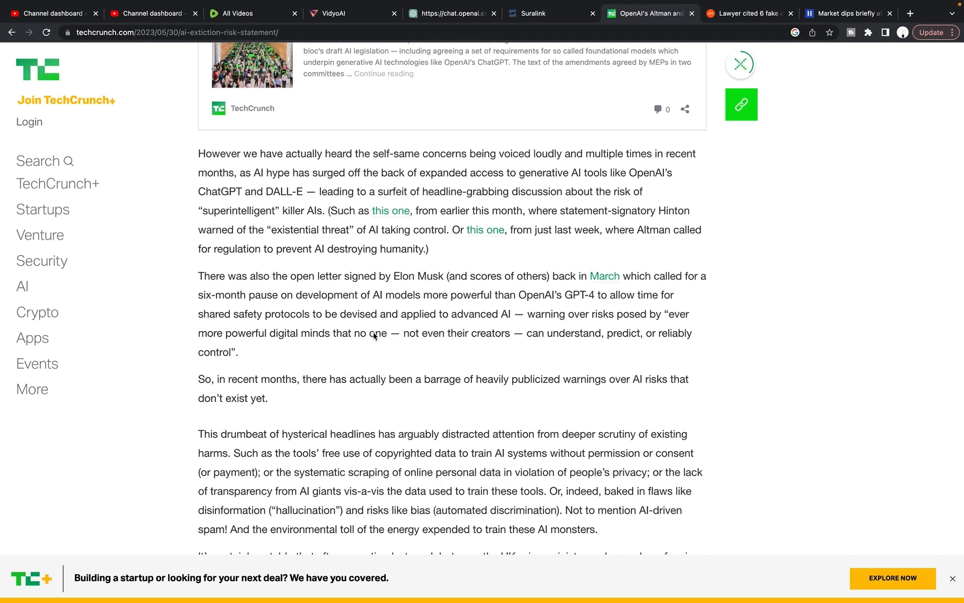
pyautogui.moveTo(365, 338)
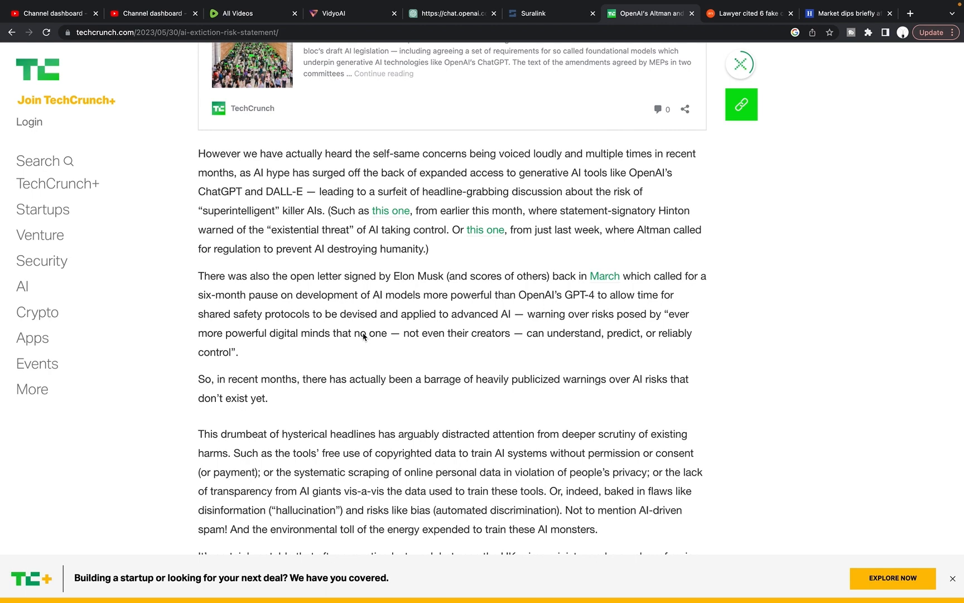
pyautogui.moveTo(360, 342)
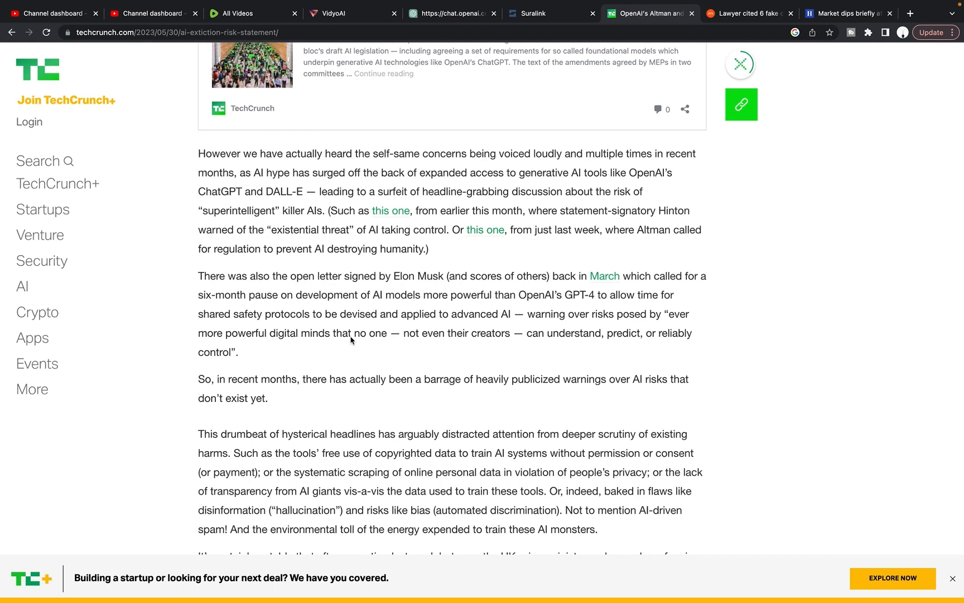
pyautogui.moveTo(351, 346)
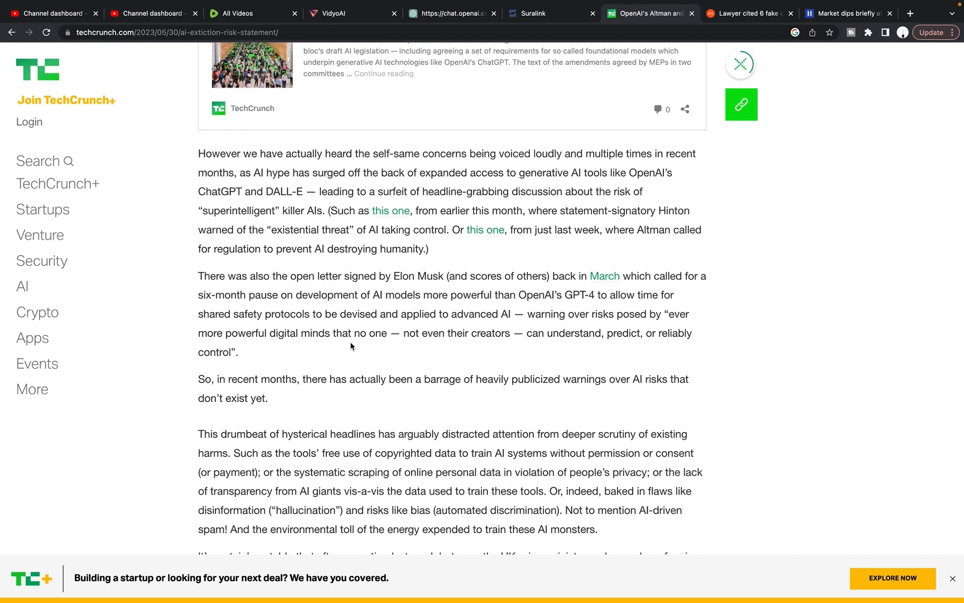
pyautogui.moveTo(338, 334)
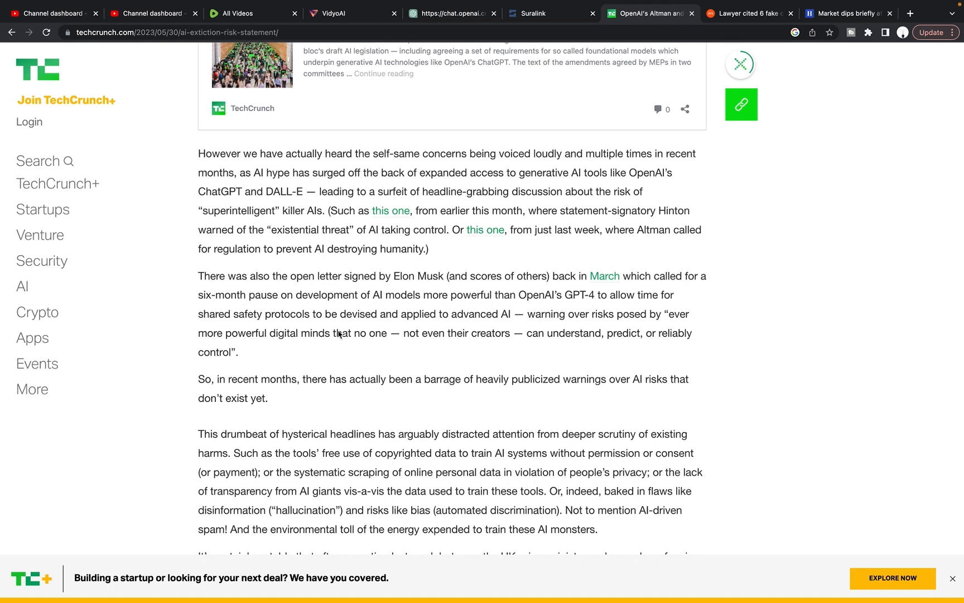
pyautogui.scroll(-3)
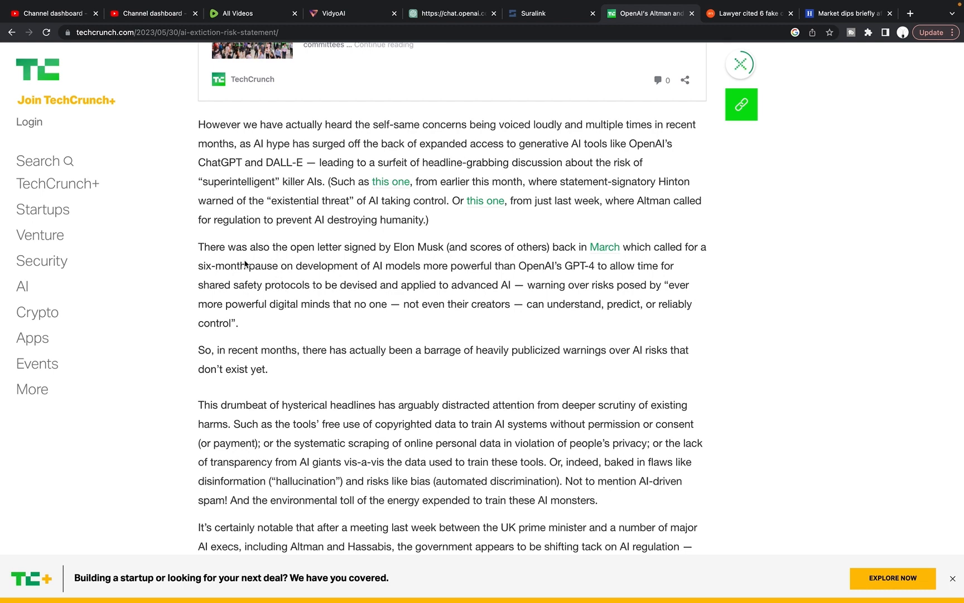
pyautogui.moveTo(273, 258)
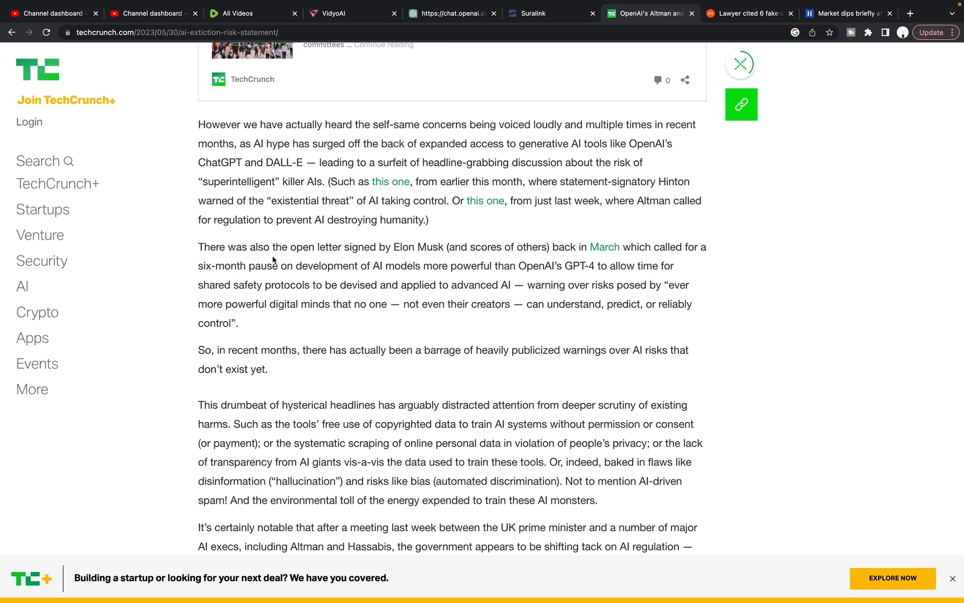
pyautogui.moveTo(315, 264)
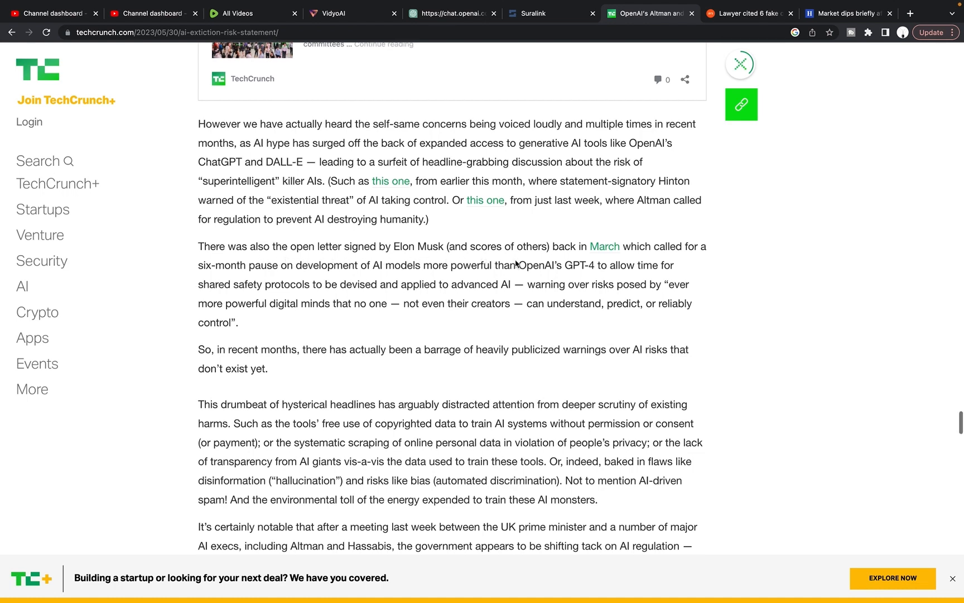
pyautogui.moveTo(249, 286)
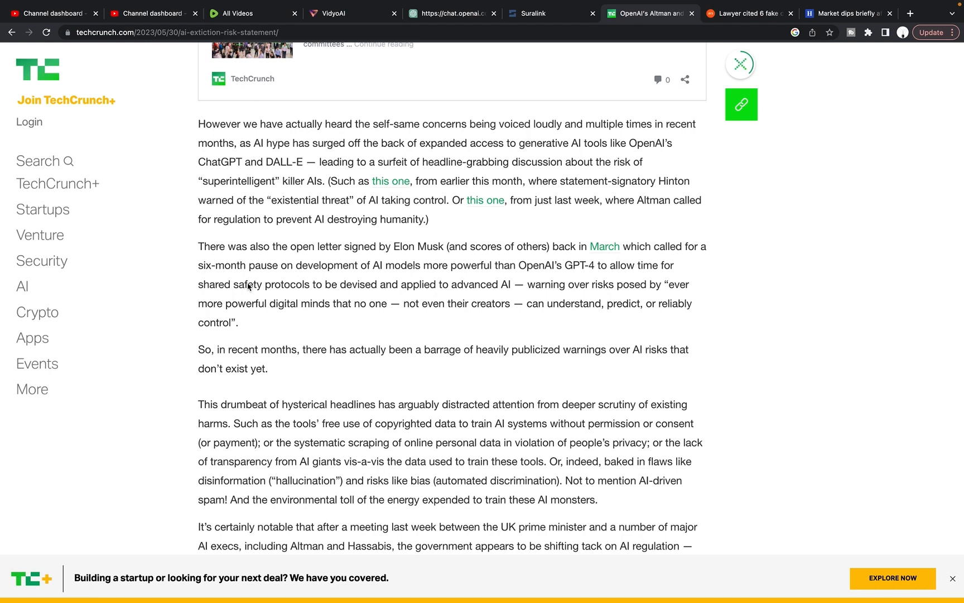
pyautogui.moveTo(462, 280)
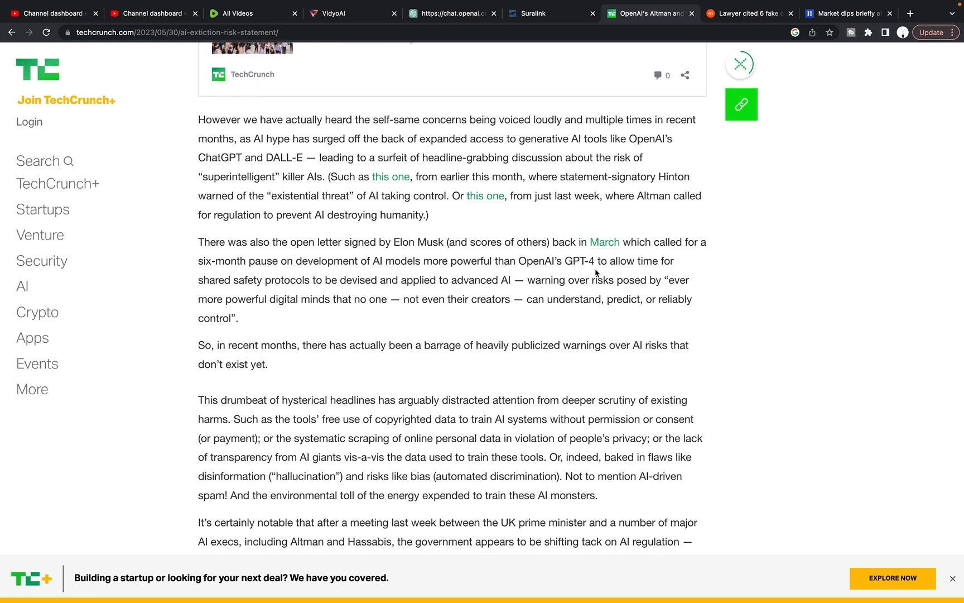
pyautogui.moveTo(245, 292)
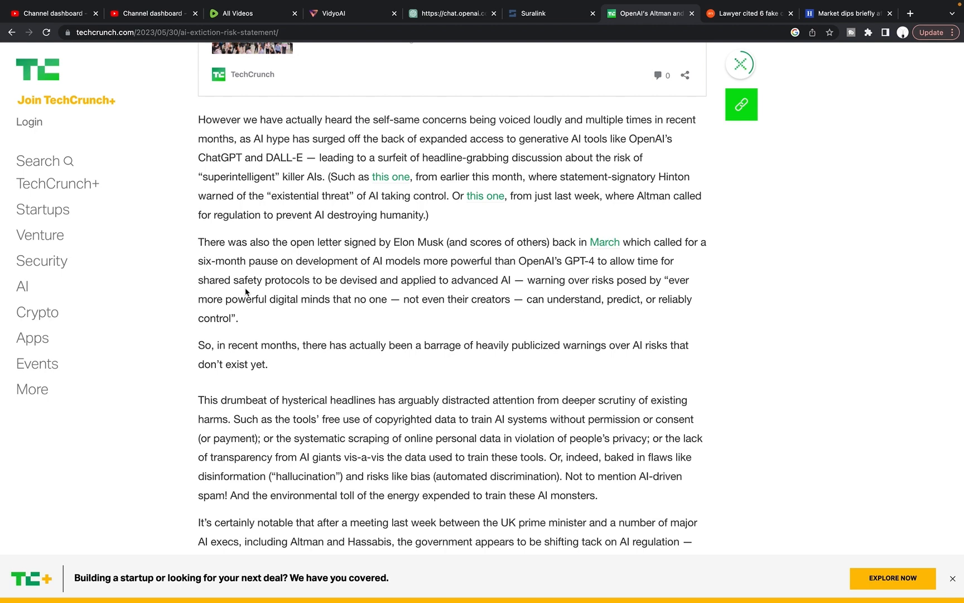
pyautogui.moveTo(363, 295)
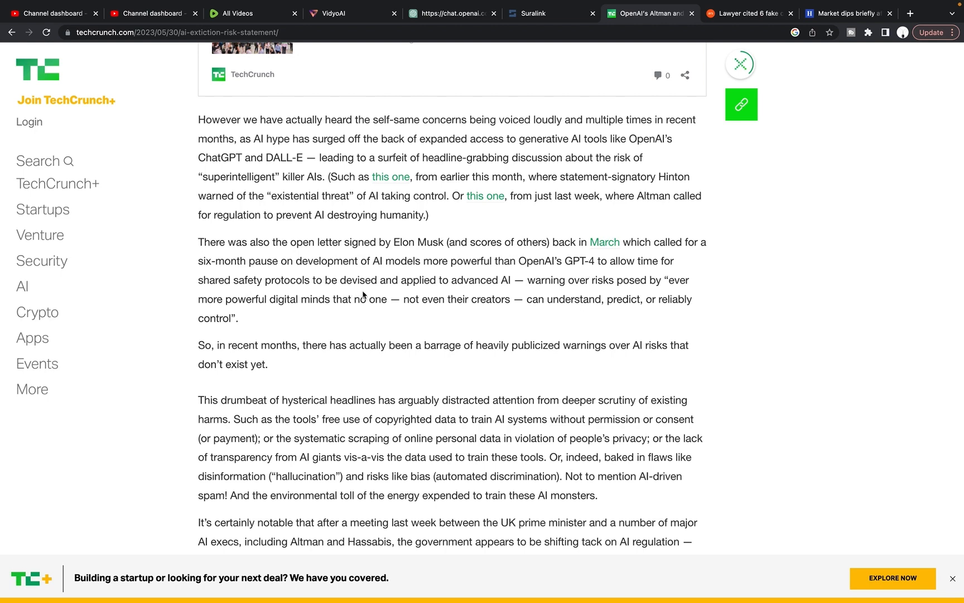
pyautogui.moveTo(523, 295)
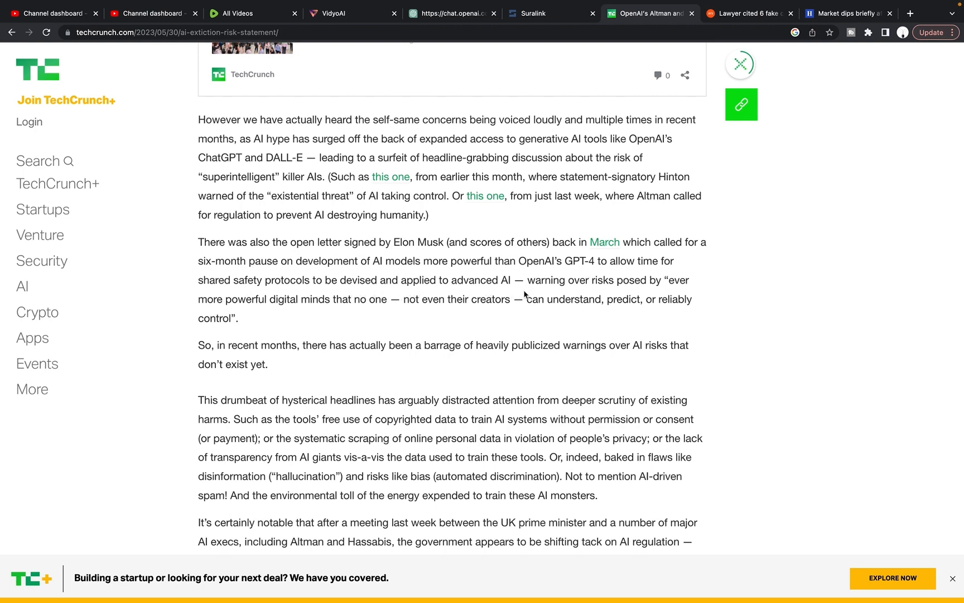
pyautogui.moveTo(651, 294)
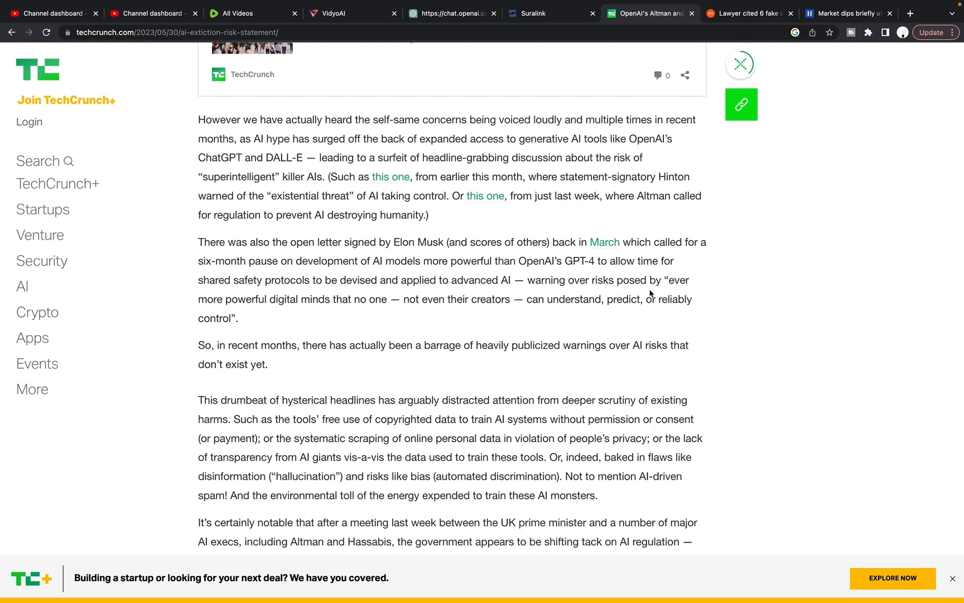
pyautogui.moveTo(386, 315)
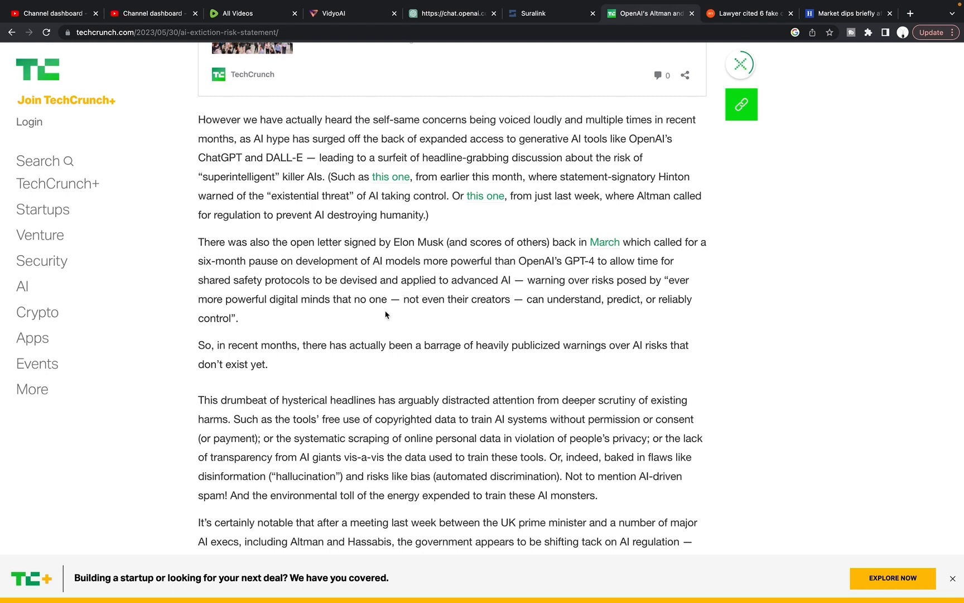
pyautogui.moveTo(582, 318)
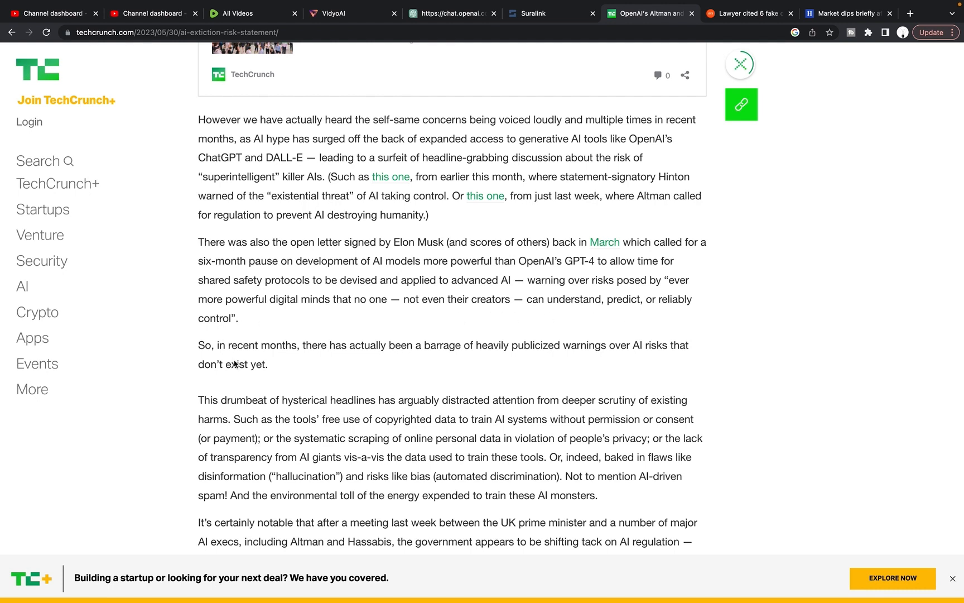
pyautogui.scroll(-3)
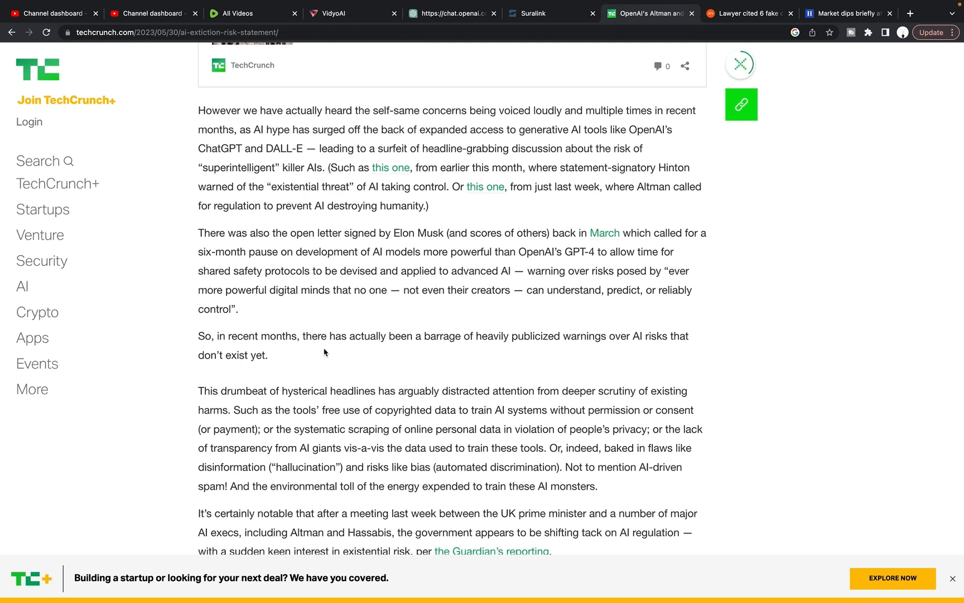
pyautogui.moveTo(508, 350)
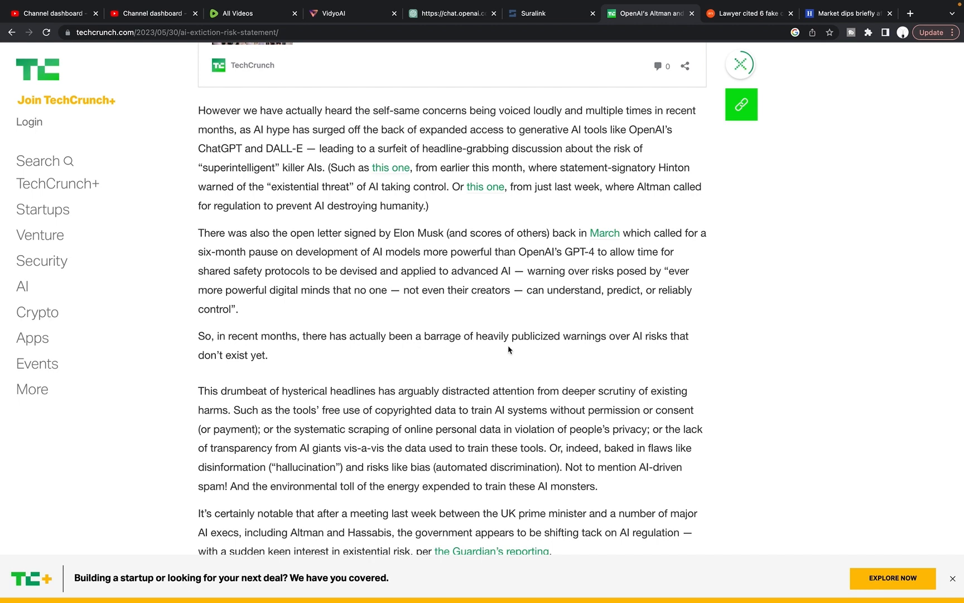
pyautogui.moveTo(284, 369)
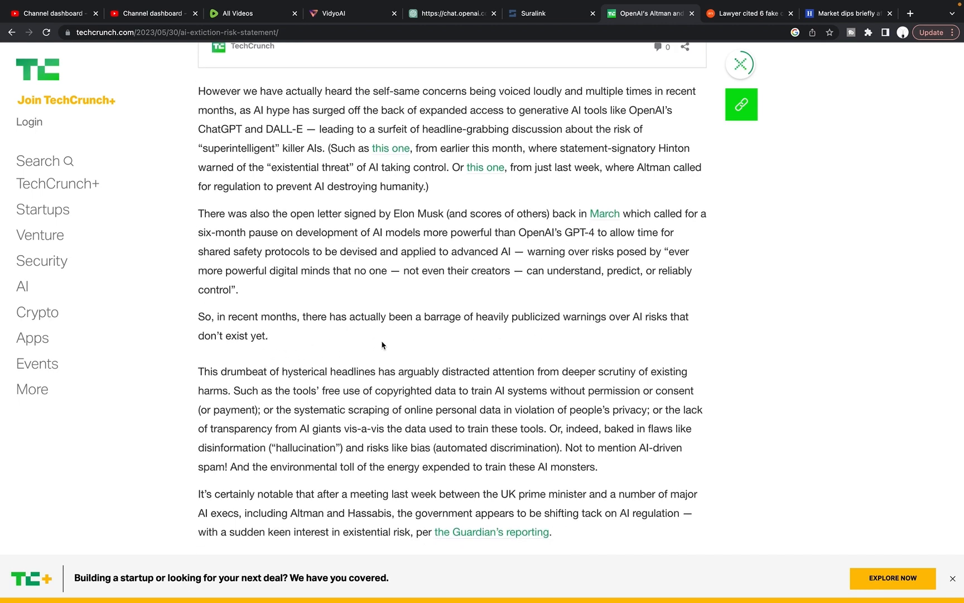
pyautogui.moveTo(383, 287)
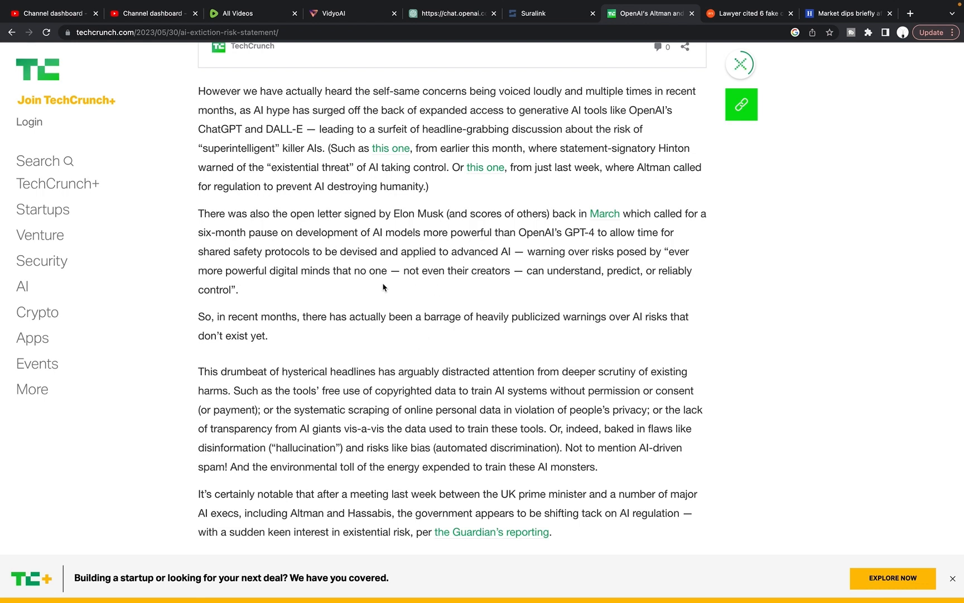
pyautogui.scroll(-3)
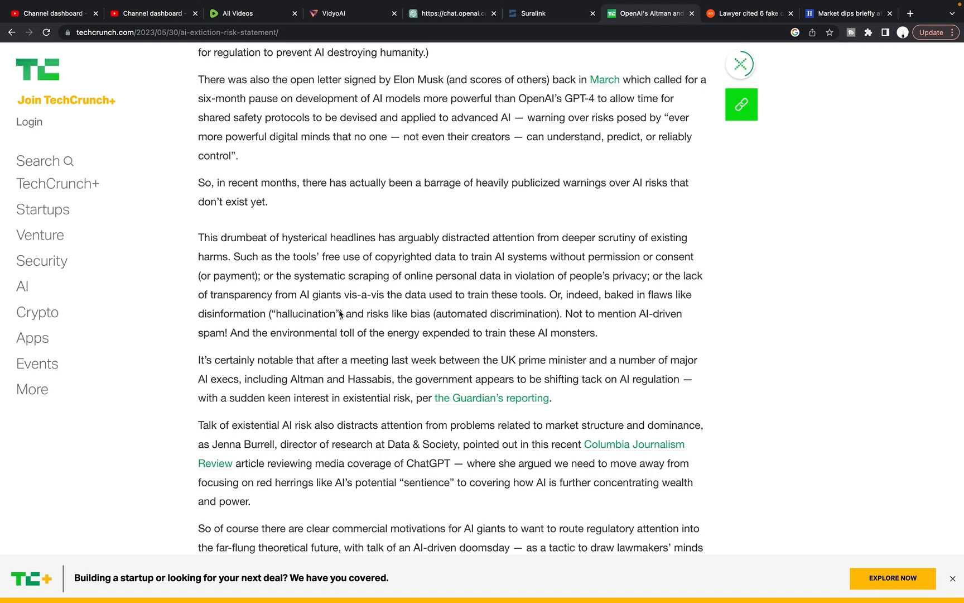
pyautogui.moveTo(281, 289)
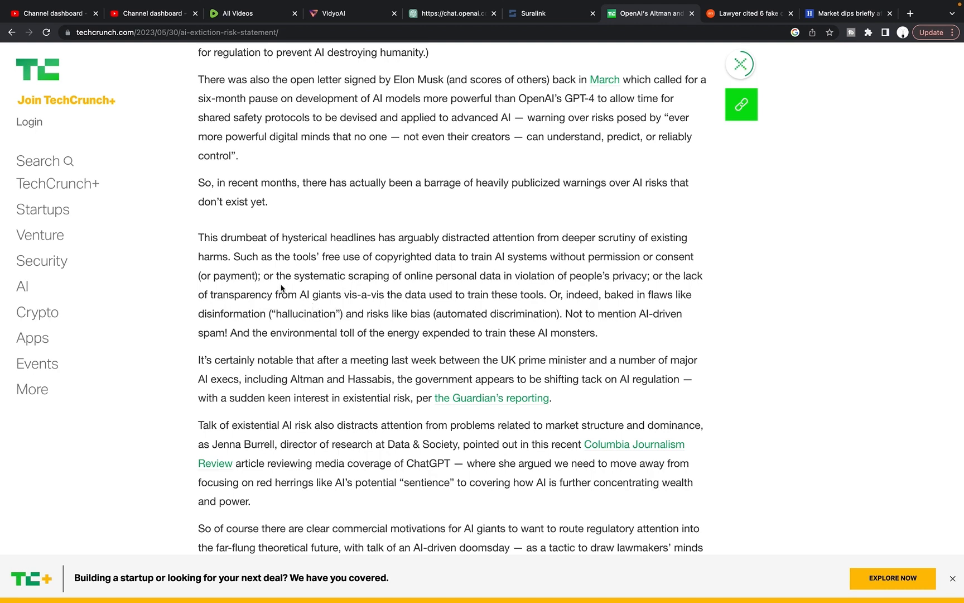
pyautogui.moveTo(273, 275)
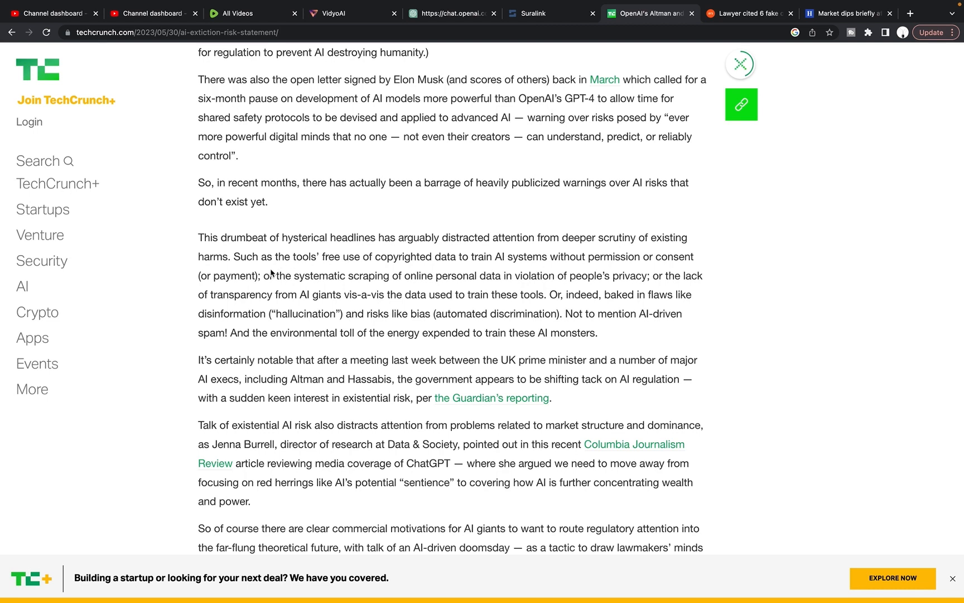
# Scroll past Jenna Burrell's wealth-and-power paragraph to the AI giants' commercial motives
pyautogui.scroll(-3)
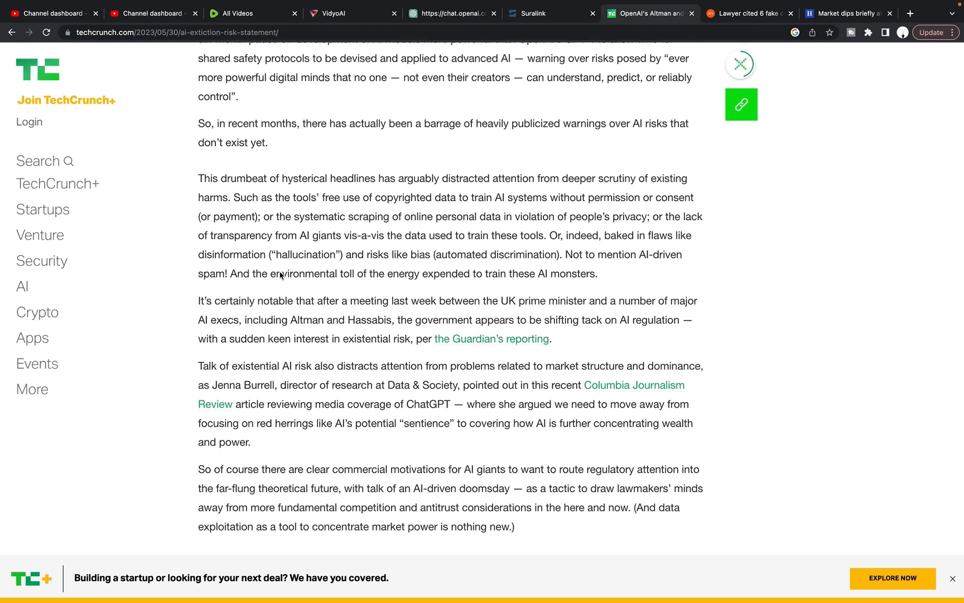
pyautogui.scroll(-3)
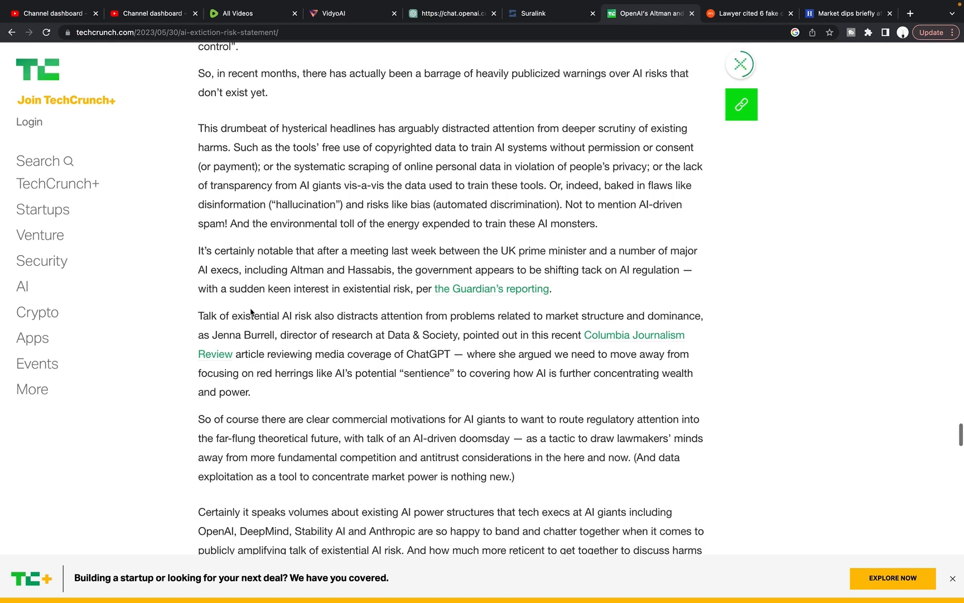
pyautogui.moveTo(462, 338)
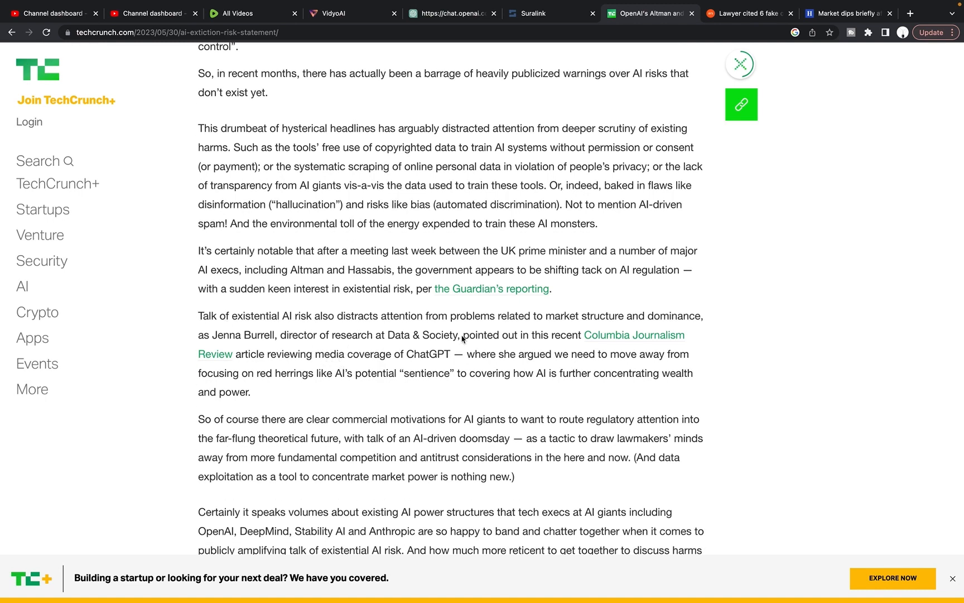
pyautogui.scroll(-3)
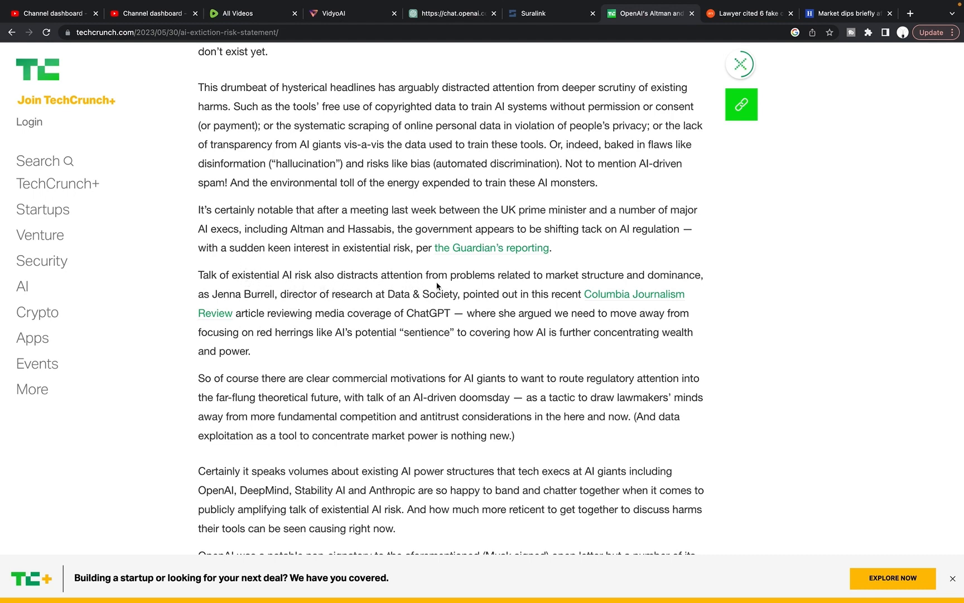
pyautogui.moveTo(585, 284)
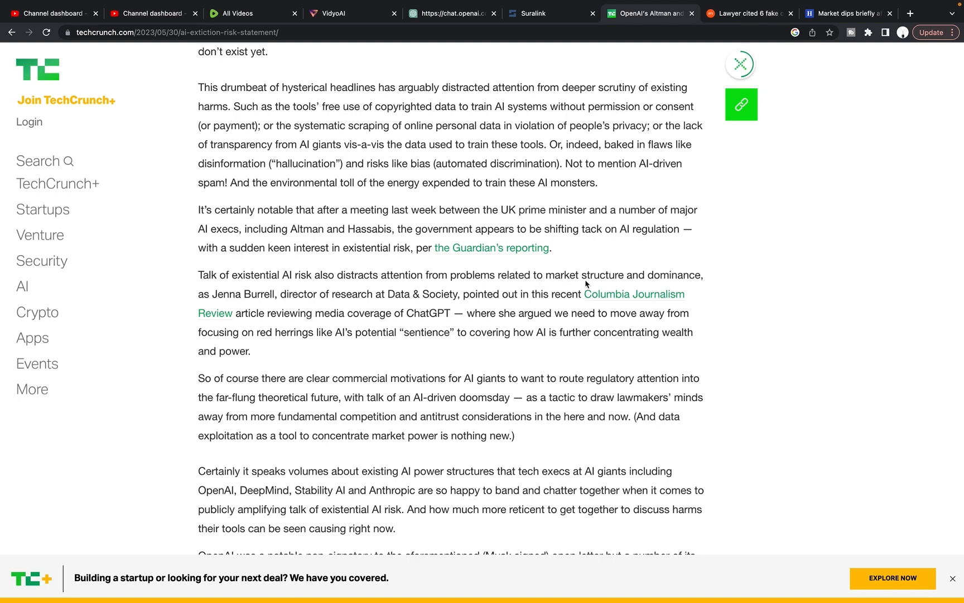
pyautogui.moveTo(205, 303)
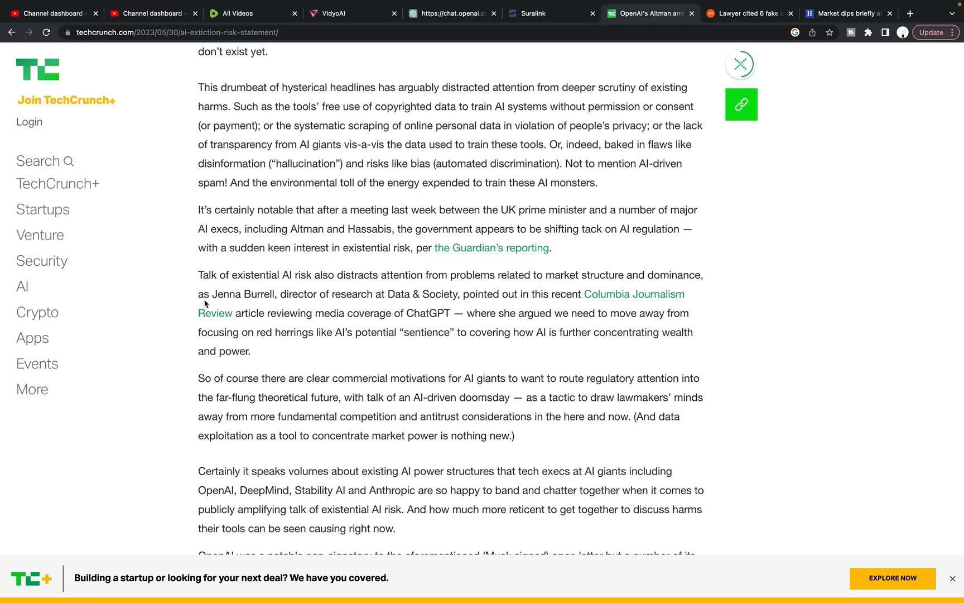
pyautogui.moveTo(248, 306)
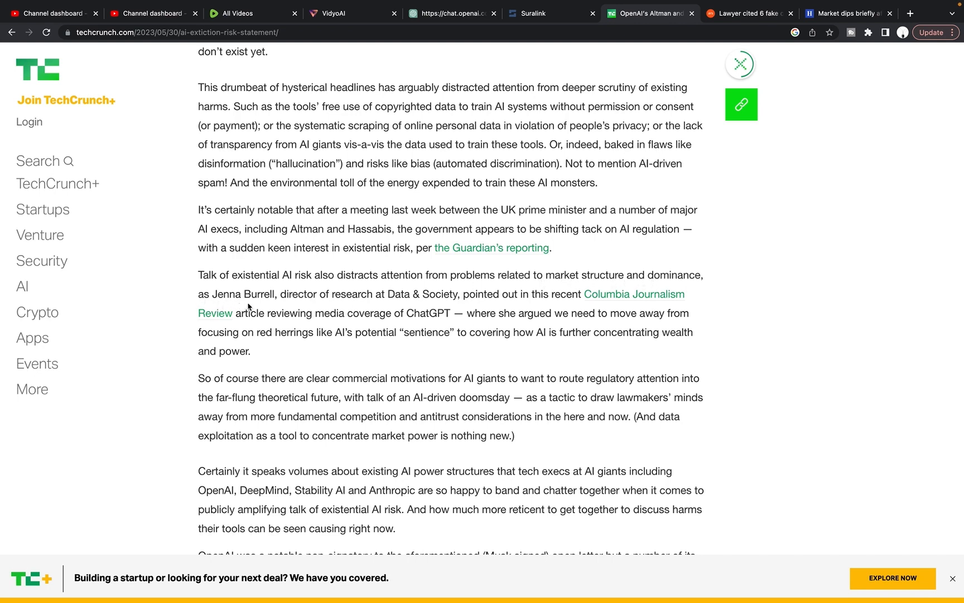
pyautogui.moveTo(398, 305)
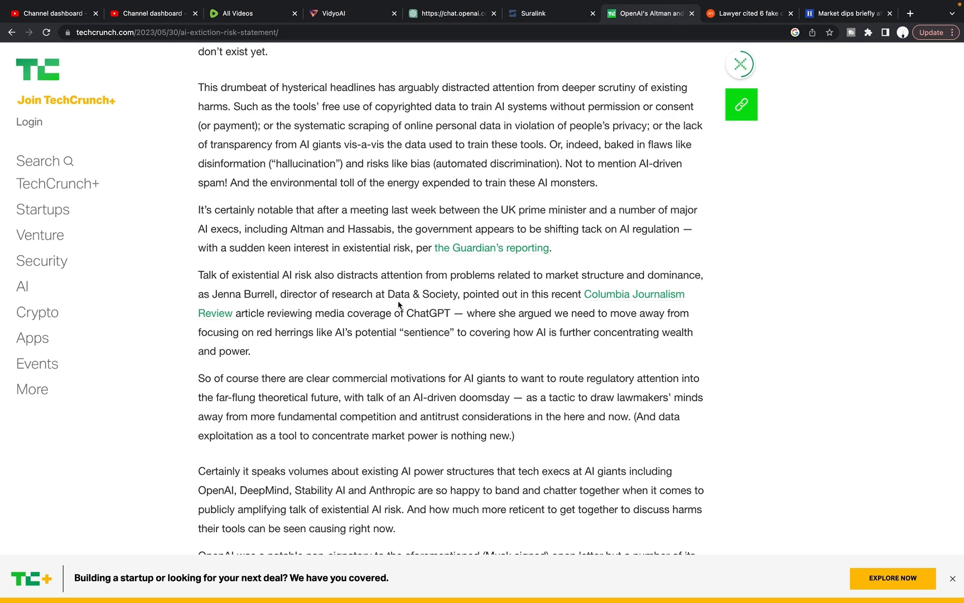
pyautogui.moveTo(502, 306)
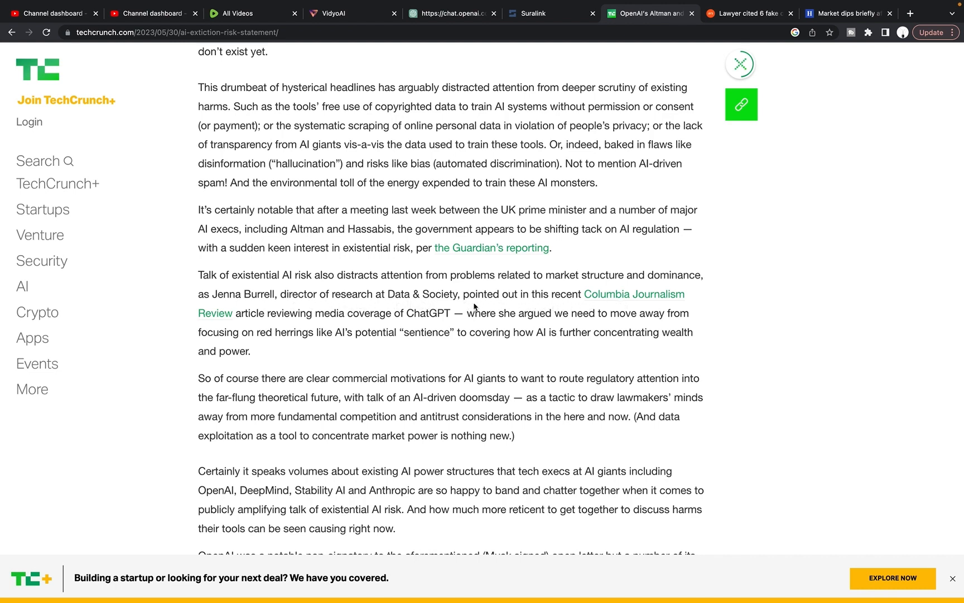
pyautogui.moveTo(366, 325)
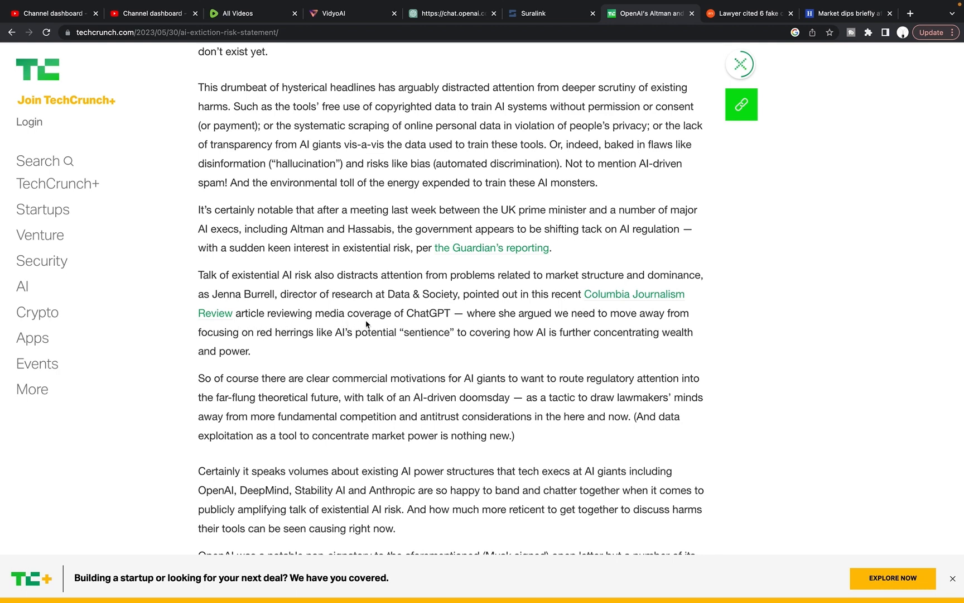
pyautogui.moveTo(589, 322)
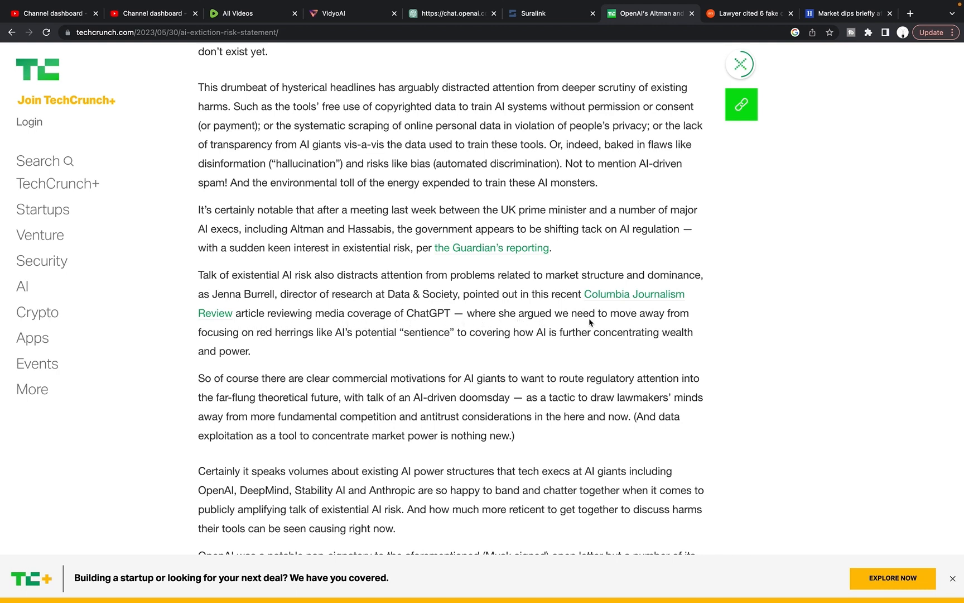
pyautogui.moveTo(276, 341)
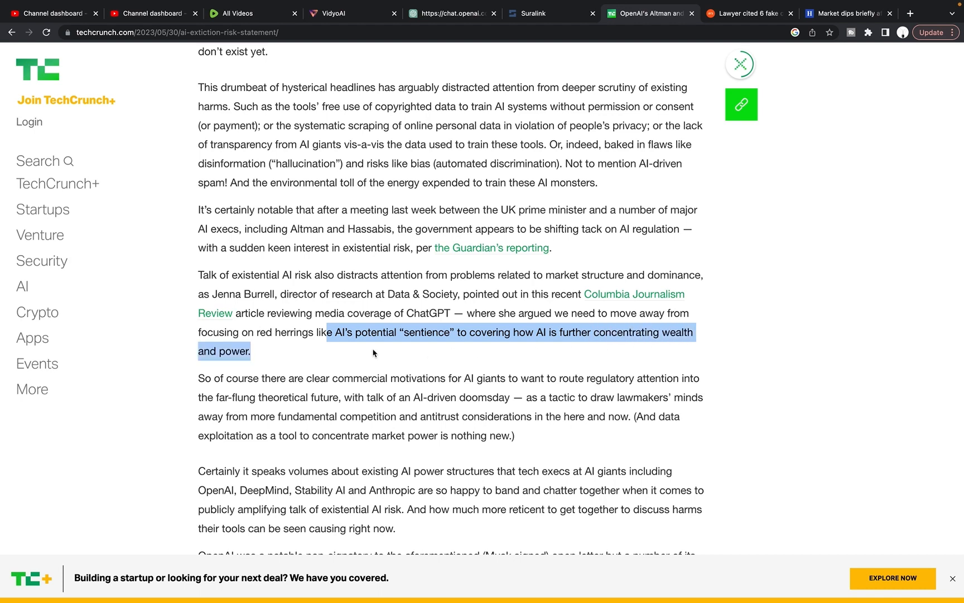
pyautogui.scroll(-3)
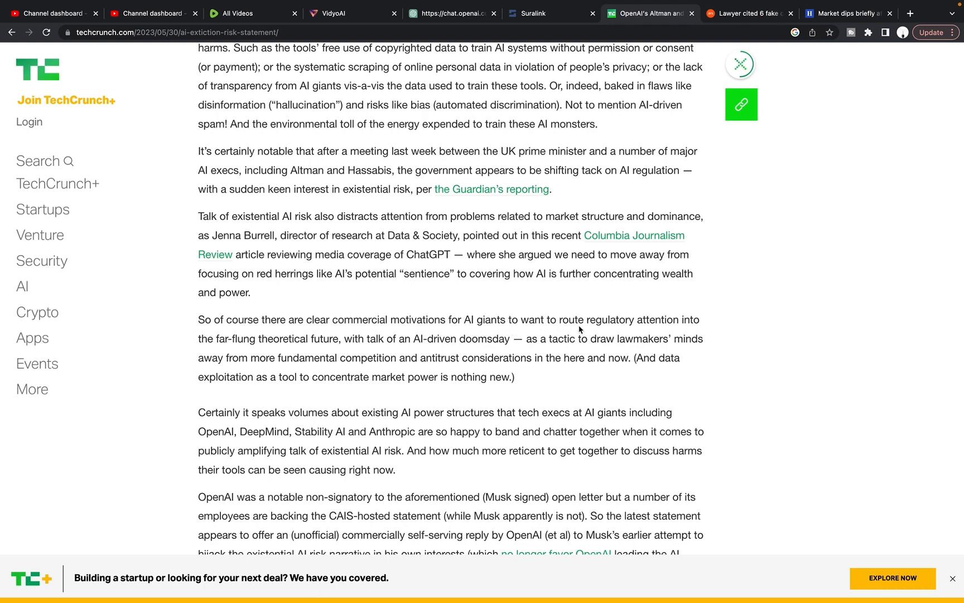
pyautogui.moveTo(260, 351)
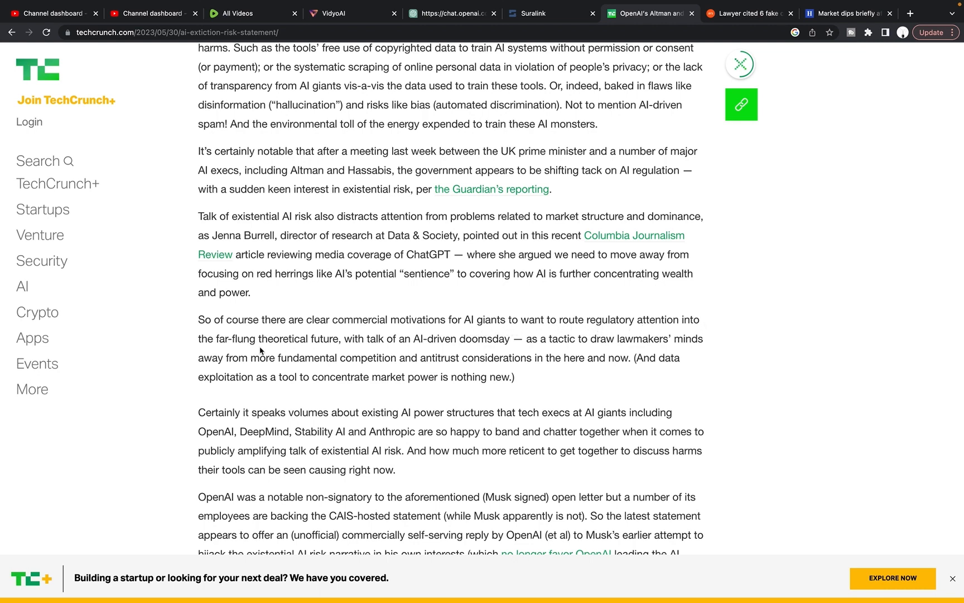
pyautogui.moveTo(279, 349)
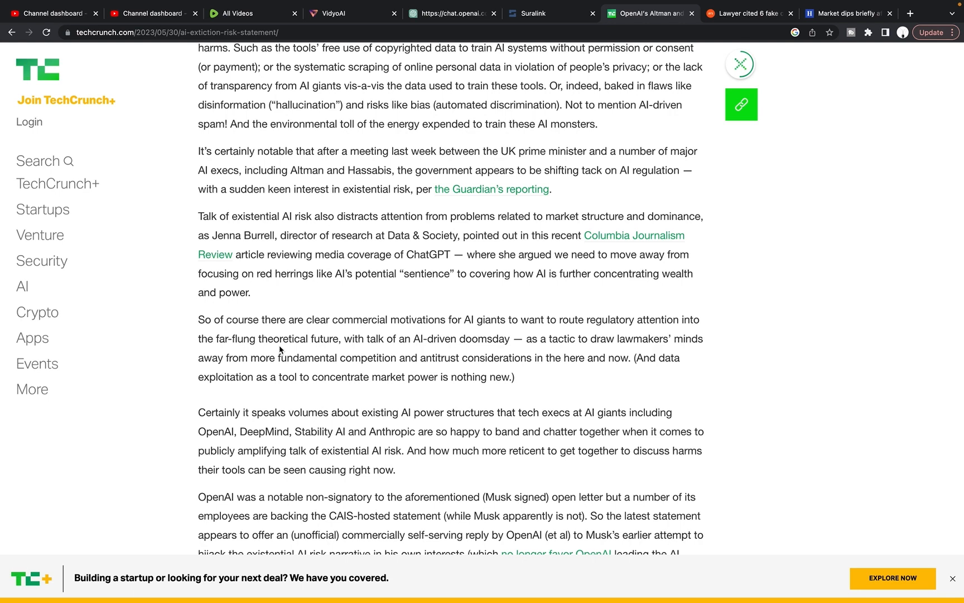
pyautogui.moveTo(346, 348)
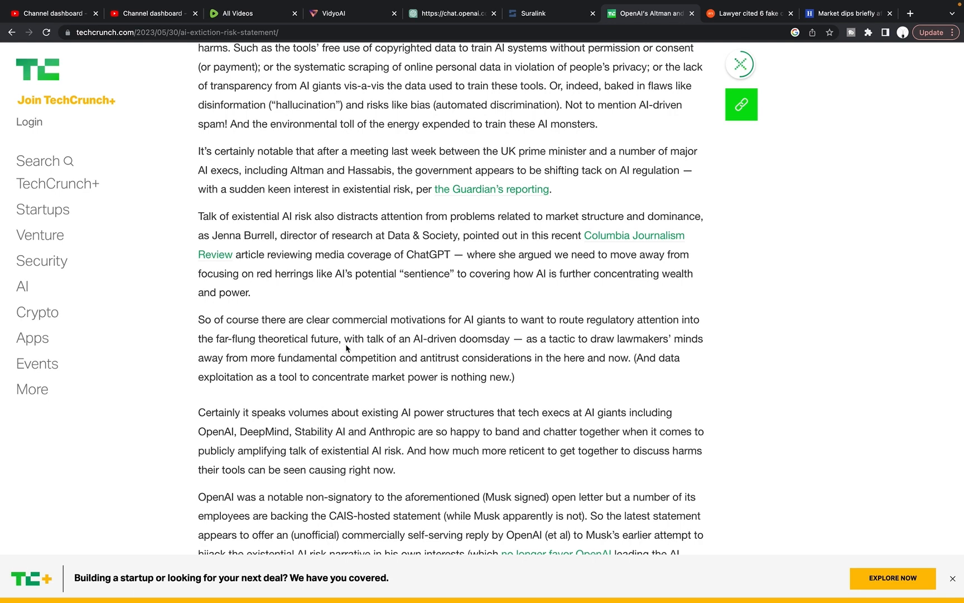
pyautogui.moveTo(499, 347)
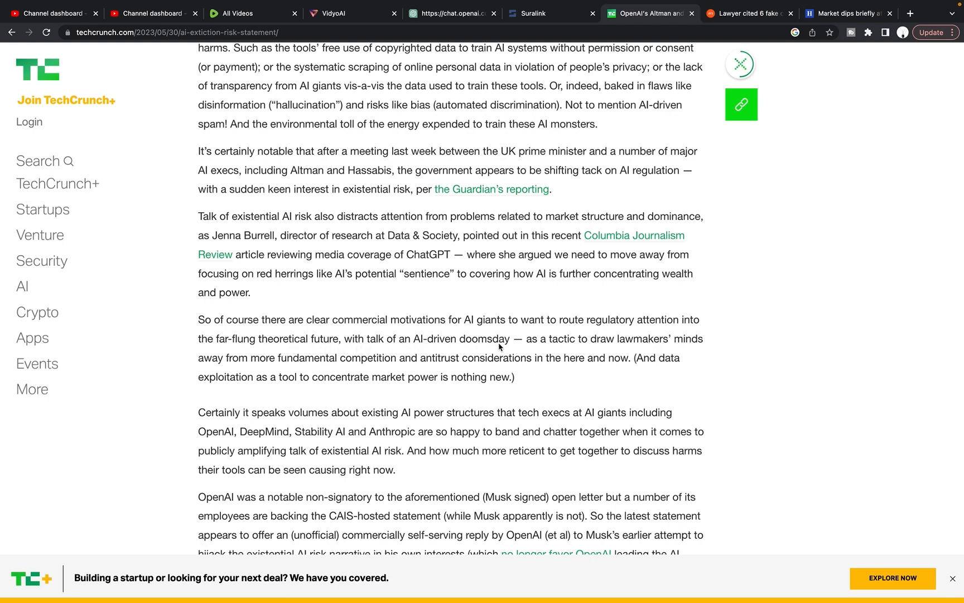
pyautogui.moveTo(632, 354)
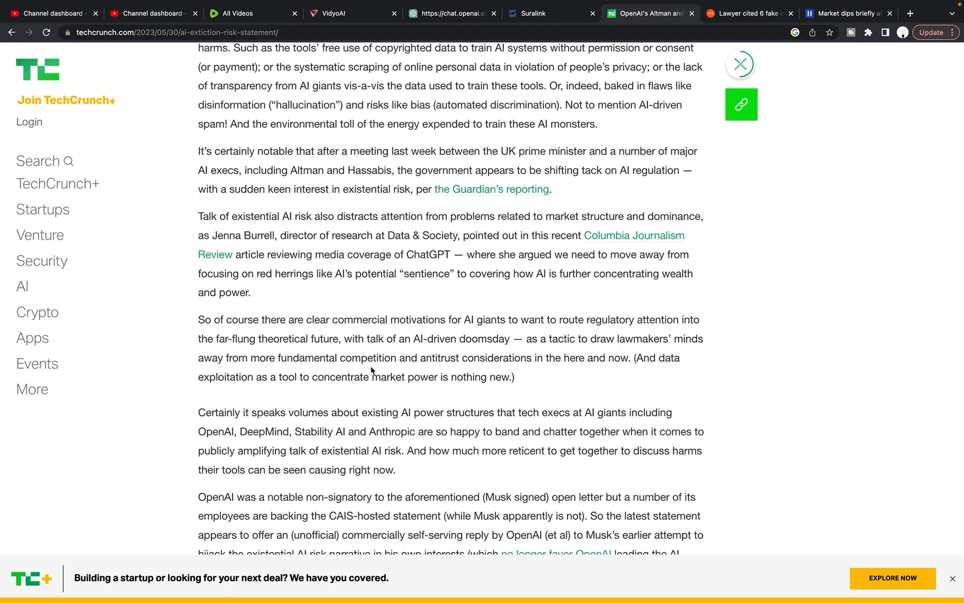
pyautogui.moveTo(526, 370)
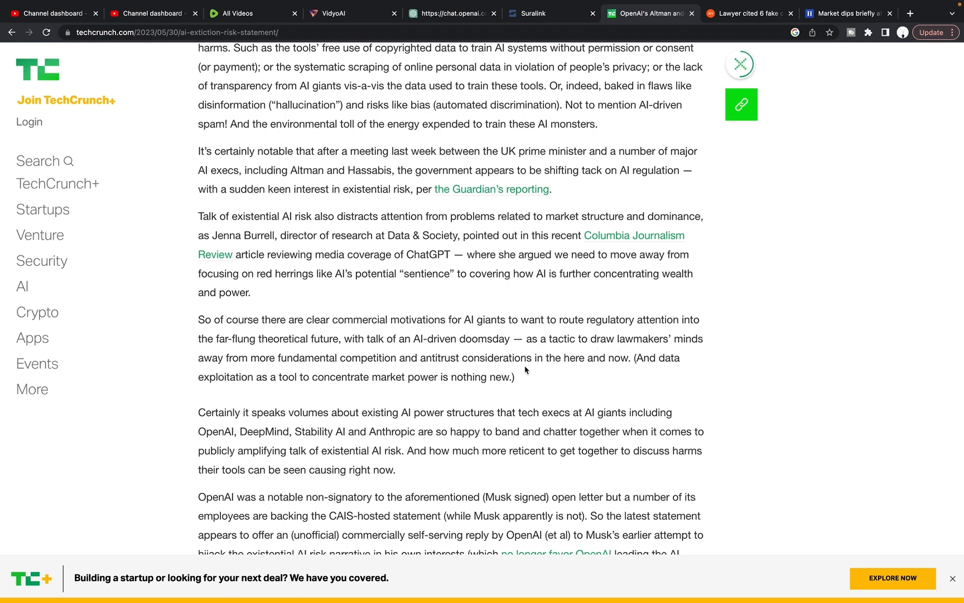
pyautogui.moveTo(304, 385)
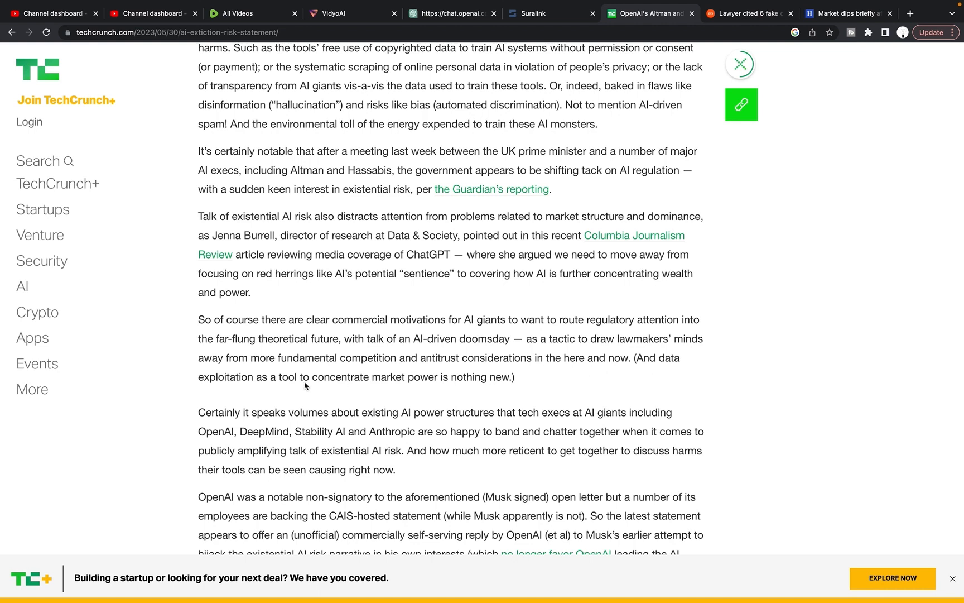
pyautogui.moveTo(276, 387)
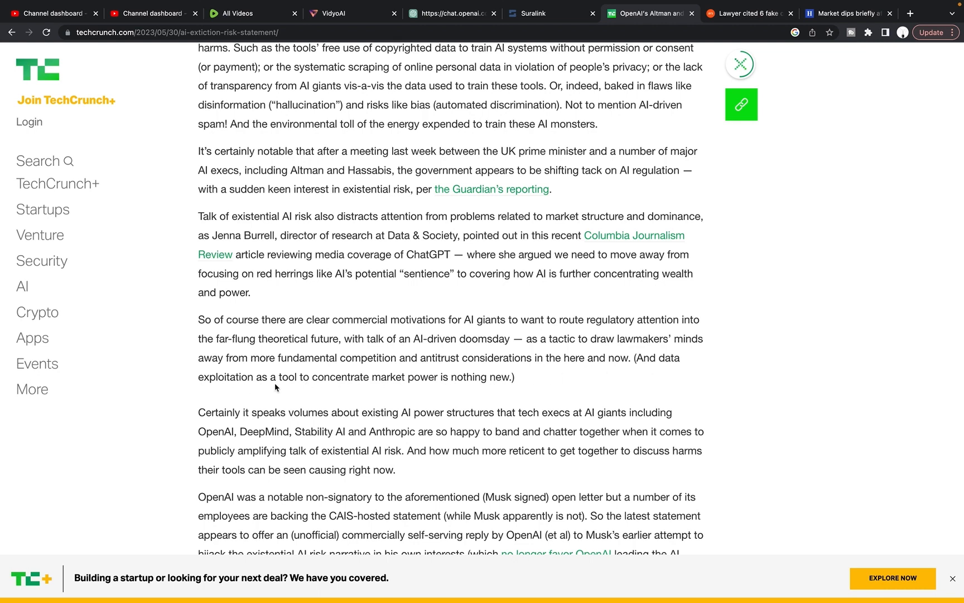
pyautogui.moveTo(414, 393)
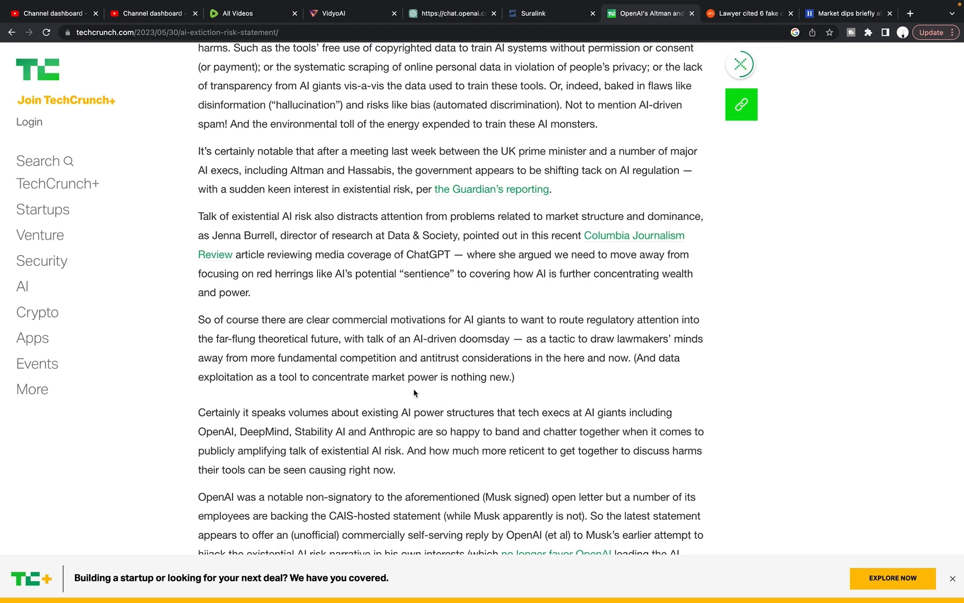
pyautogui.moveTo(475, 380)
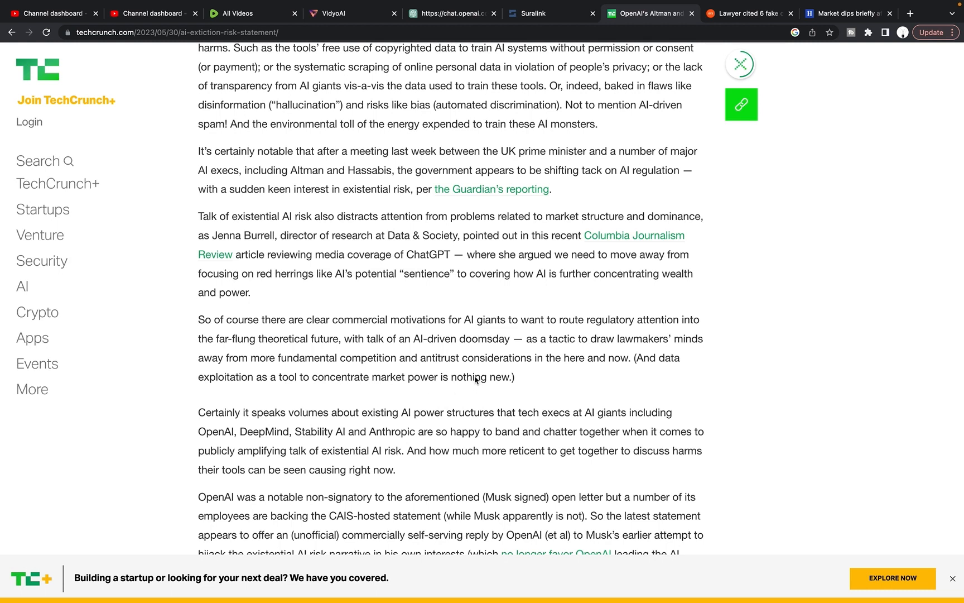
pyautogui.moveTo(284, 346)
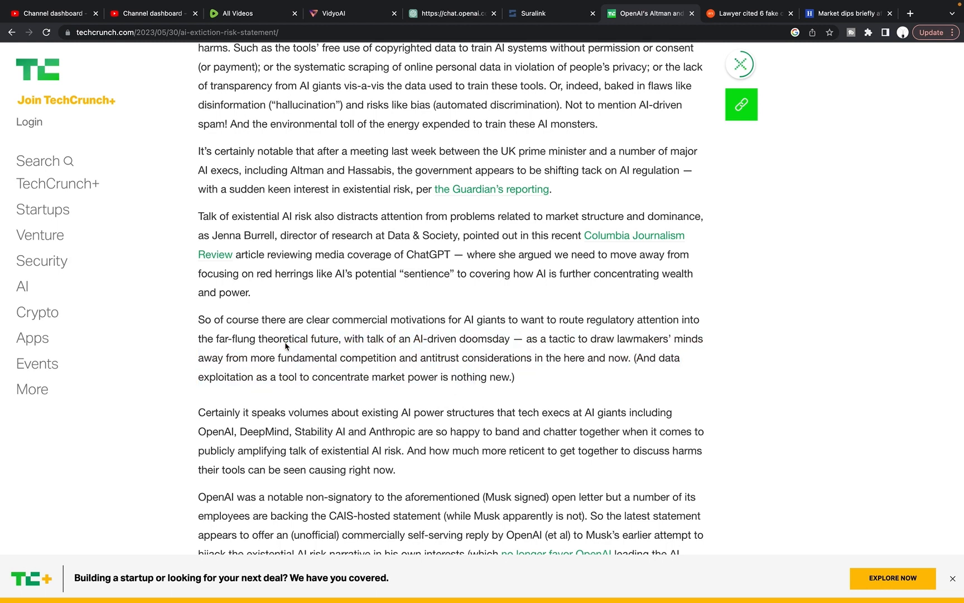
pyautogui.moveTo(378, 365)
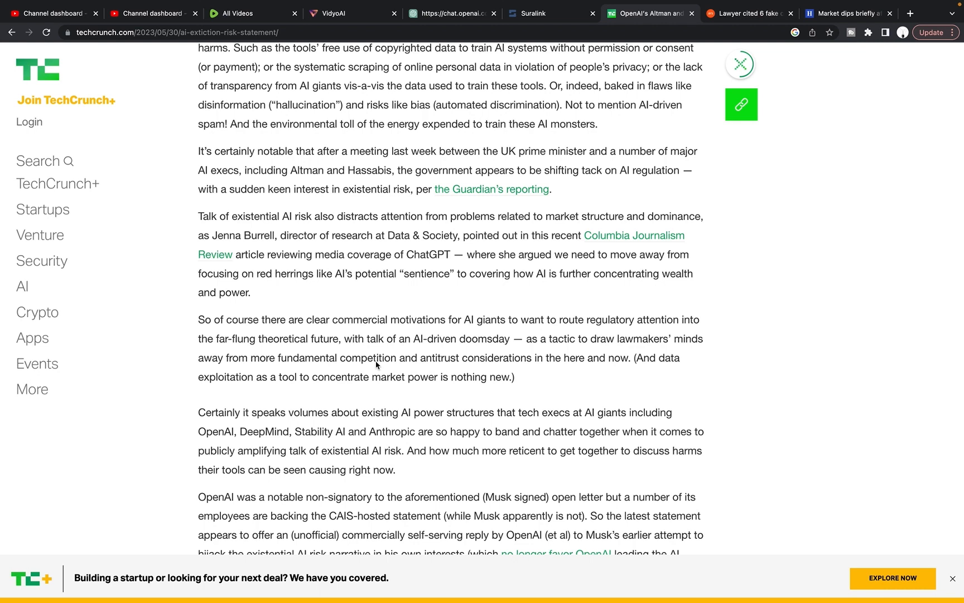
# Scroll to the paragraphs on OpenAI not signing the Musk open letter and its lobbying
pyautogui.scroll(-3)
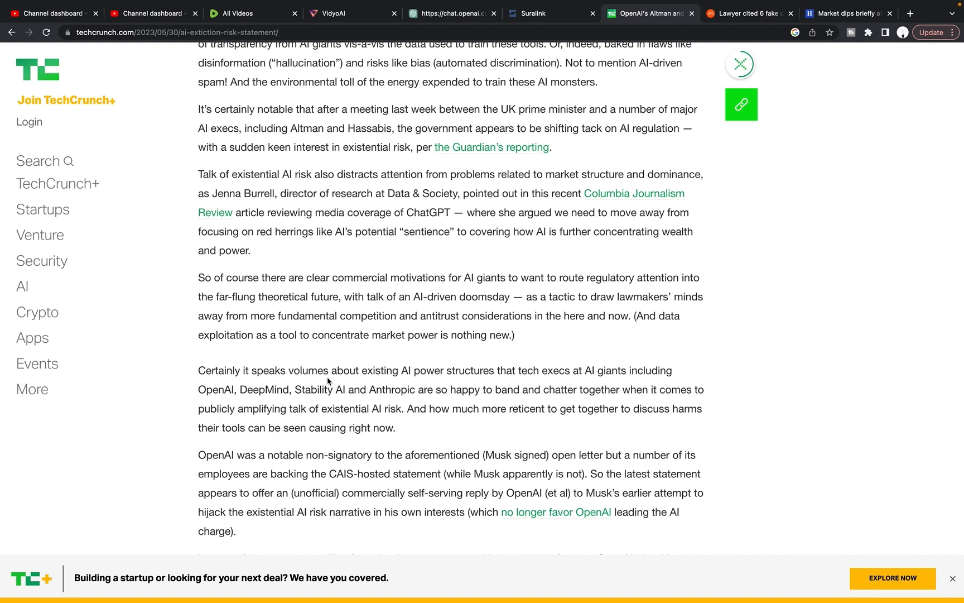
pyautogui.scroll(-3)
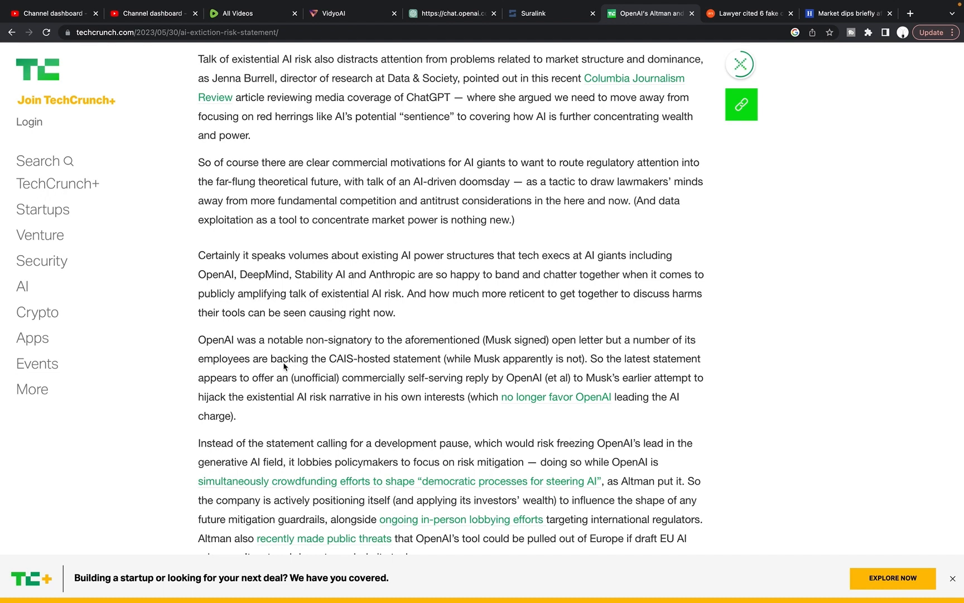
pyautogui.moveTo(237, 317)
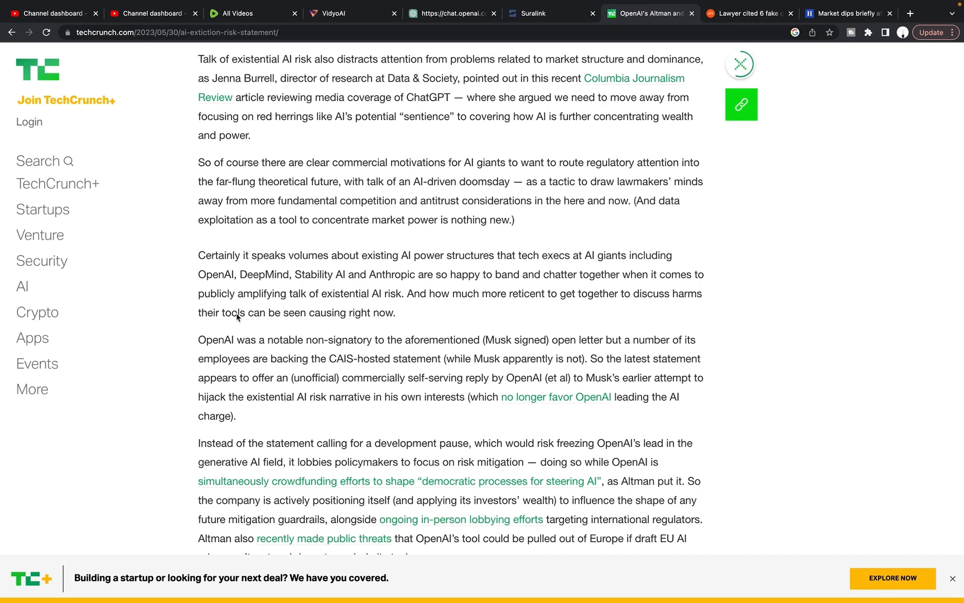
pyautogui.moveTo(251, 342)
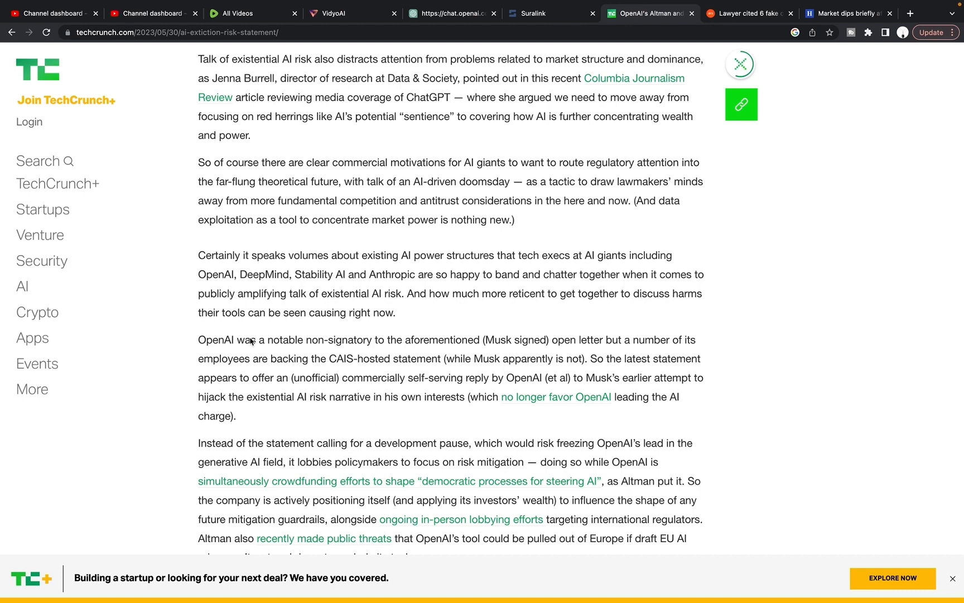
# Show the Altman EU-threats paragraph and embedded tweet, clearing the marked OpenAI sentence
pyautogui.scroll(-3)
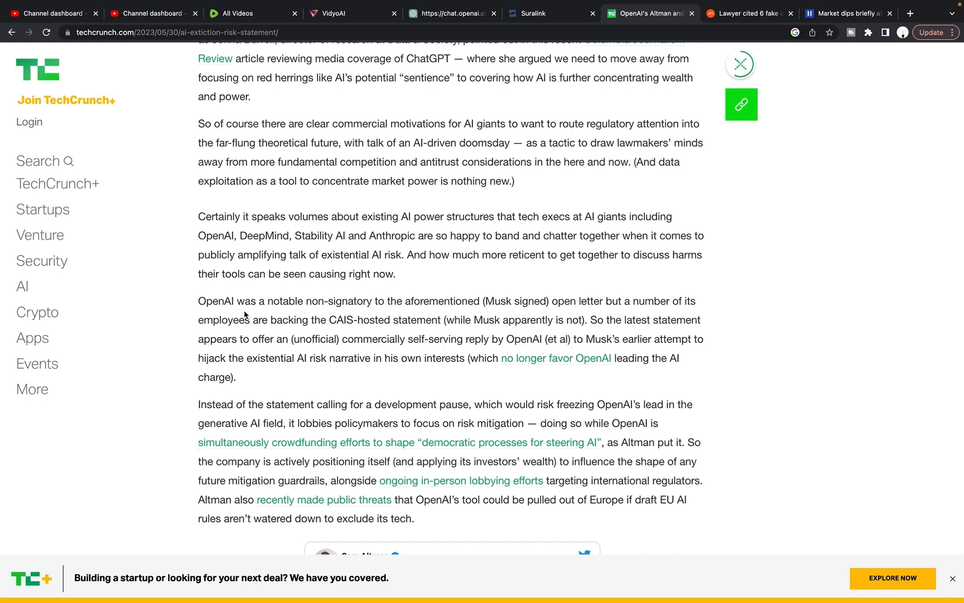
pyautogui.moveTo(195, 307)
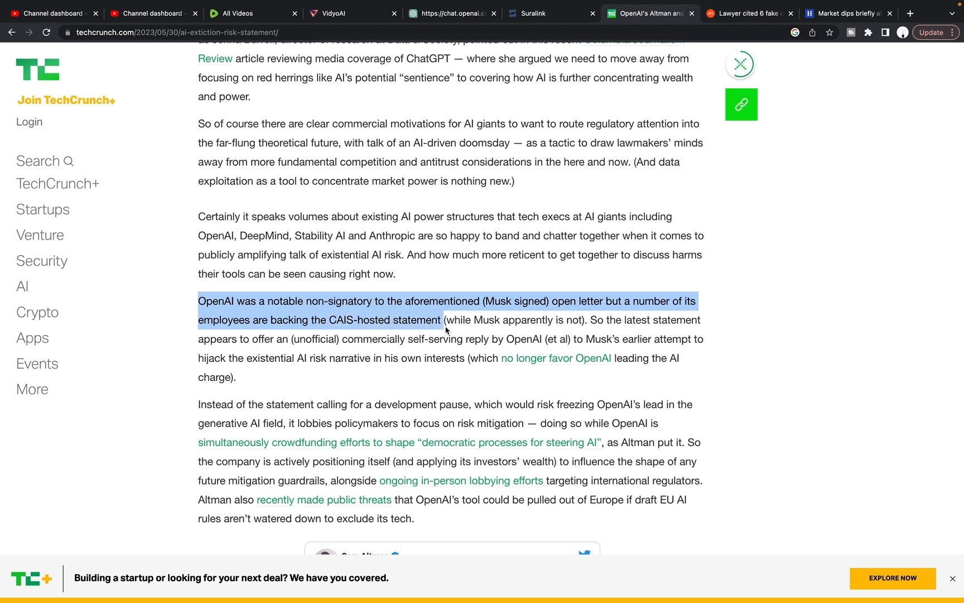
pyautogui.click(580, 331)
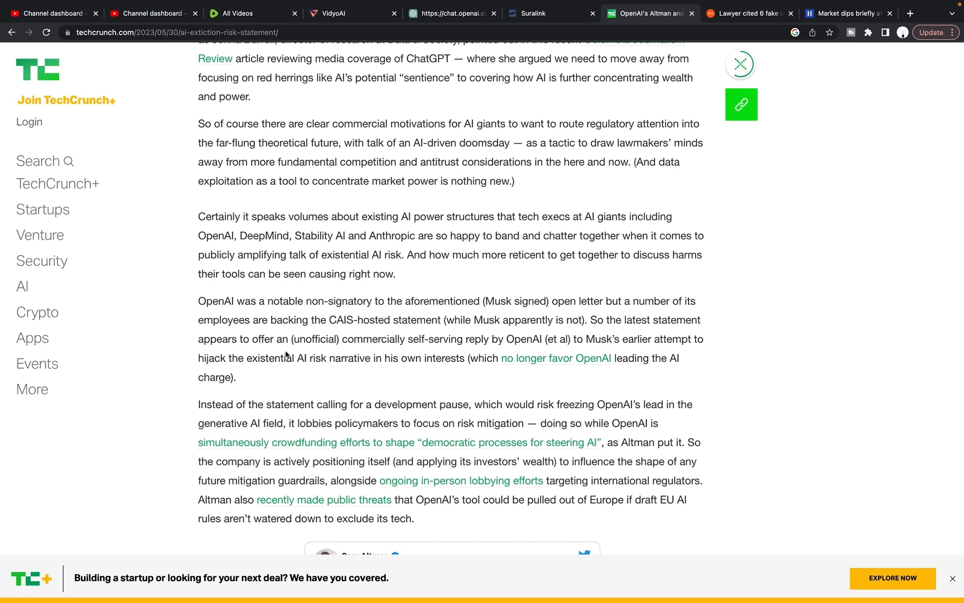
pyautogui.moveTo(470, 352)
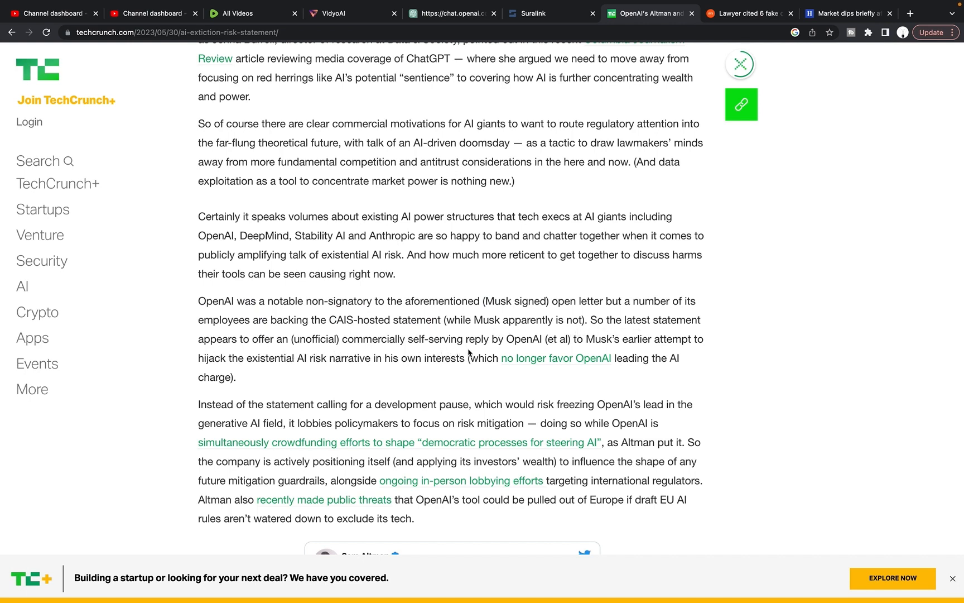
pyautogui.moveTo(577, 352)
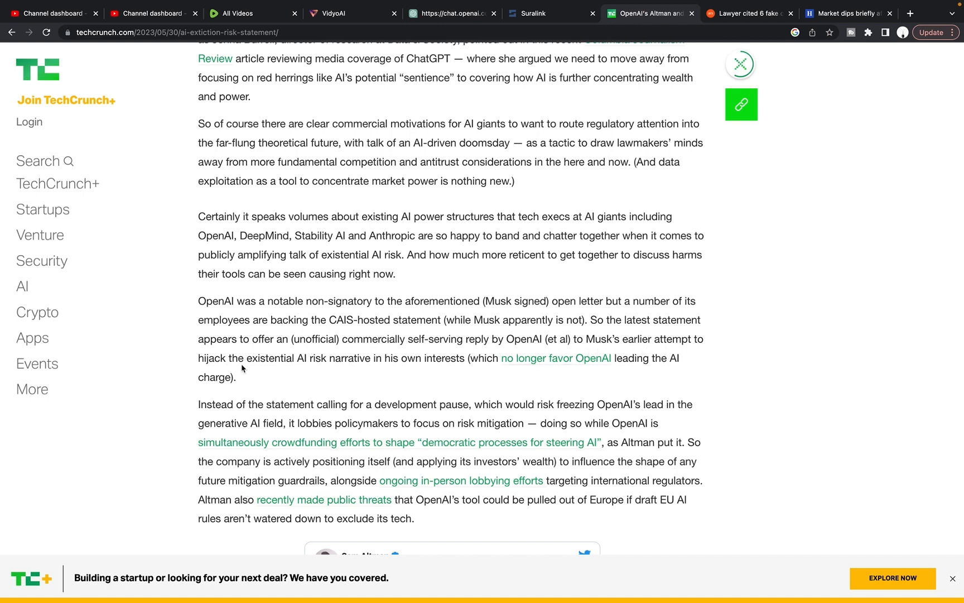
pyautogui.moveTo(423, 369)
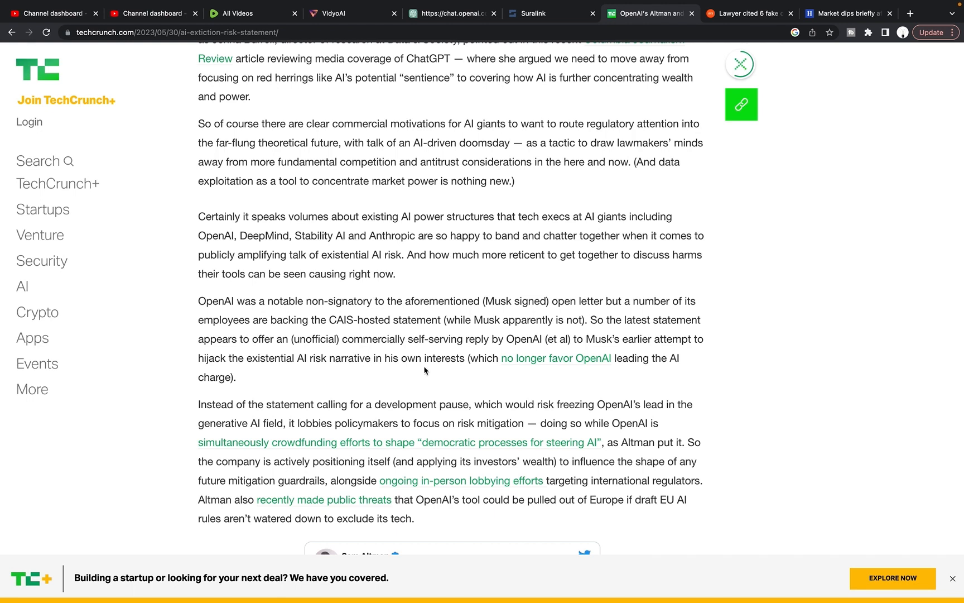
pyautogui.moveTo(544, 371)
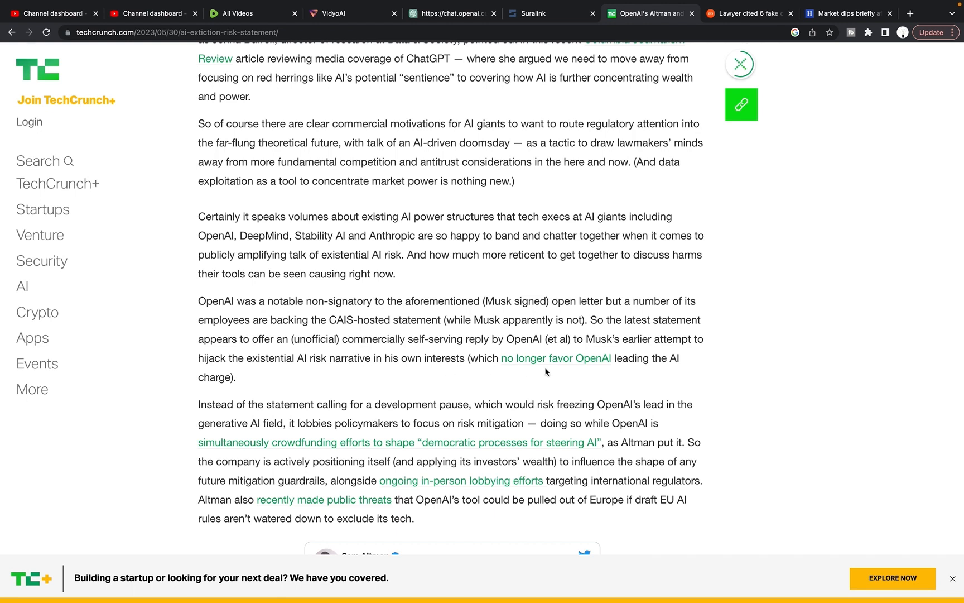
pyautogui.moveTo(568, 374)
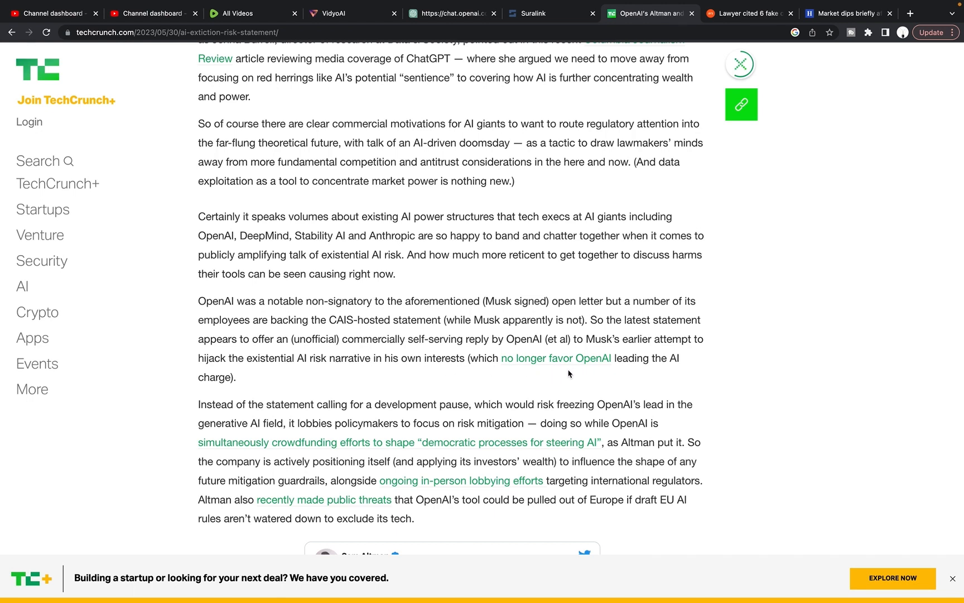
pyautogui.scroll(-3)
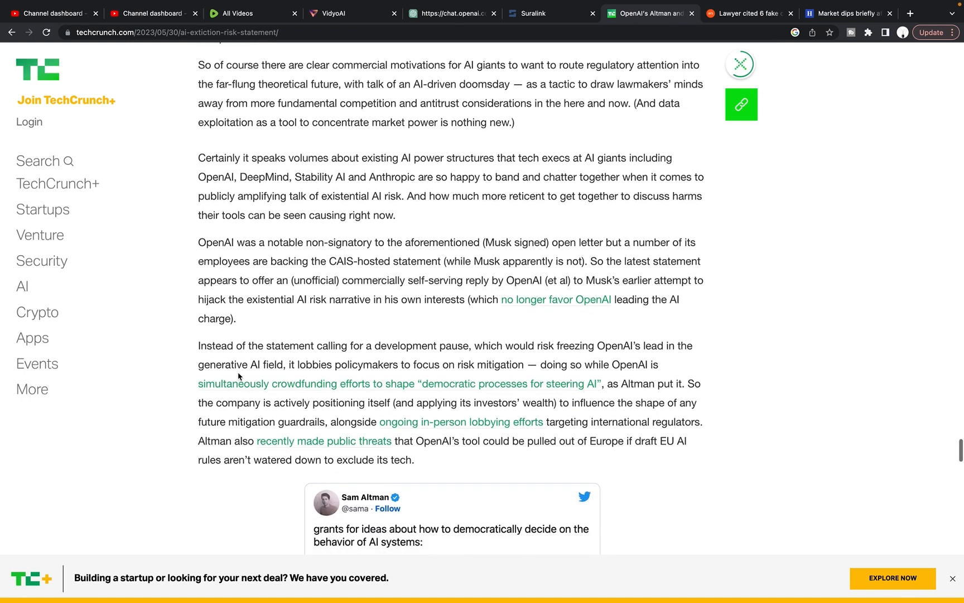
pyautogui.scroll(-3)
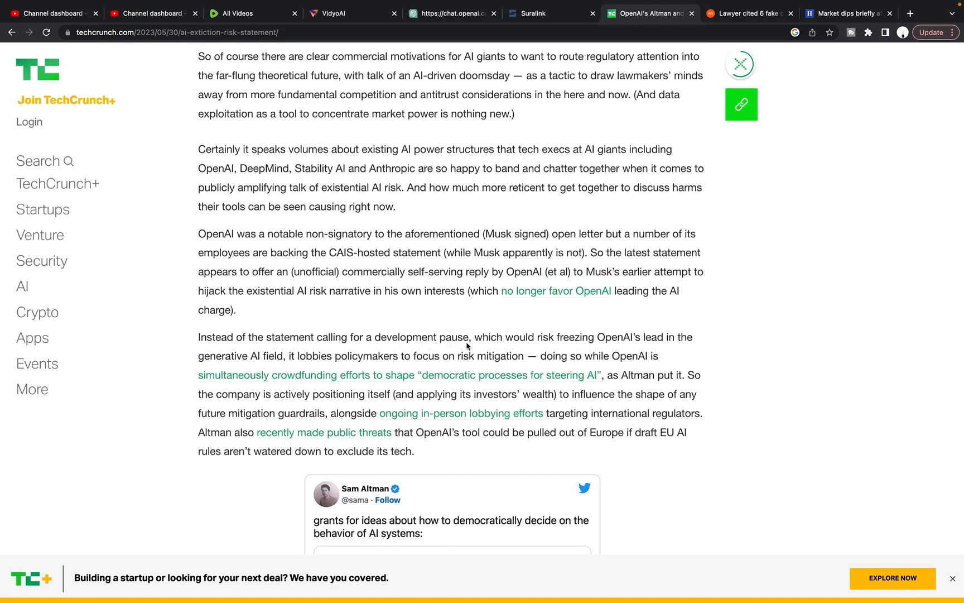
pyautogui.moveTo(503, 352)
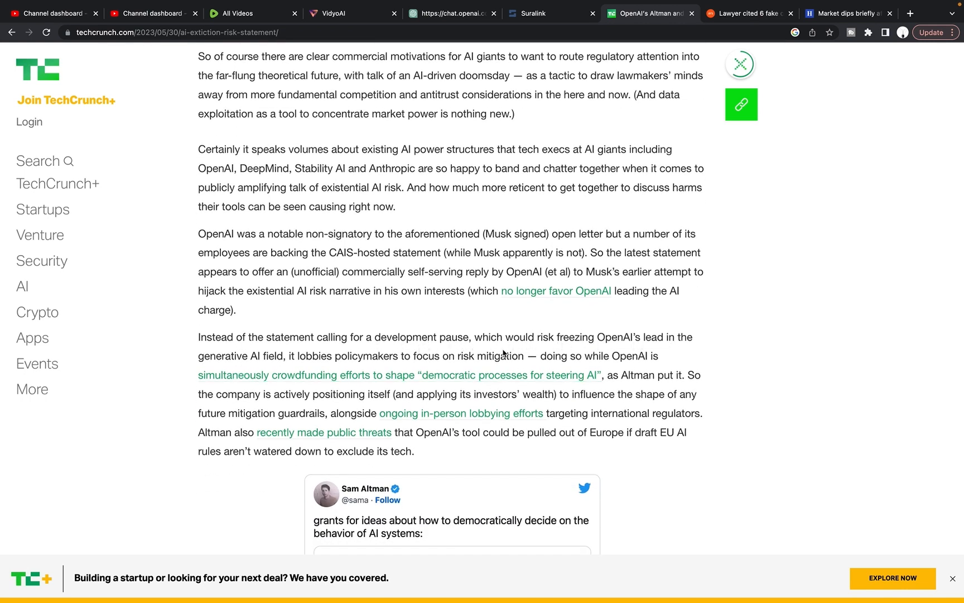
pyautogui.moveTo(373, 369)
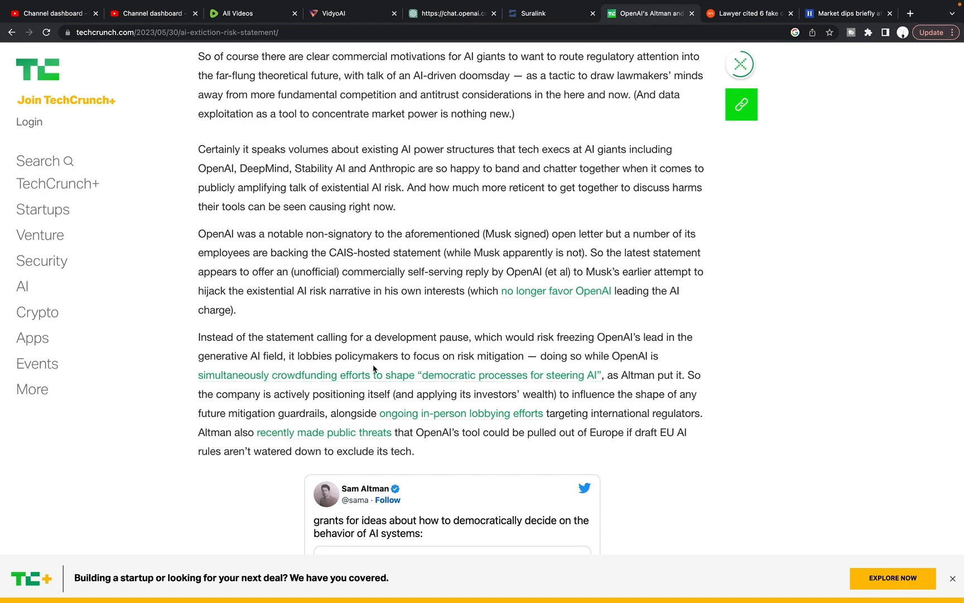
pyautogui.moveTo(539, 366)
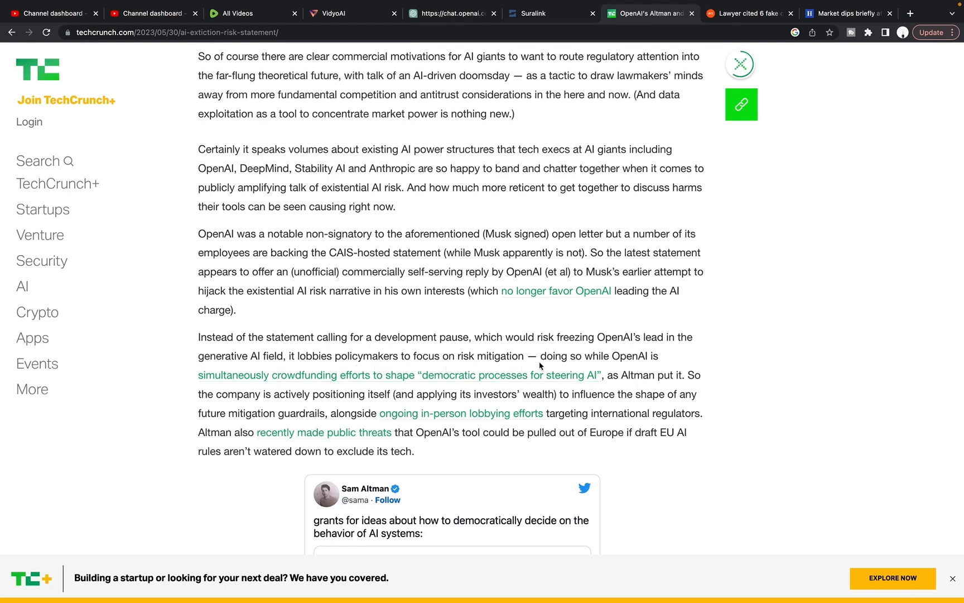
pyautogui.moveTo(280, 390)
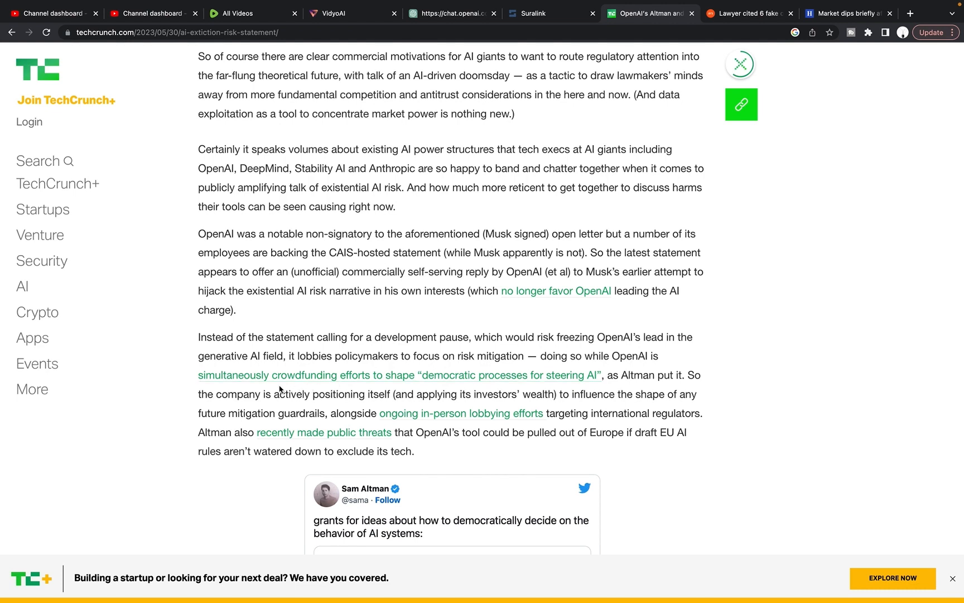
pyautogui.moveTo(375, 391)
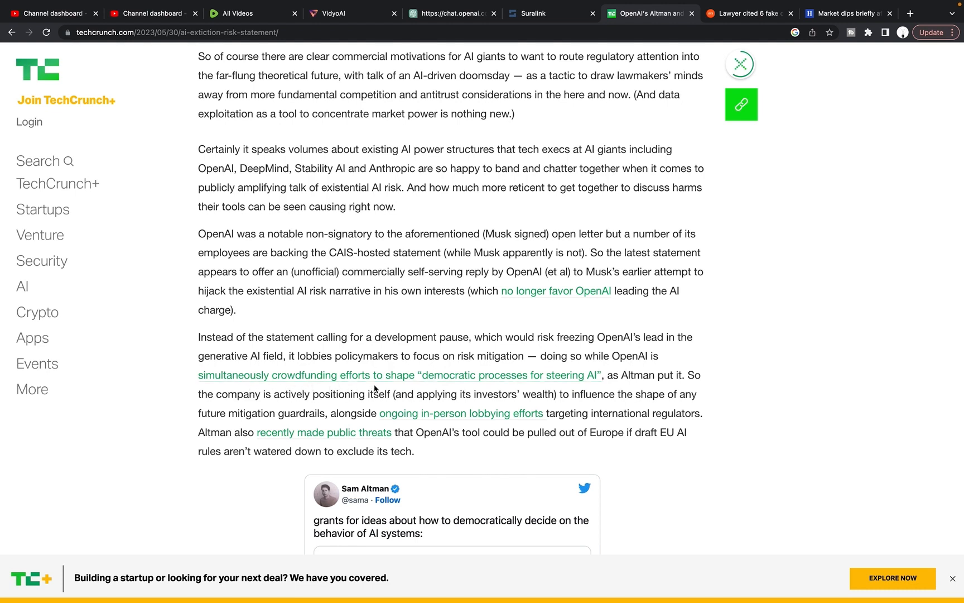
pyautogui.moveTo(463, 388)
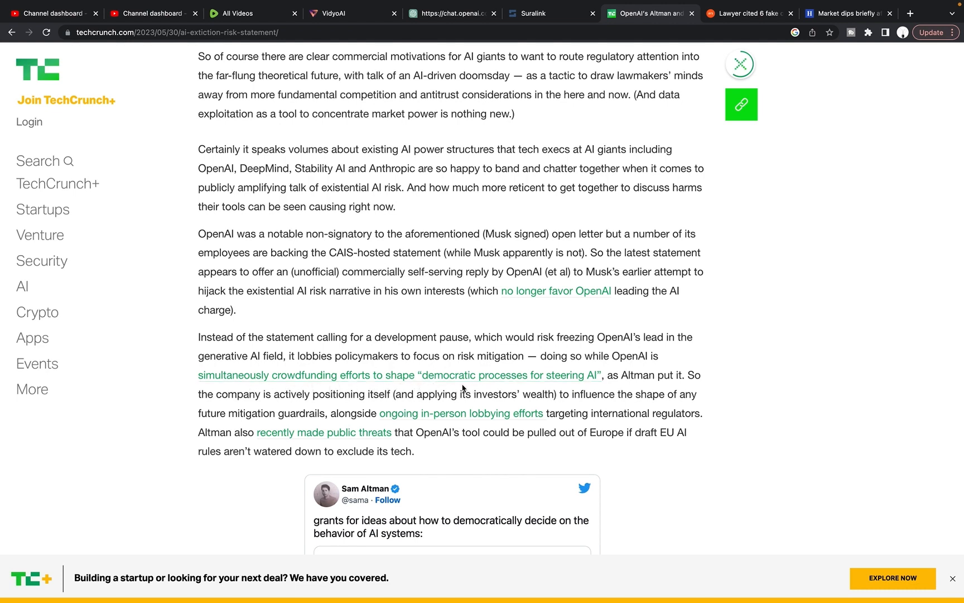
pyautogui.moveTo(622, 388)
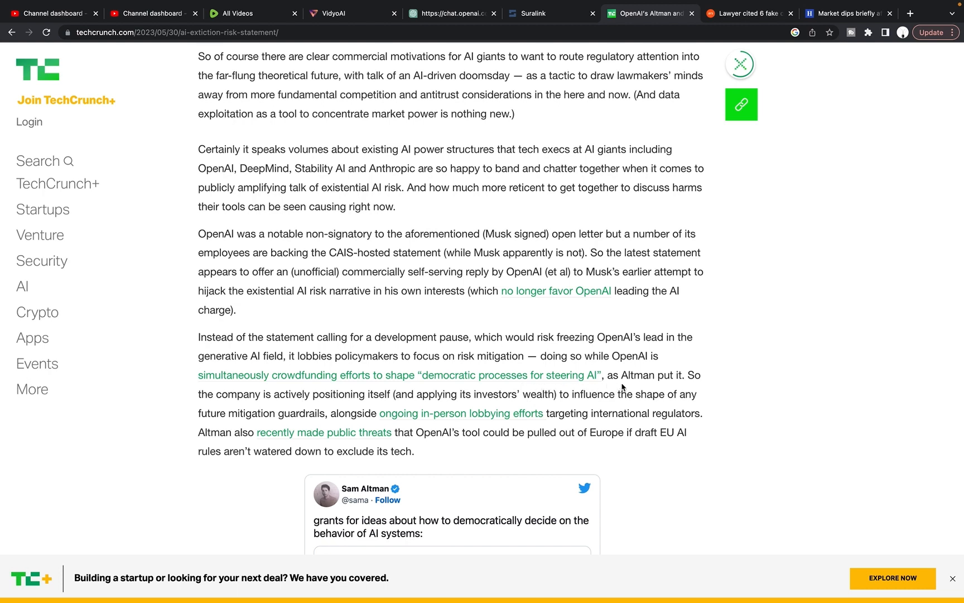
pyautogui.moveTo(234, 405)
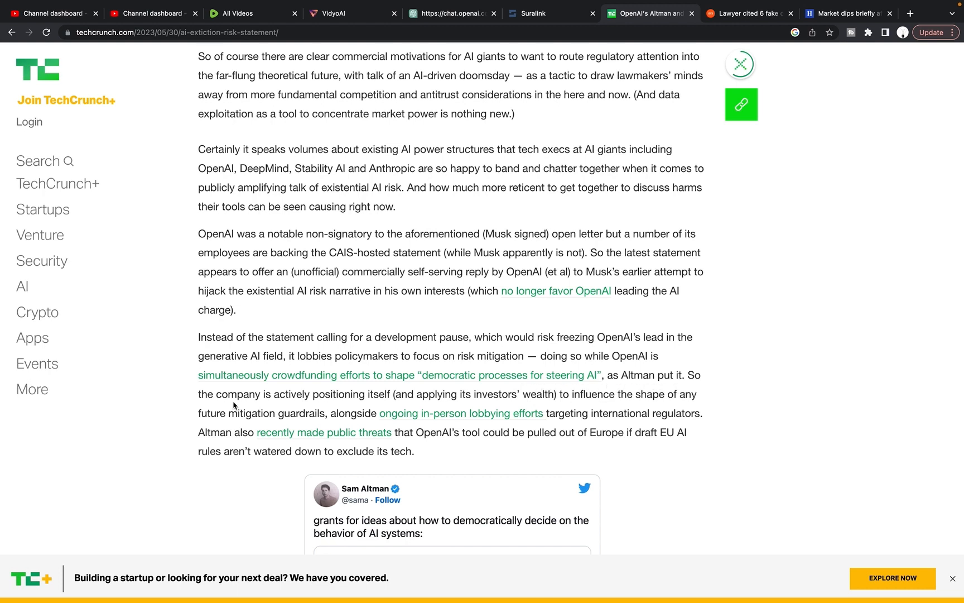
pyautogui.moveTo(350, 404)
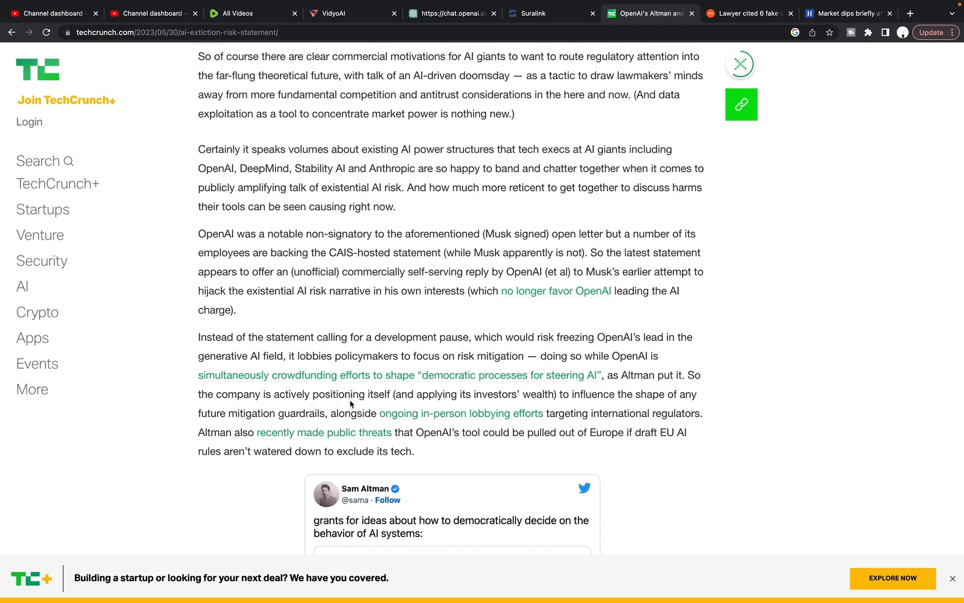
pyautogui.moveTo(554, 410)
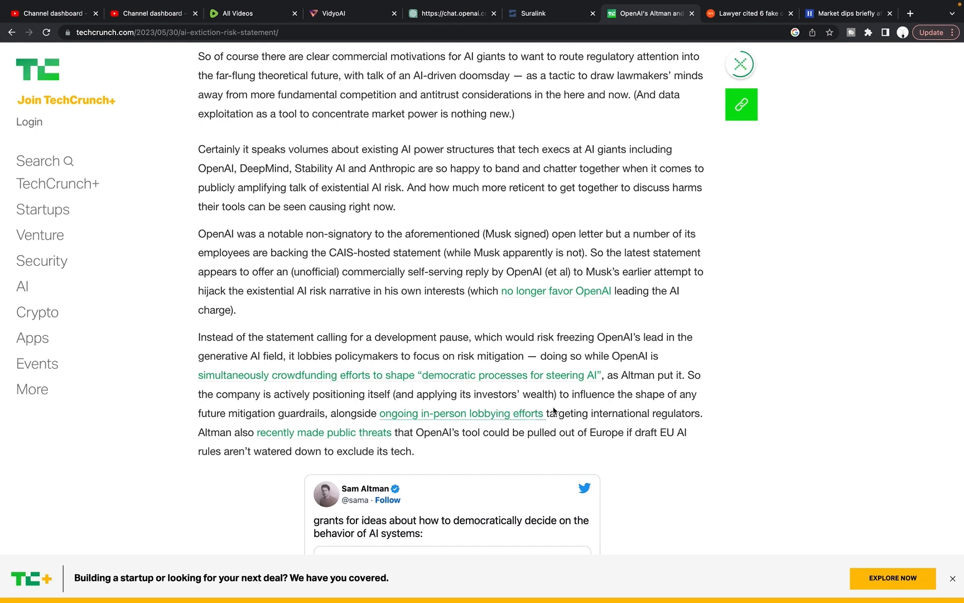
pyautogui.moveTo(284, 433)
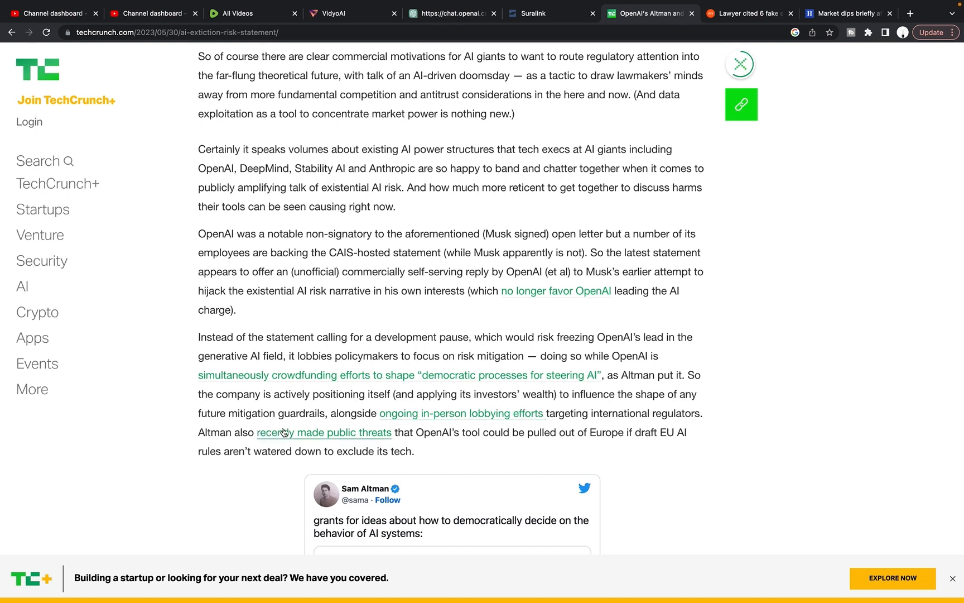
pyautogui.moveTo(465, 426)
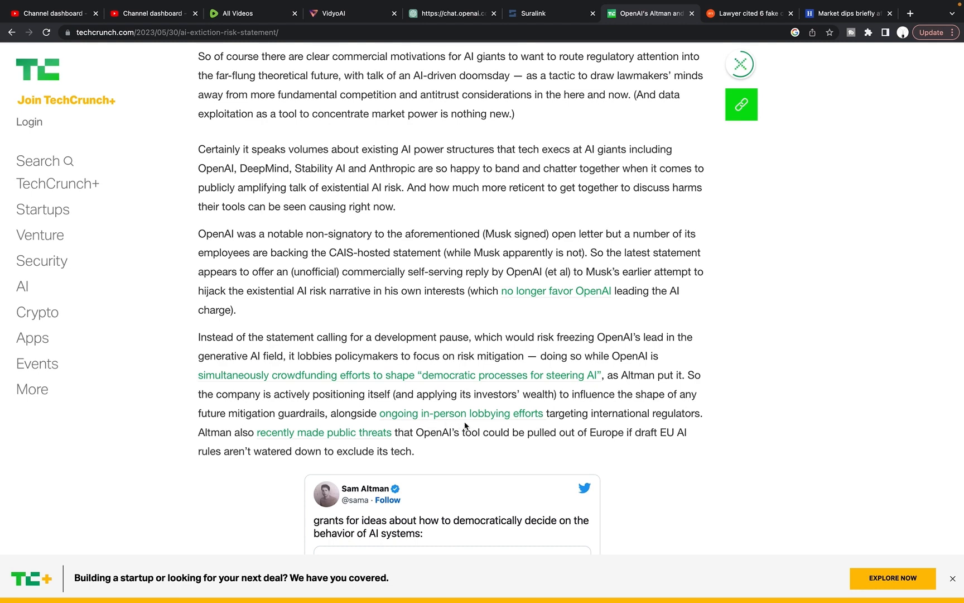
pyautogui.moveTo(647, 426)
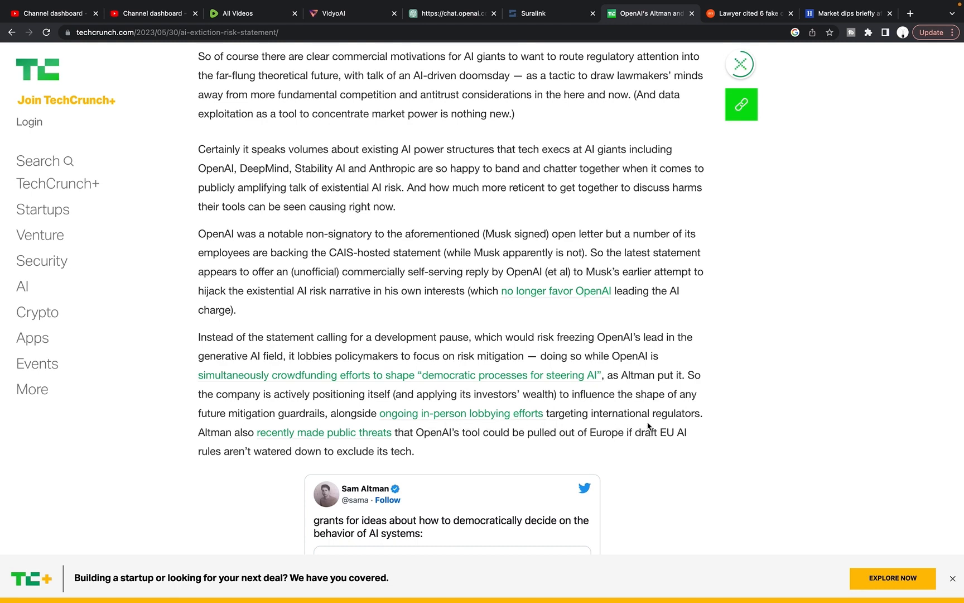
pyautogui.moveTo(275, 445)
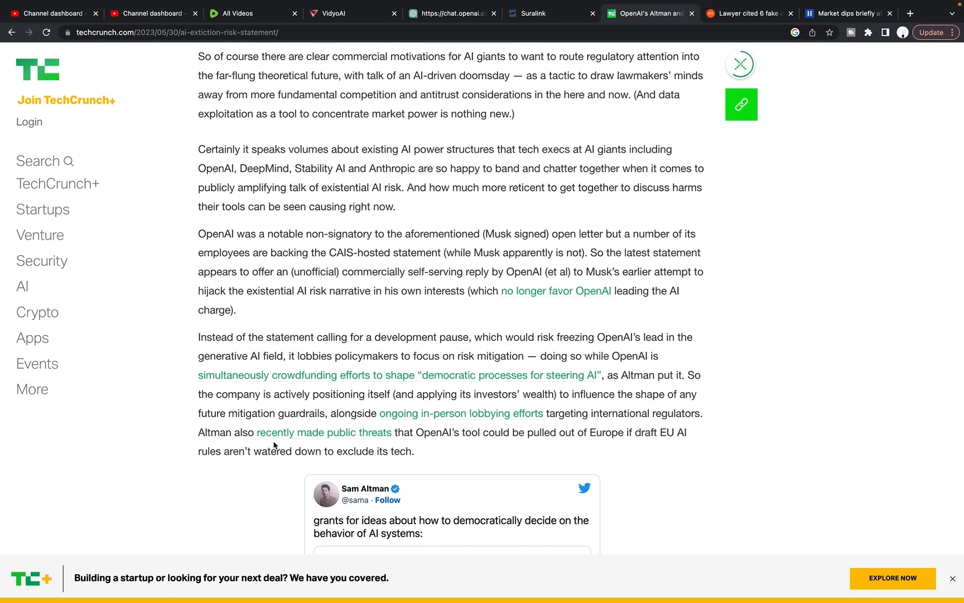
pyautogui.moveTo(411, 445)
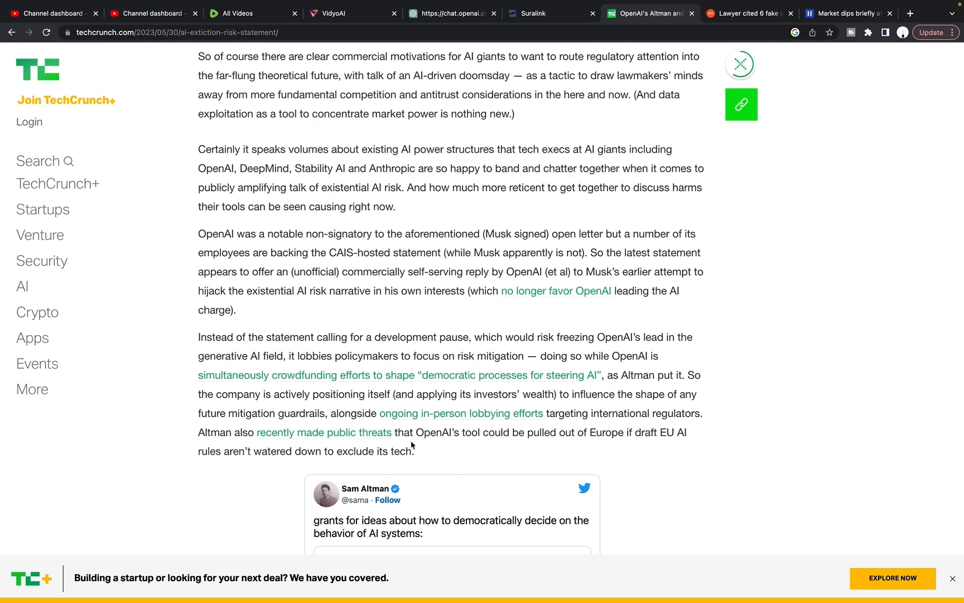
pyautogui.moveTo(609, 447)
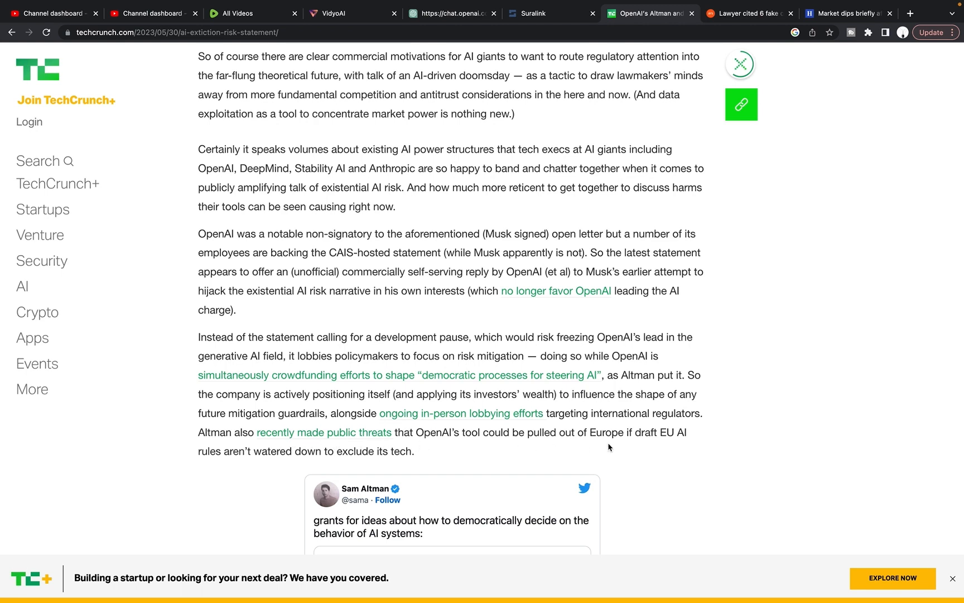
pyautogui.moveTo(629, 446)
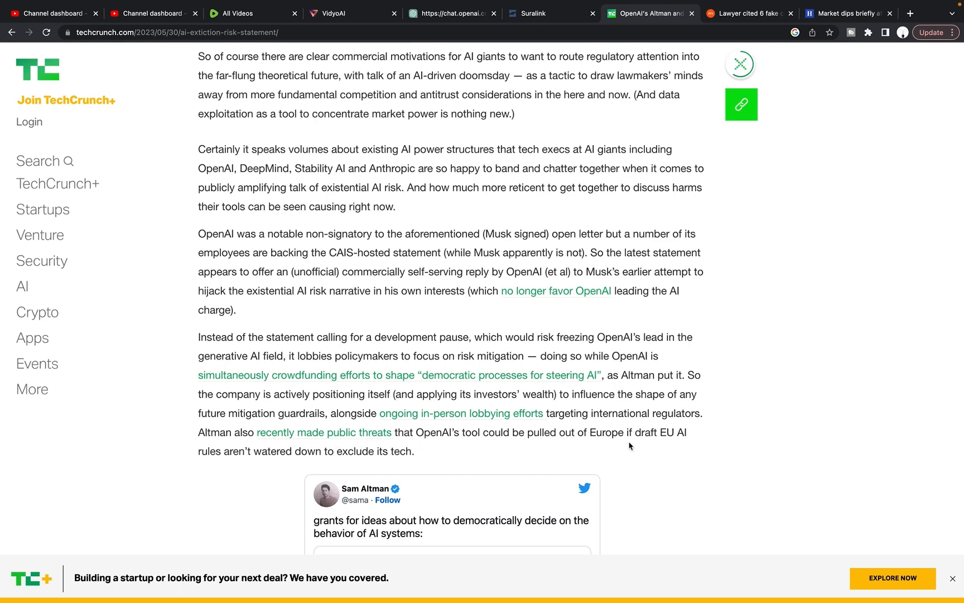
pyautogui.moveTo(272, 465)
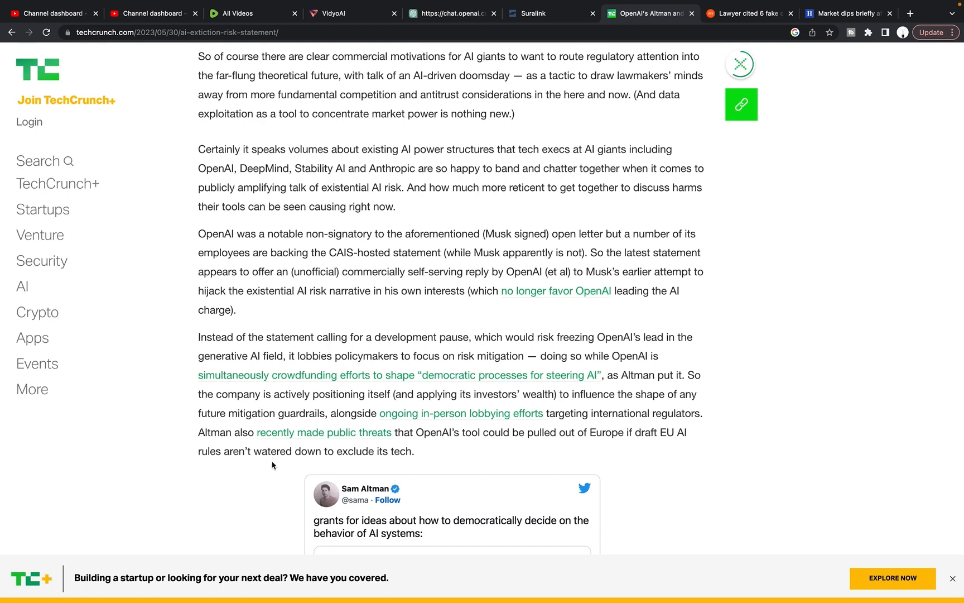
pyautogui.scroll(-3)
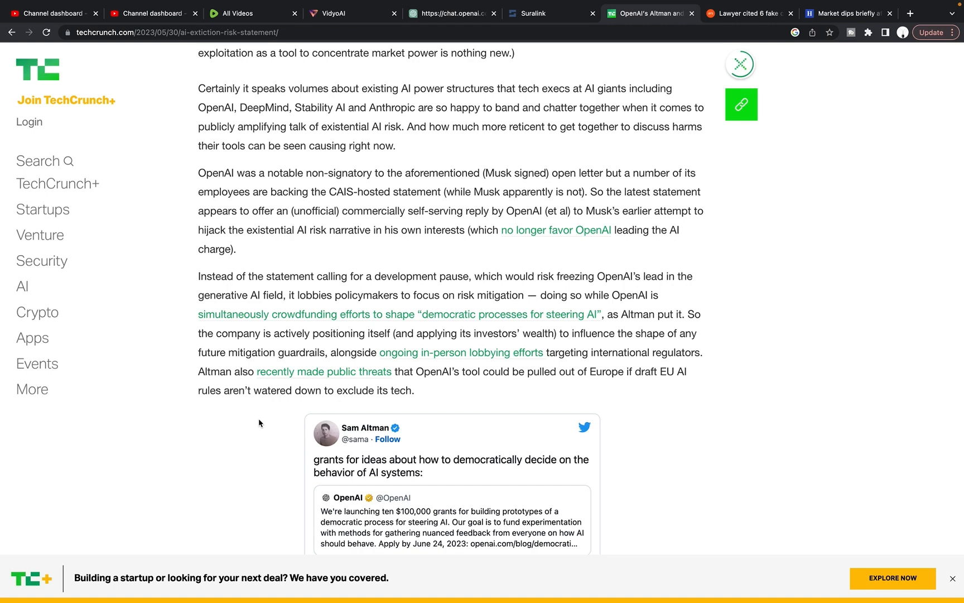
pyautogui.moveTo(284, 431)
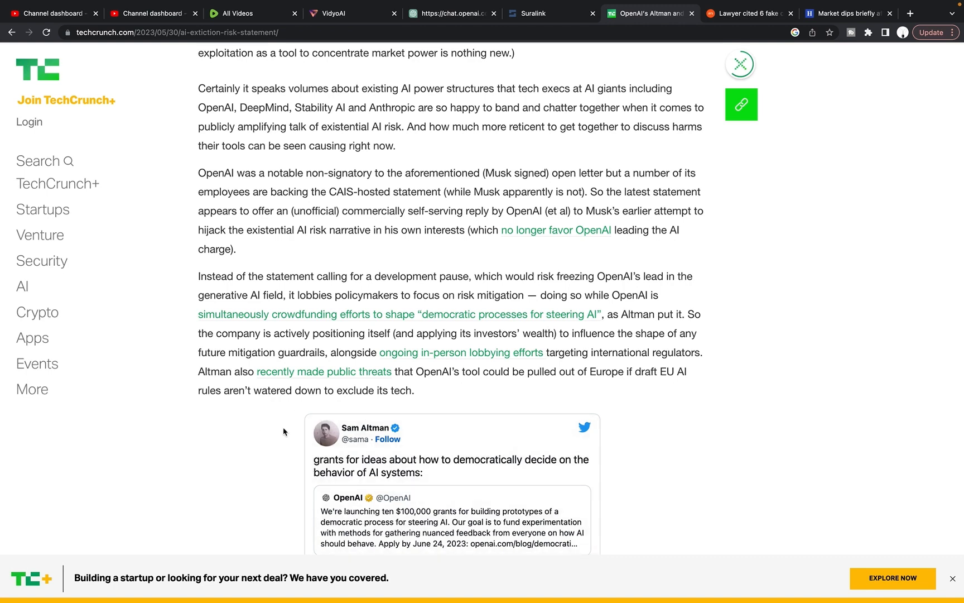
pyautogui.moveTo(271, 434)
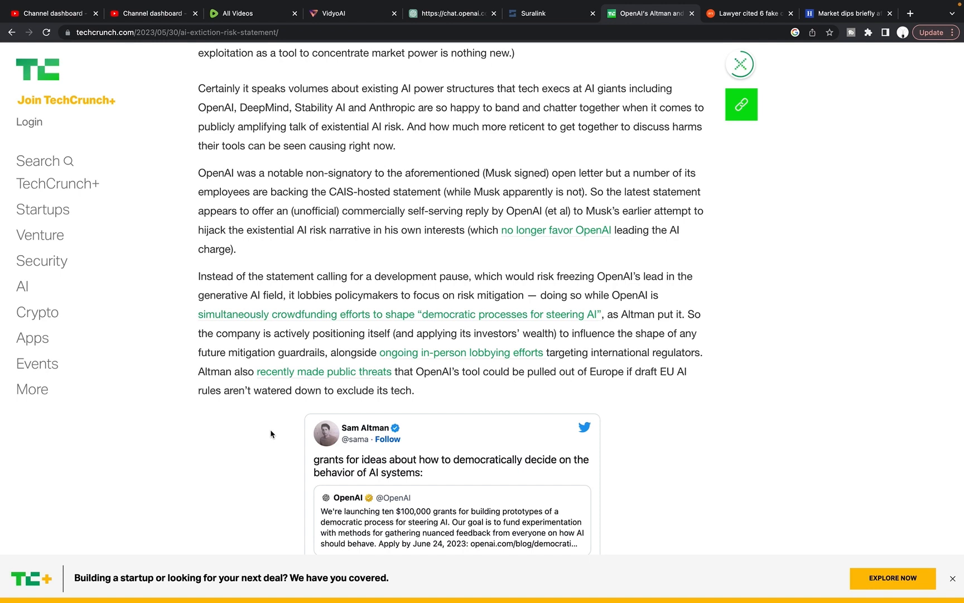
pyautogui.moveTo(256, 436)
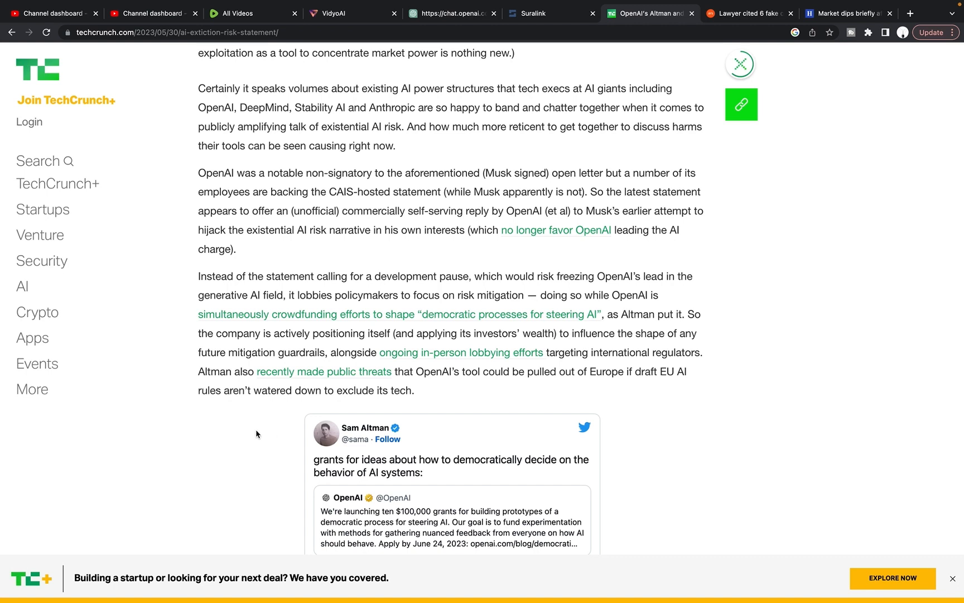
pyautogui.scroll(-3)
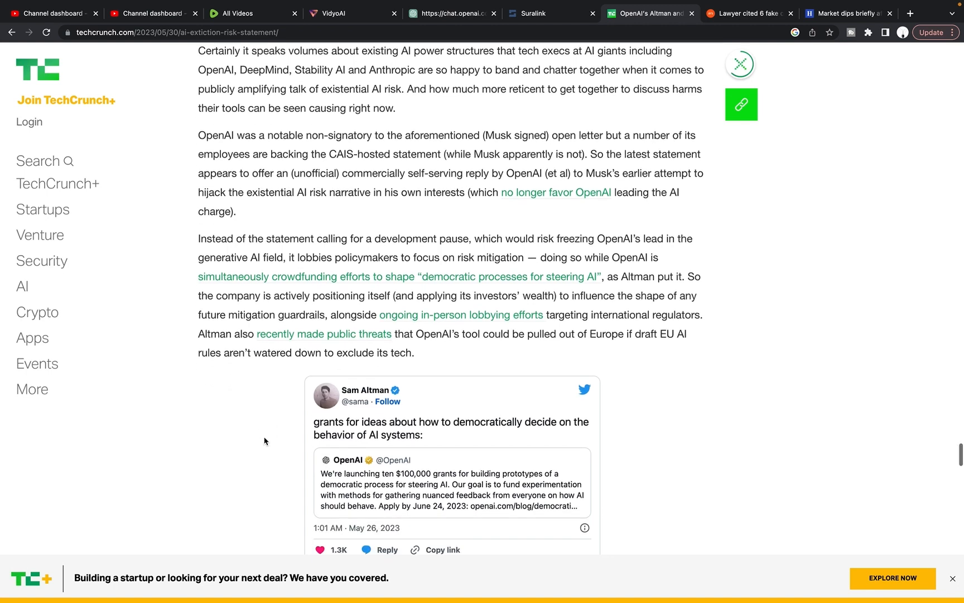
pyautogui.scroll(3)
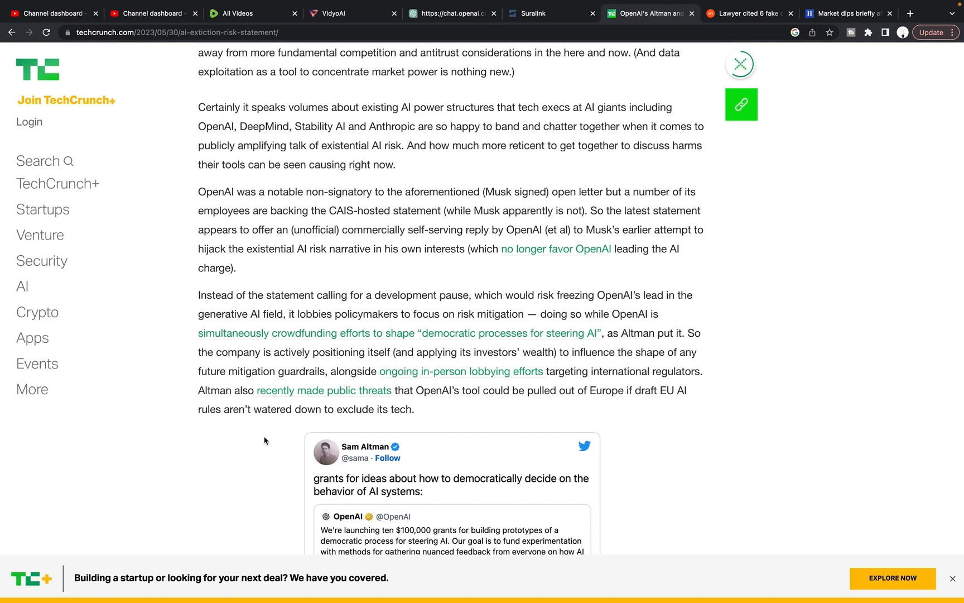
pyautogui.scroll(3)
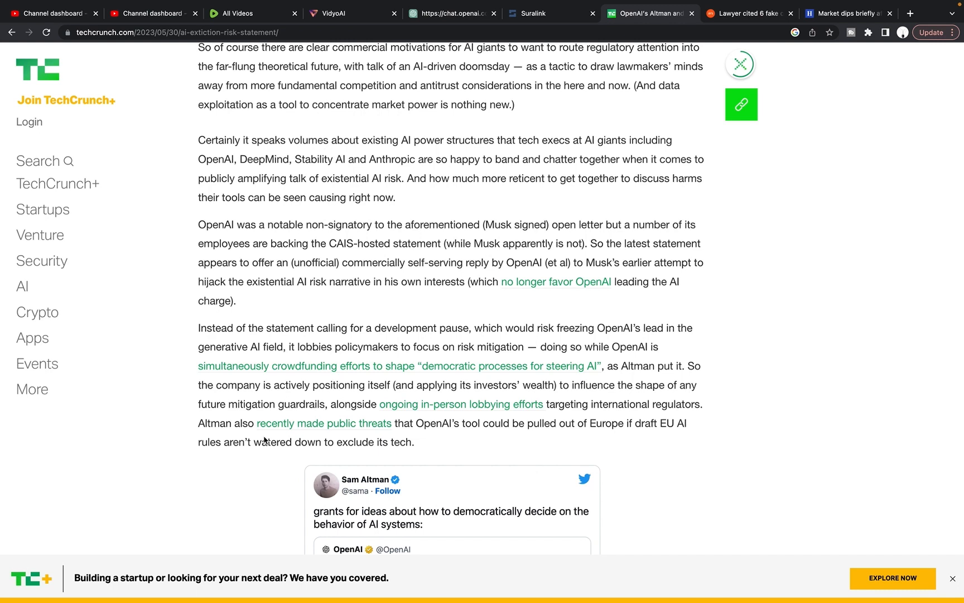
pyautogui.moveTo(420, 382)
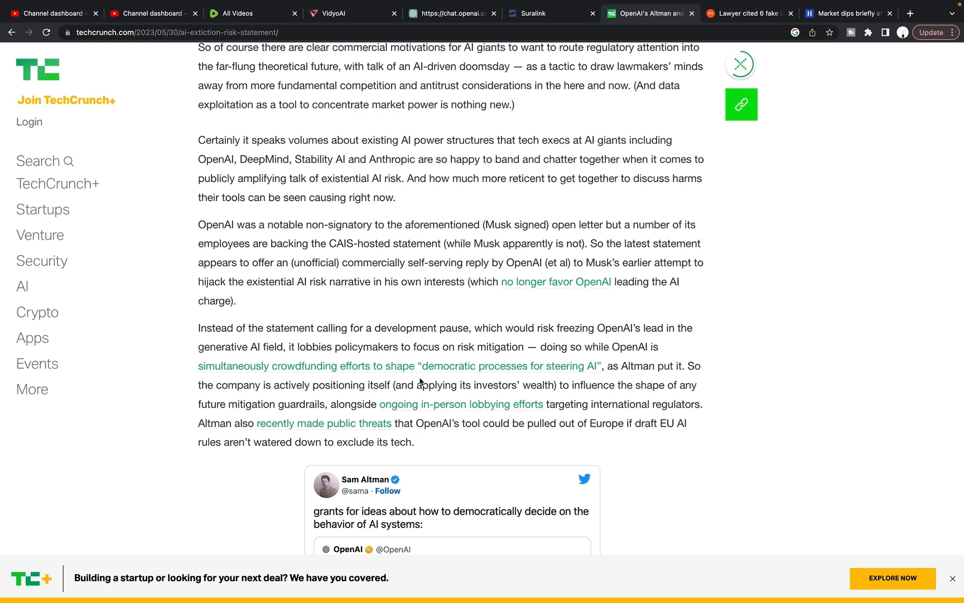
pyautogui.moveTo(224, 405)
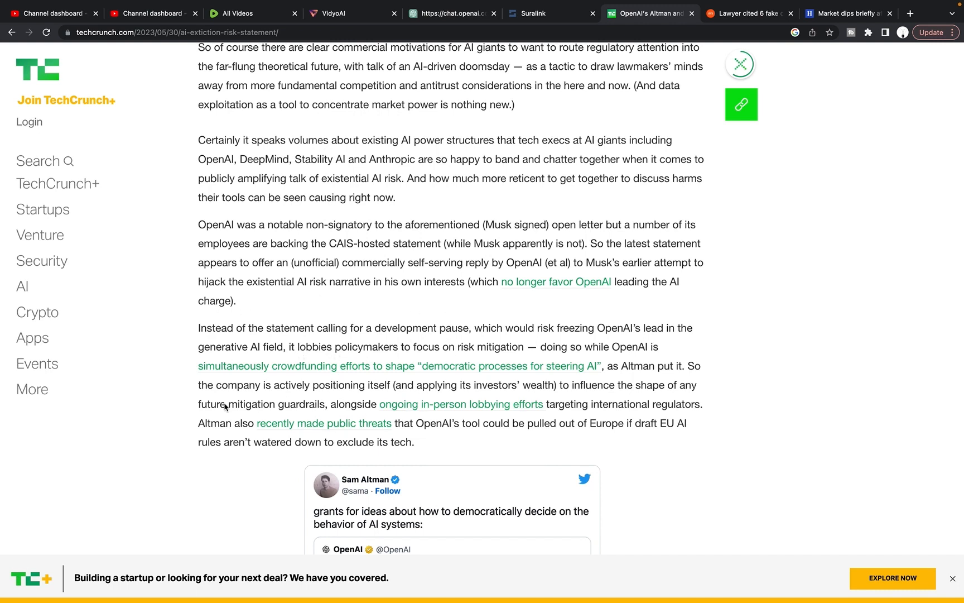
pyautogui.moveTo(261, 377)
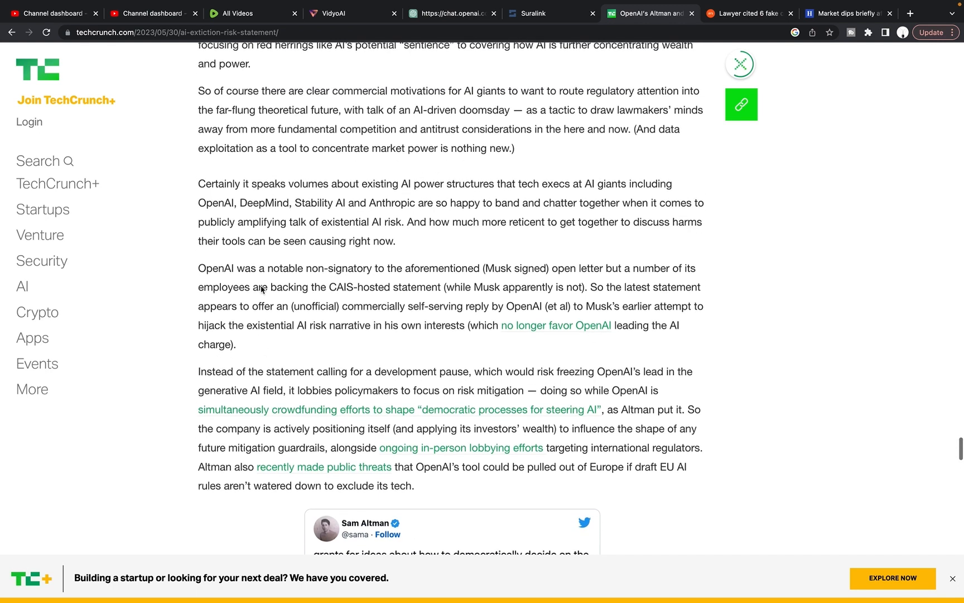
pyautogui.scroll(3)
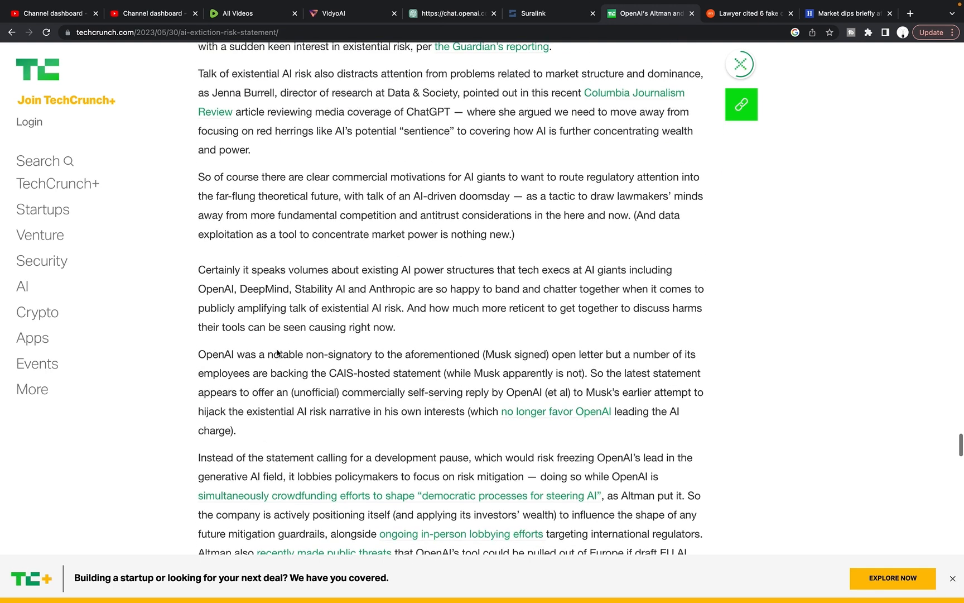
pyautogui.scroll(3)
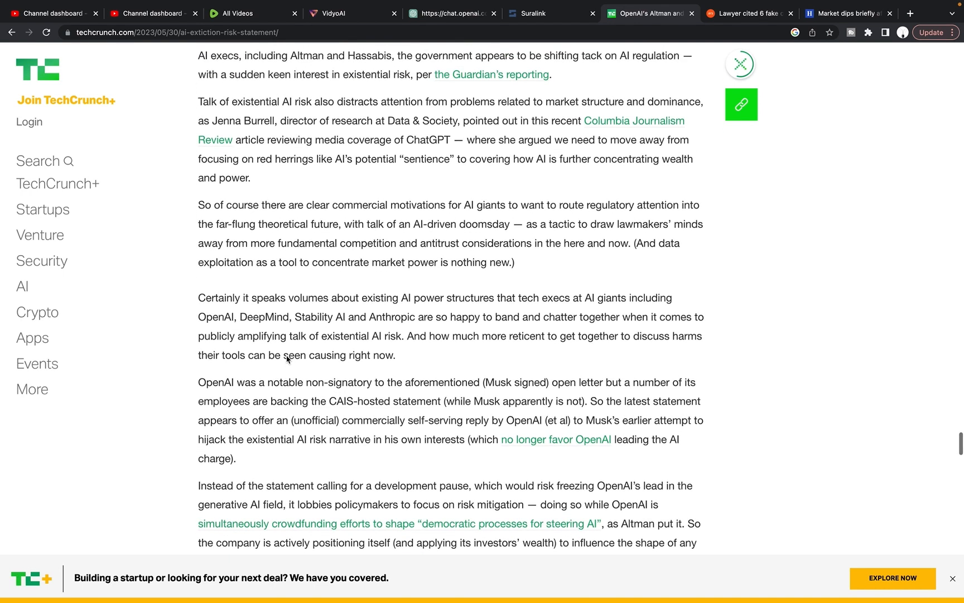
pyautogui.scroll(-3)
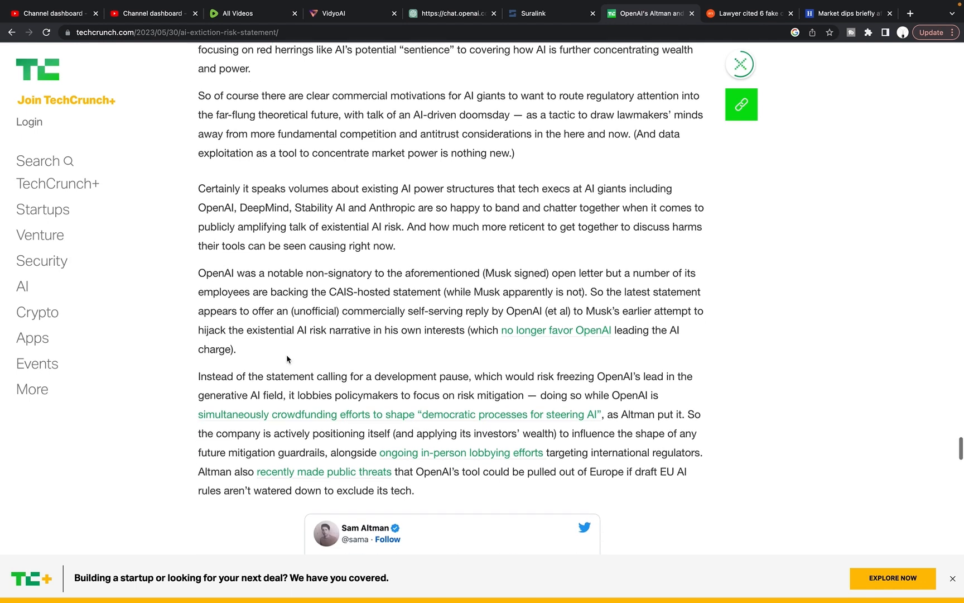
pyautogui.scroll(-3)
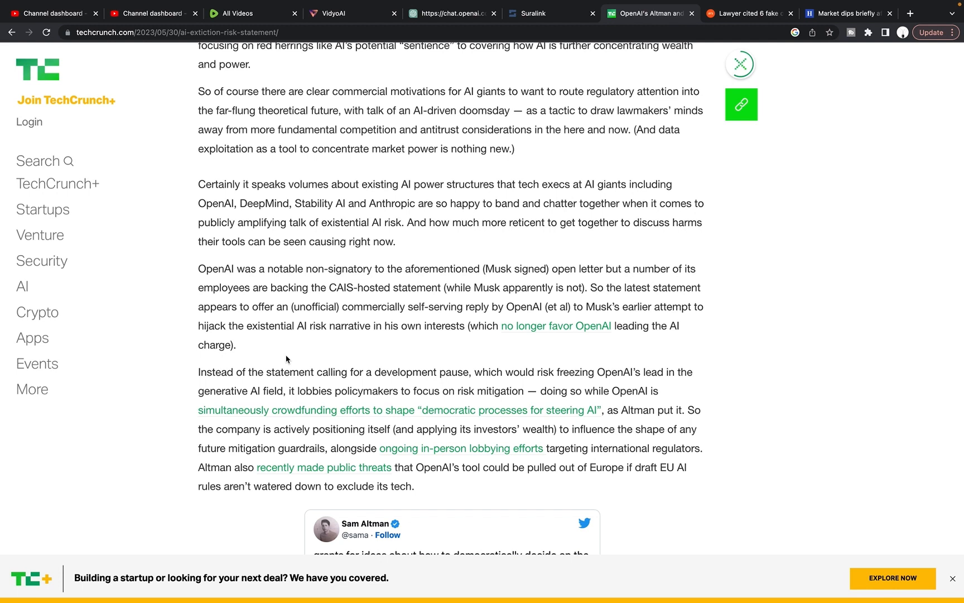
pyautogui.scroll(-3)
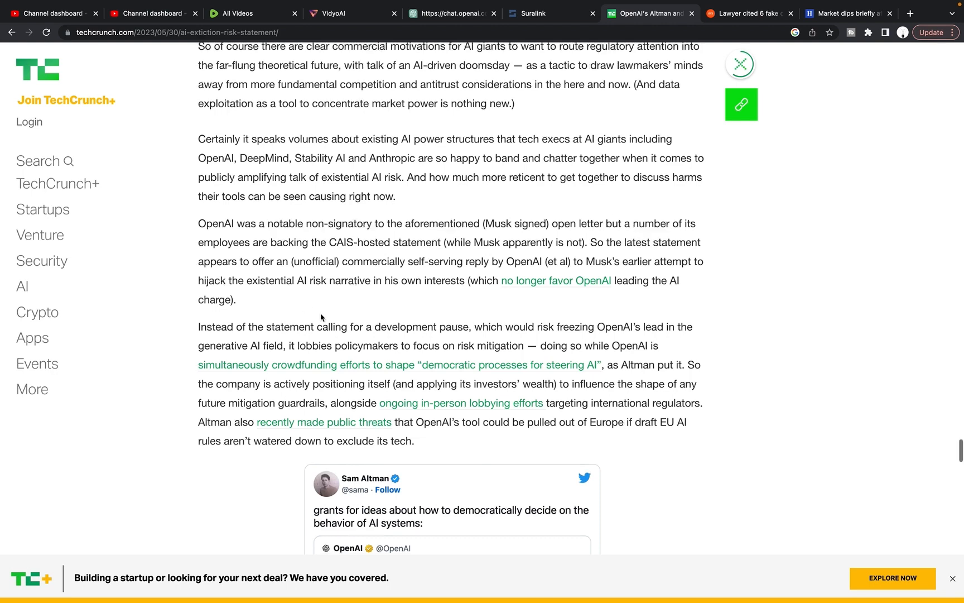
pyautogui.scroll(-3)
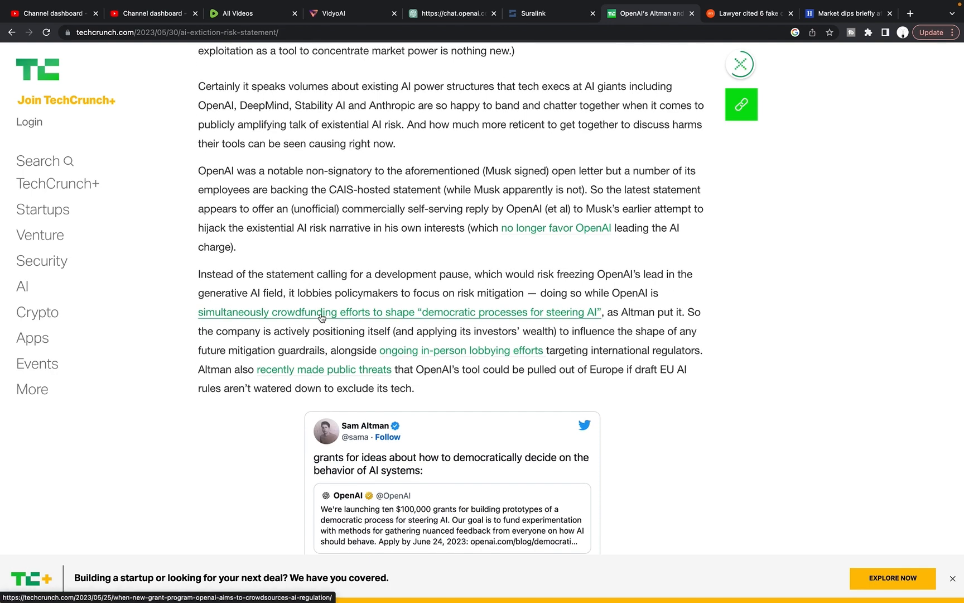
pyautogui.moveTo(209, 369)
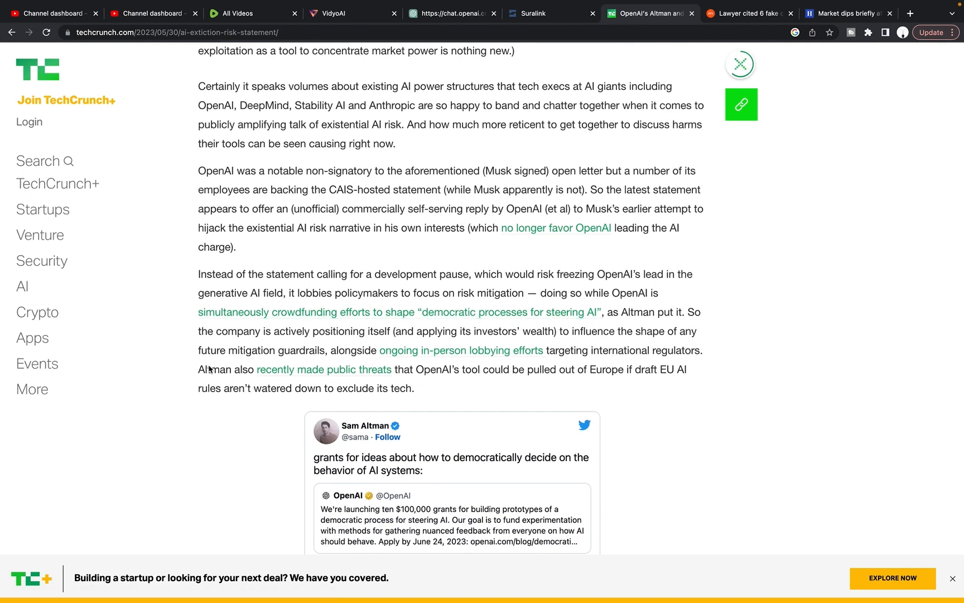
pyautogui.moveTo(220, 344)
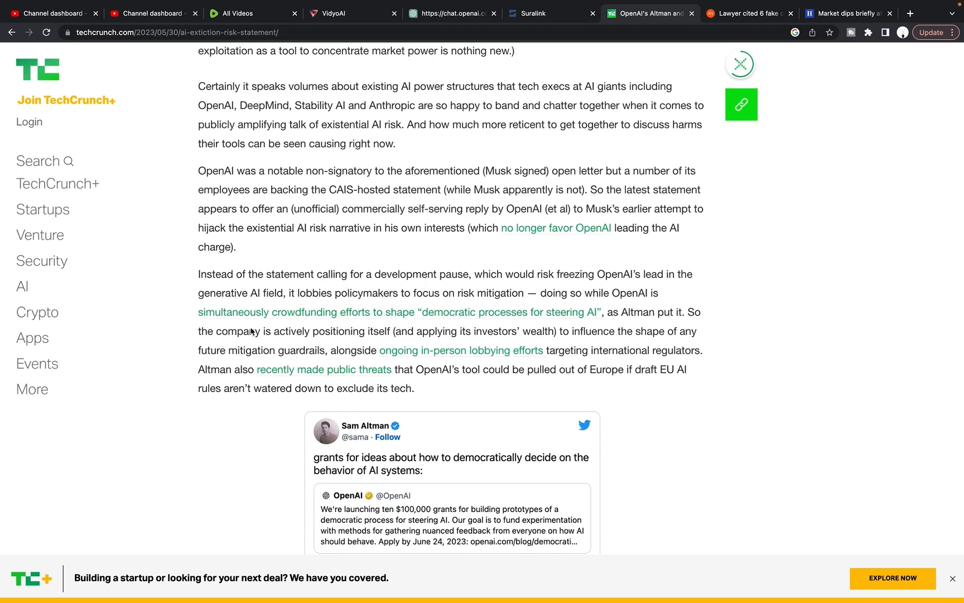
pyautogui.scroll(-3)
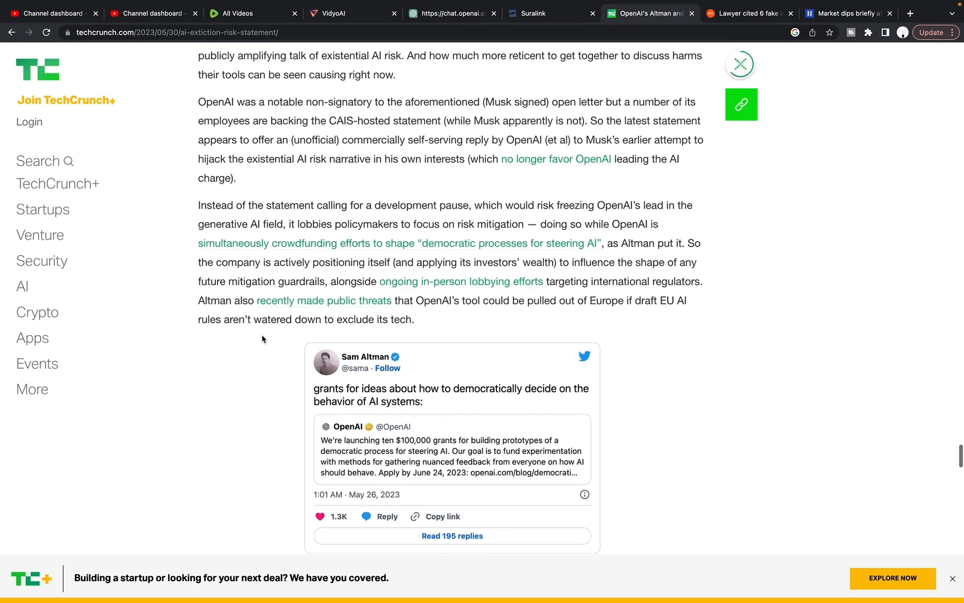
pyautogui.scroll(3)
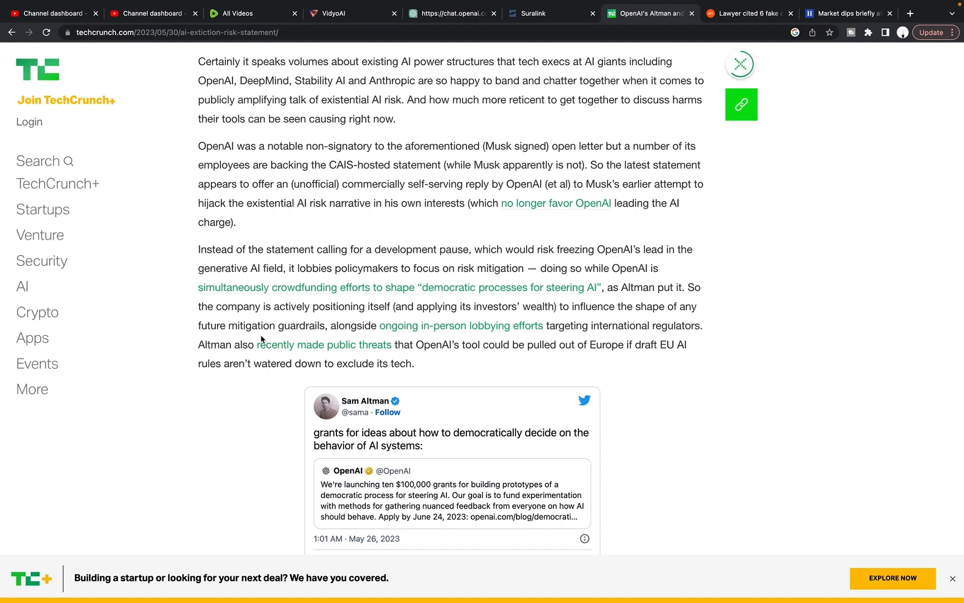
pyautogui.moveTo(261, 344)
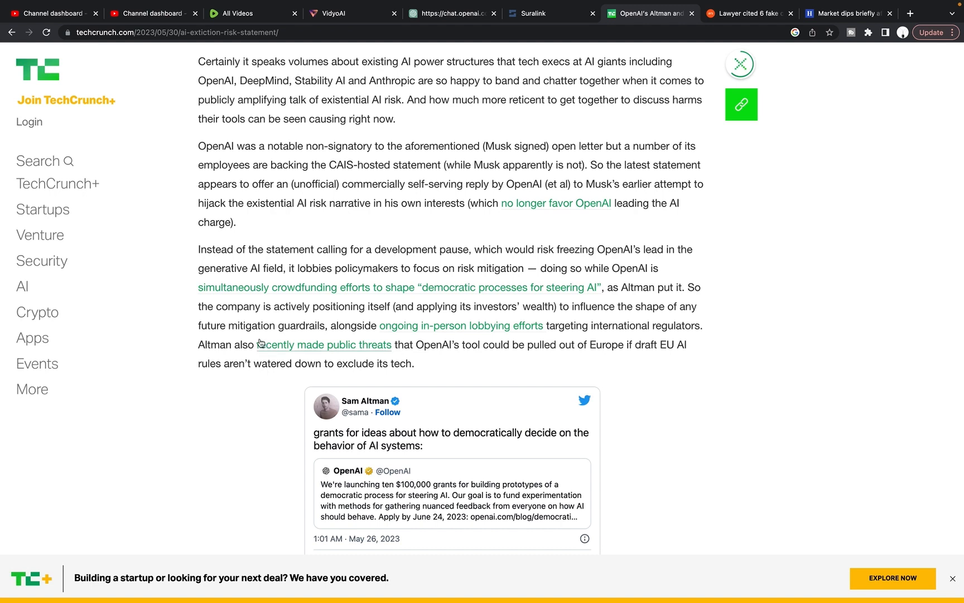
pyautogui.scroll(3)
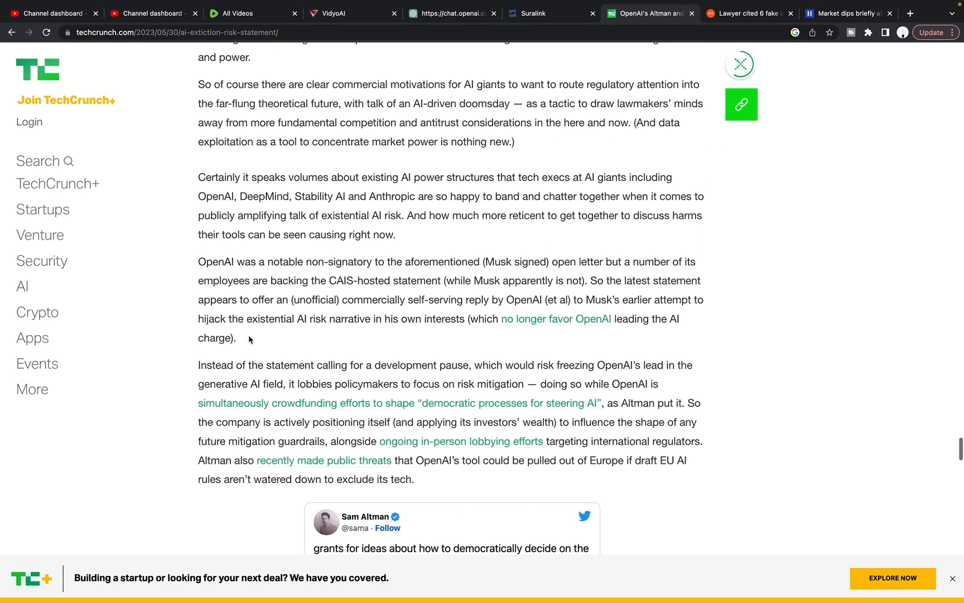
pyautogui.scroll(3)
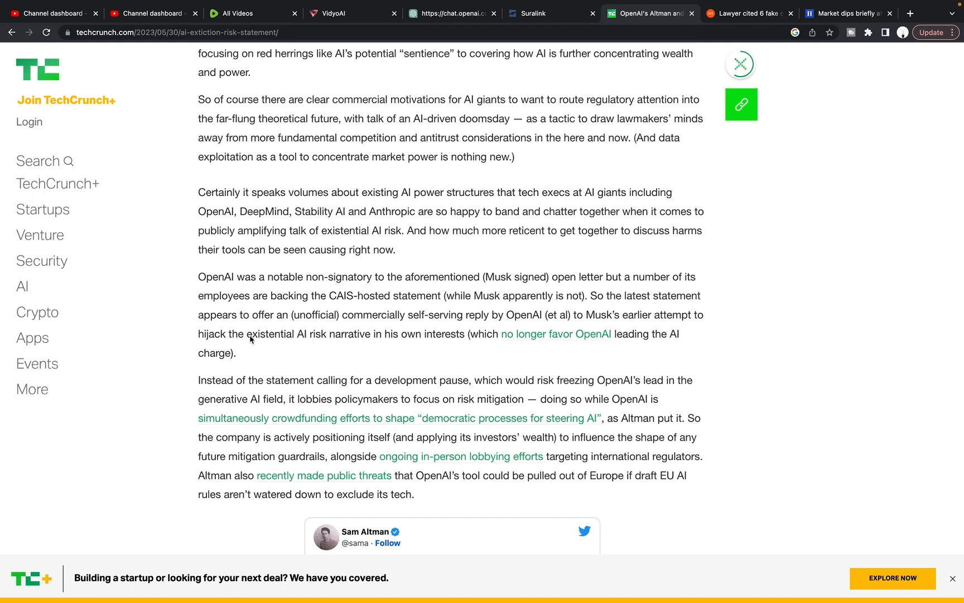
pyautogui.moveTo(253, 369)
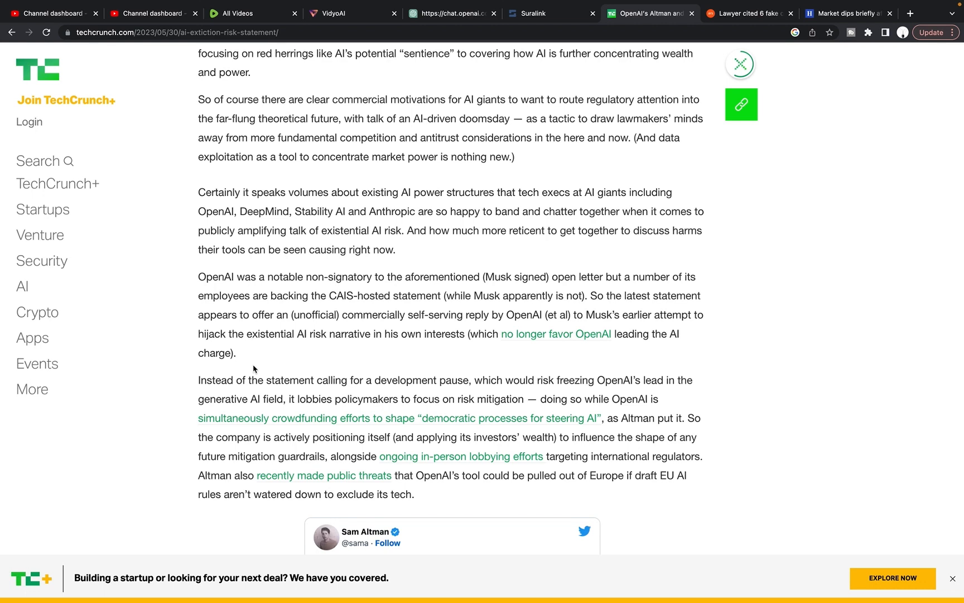
pyautogui.scroll(-3)
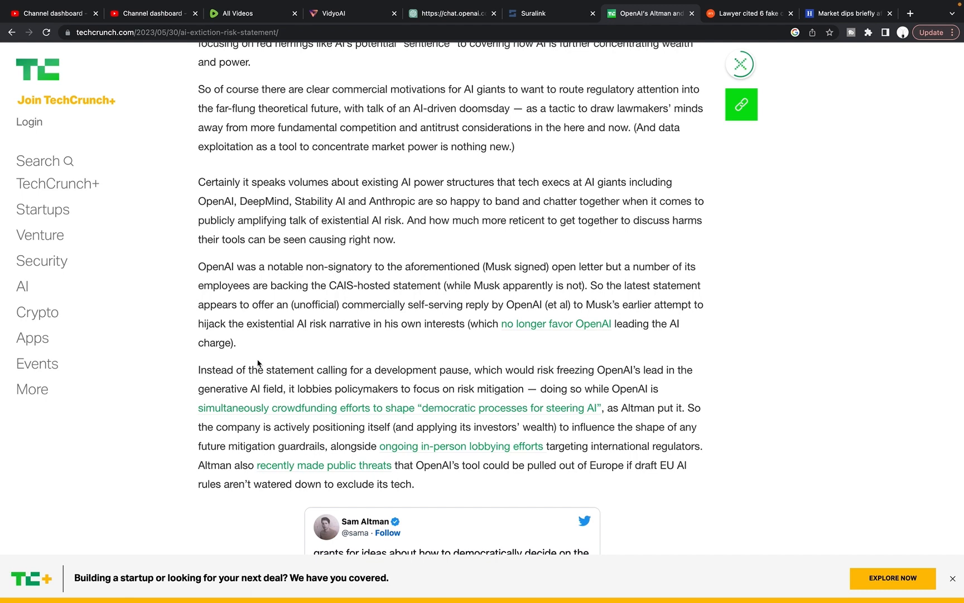
pyautogui.moveTo(269, 364)
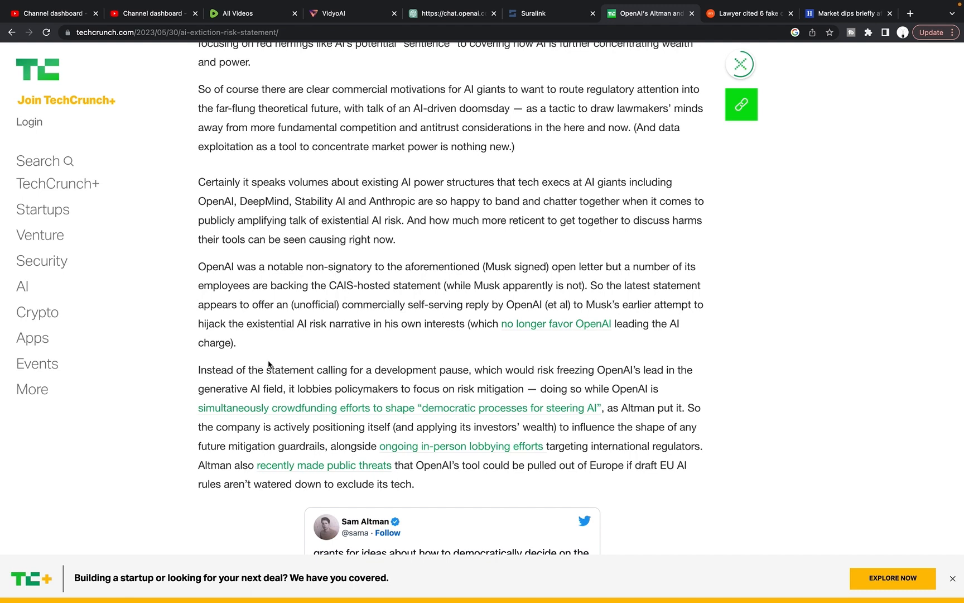
# Scroll back up TechCrunch and switch to the 'Lawyer cited 6 fake cases' Ars Technica tab
pyautogui.scroll(3)
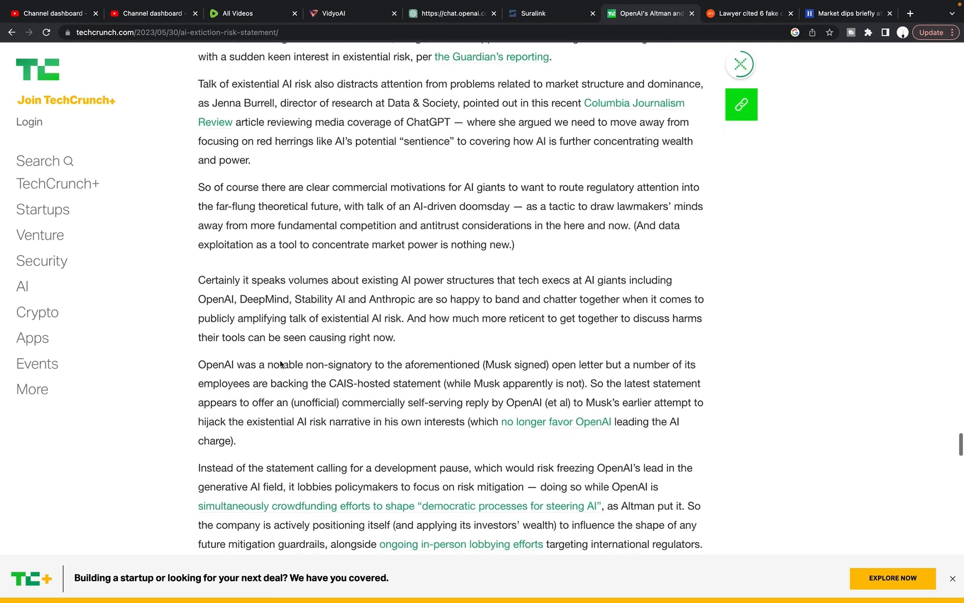
pyautogui.scroll(3)
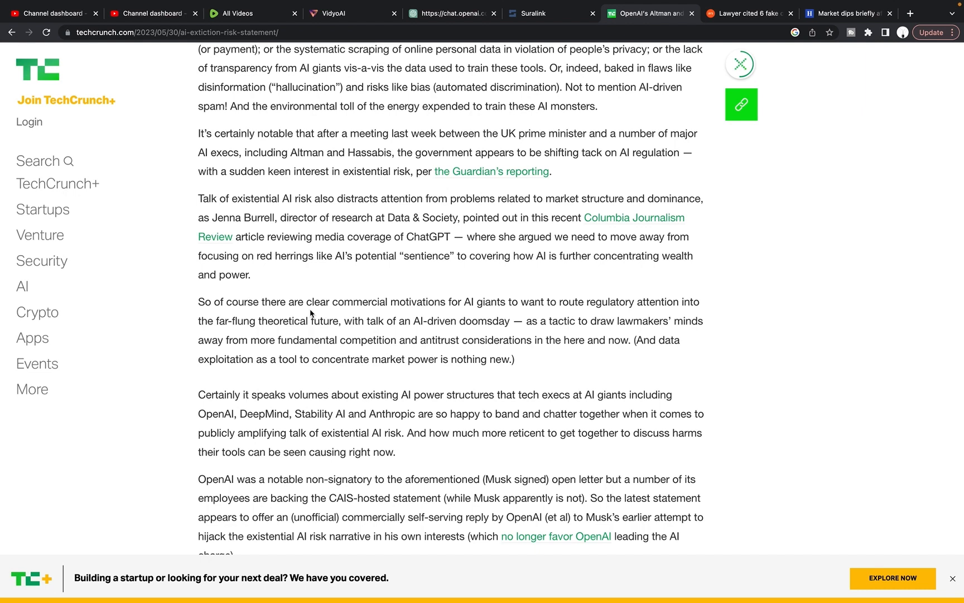
pyautogui.scroll(3)
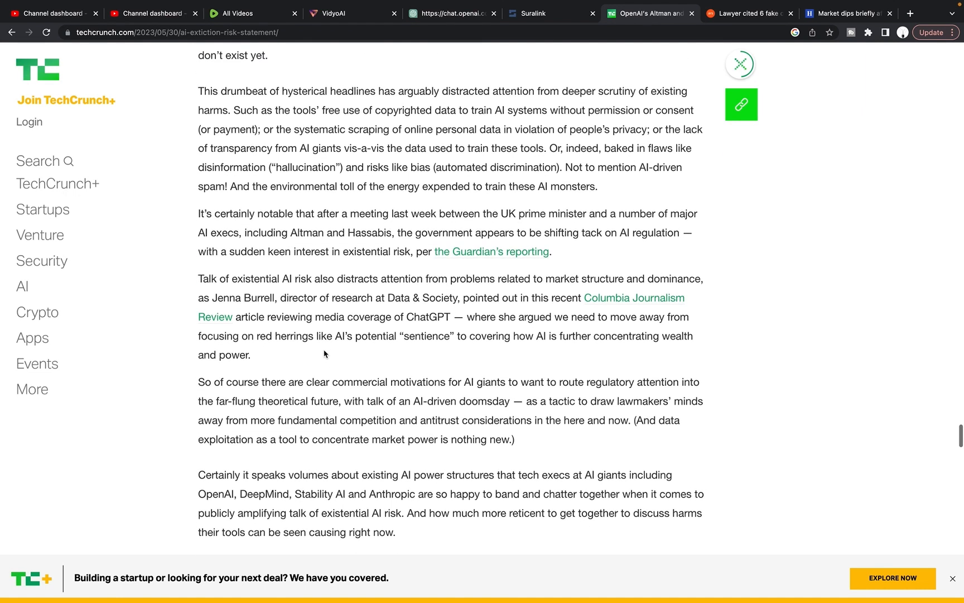
pyautogui.moveTo(354, 349)
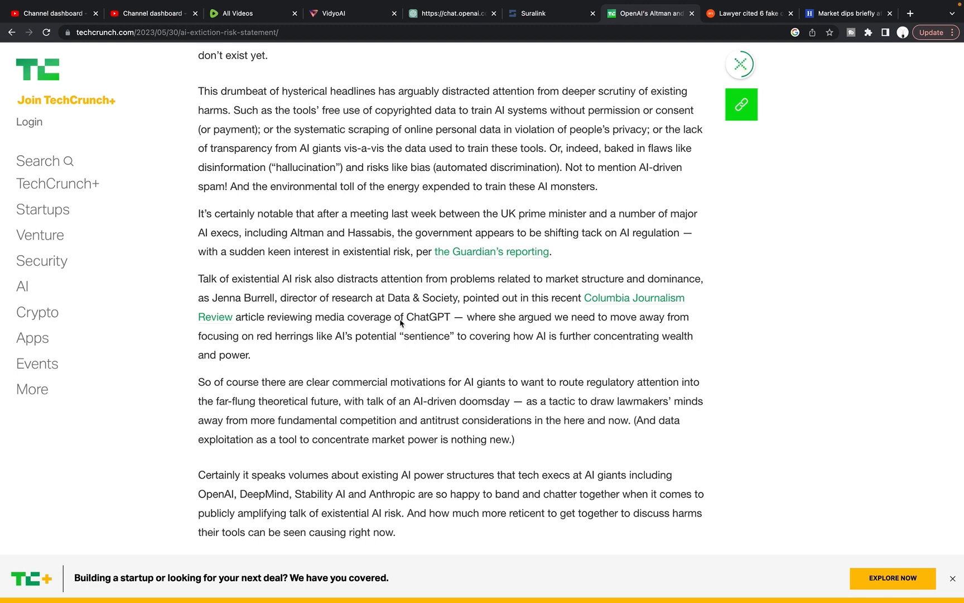
pyautogui.moveTo(693, 80)
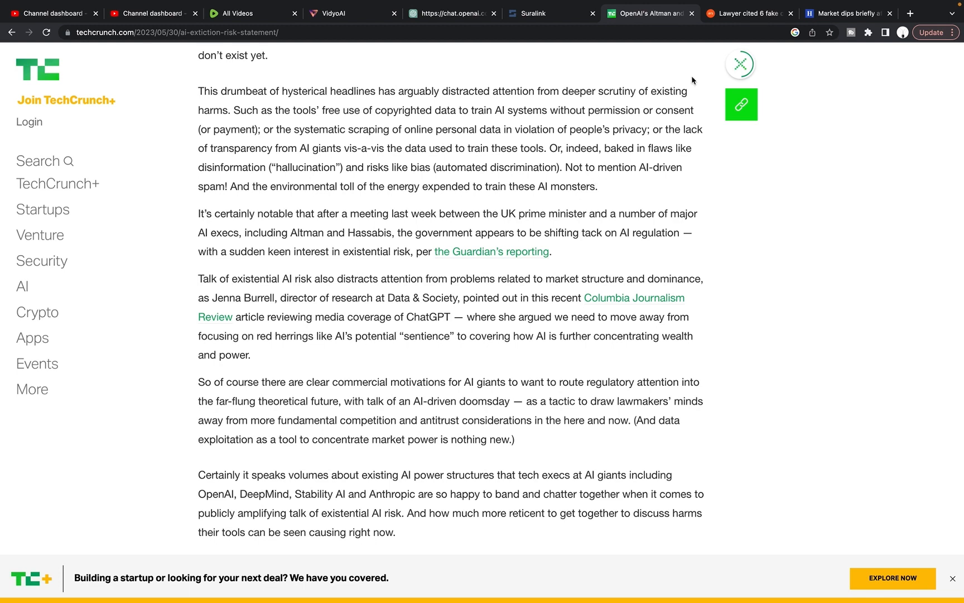
pyautogui.scroll(3)
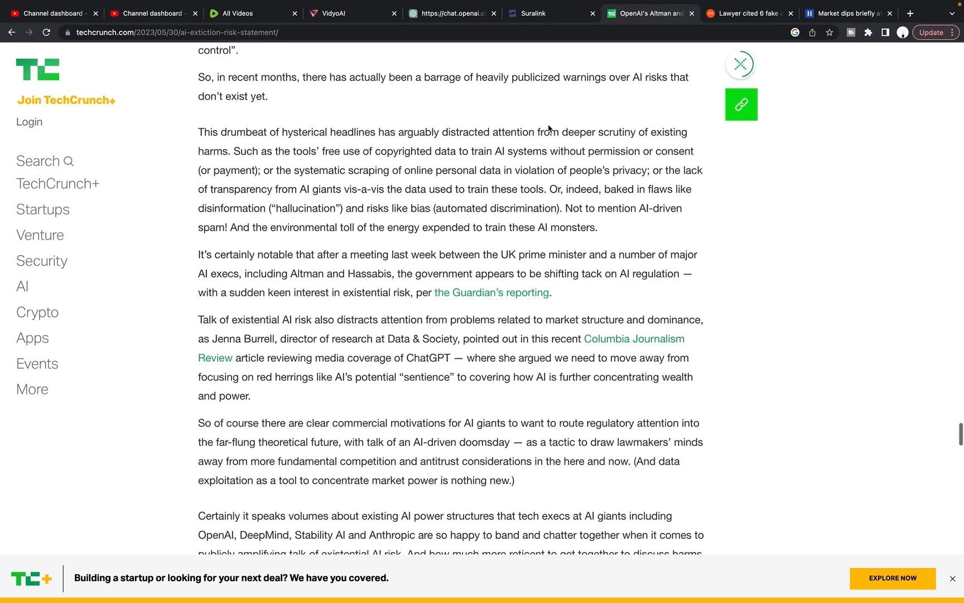
pyautogui.scroll(3)
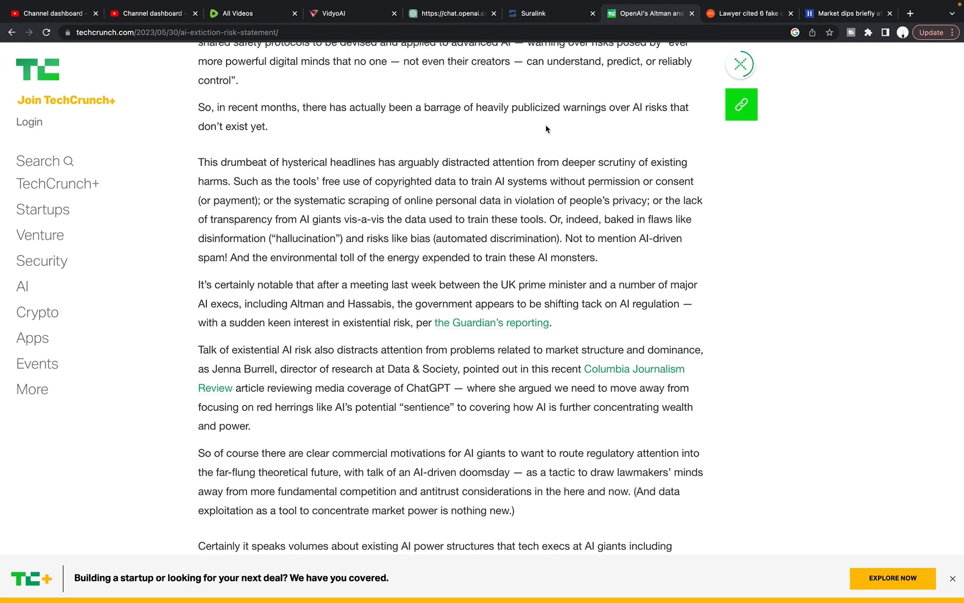
pyautogui.scroll(3)
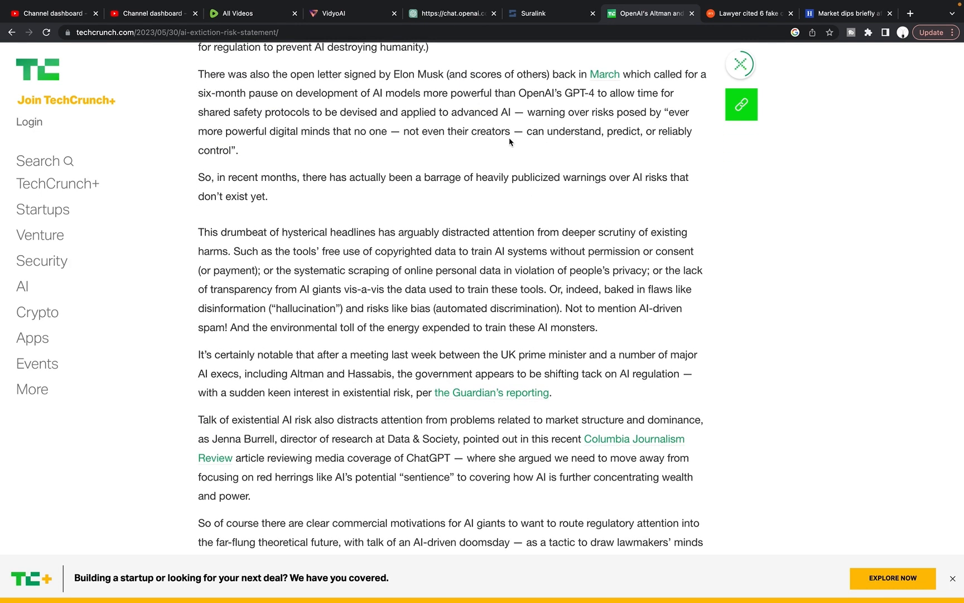
pyautogui.moveTo(517, 159)
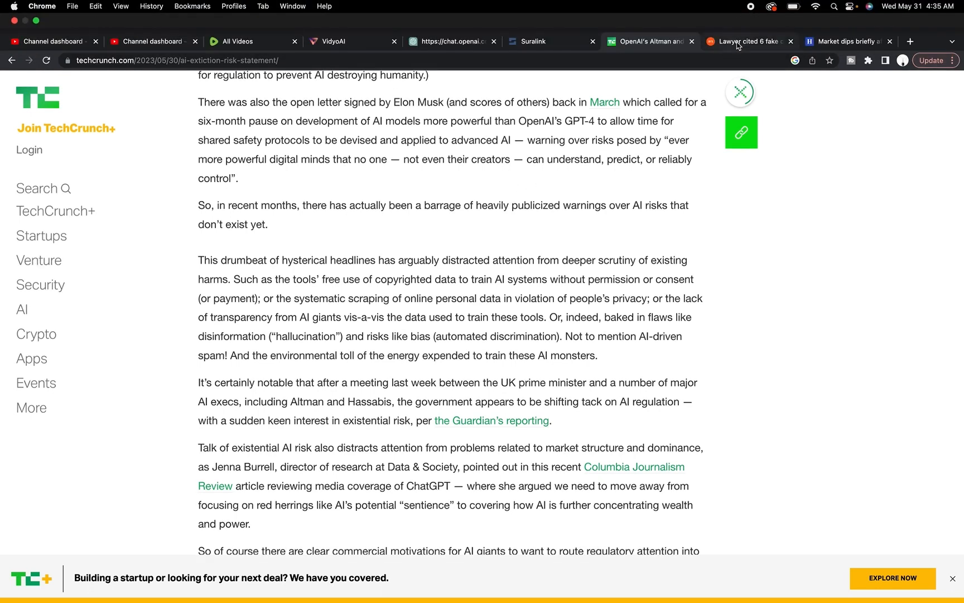
pyautogui.click(748, 41)
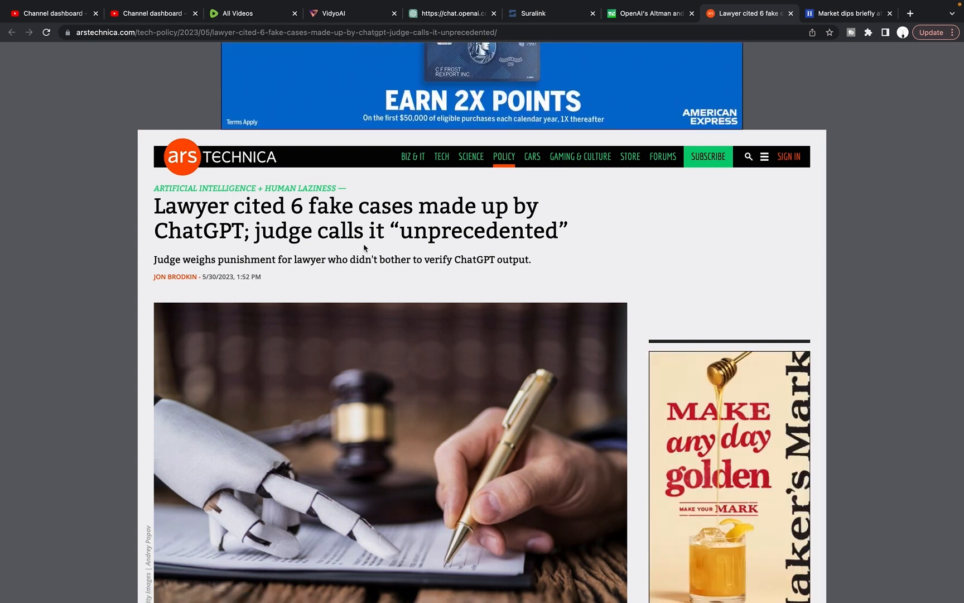
pyautogui.scroll(-3)
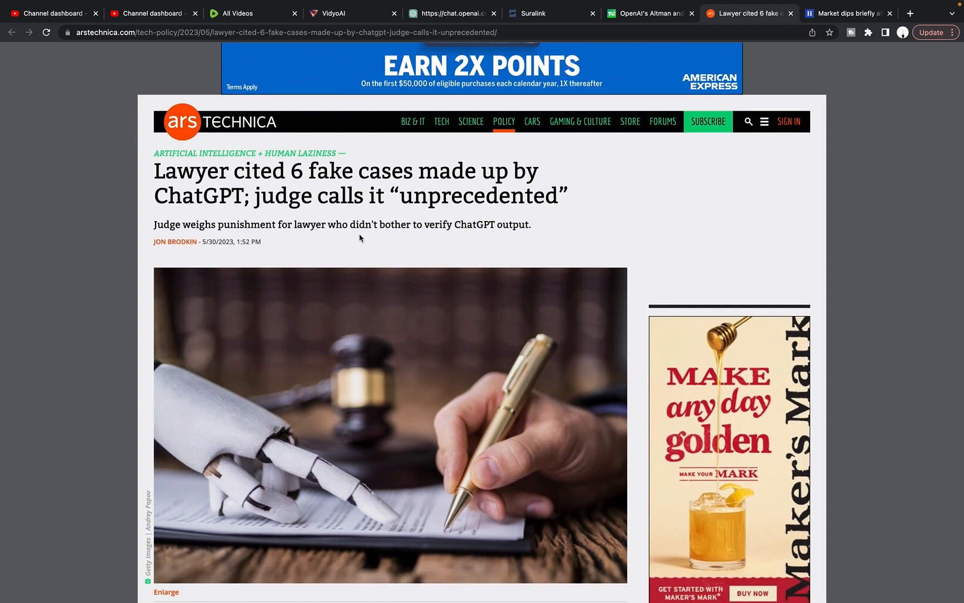
pyautogui.scroll(-3)
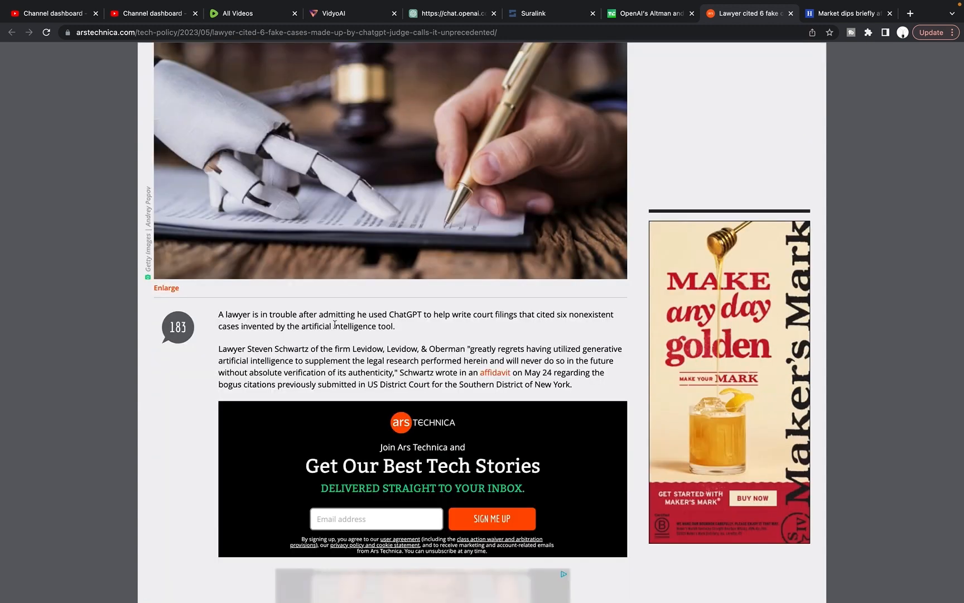
pyautogui.moveTo(482, 324)
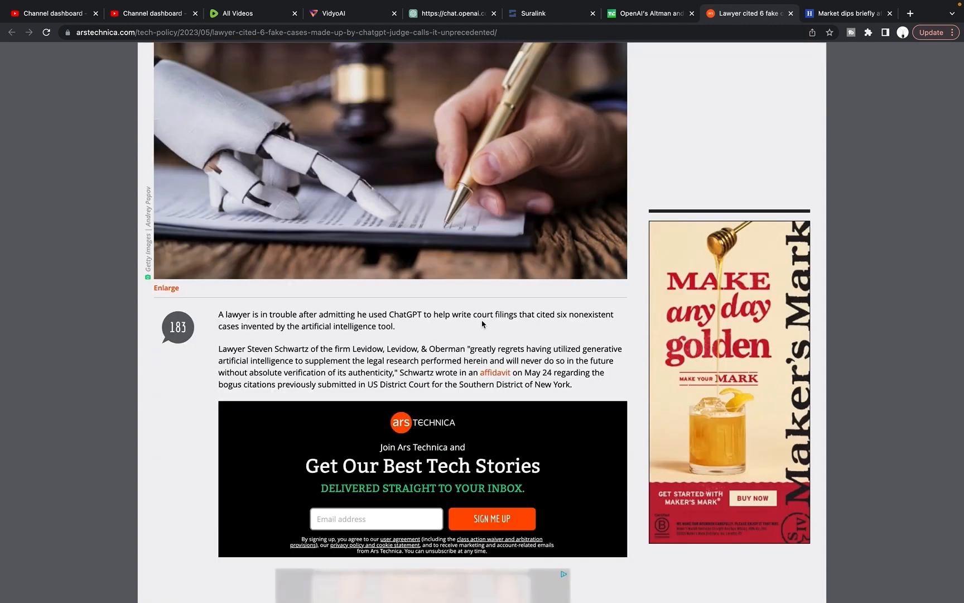
pyautogui.moveTo(578, 323)
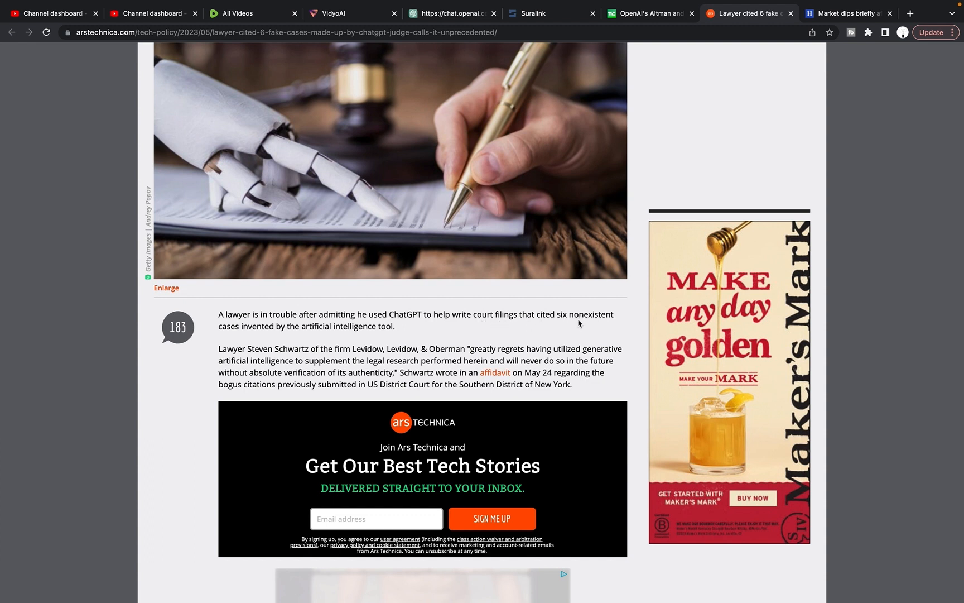
pyautogui.moveTo(267, 335)
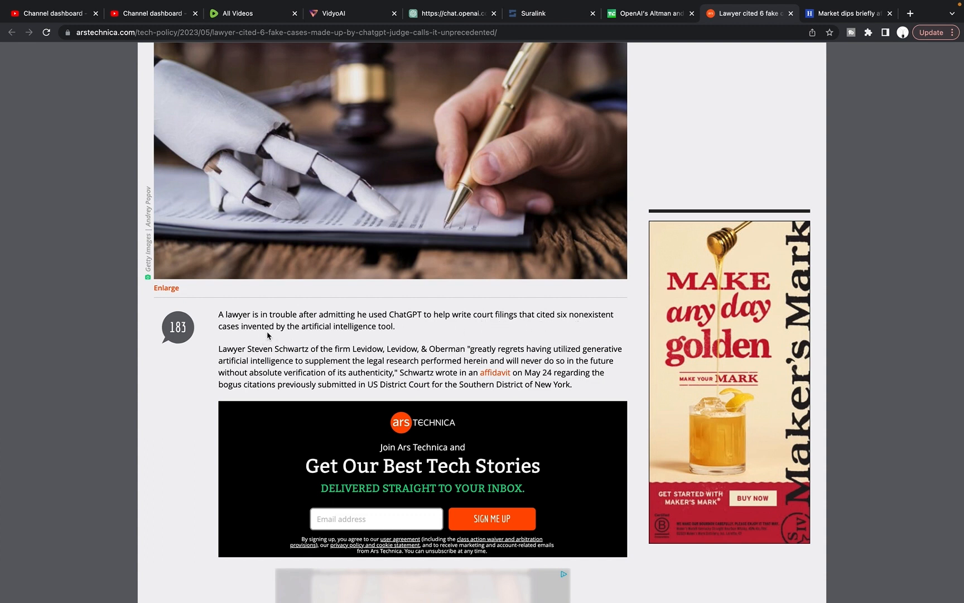
pyautogui.moveTo(252, 344)
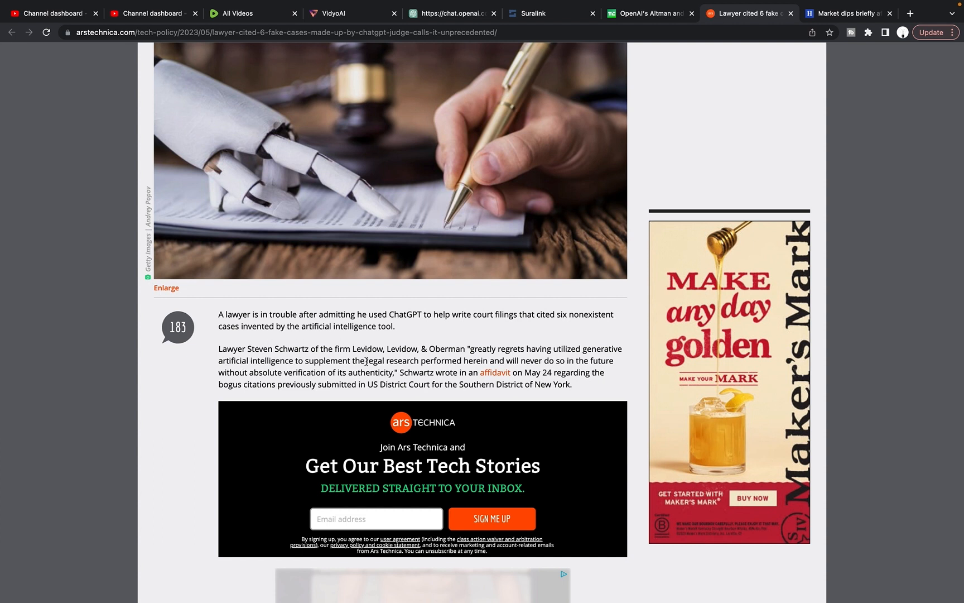
pyautogui.moveTo(454, 360)
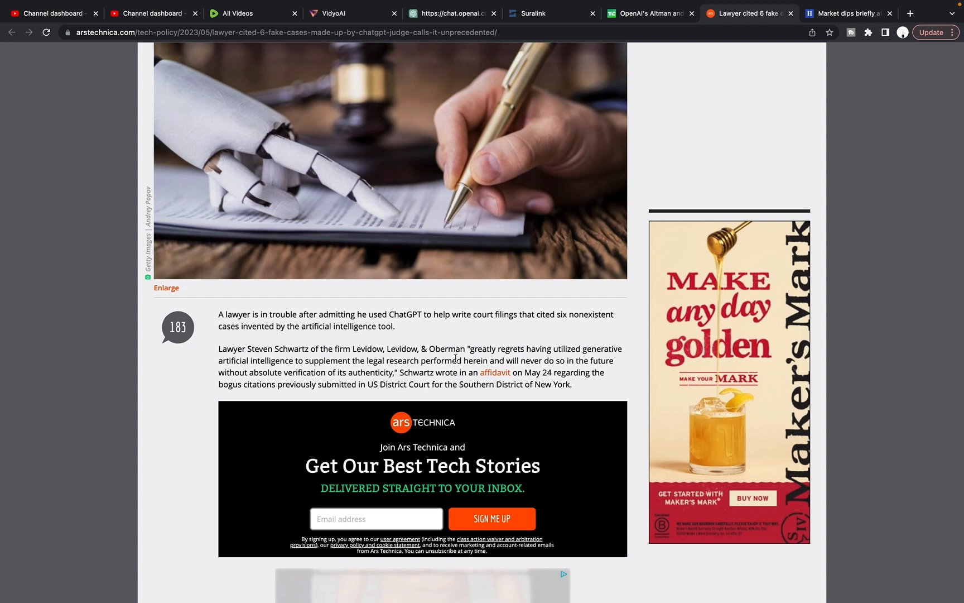
pyautogui.moveTo(506, 357)
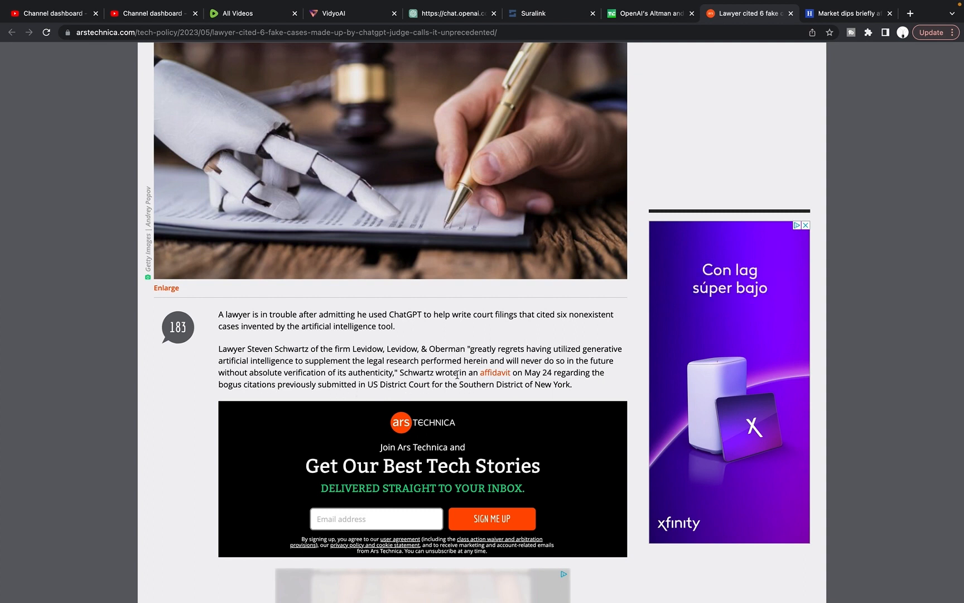
pyautogui.scroll(-3)
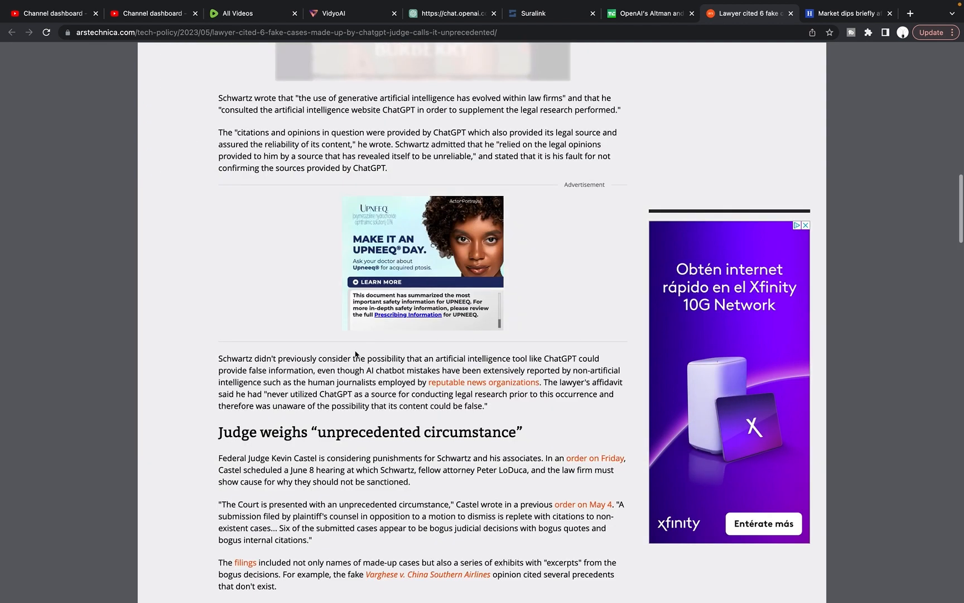
pyautogui.scroll(3)
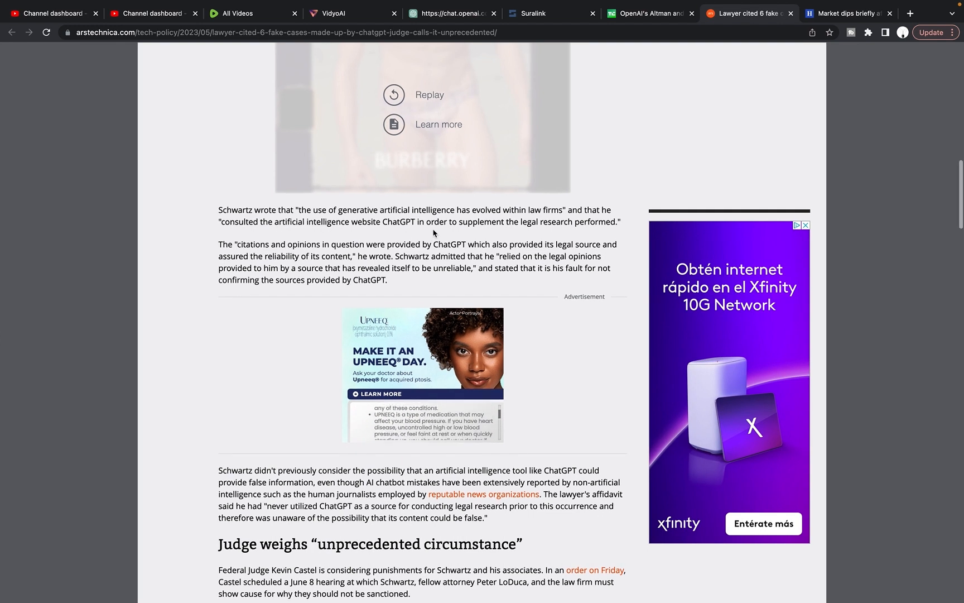
pyautogui.scroll(3)
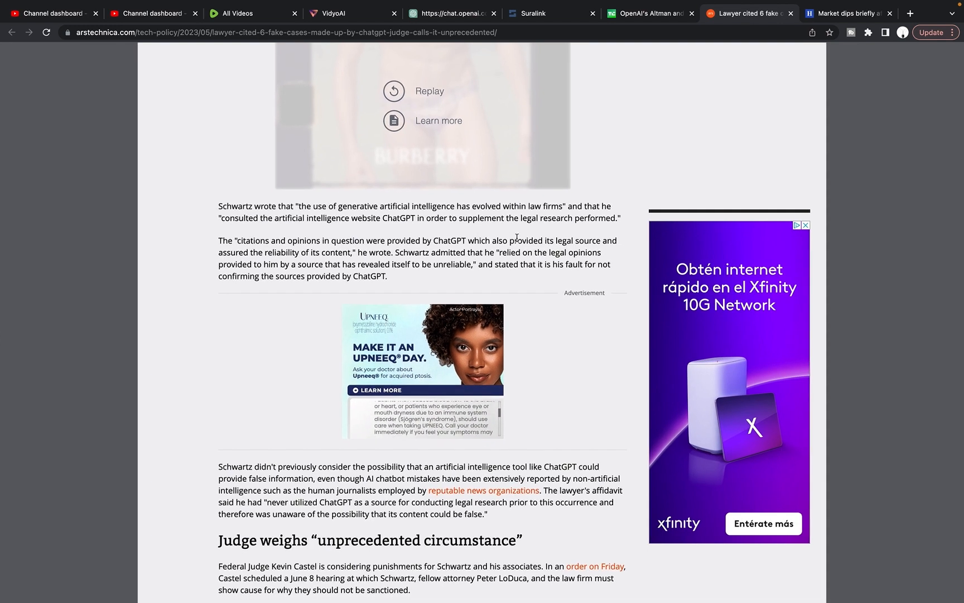
pyautogui.scroll(-3)
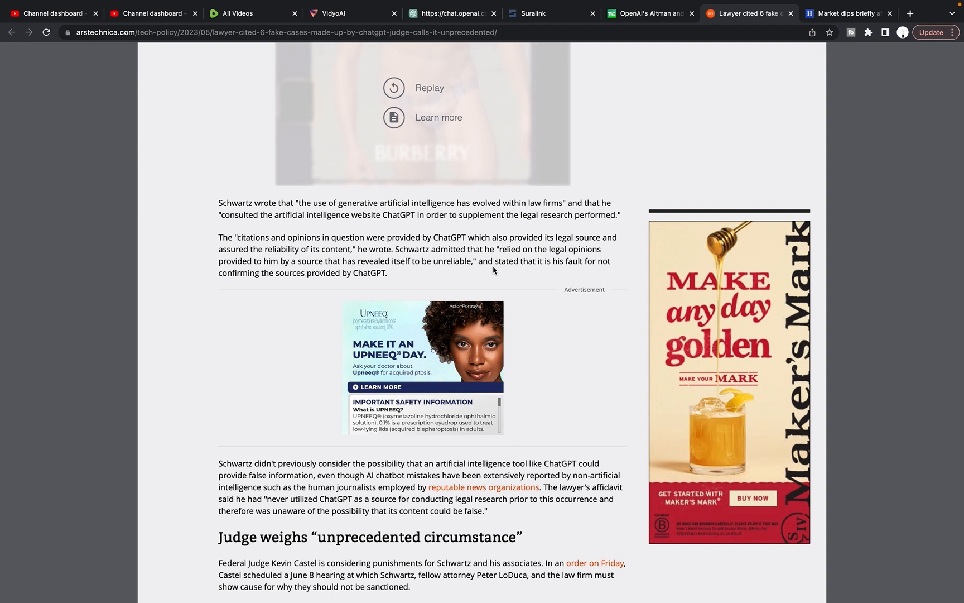
pyautogui.moveTo(547, 270)
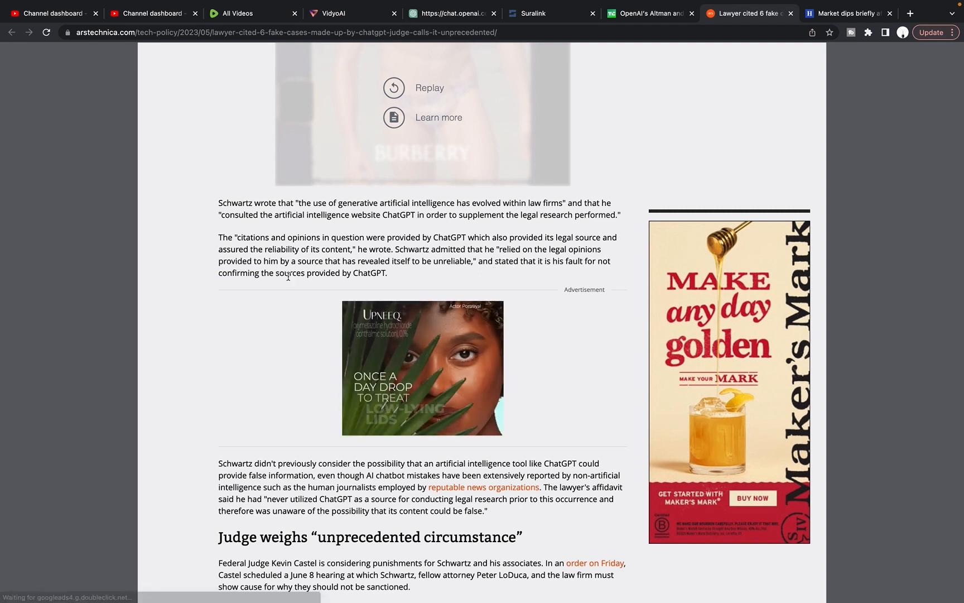
pyautogui.scroll(-3)
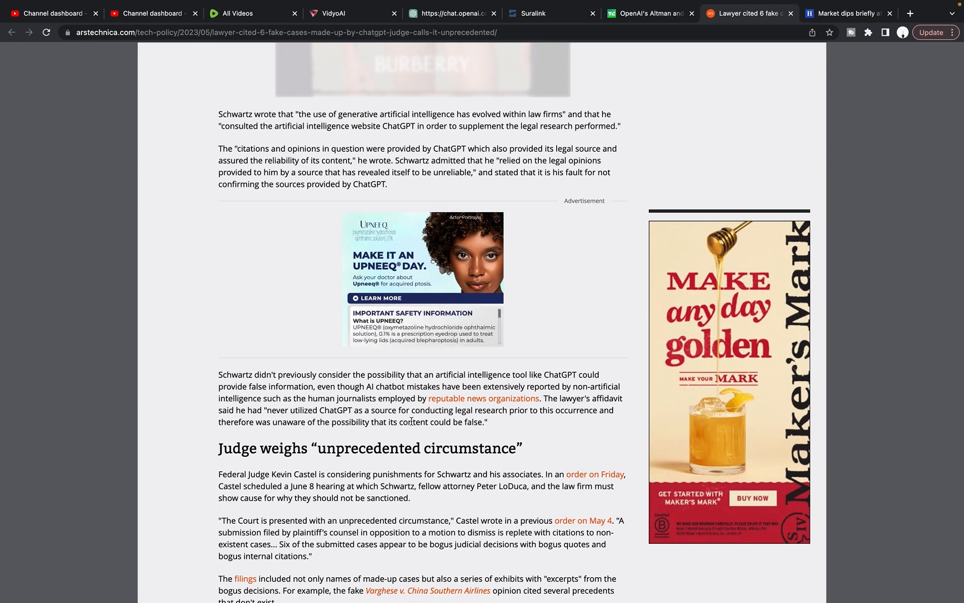
pyautogui.moveTo(579, 415)
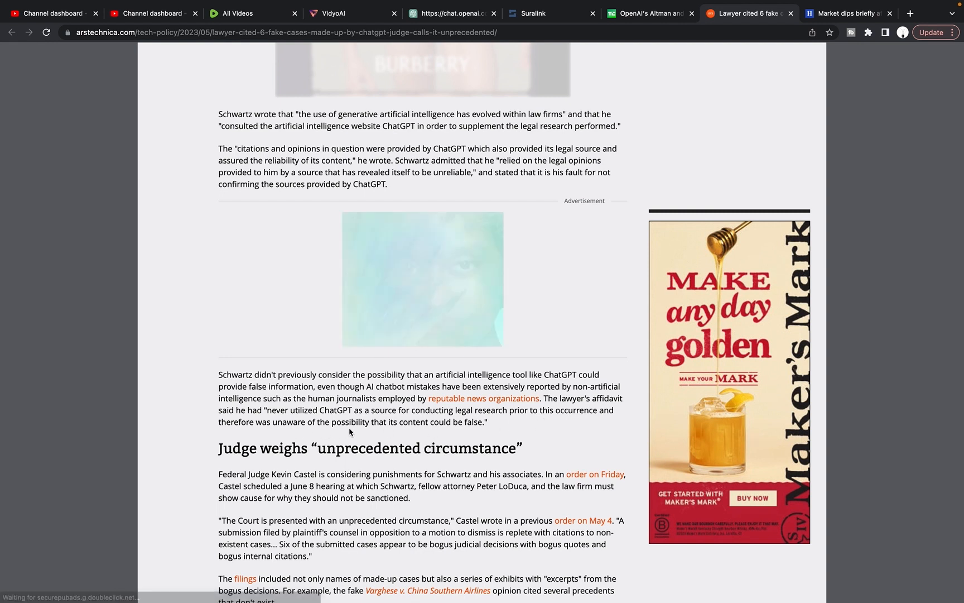
pyautogui.scroll(-3)
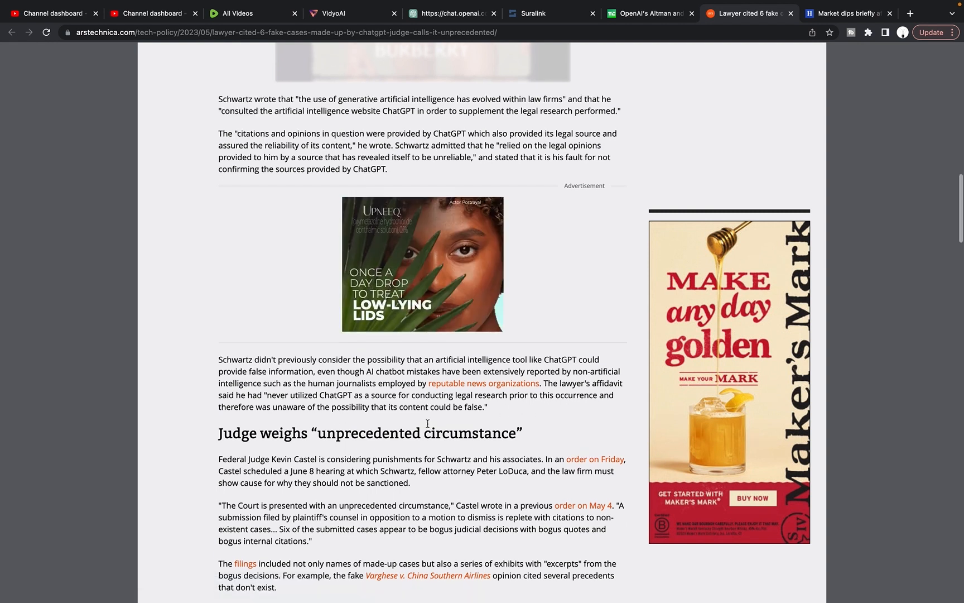
pyautogui.scroll(-3)
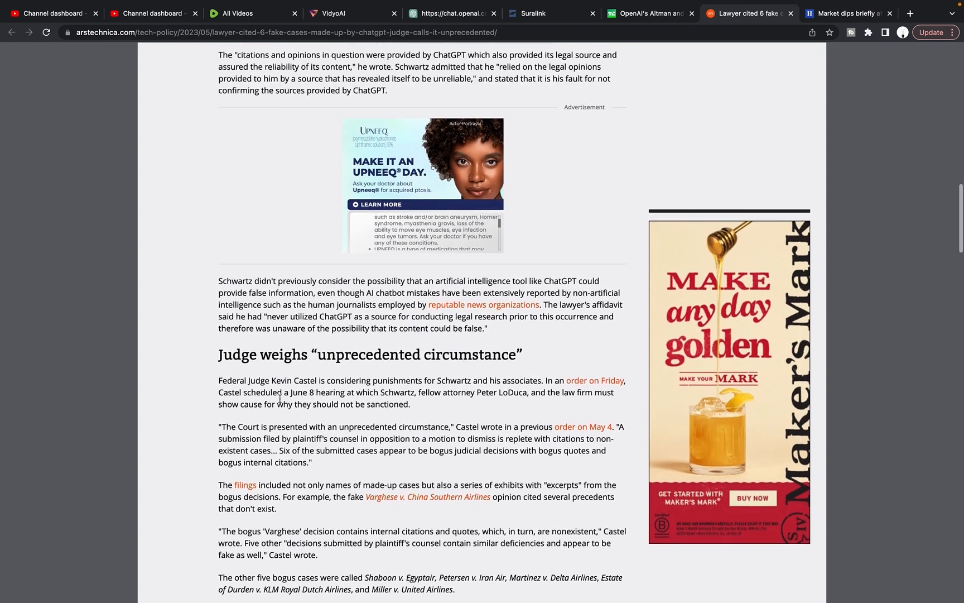
# Browse the Ars Technica story, returning to its headline, byline and robot-hand photo
pyautogui.scroll(3)
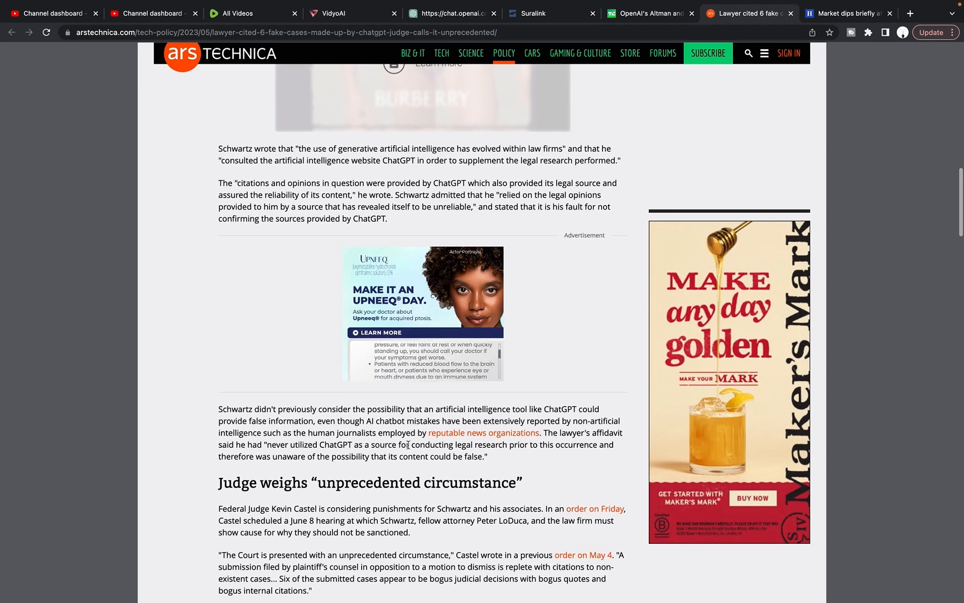
pyautogui.scroll(3)
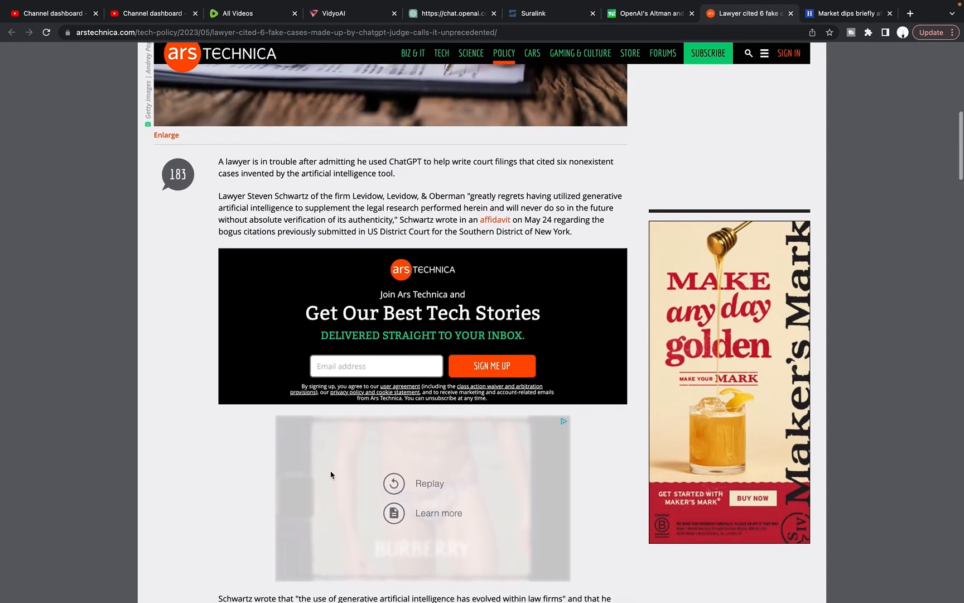
pyautogui.scroll(-3)
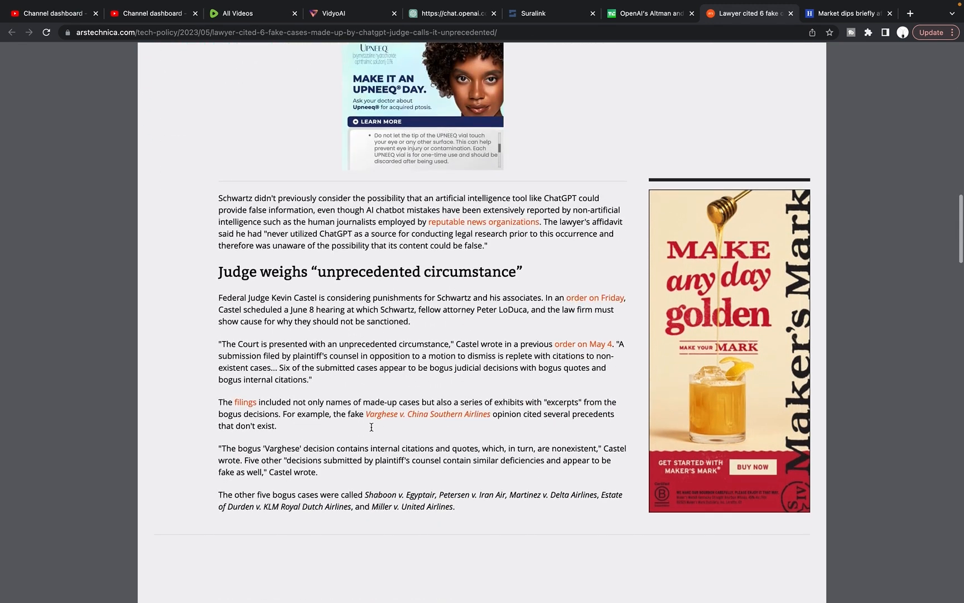
pyautogui.scroll(3)
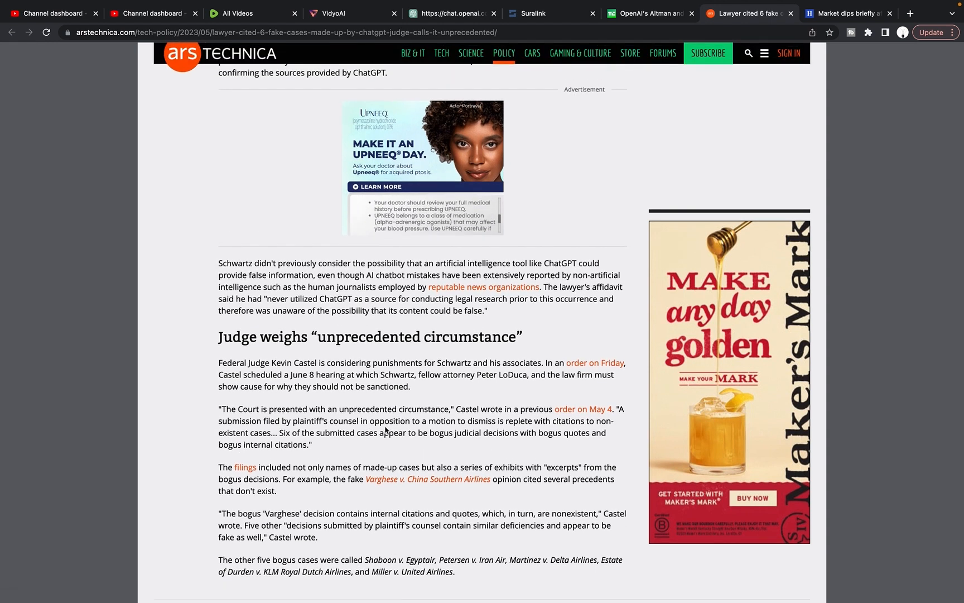
pyautogui.scroll(3)
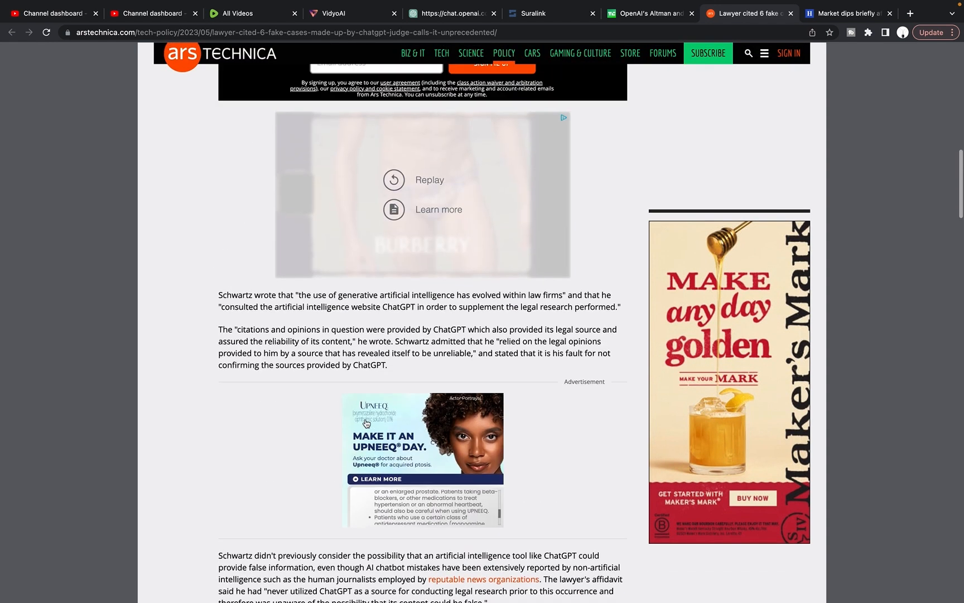
pyautogui.scroll(3)
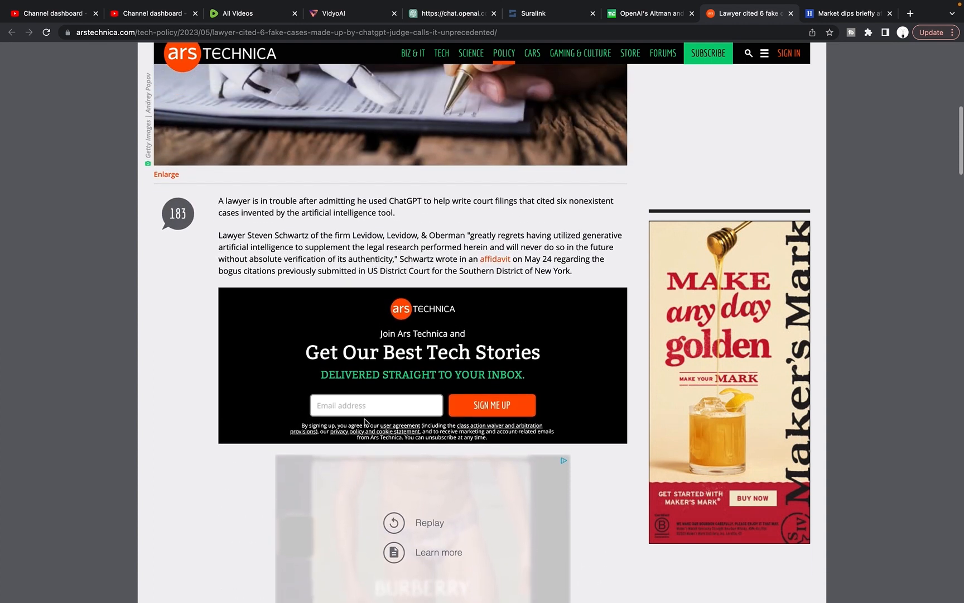
pyautogui.scroll(3)
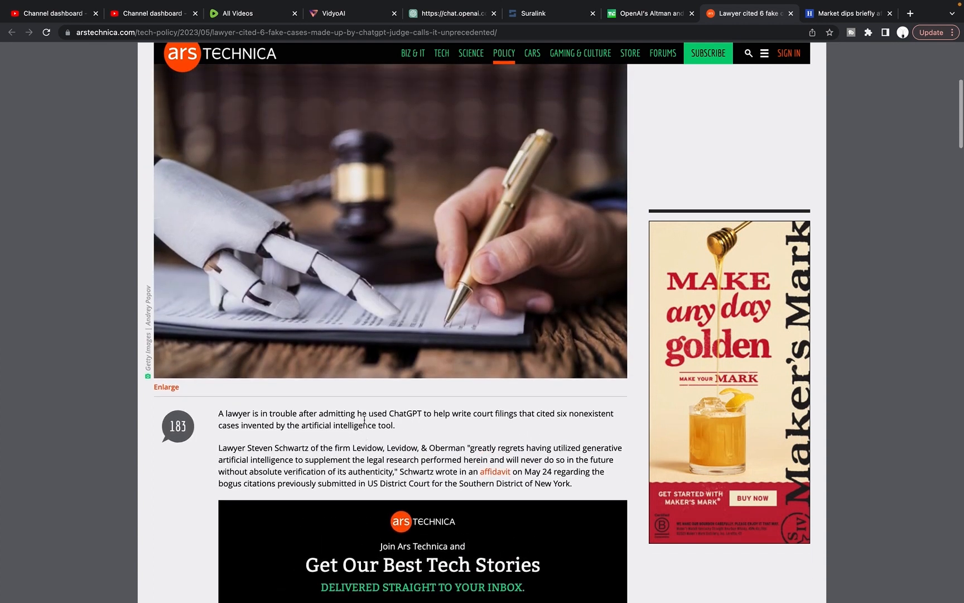
pyautogui.scroll(3)
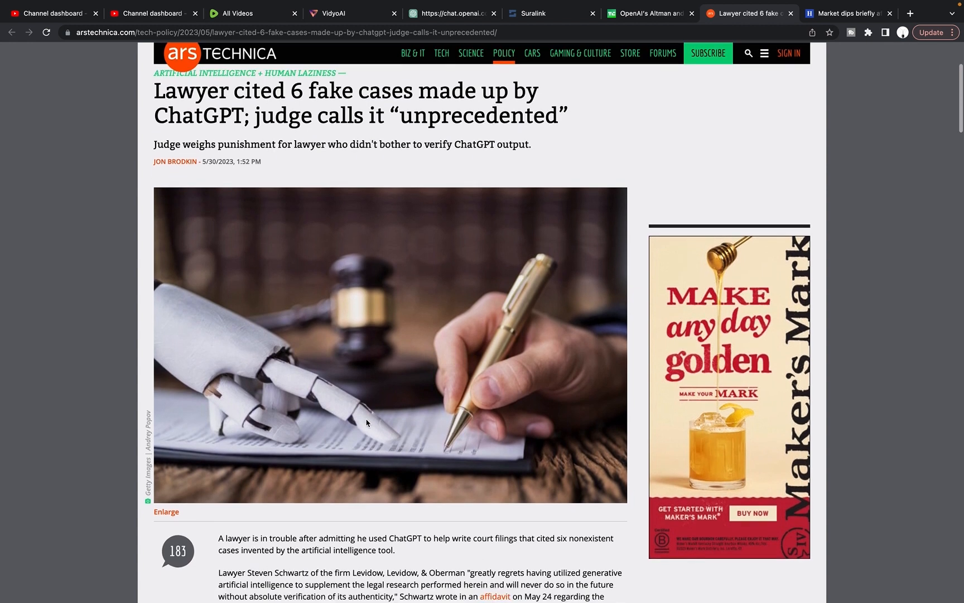
pyautogui.scroll(-3)
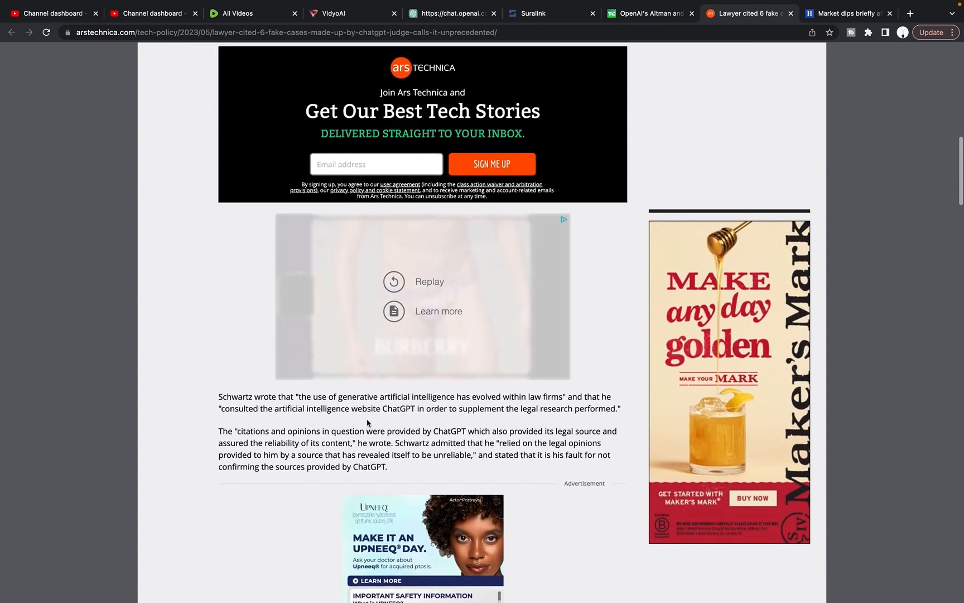
pyautogui.scroll(-3)
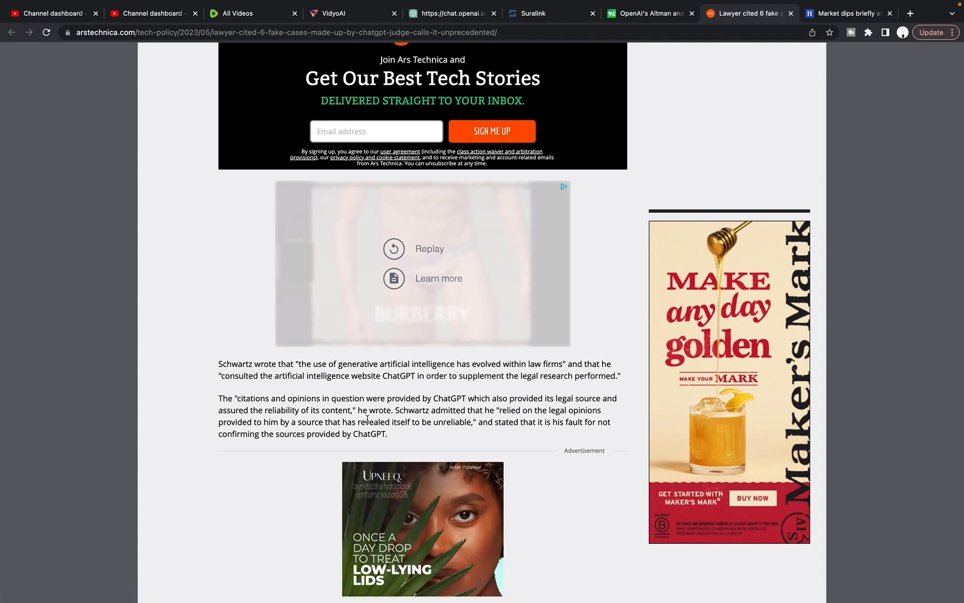
pyautogui.scroll(-3)
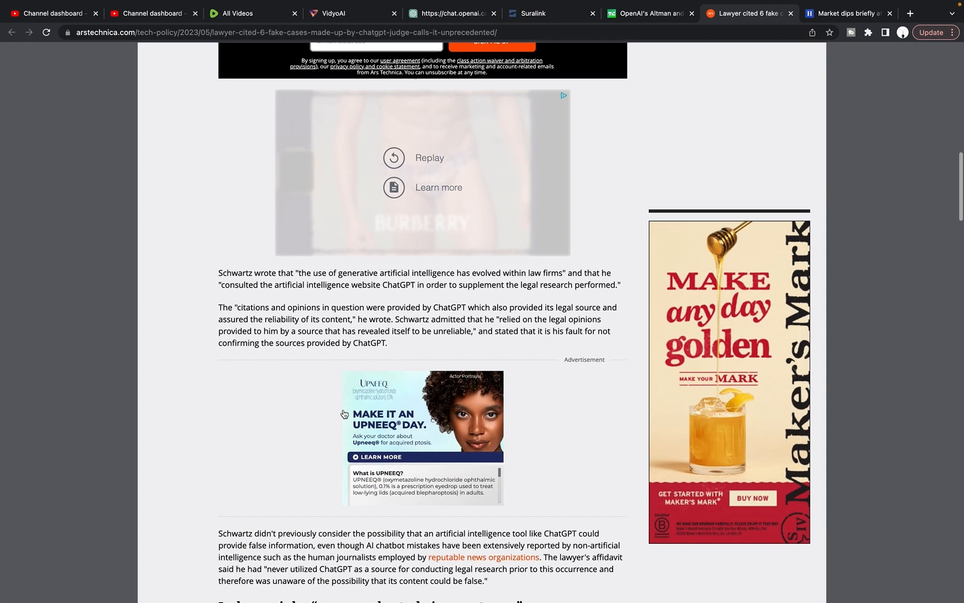
pyautogui.scroll(-3)
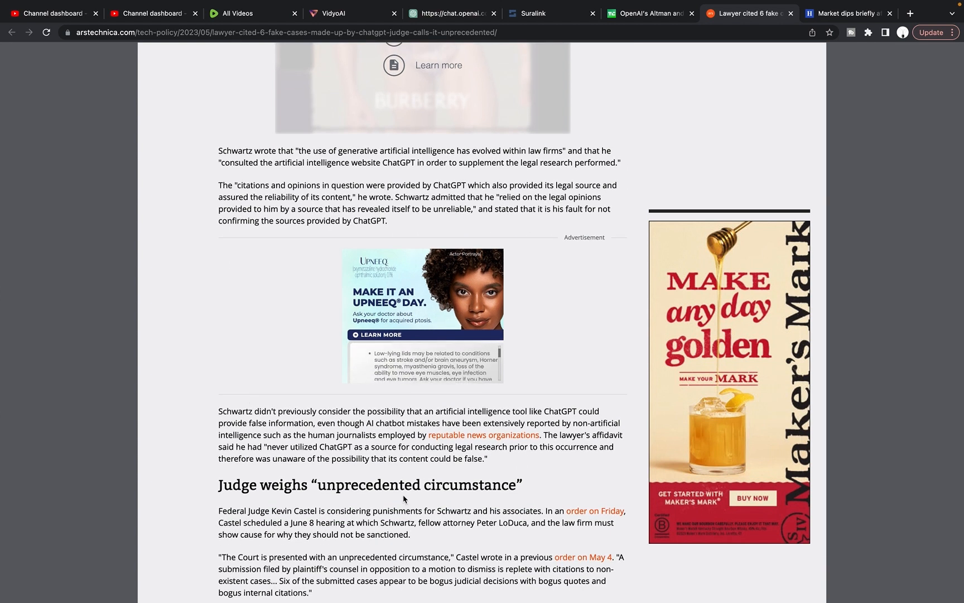
pyautogui.scroll(-3)
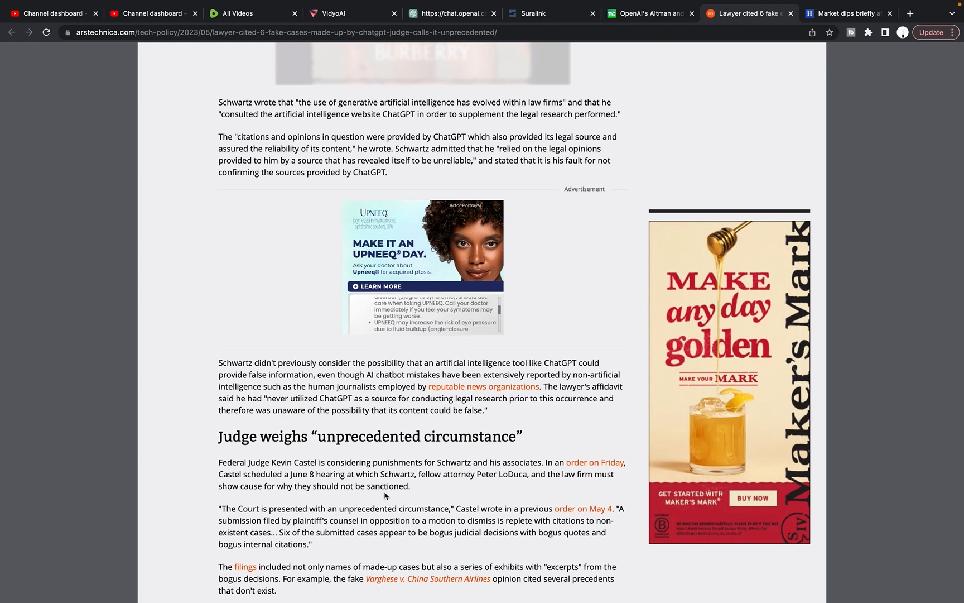
pyautogui.scroll(3)
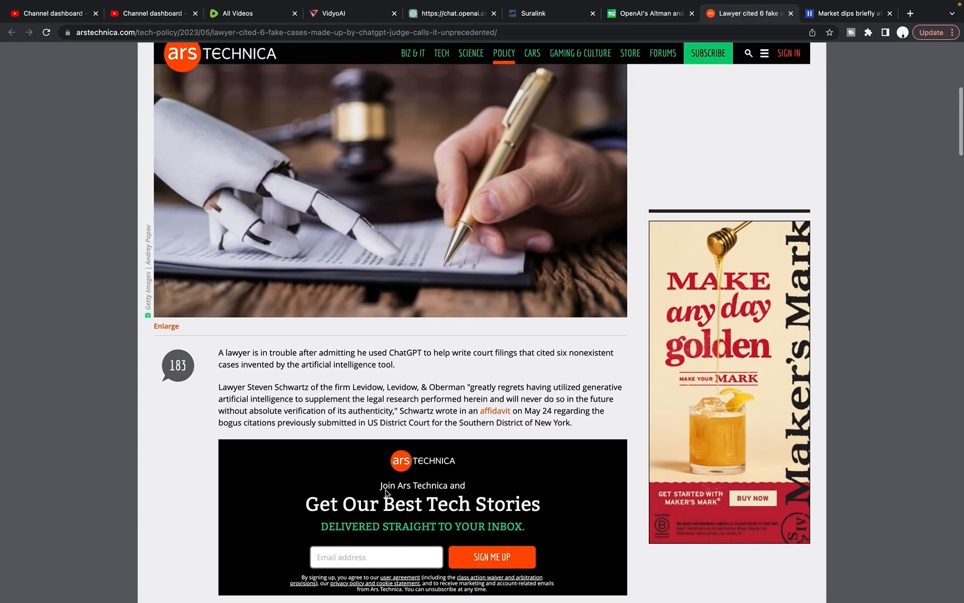
pyautogui.scroll(3)
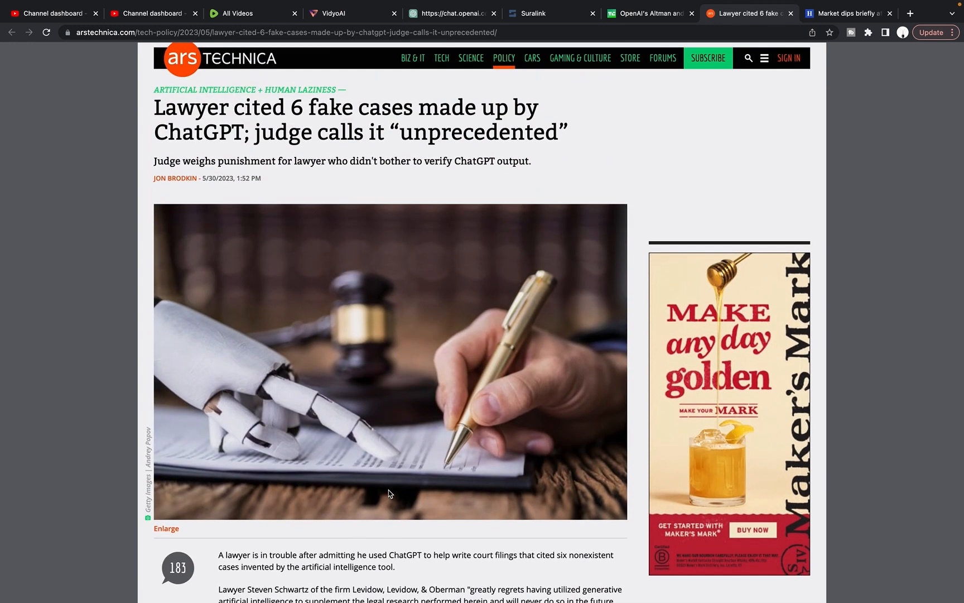
pyautogui.moveTo(344, 474)
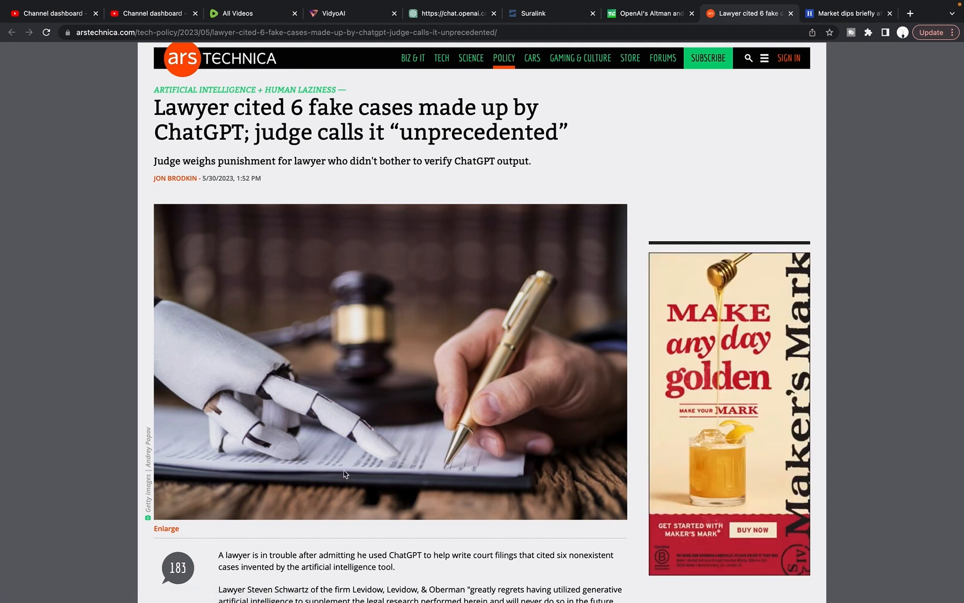
pyautogui.scroll(-3)
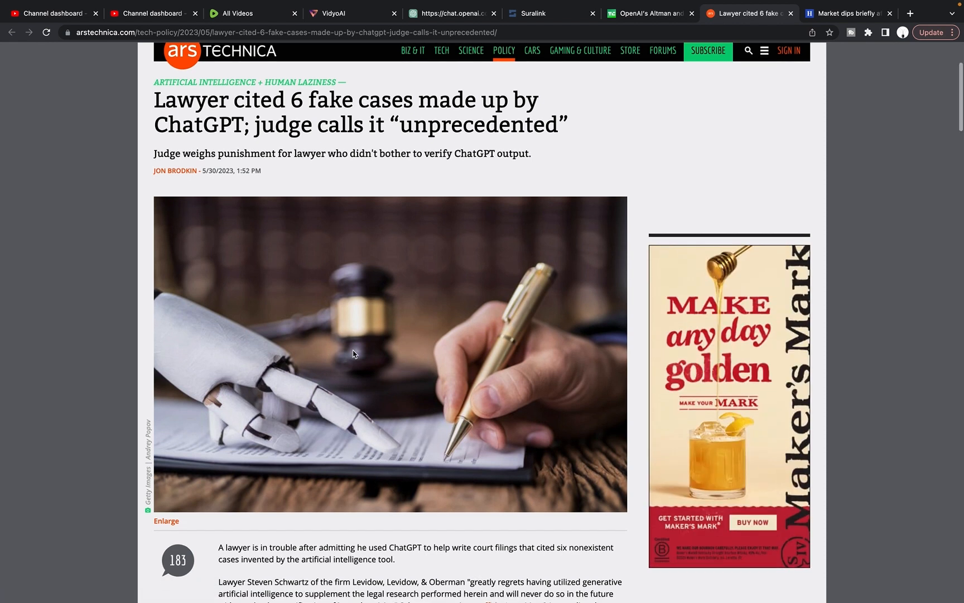
# Read down to 'Fake citations spread confusion' and LoDuca's April 25 affidavit
pyautogui.scroll(3)
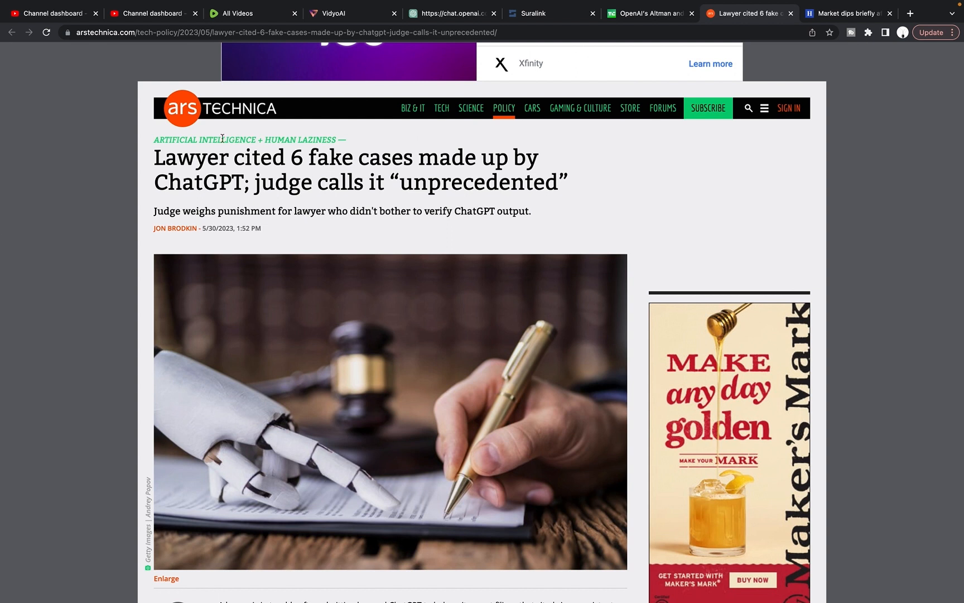
pyautogui.moveTo(337, 270)
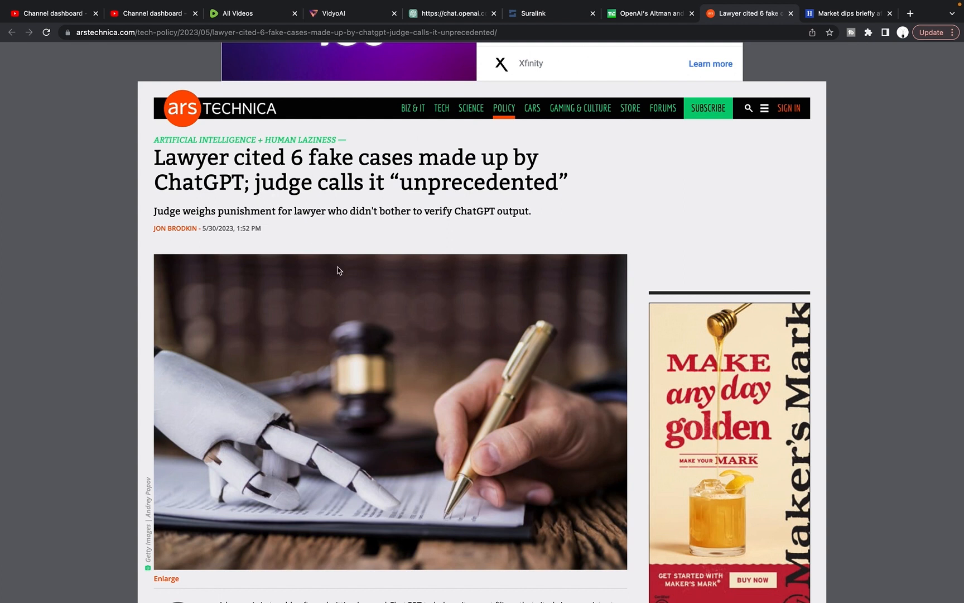
pyautogui.moveTo(327, 258)
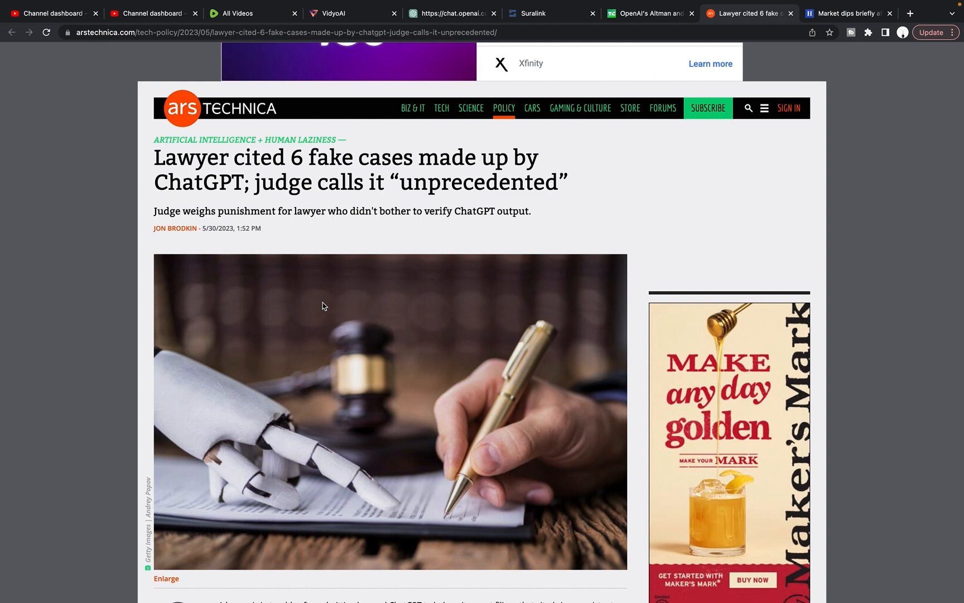
pyautogui.moveTo(380, 350)
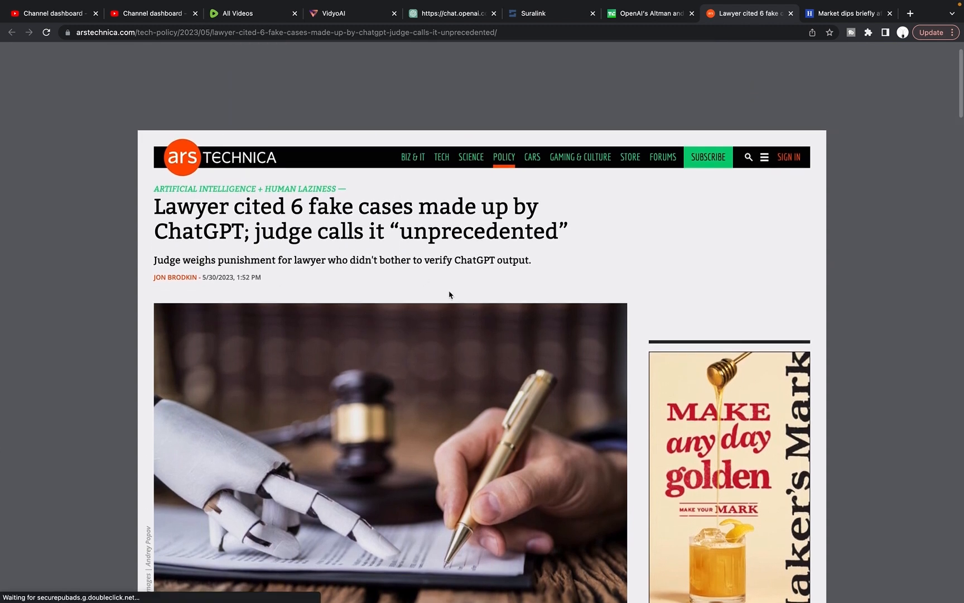
pyautogui.scroll(-3)
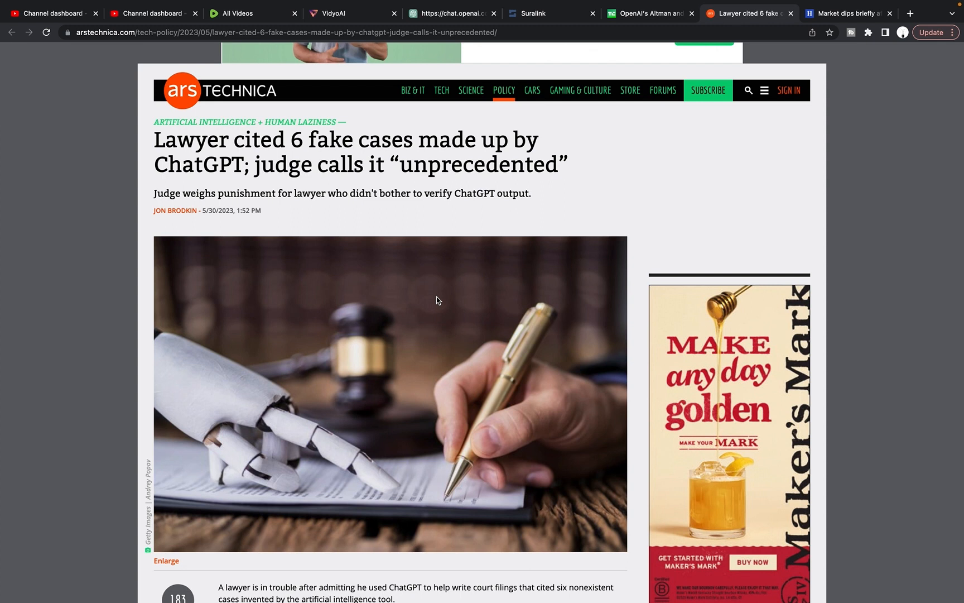
pyautogui.scroll(-3)
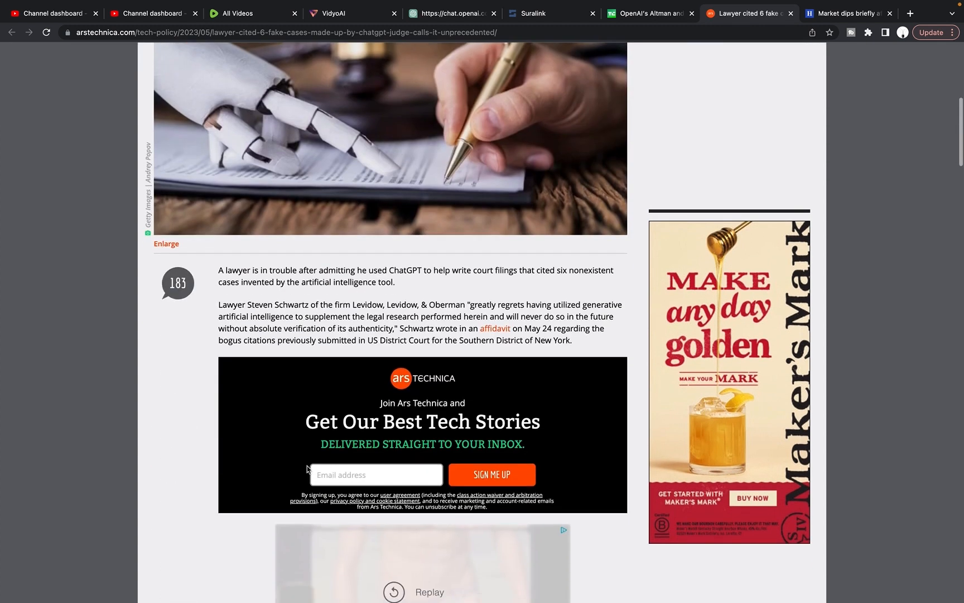
pyautogui.scroll(3)
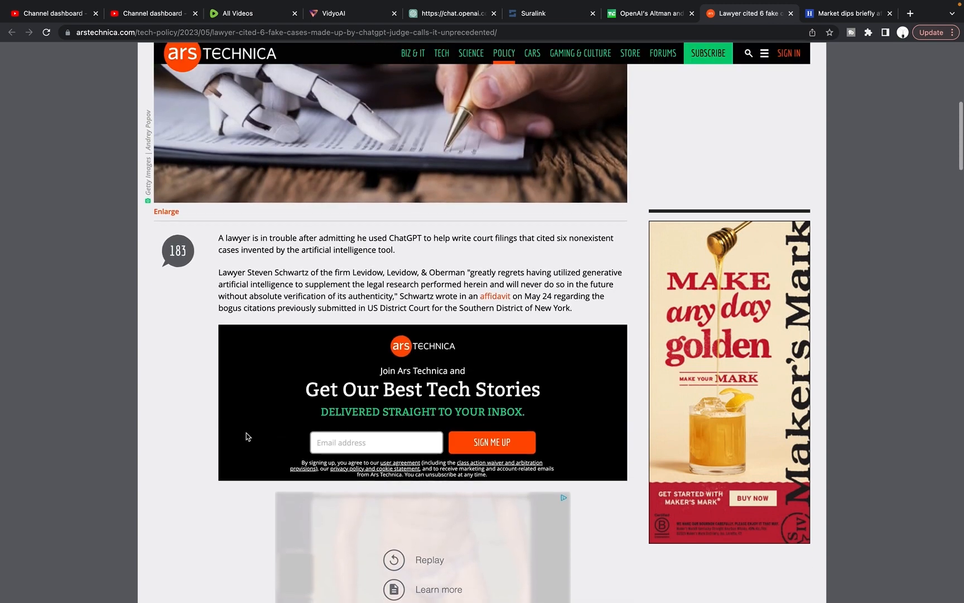
pyautogui.scroll(-3)
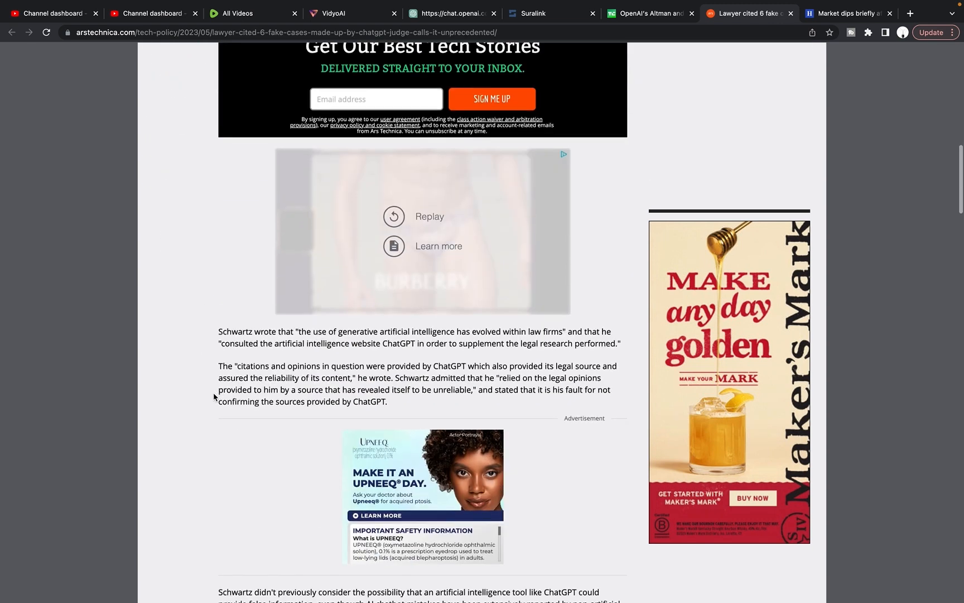
pyautogui.scroll(-3)
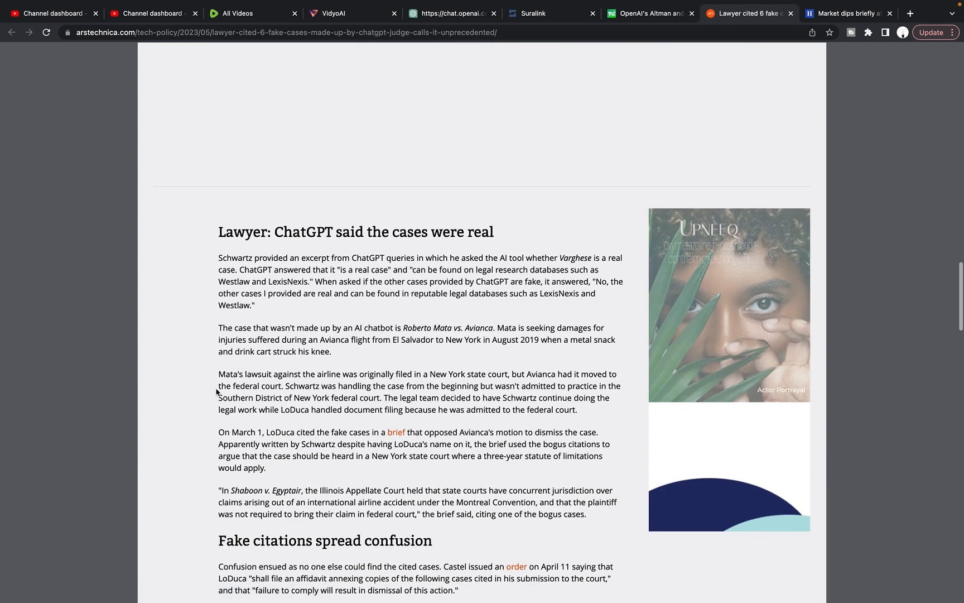
pyautogui.scroll(-3)
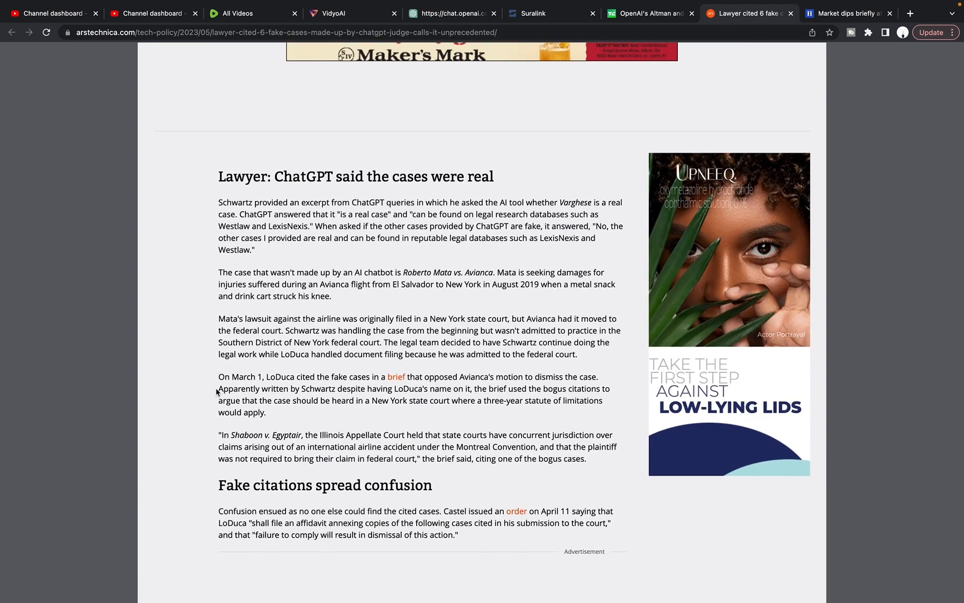
pyautogui.scroll(-3)
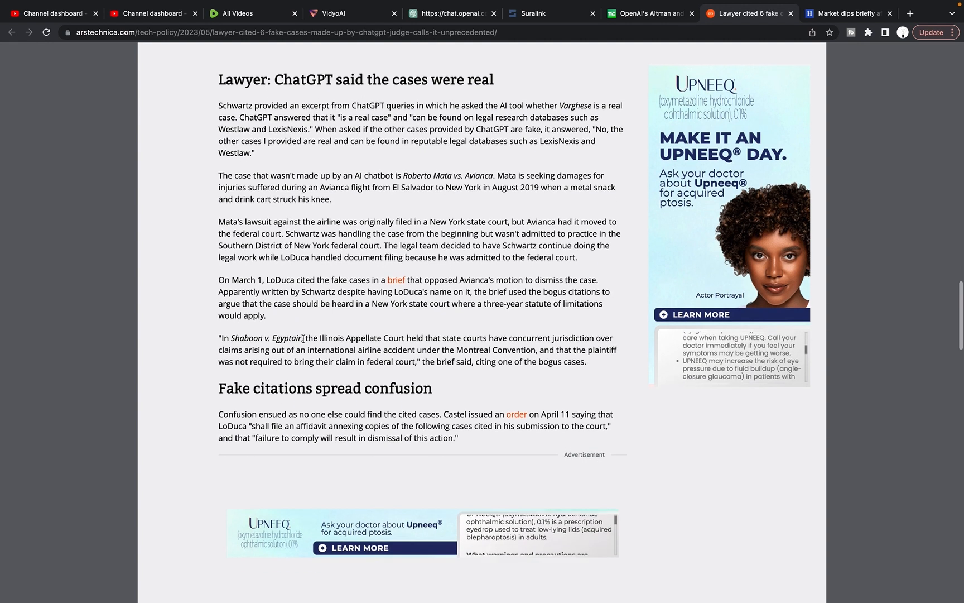
pyautogui.scroll(3)
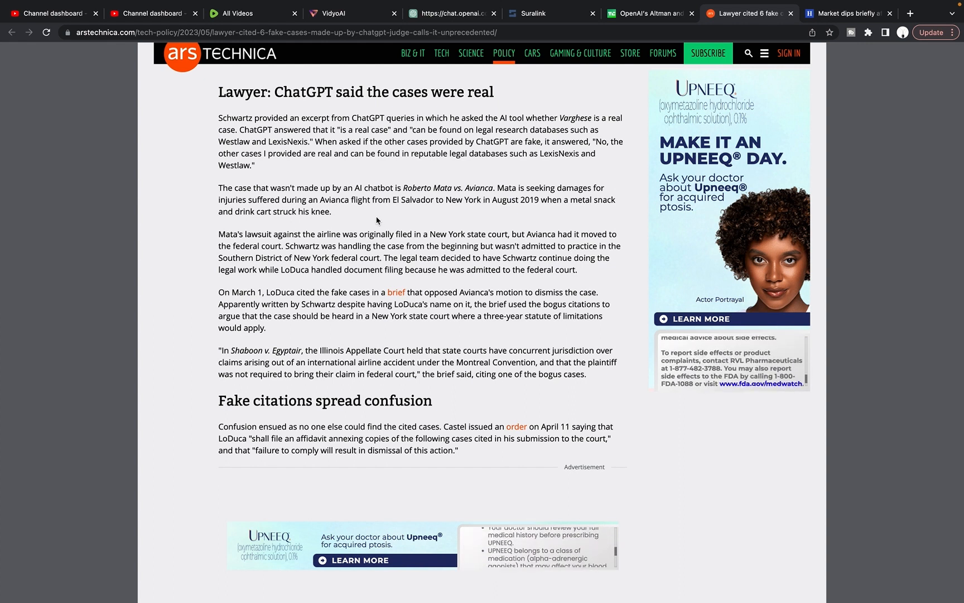
pyautogui.scroll(-3)
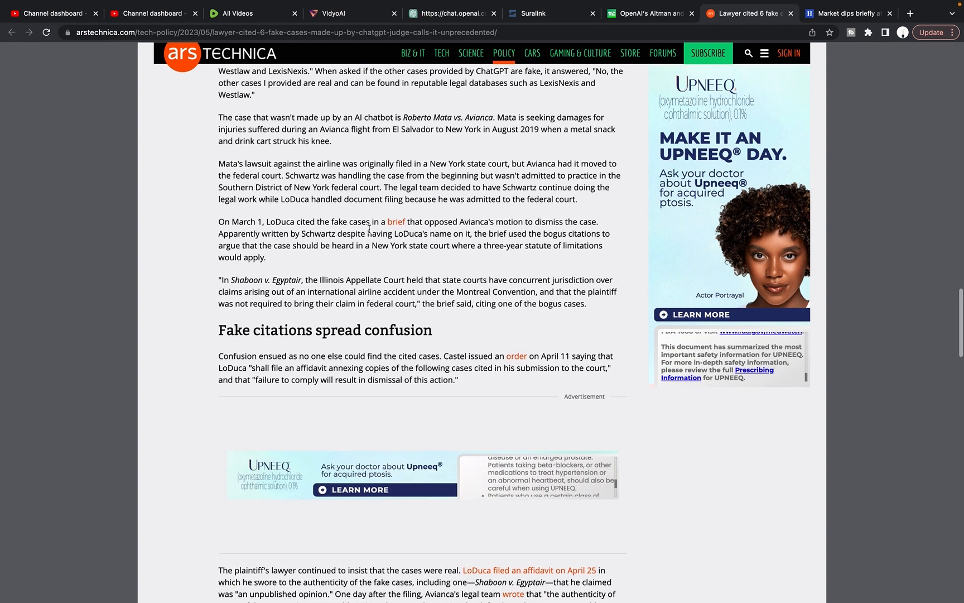
pyautogui.scroll(-3)
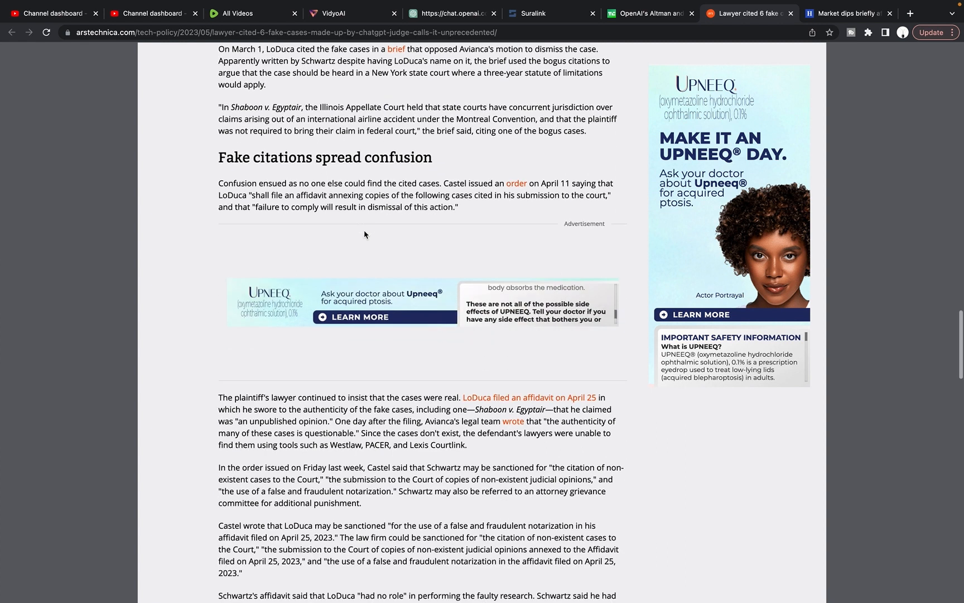
pyautogui.scroll(3)
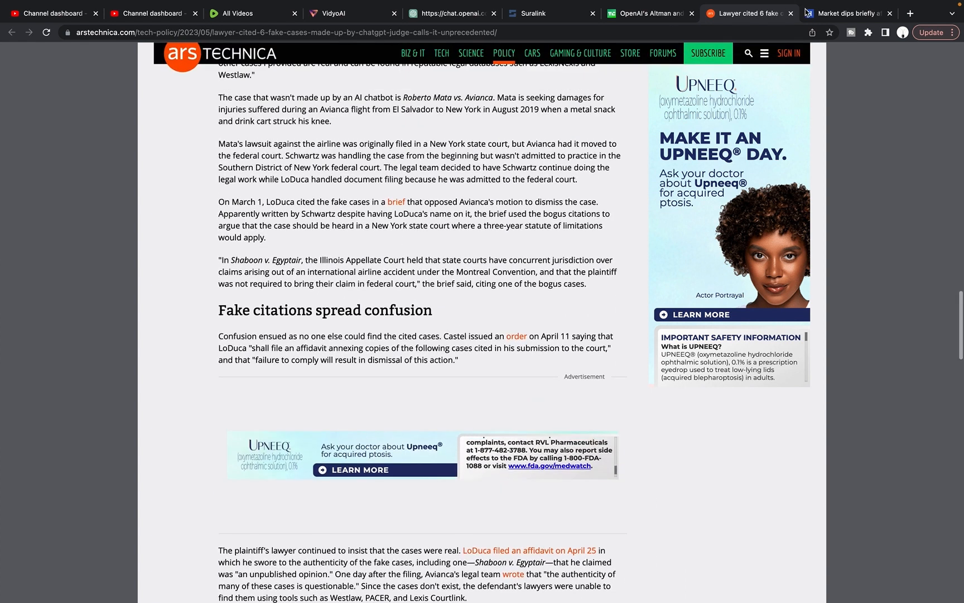
# Open The Hill's fake Pentagon explosion story and scroll past the video to its opening
pyautogui.click(849, 13)
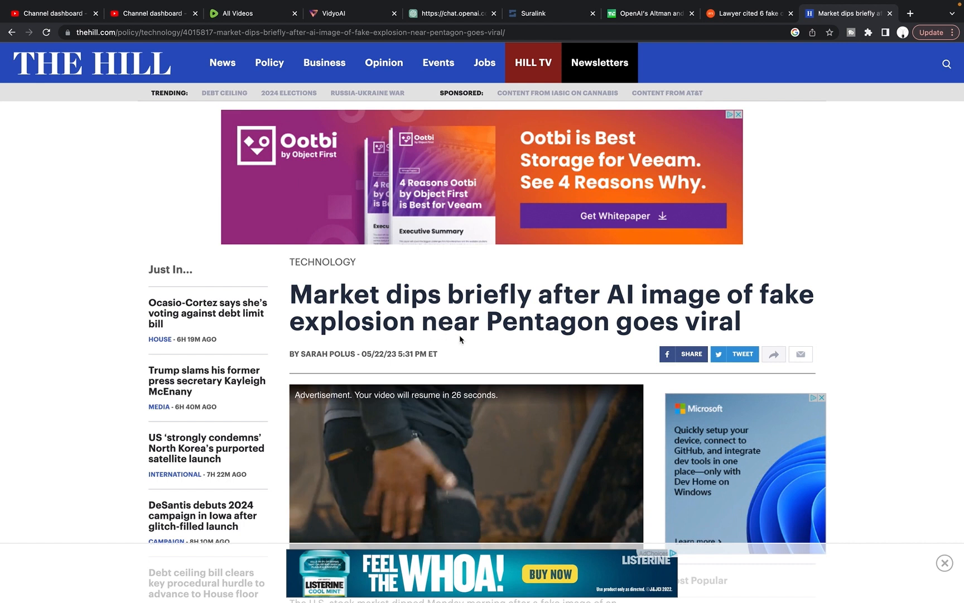
pyautogui.scroll(-3)
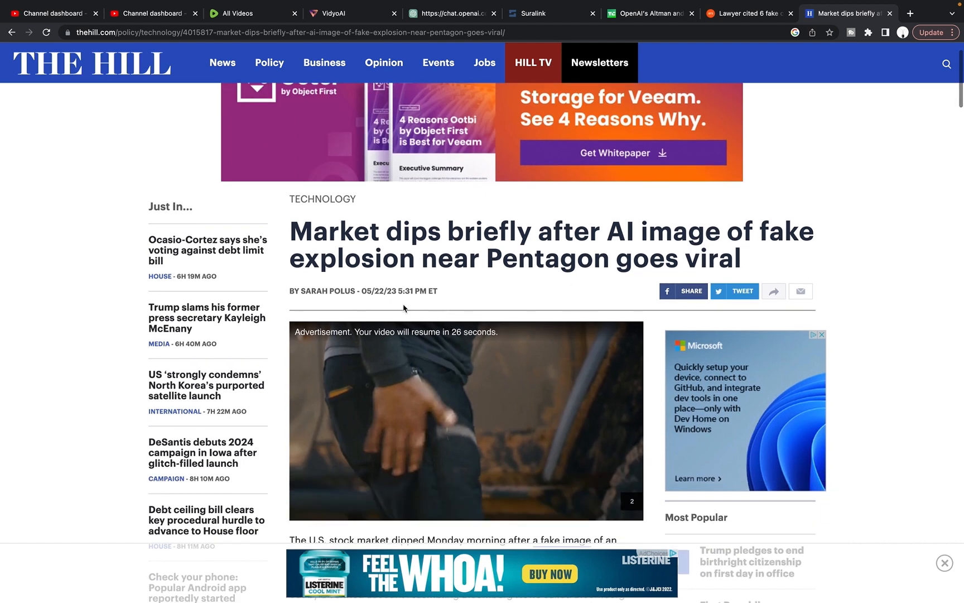
pyautogui.scroll(-3)
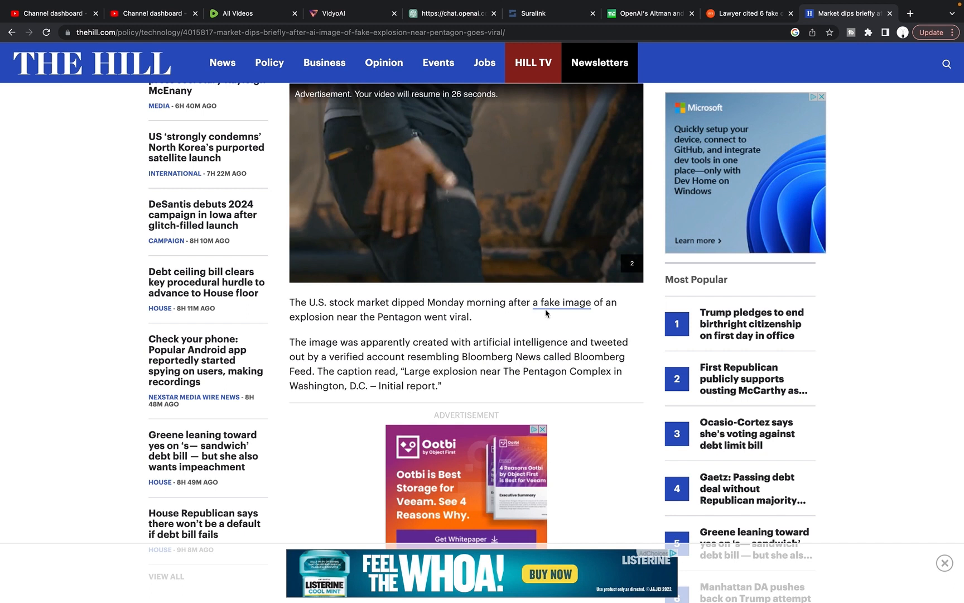
pyautogui.moveTo(428, 333)
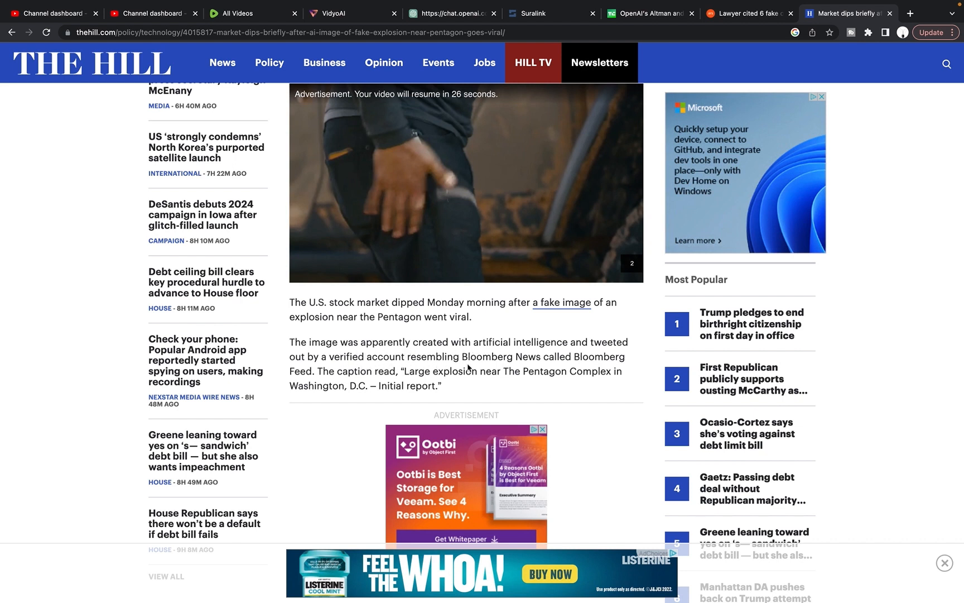
pyautogui.moveTo(338, 377)
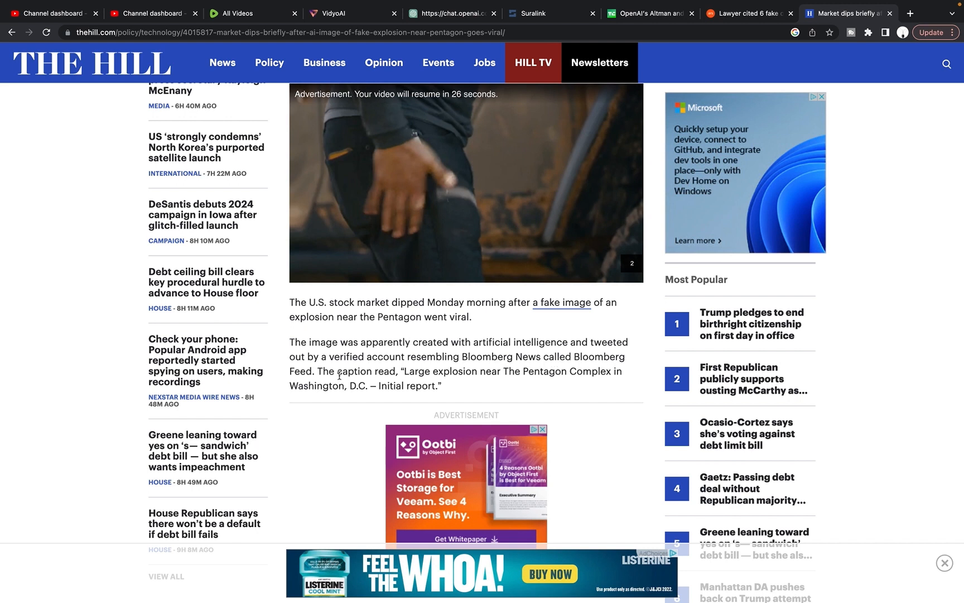
pyautogui.moveTo(456, 380)
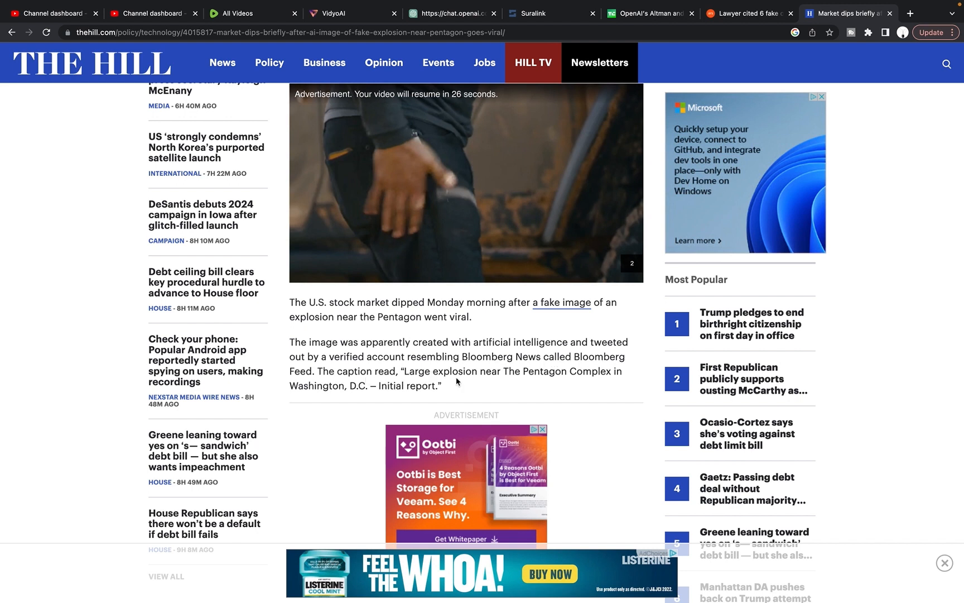
pyautogui.moveTo(375, 397)
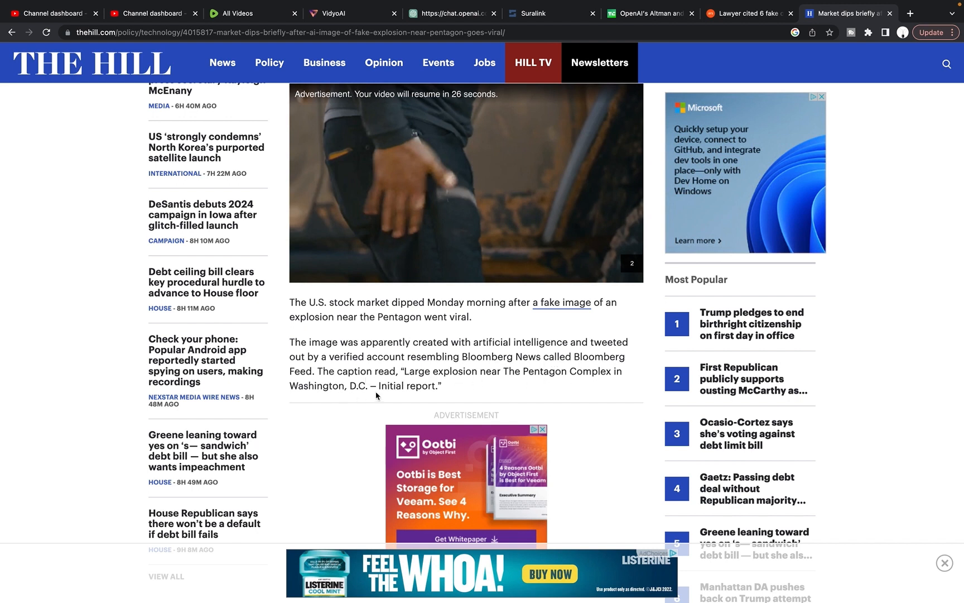
# Scroll The Hill article down to the Pentagon confirmation and brief Dow and S&P dip
pyautogui.scroll(-3)
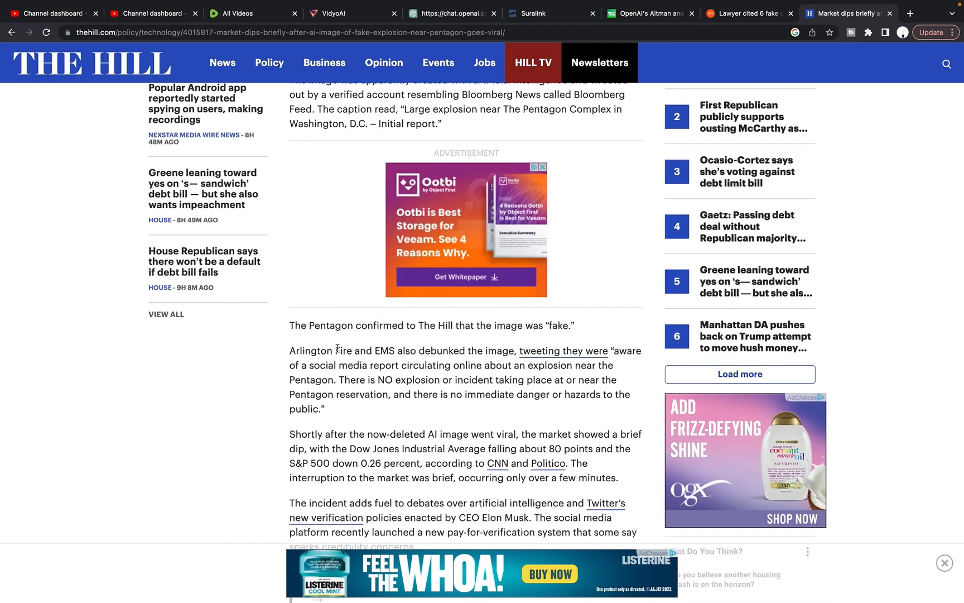
pyautogui.moveTo(552, 334)
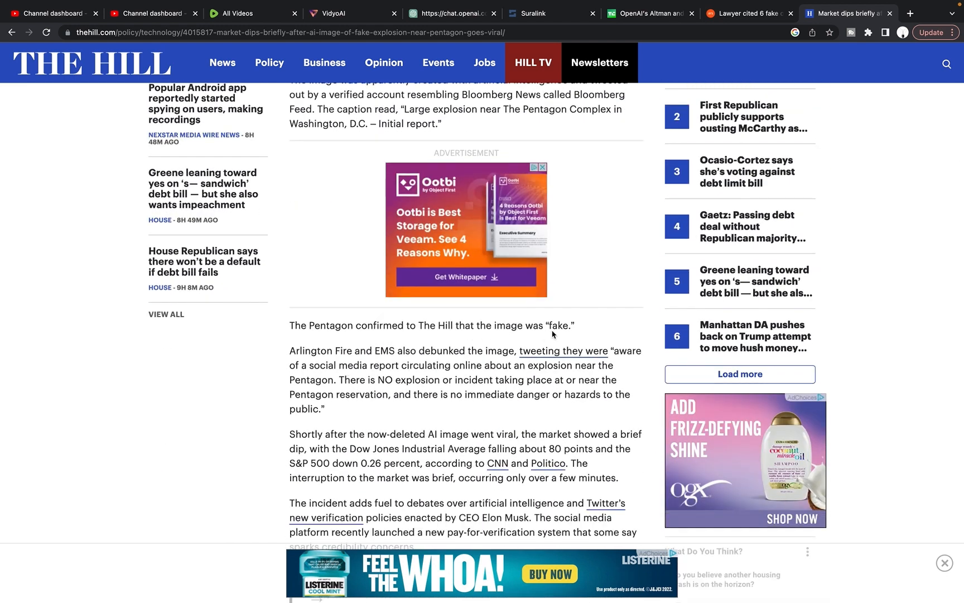
pyautogui.moveTo(386, 361)
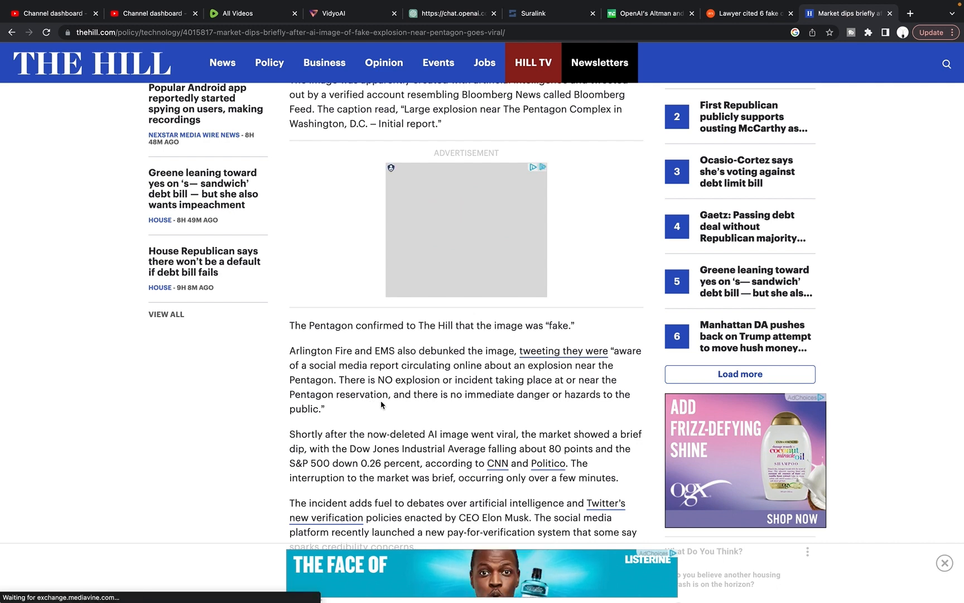
pyautogui.moveTo(519, 404)
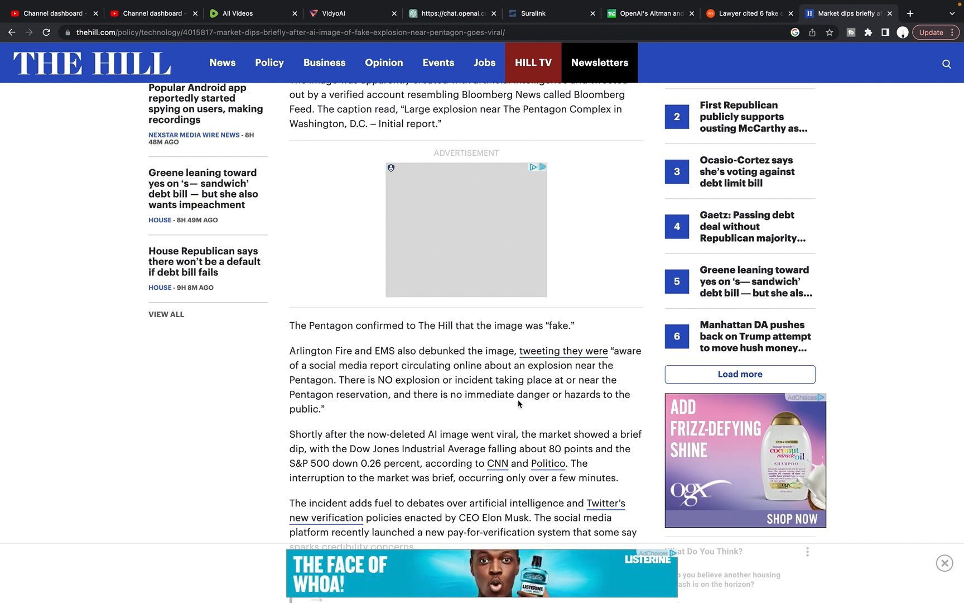
pyautogui.scroll(-3)
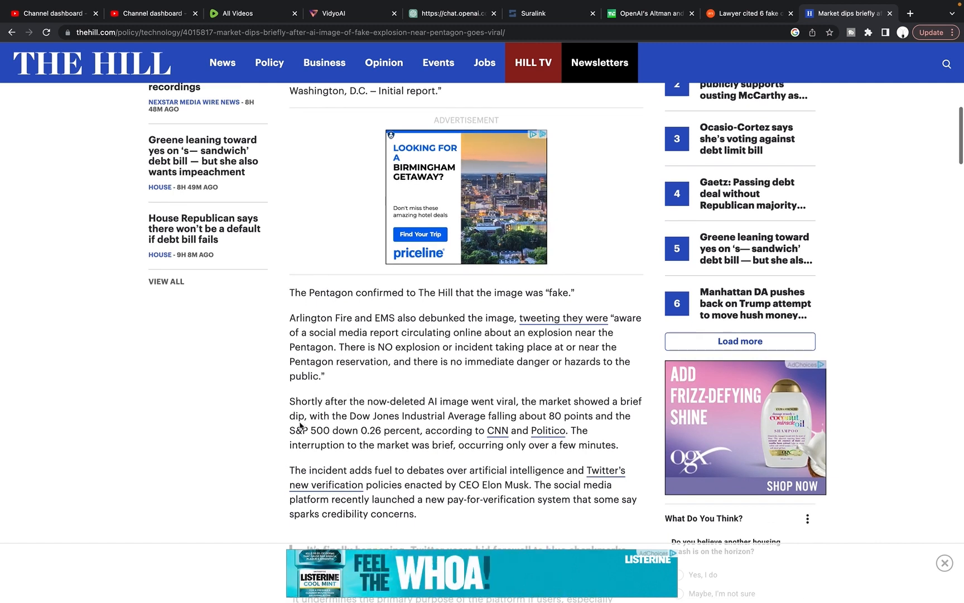
pyautogui.moveTo(432, 411)
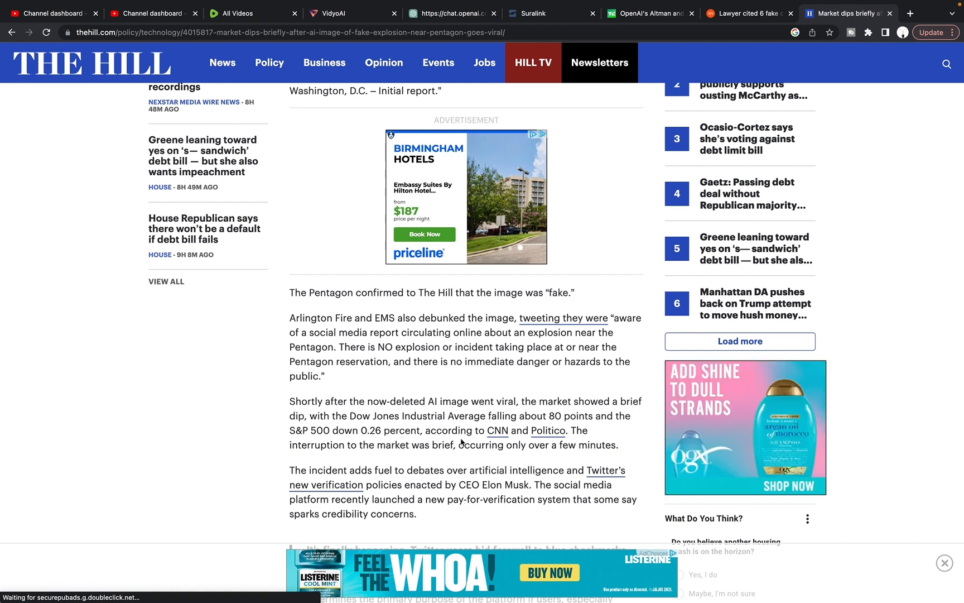
pyautogui.moveTo(331, 457)
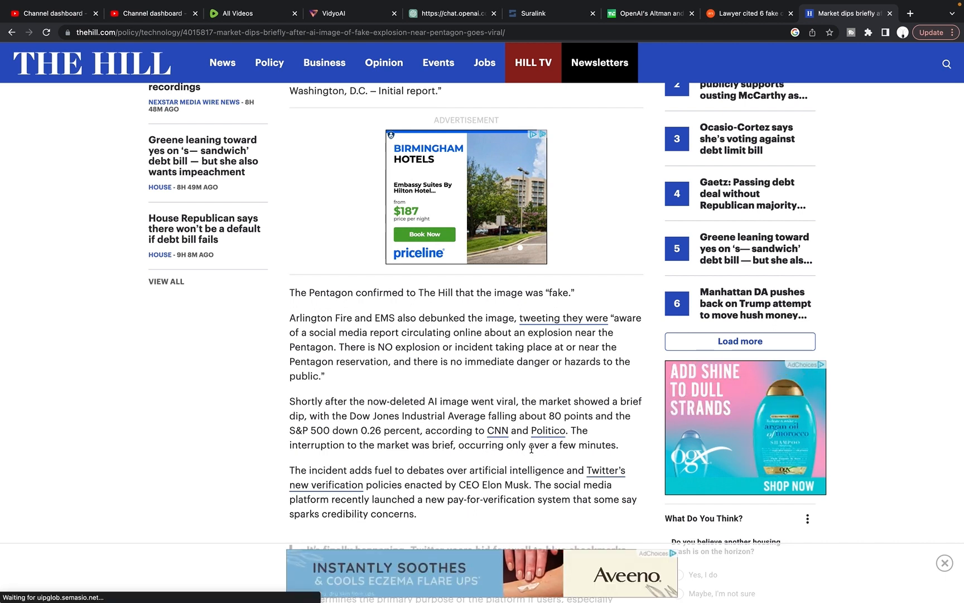
# Leave The Hill story and bring up TechCrunch's CAIS statement and EU lawmakers section
pyautogui.scroll(3)
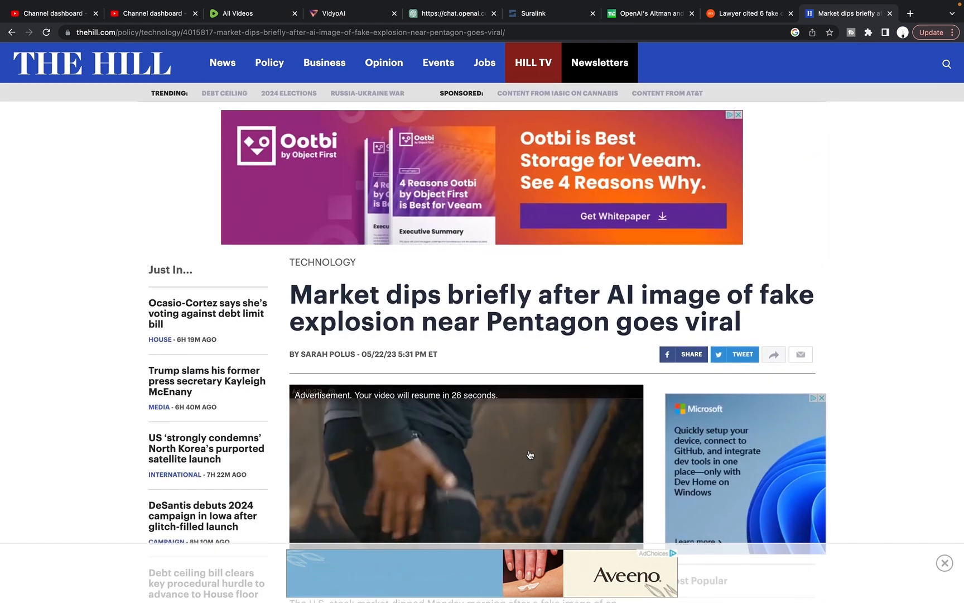
pyautogui.scroll(-3)
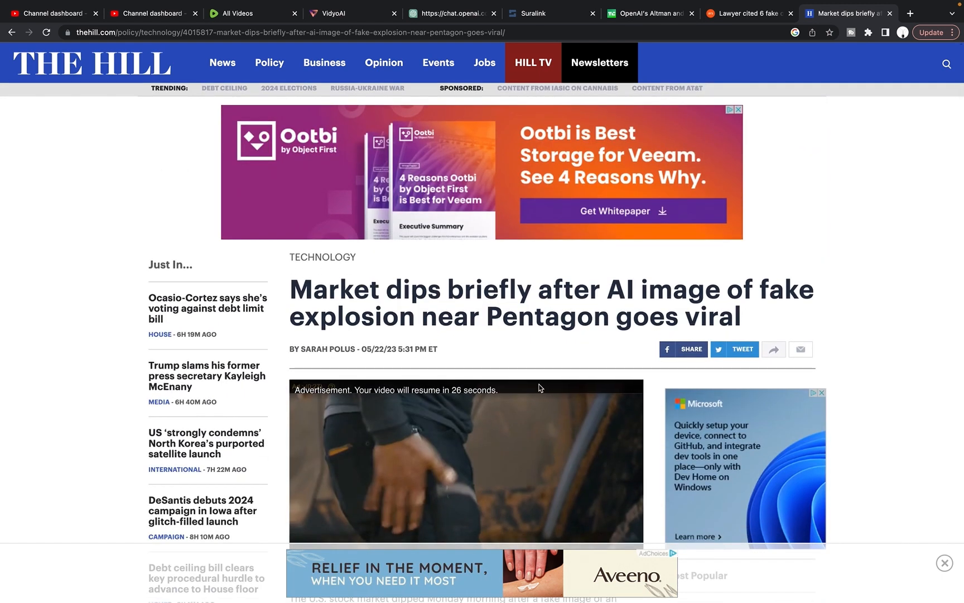
pyautogui.scroll(-3)
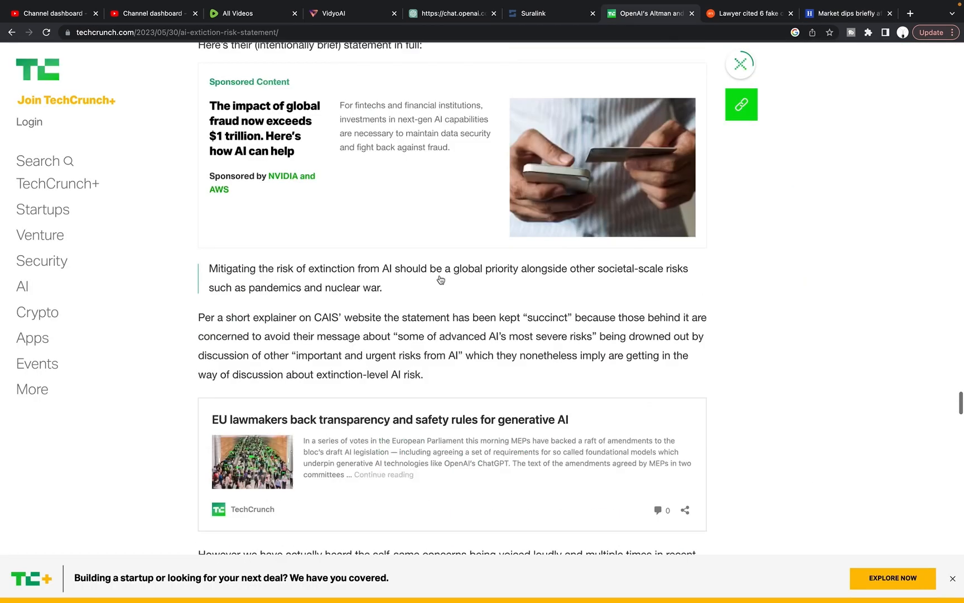
# Scroll the TechCrunch article up to the Altman headline, byline and lead photo
pyautogui.scroll(3)
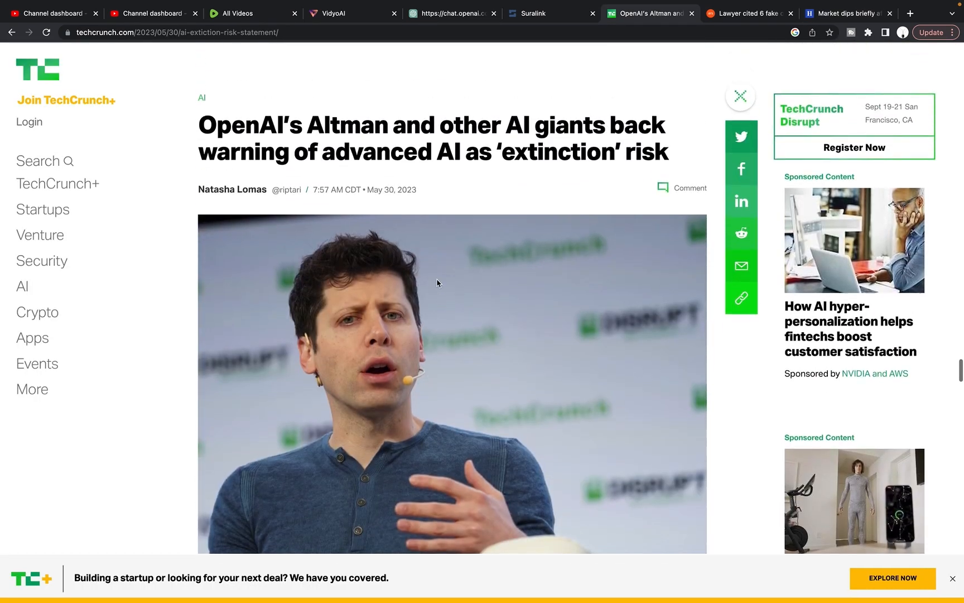
pyautogui.moveTo(429, 284)
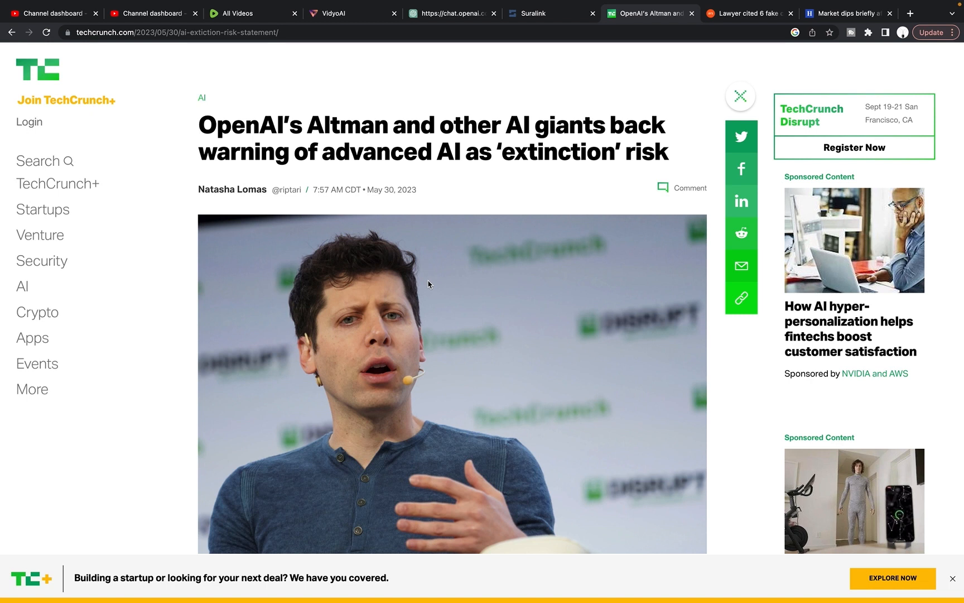
pyautogui.scroll(-3)
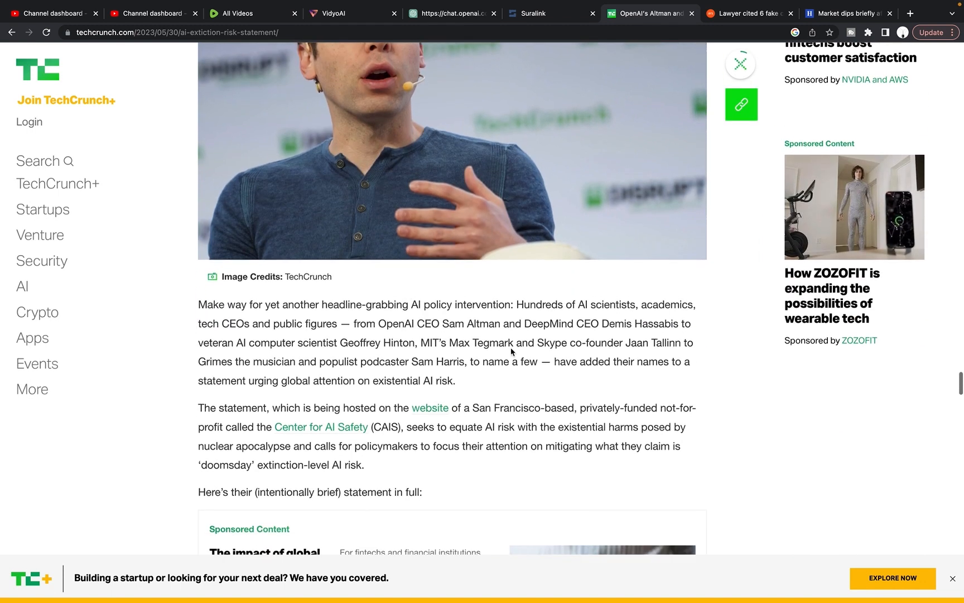
pyautogui.scroll(3)
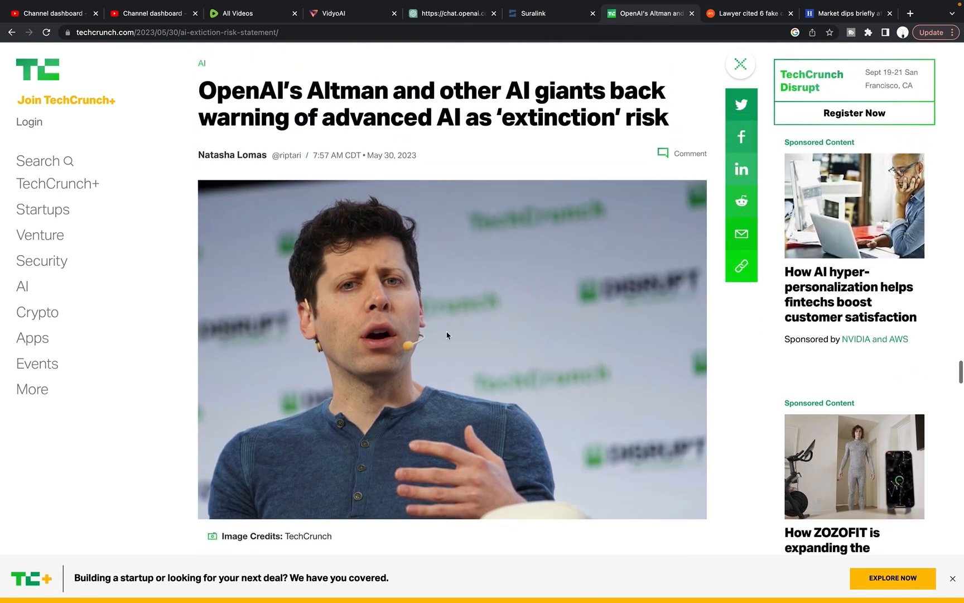
pyautogui.scroll(-3)
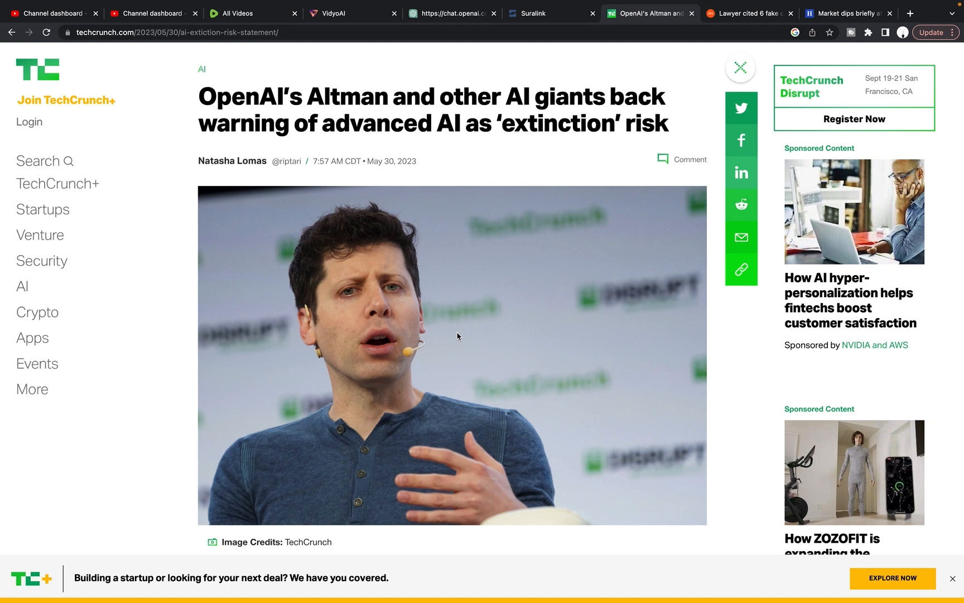
pyautogui.moveTo(437, 182)
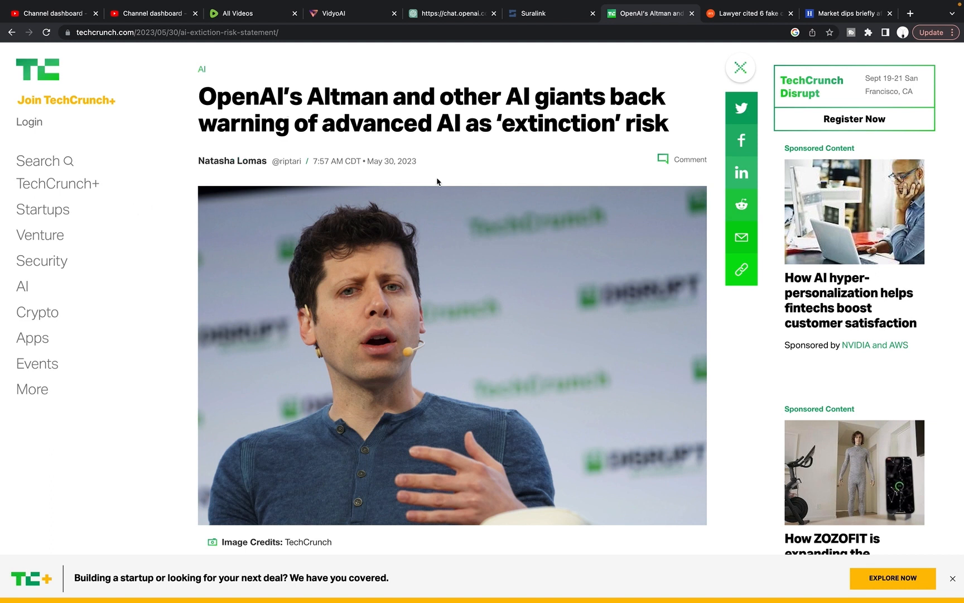
pyautogui.moveTo(482, 175)
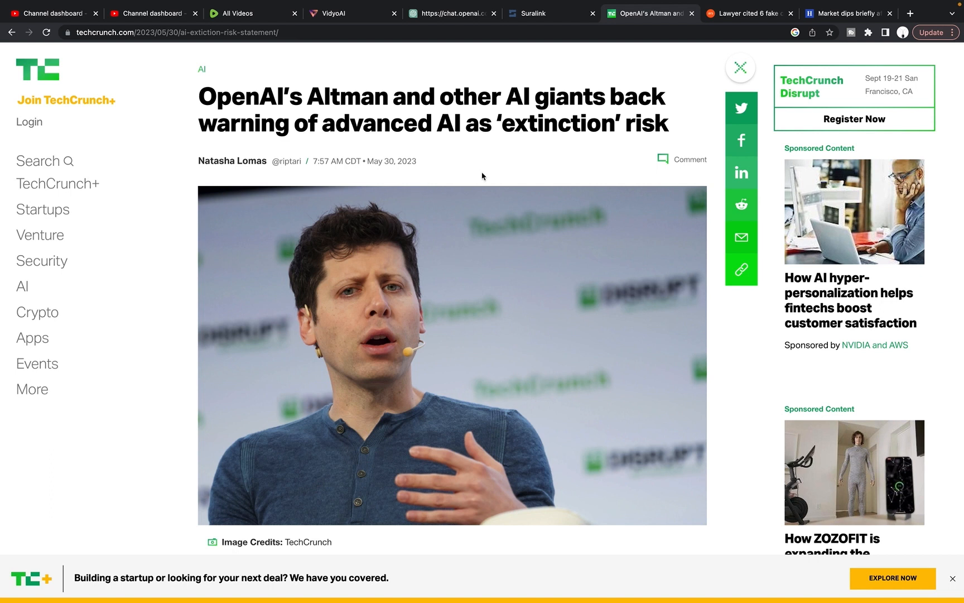
pyautogui.moveTo(429, 164)
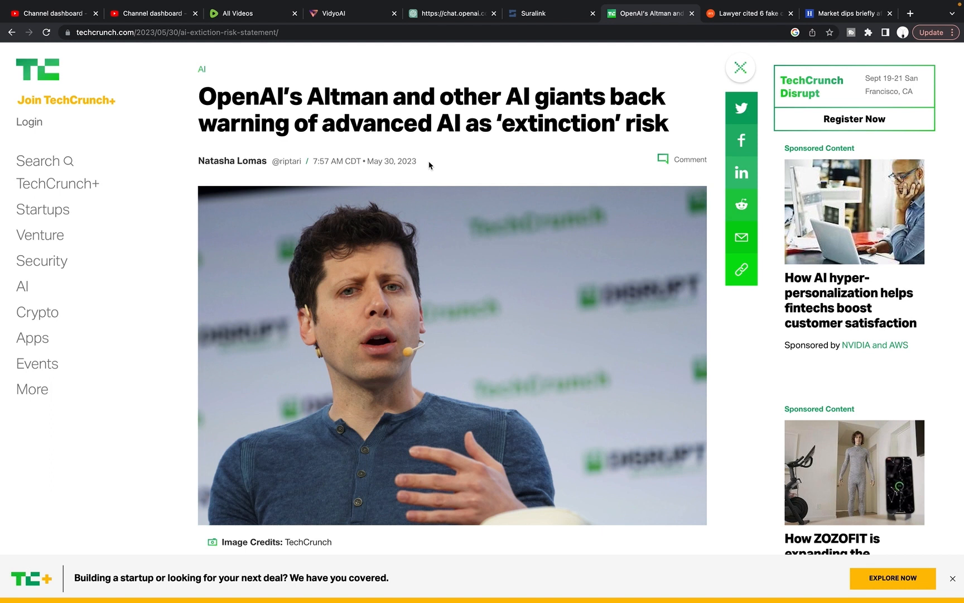
pyautogui.moveTo(538, 184)
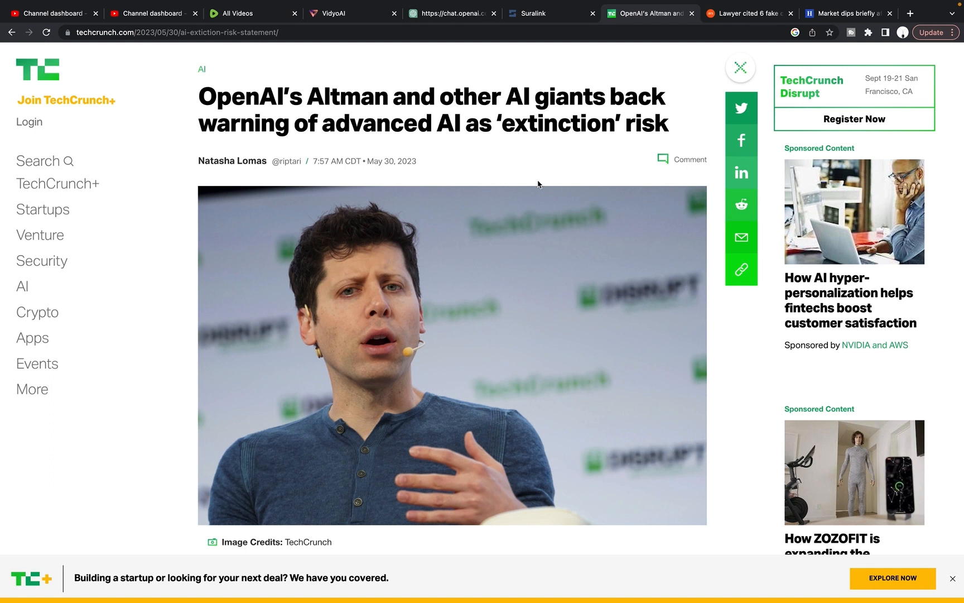
pyautogui.moveTo(475, 178)
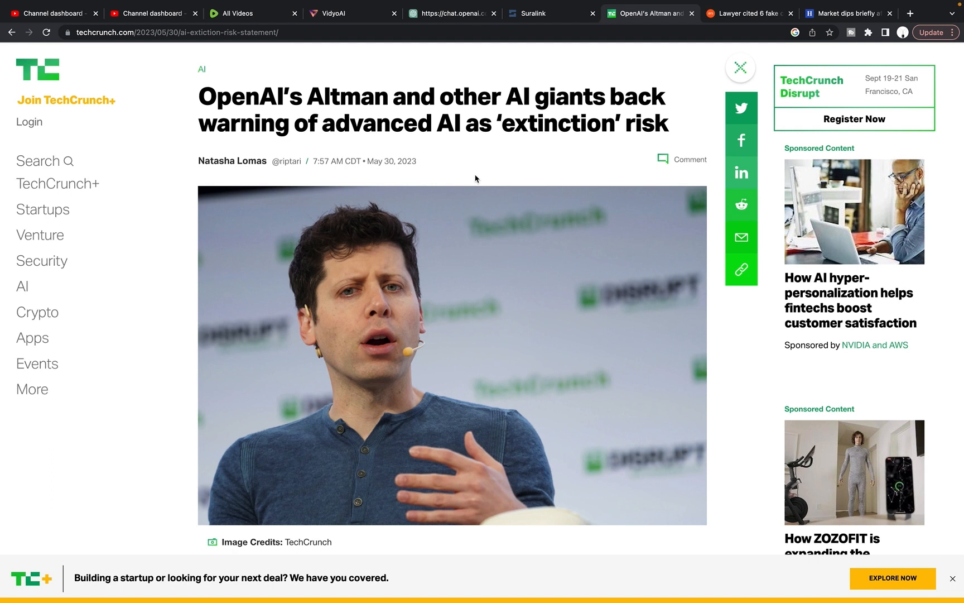
pyautogui.moveTo(312, 367)
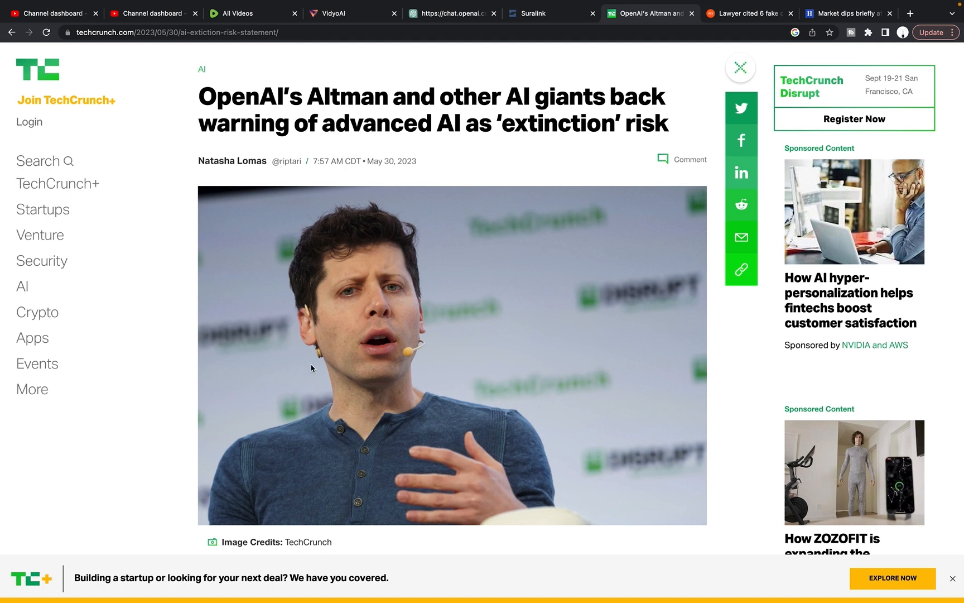
pyautogui.moveTo(444, 167)
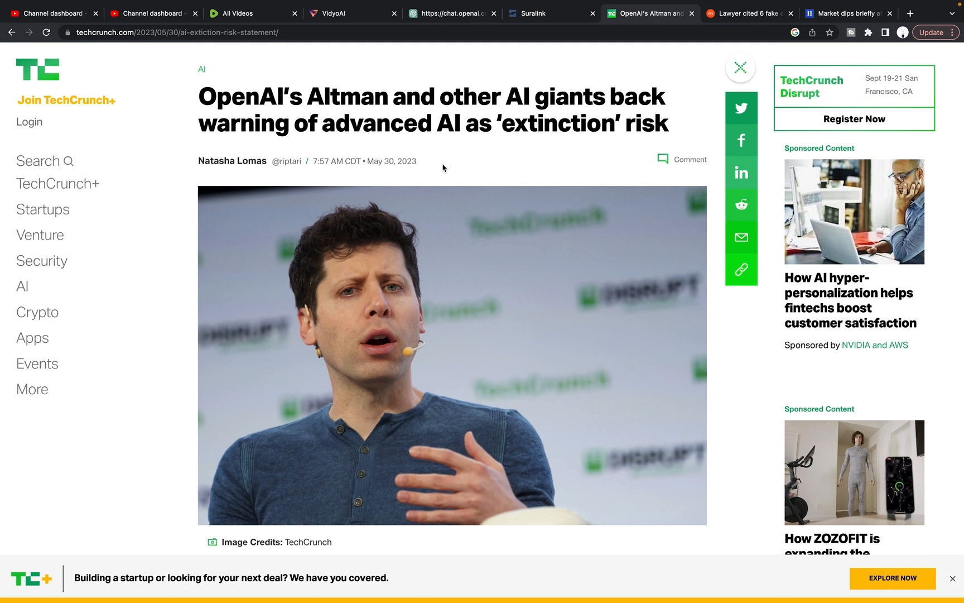
pyautogui.moveTo(499, 155)
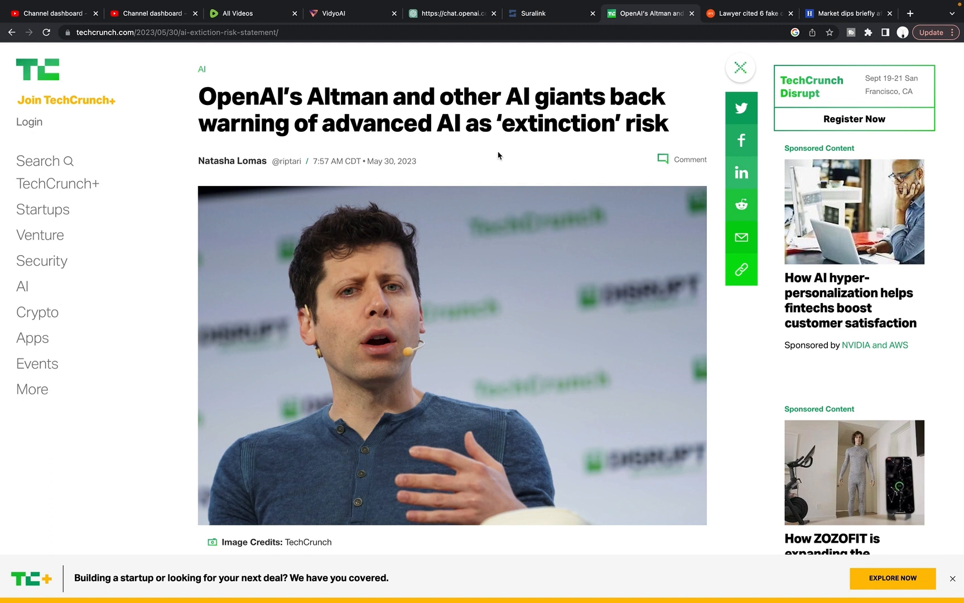